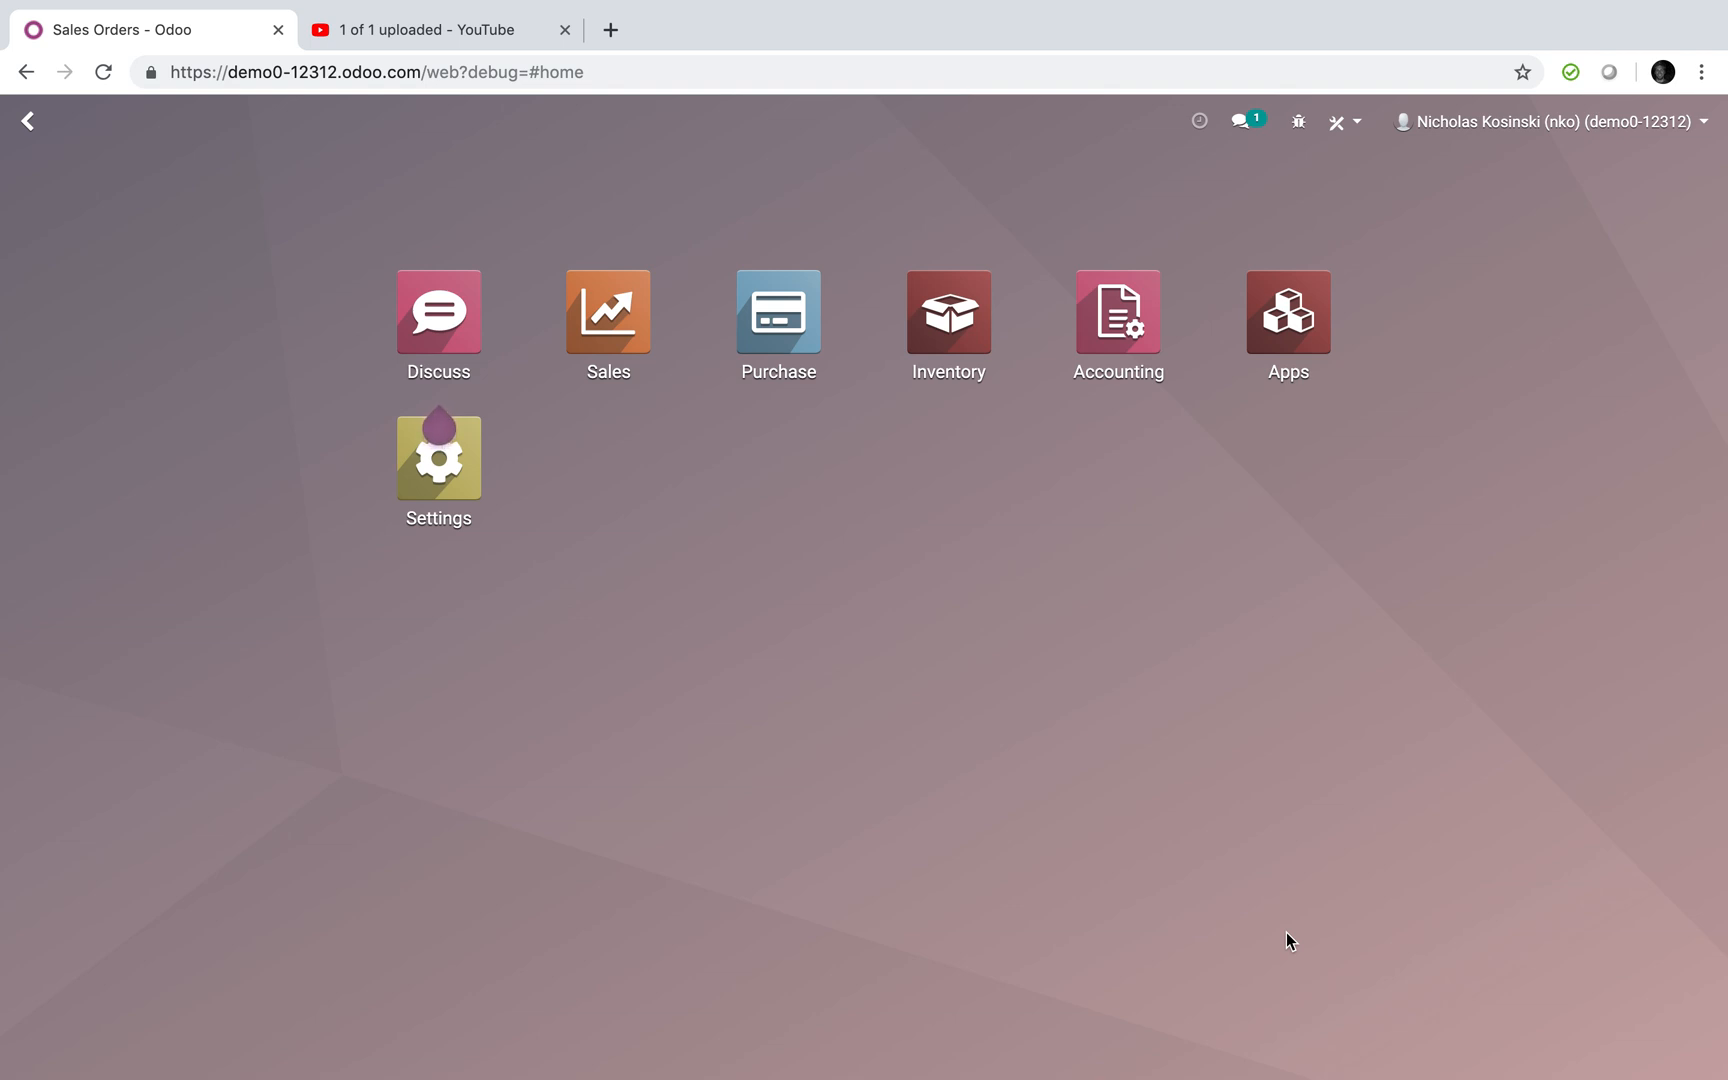
- Open the Inventory app to reach the overview of warehouse operation cards
left_click(946, 310)
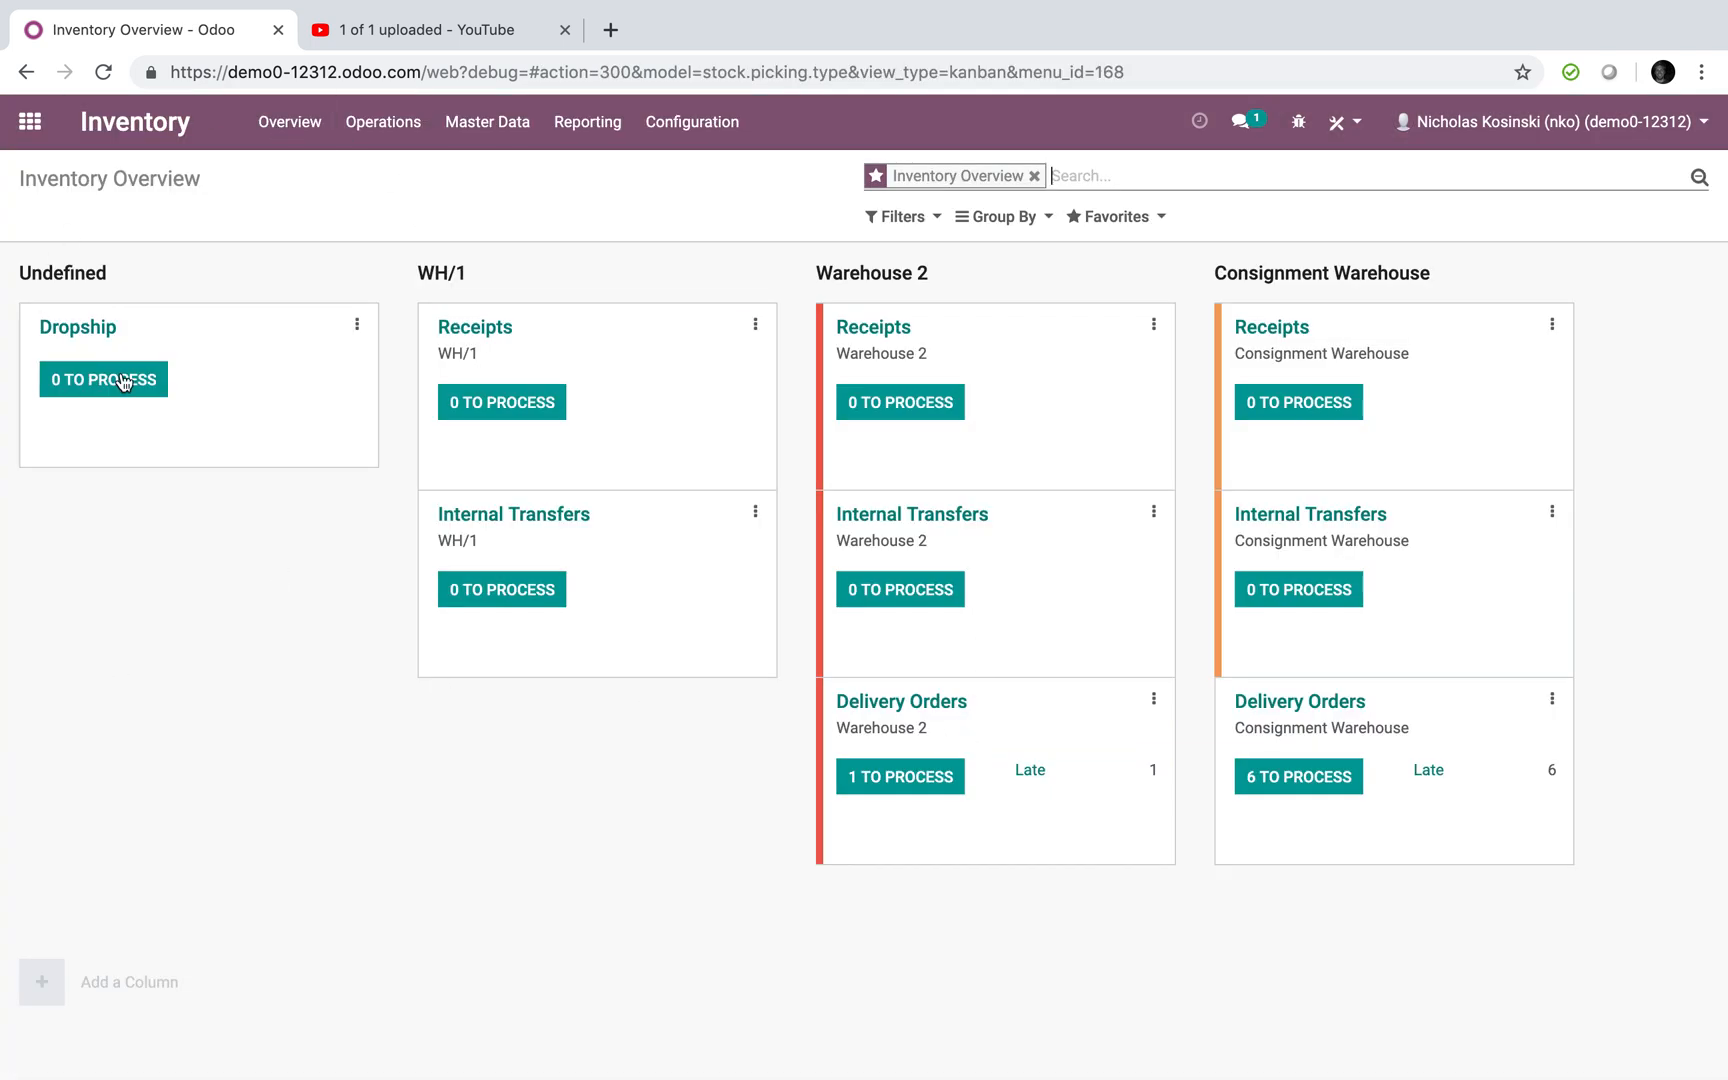
mouse_move(16, 448)
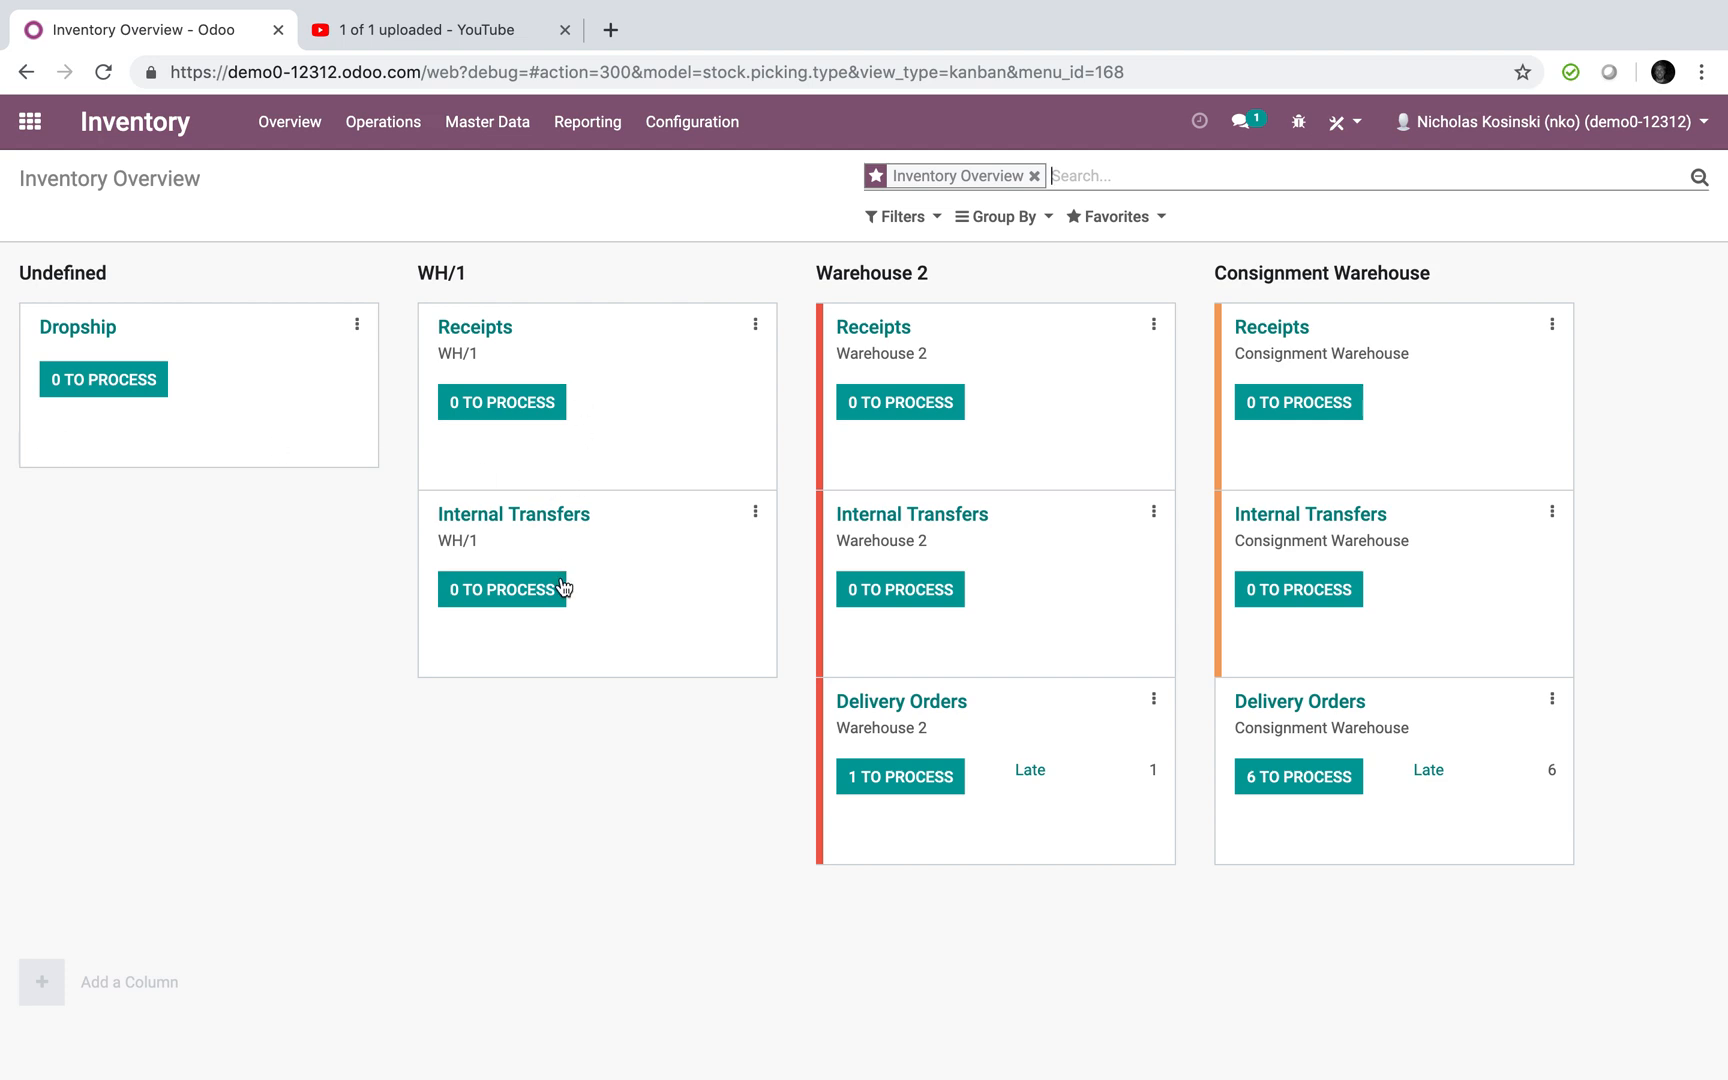
mouse_move(512, 392)
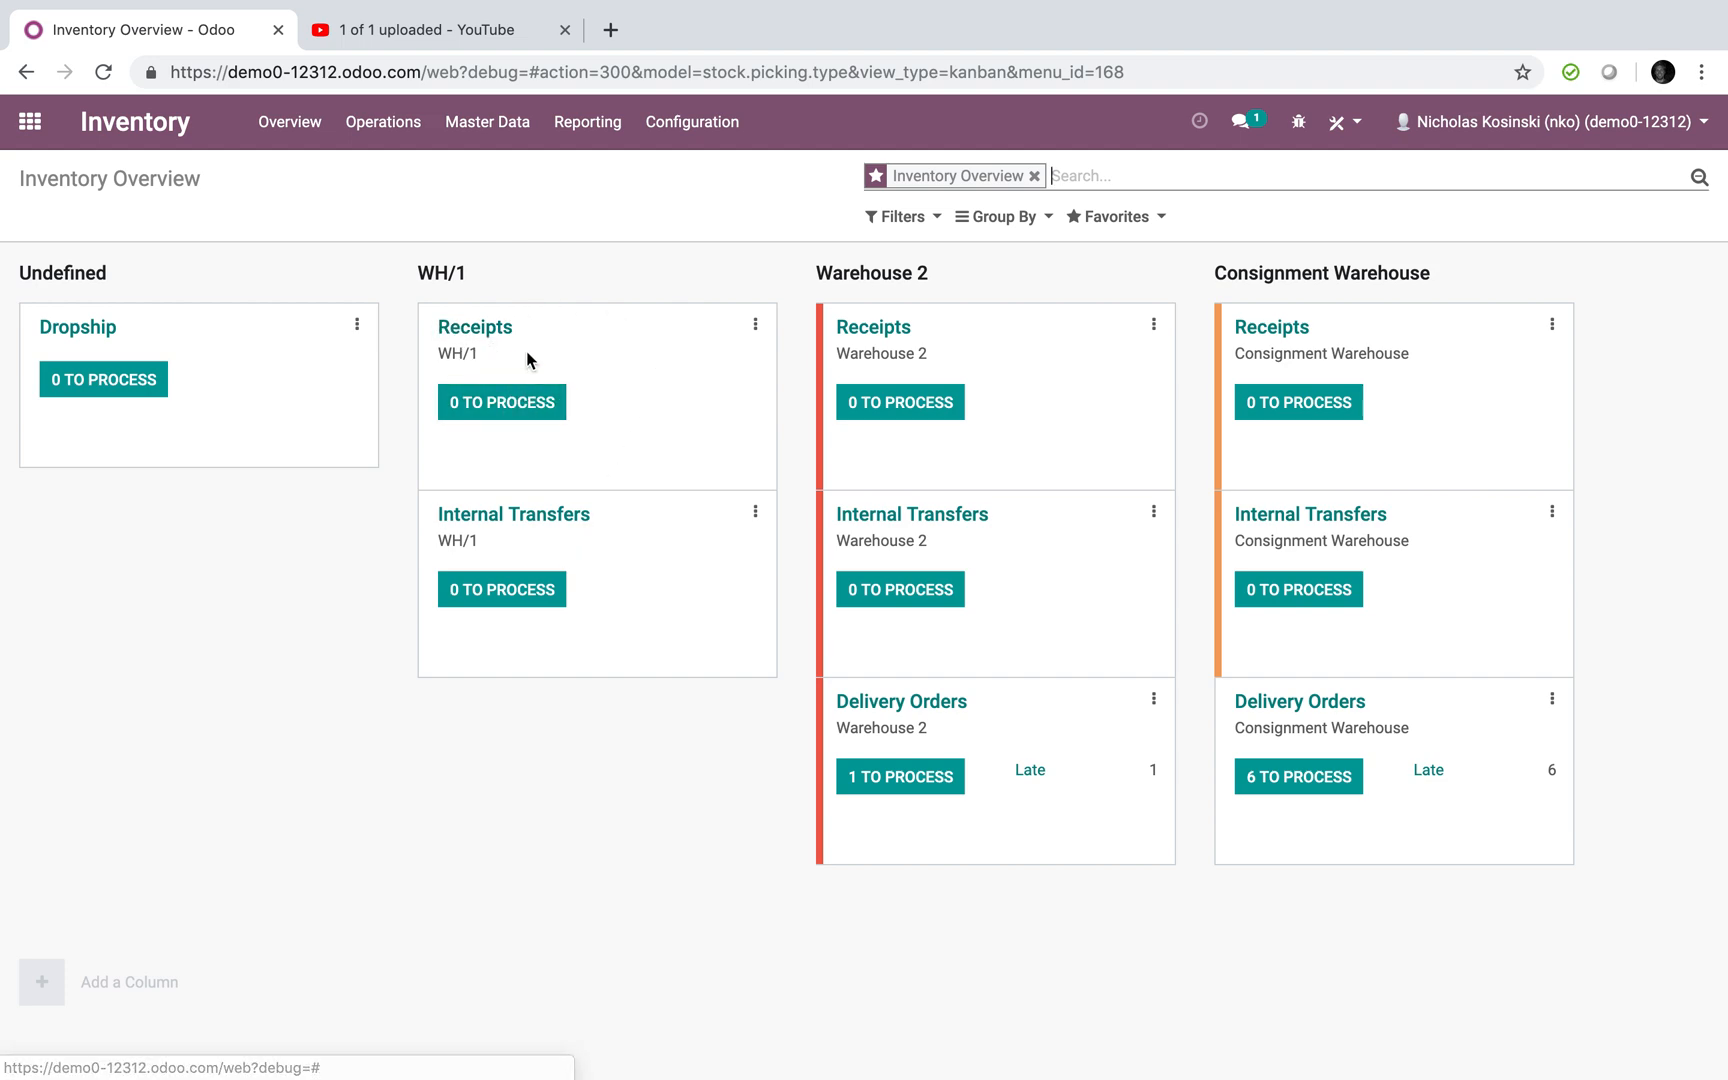
mouse_move(1012, 548)
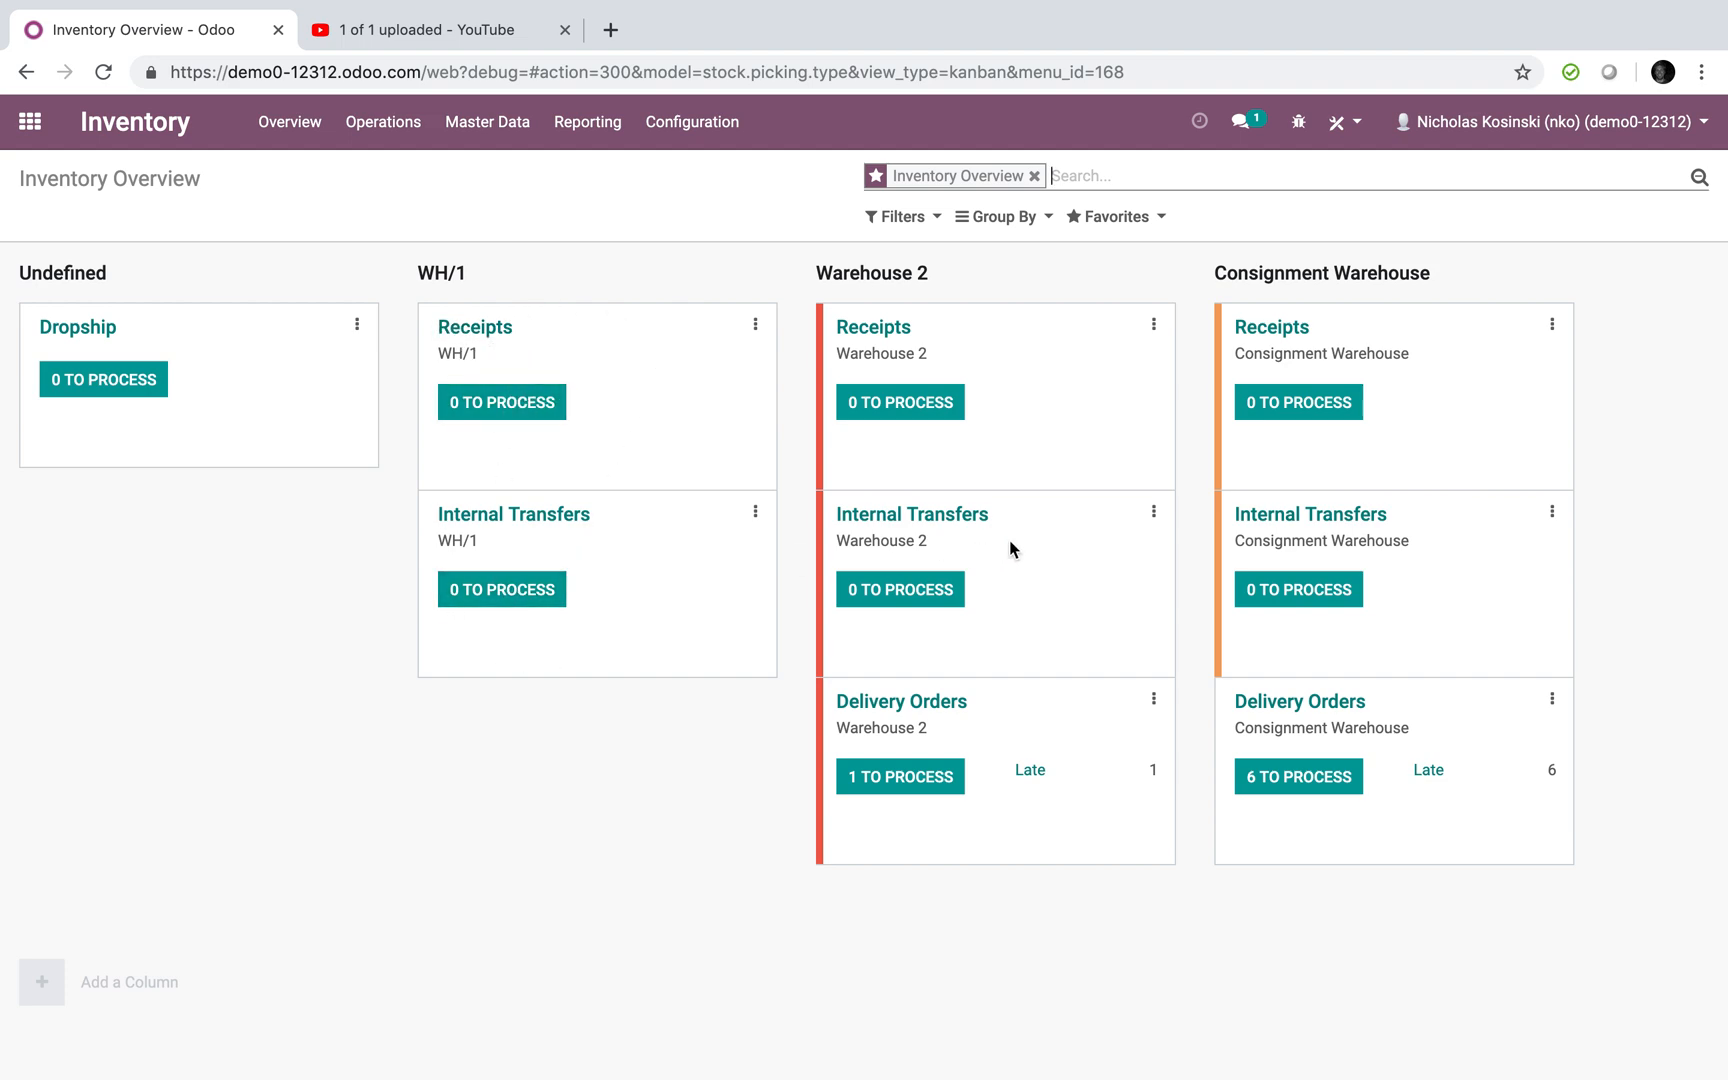
mouse_move(1114, 832)
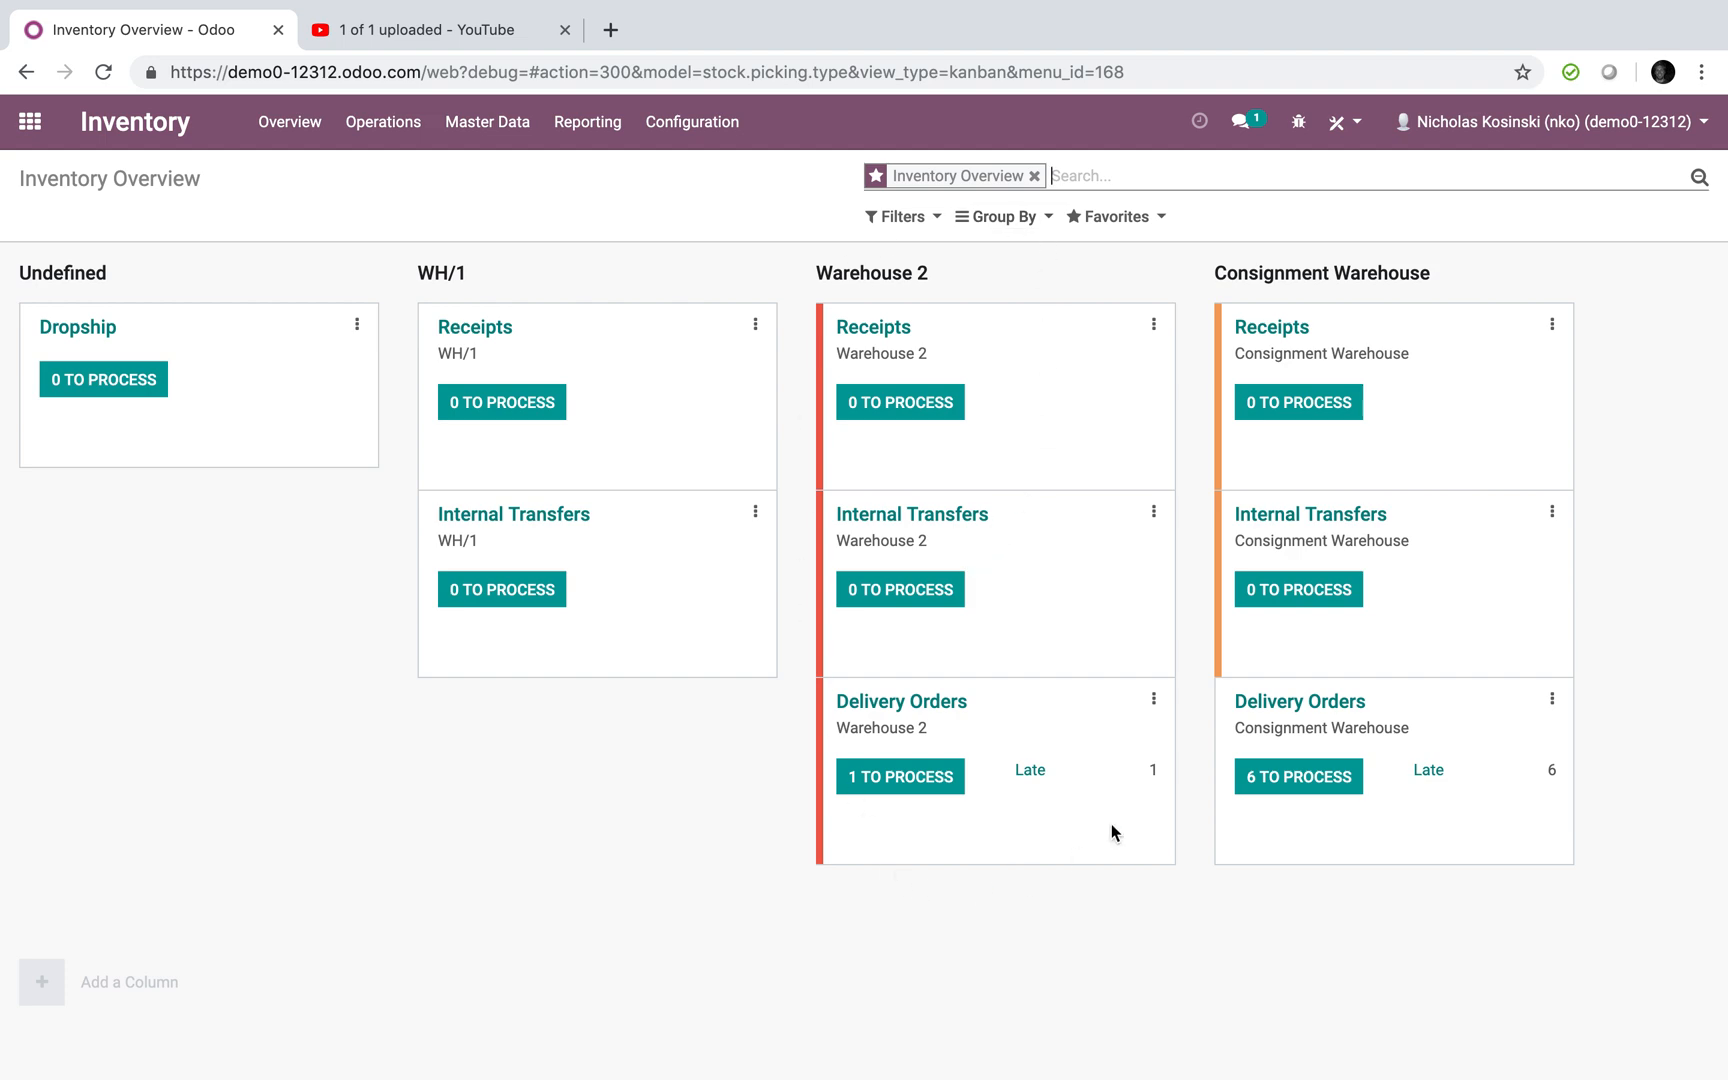
mouse_move(878, 326)
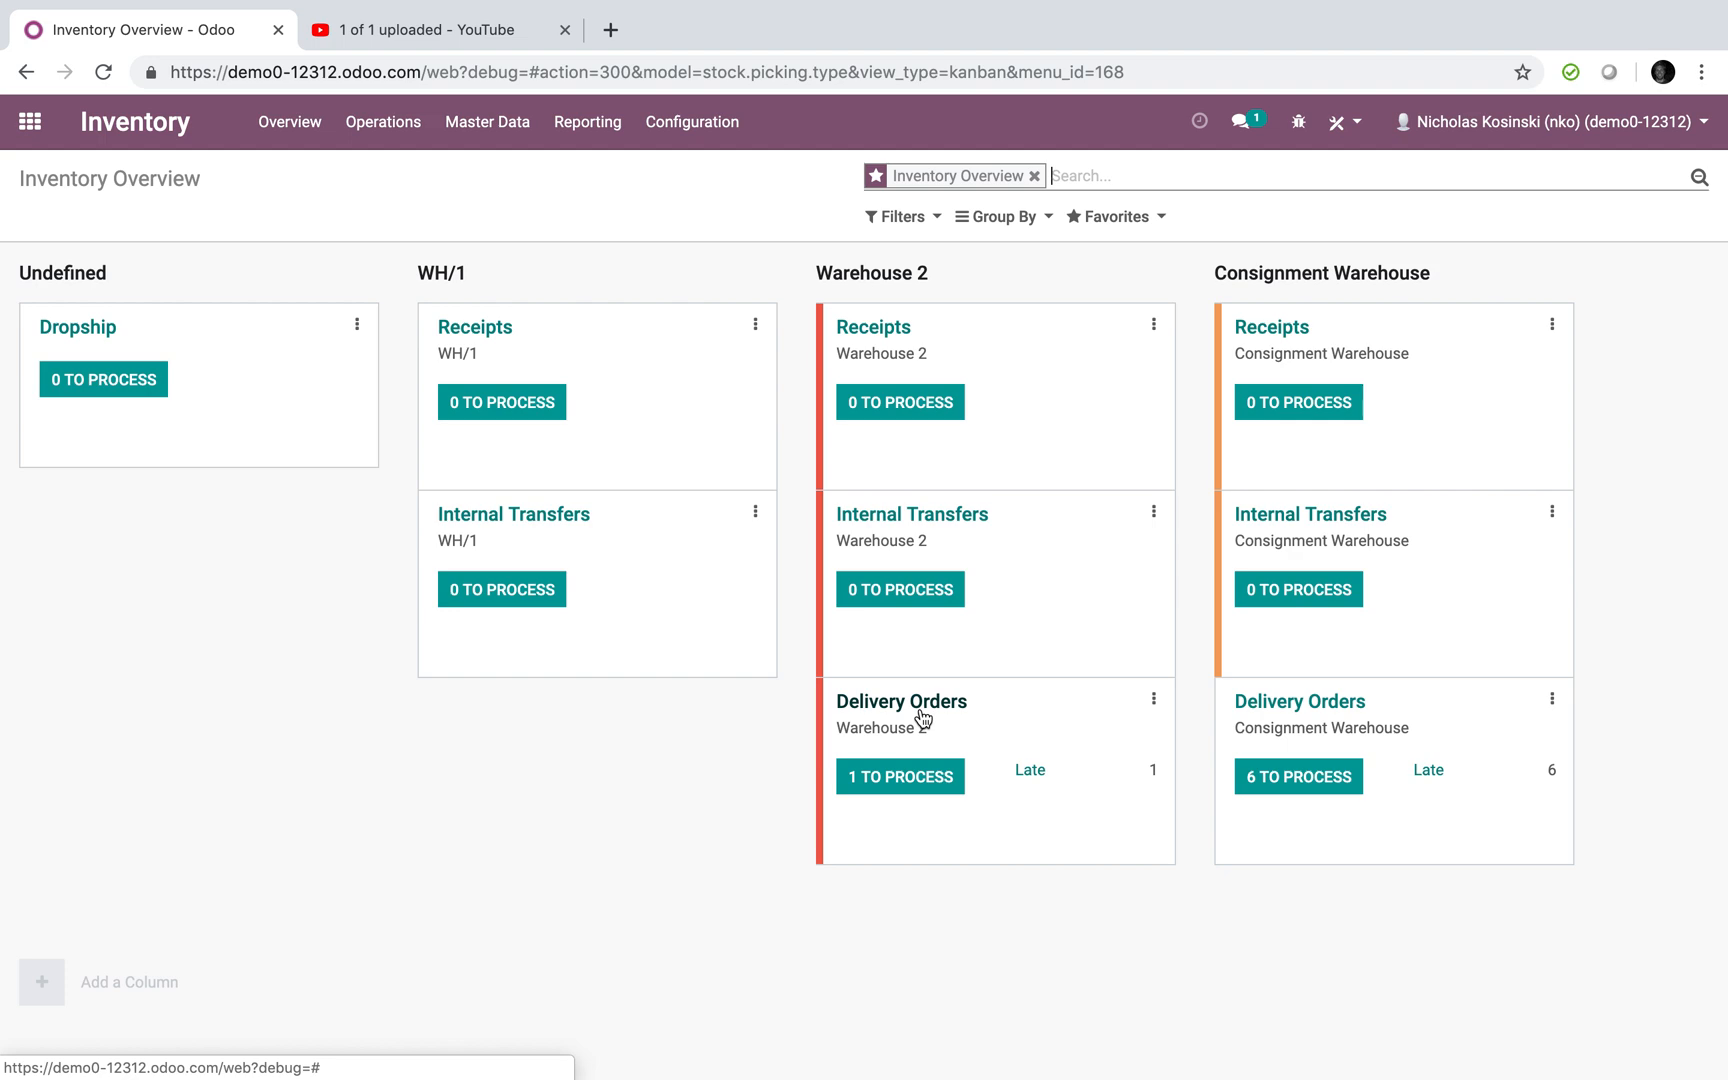
mouse_move(1218, 428)
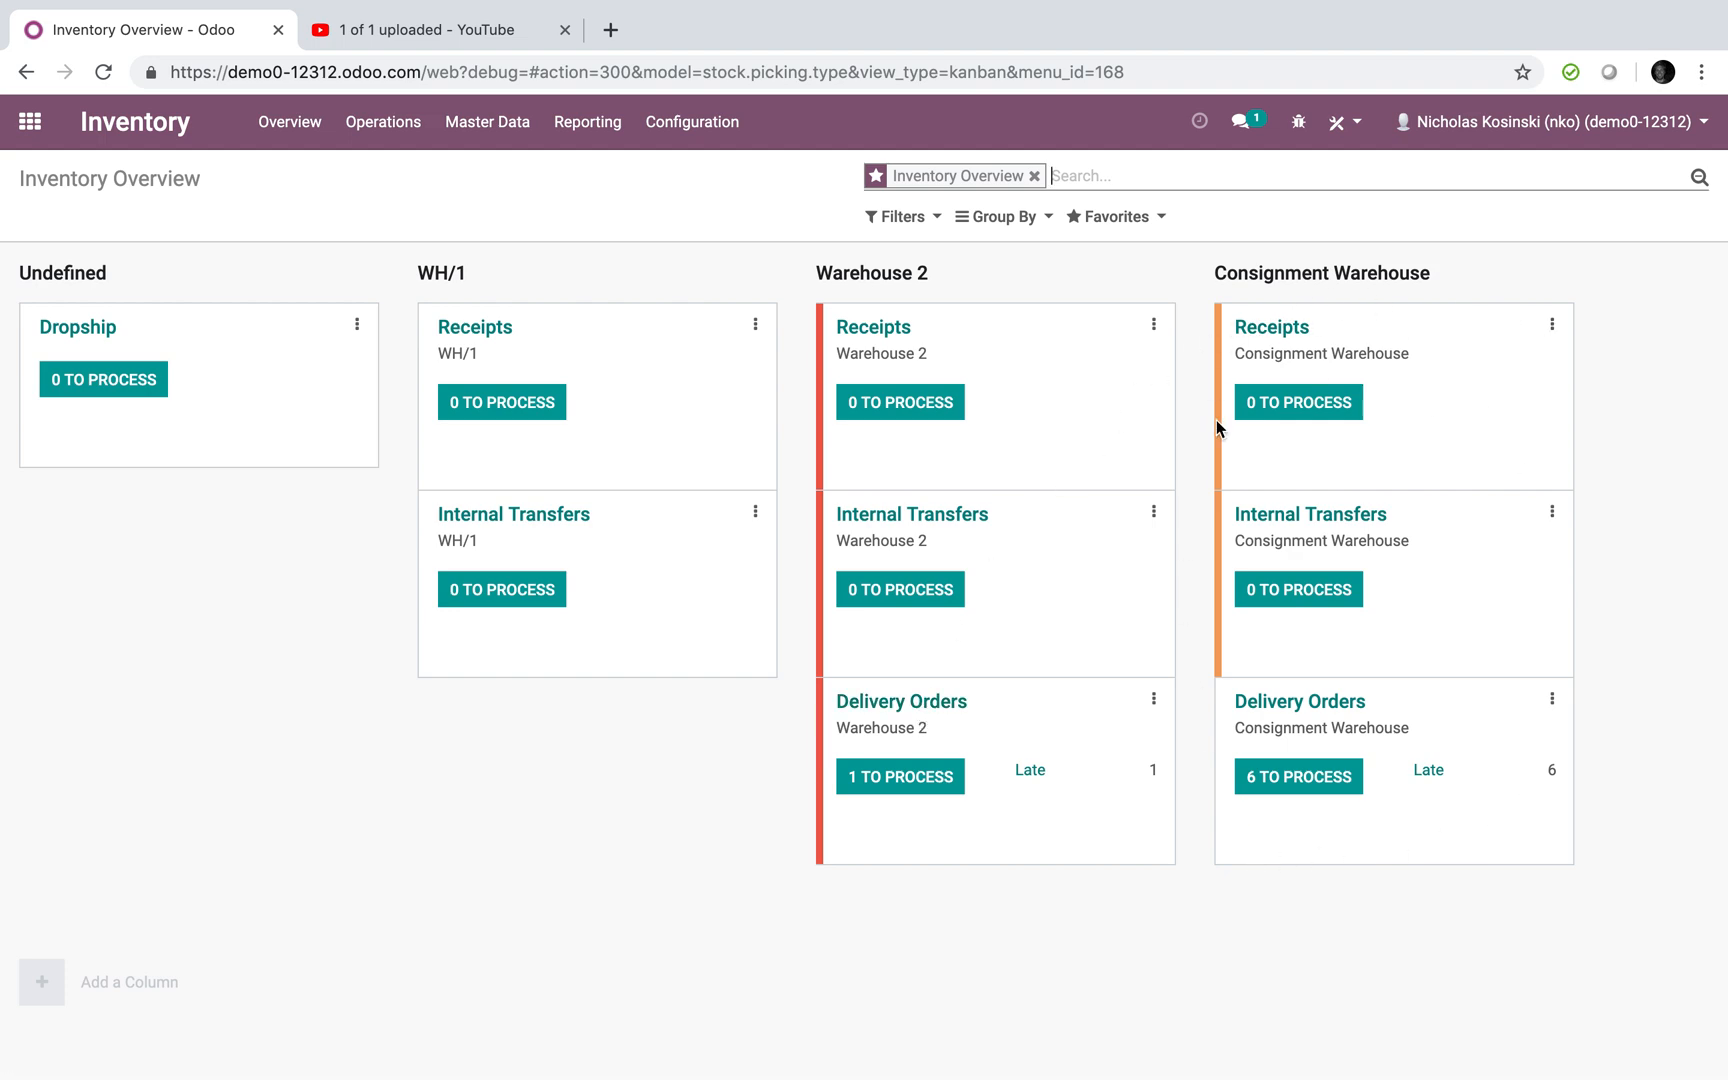
mouse_move(1252, 330)
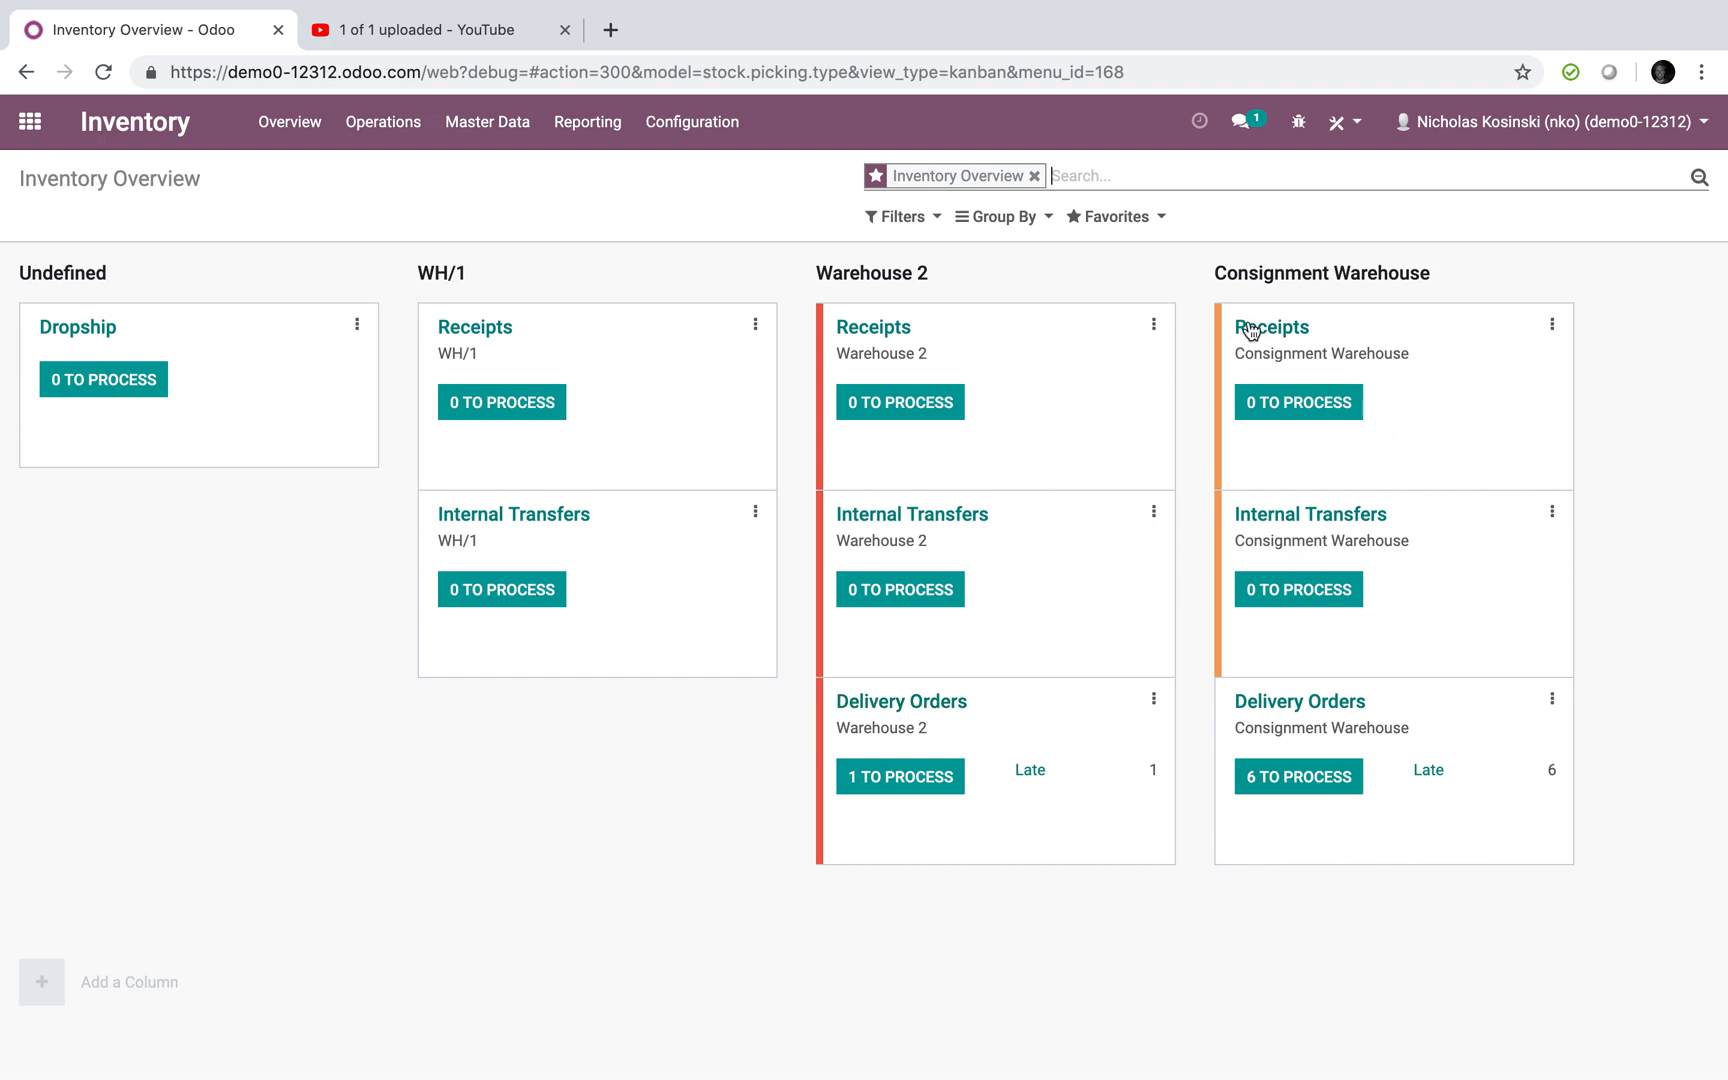
mouse_move(1348, 708)
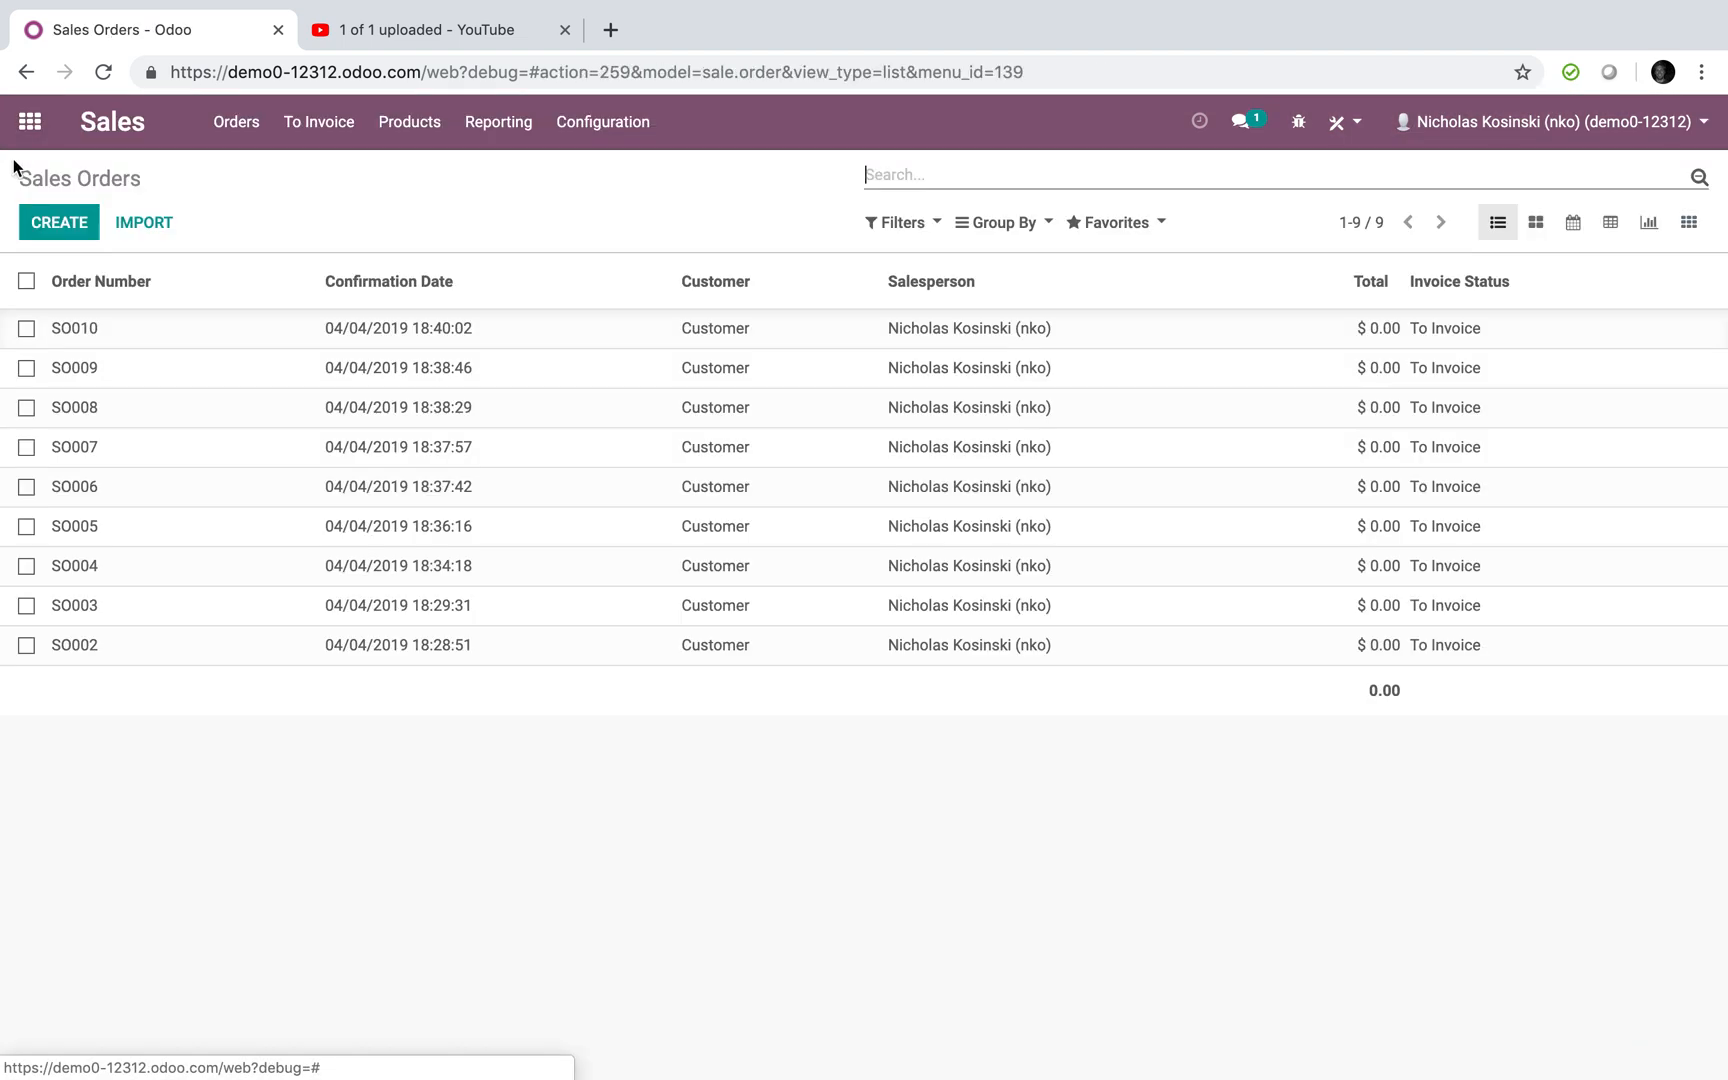
- Create a quotation with a Product X line routed as Delivery from WH/2
left_click(58, 222)
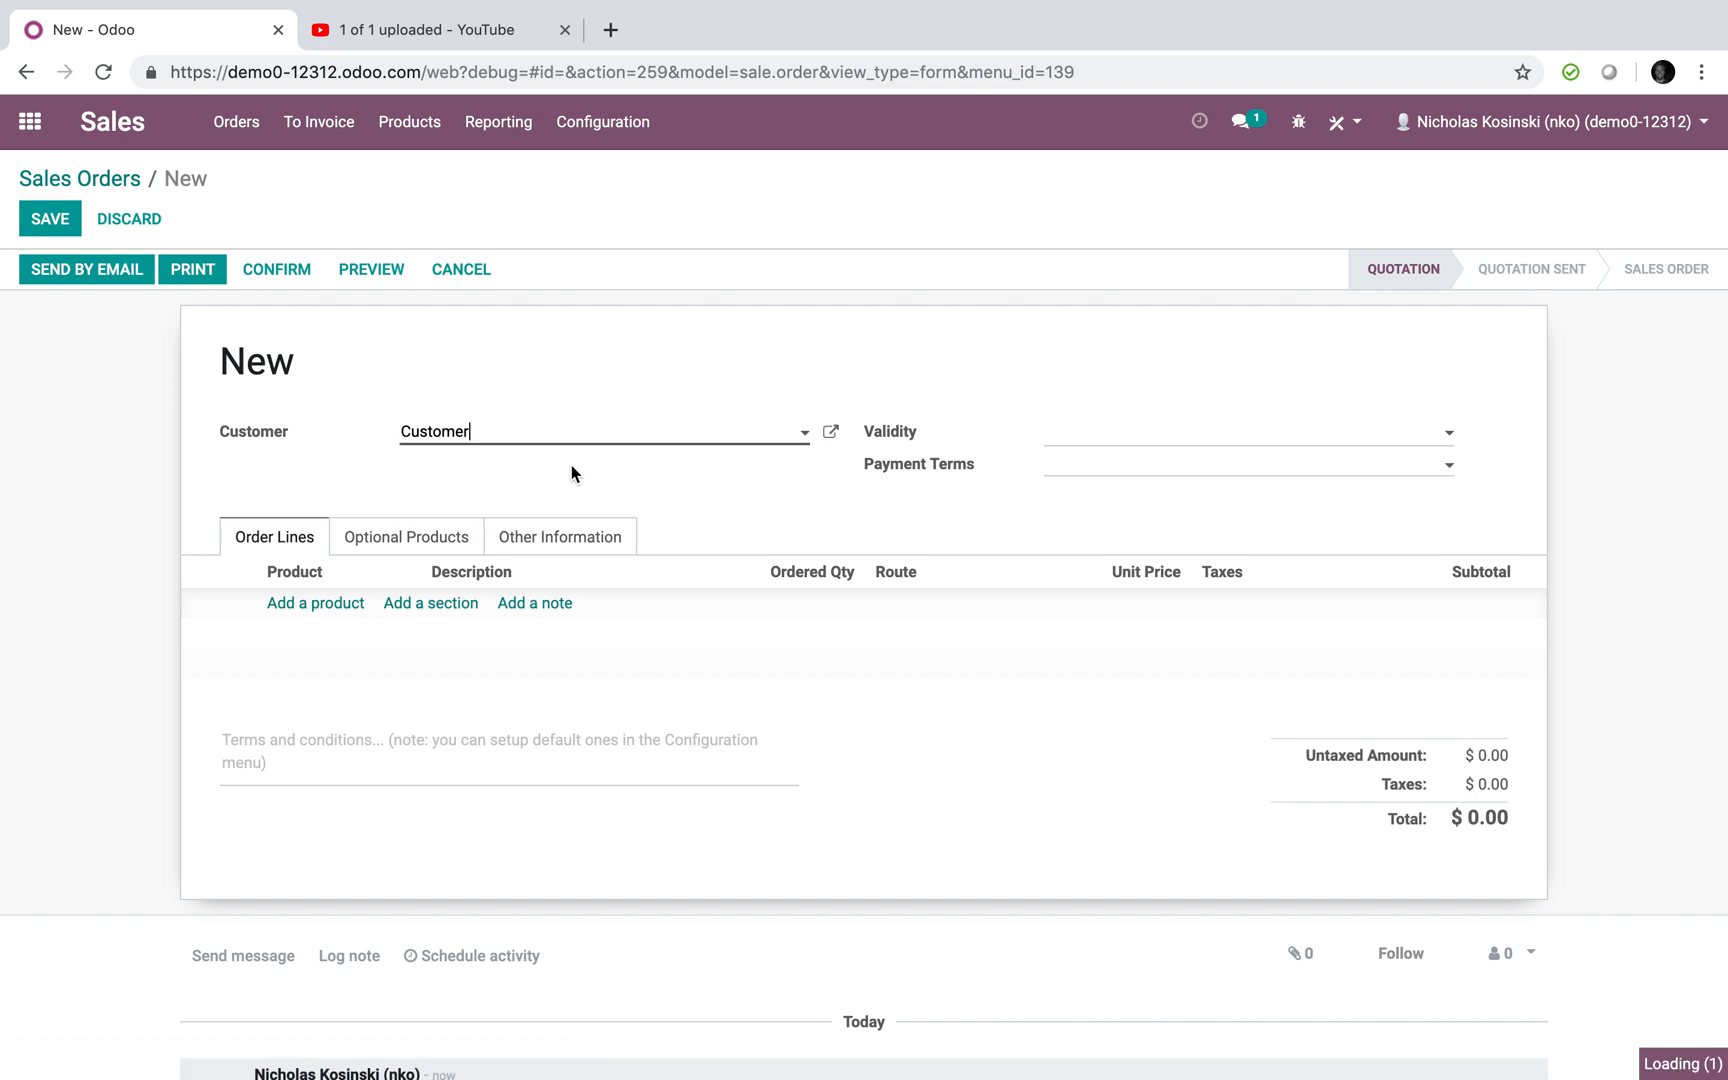
left_click(316, 602)
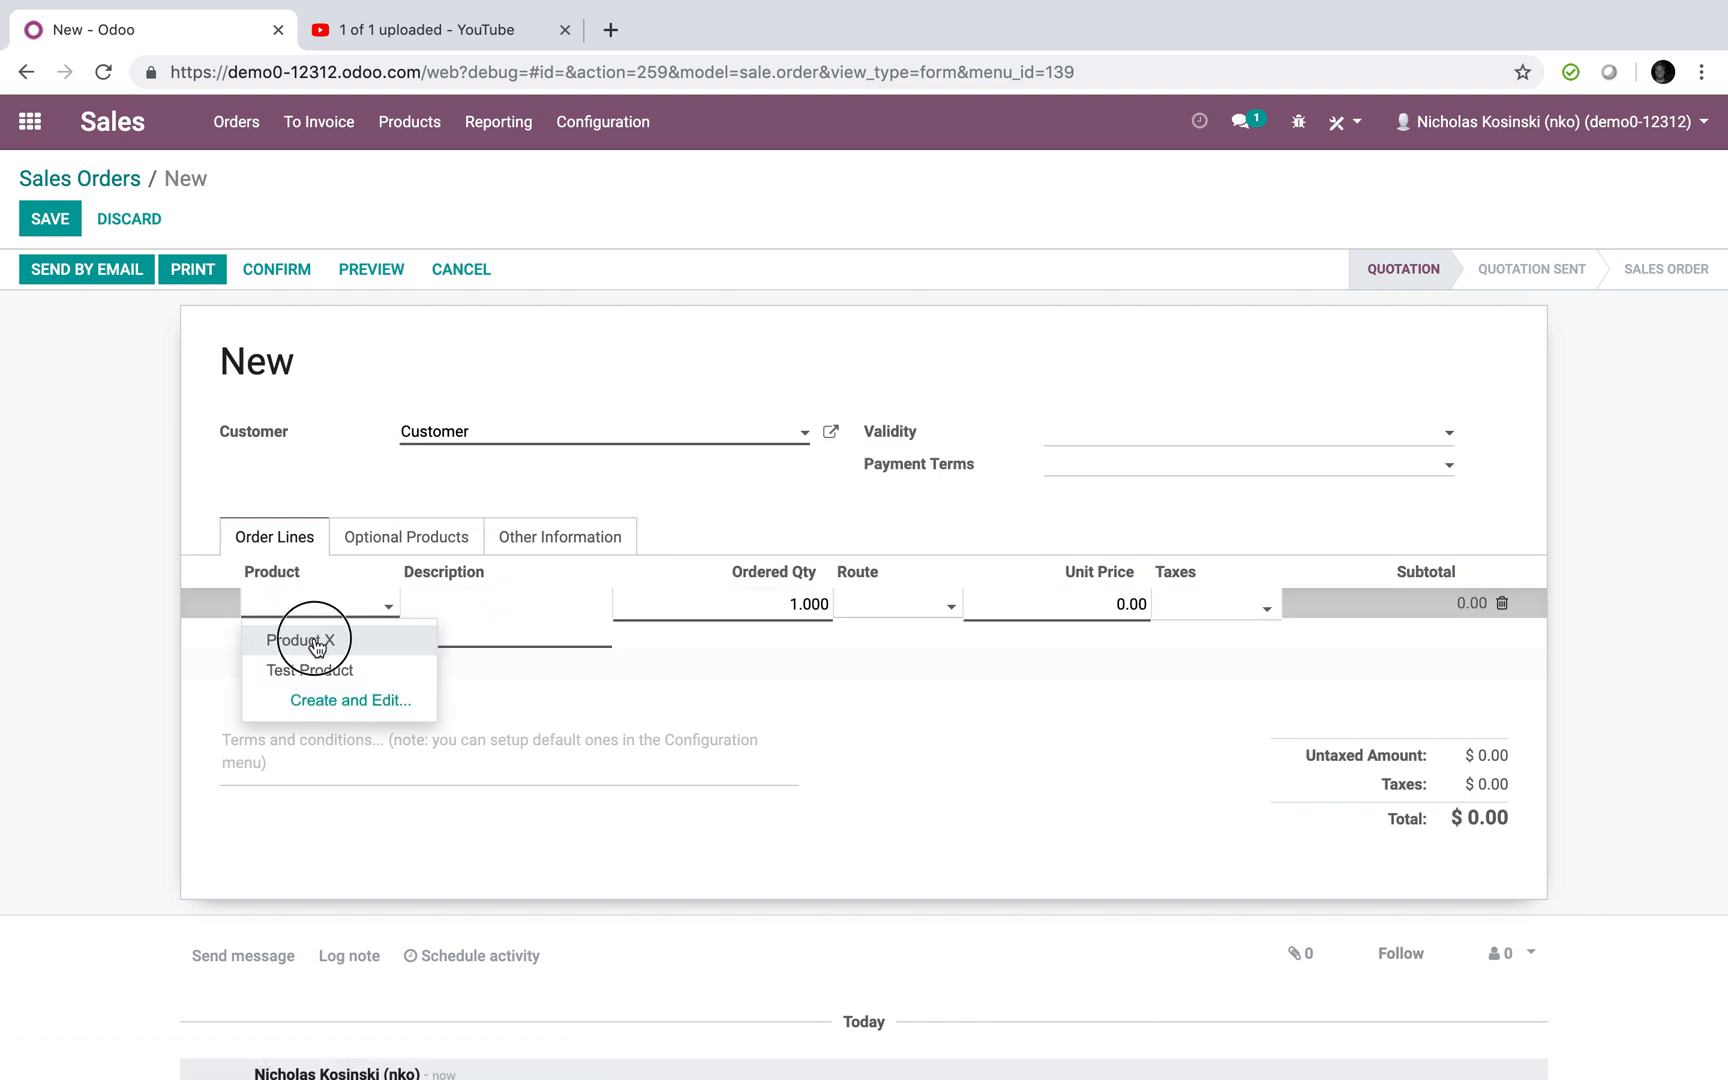
left_click(308, 640)
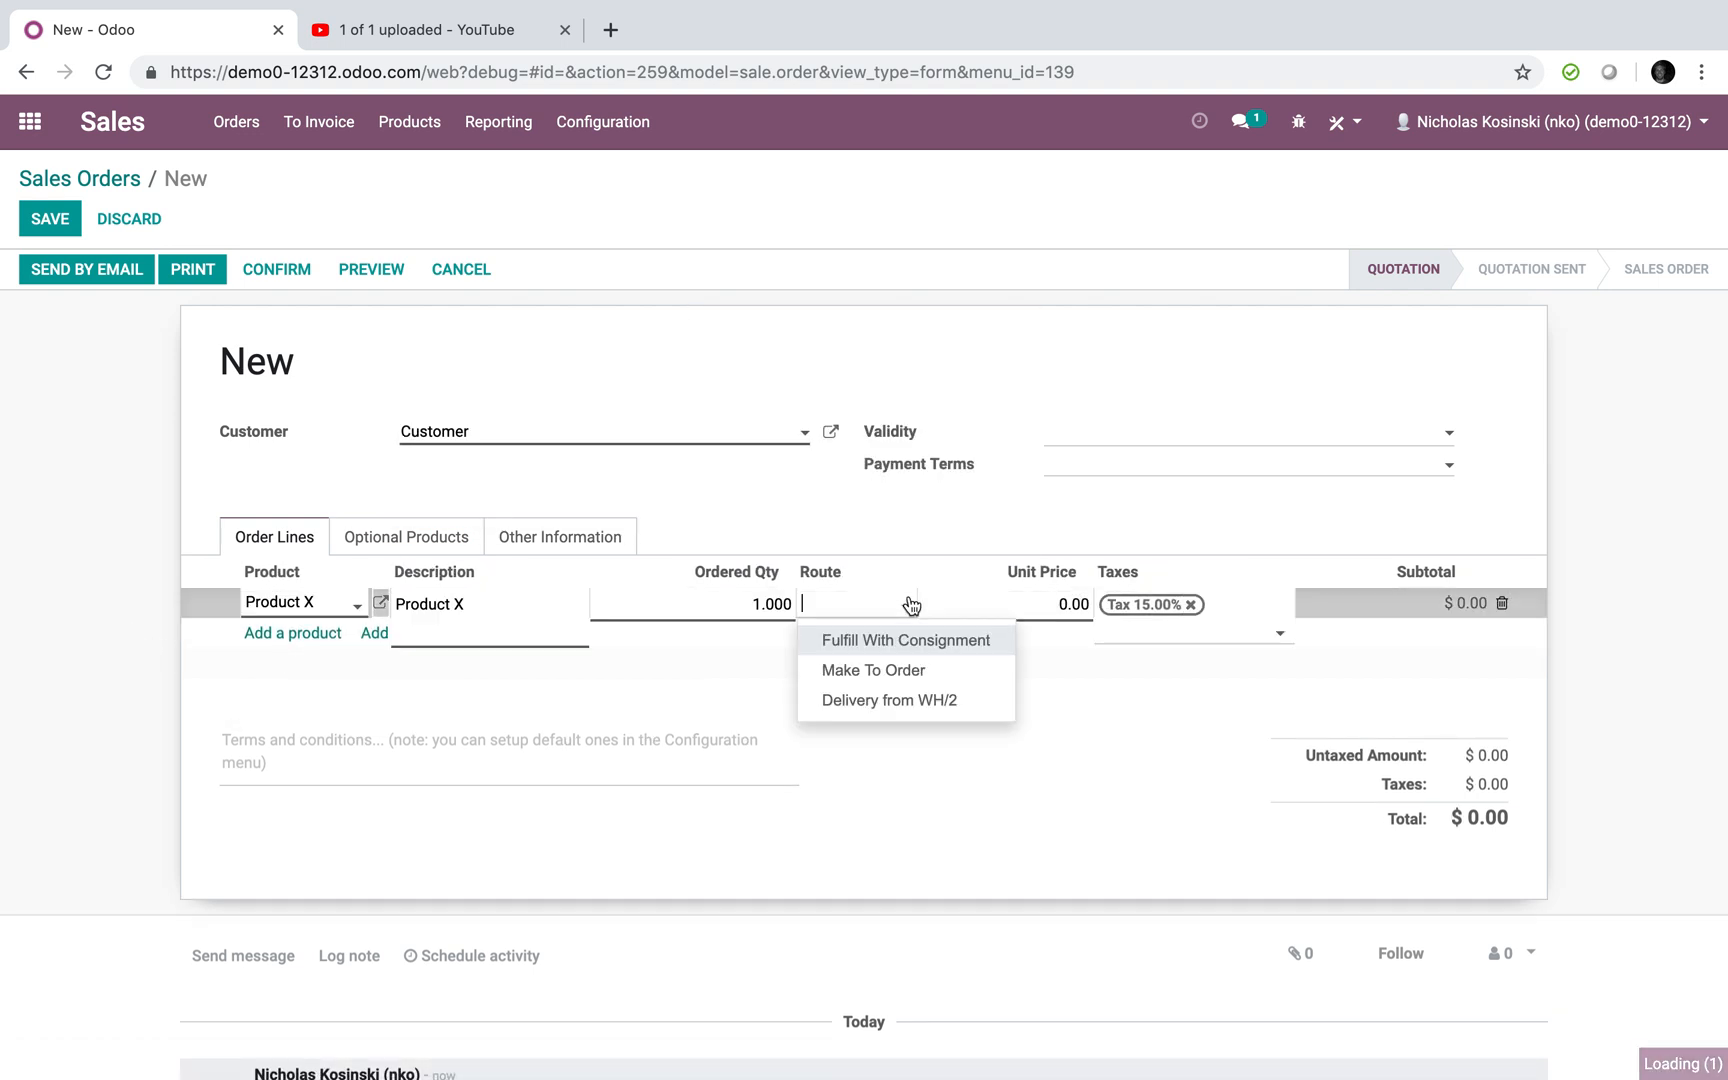
left_click(890, 700)
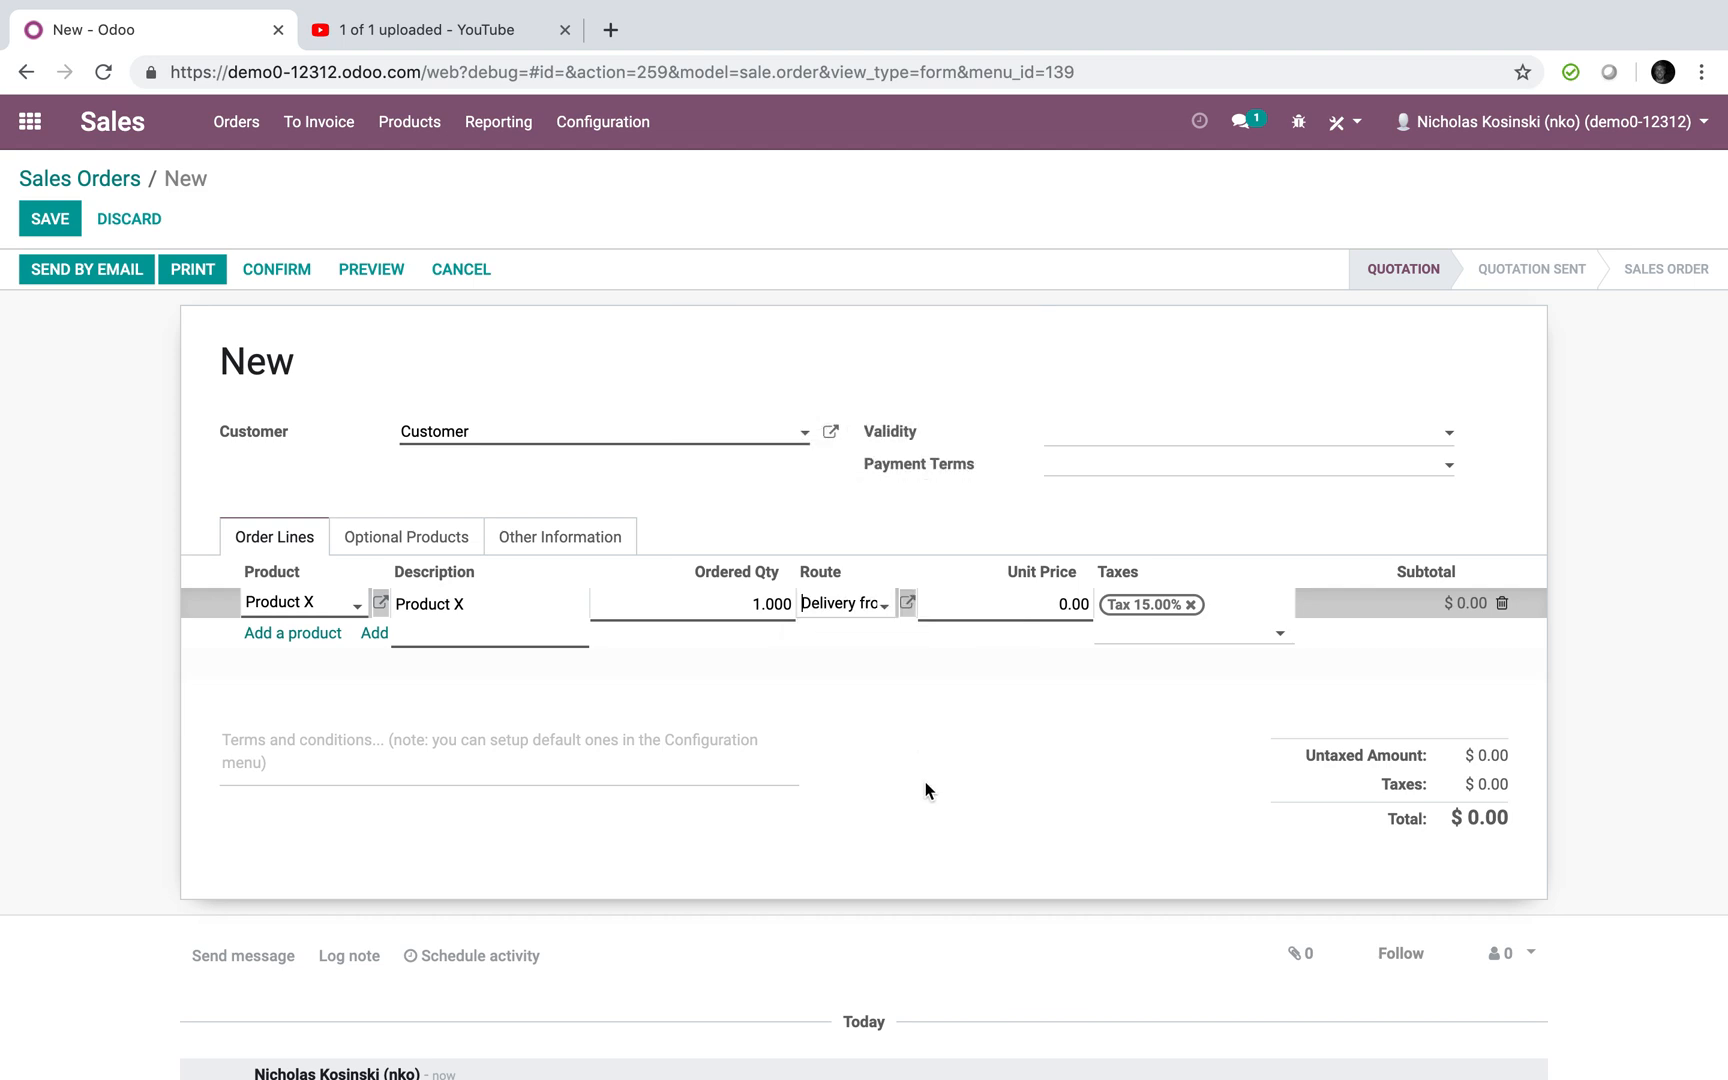
- Review the shipping info, keep WH/1 as the order's warehouse, and save the quotation
left_click(560, 536)
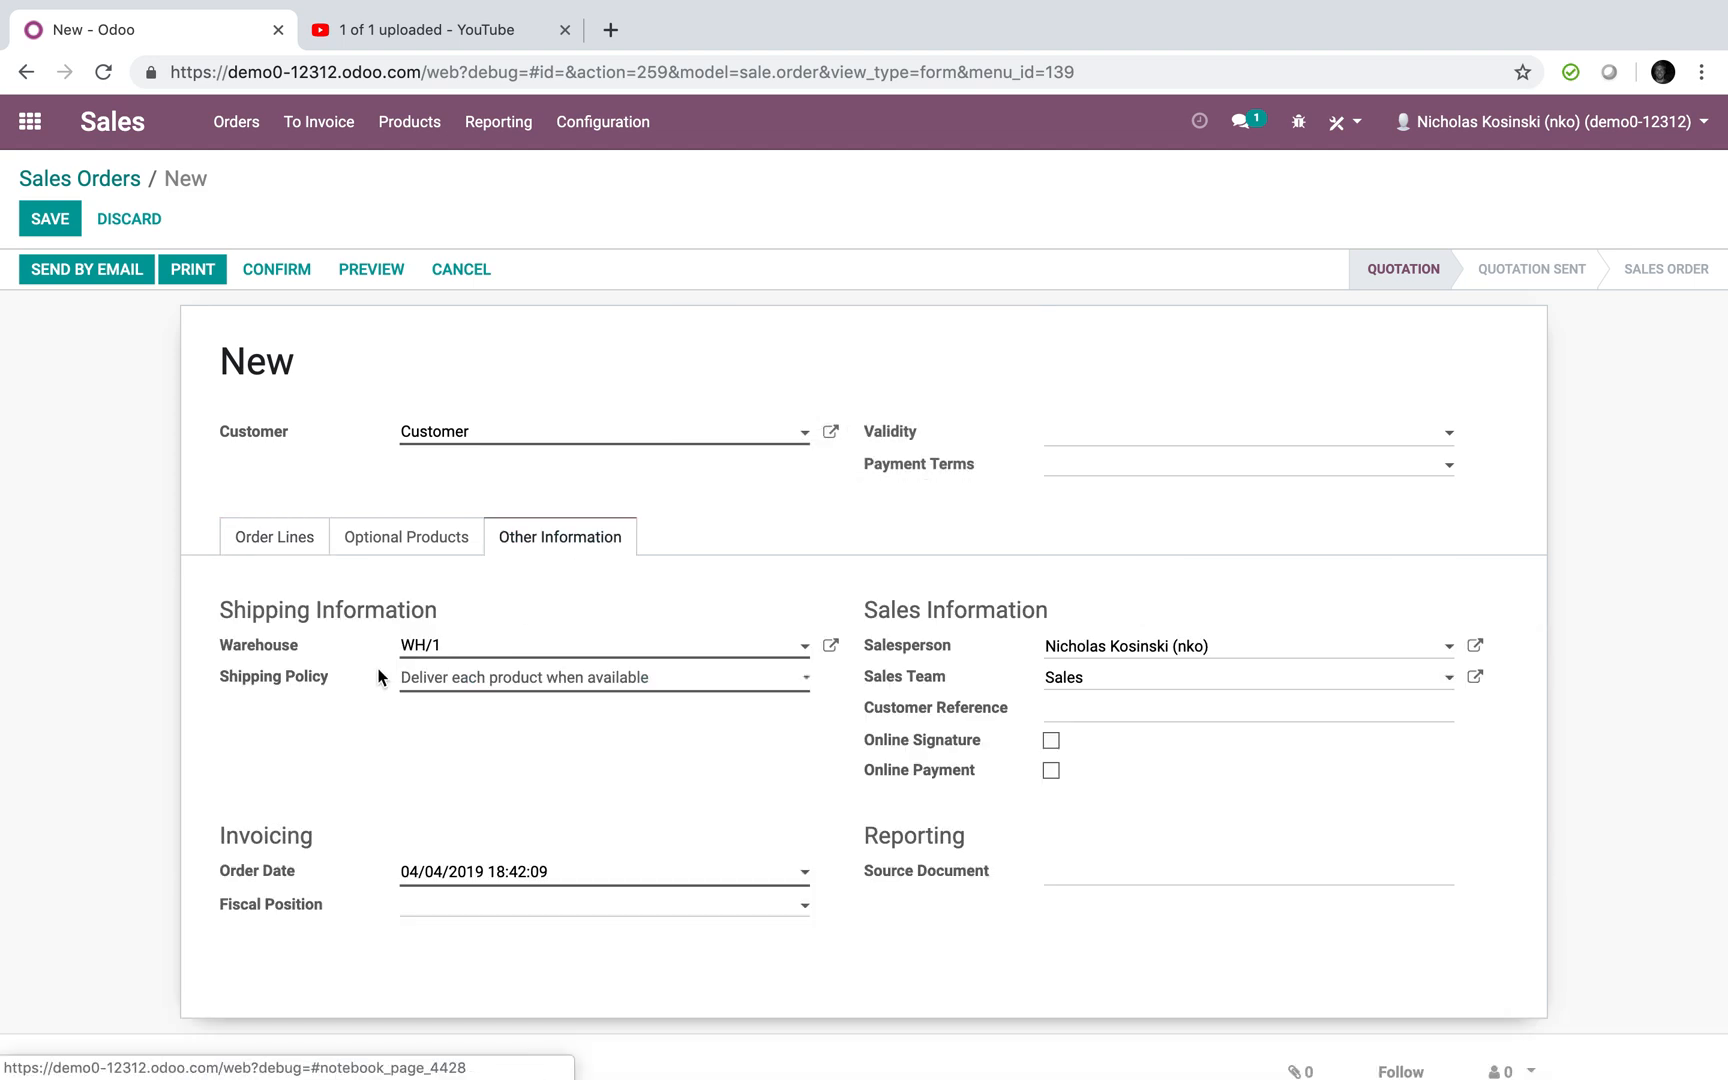
left_click(600, 644)
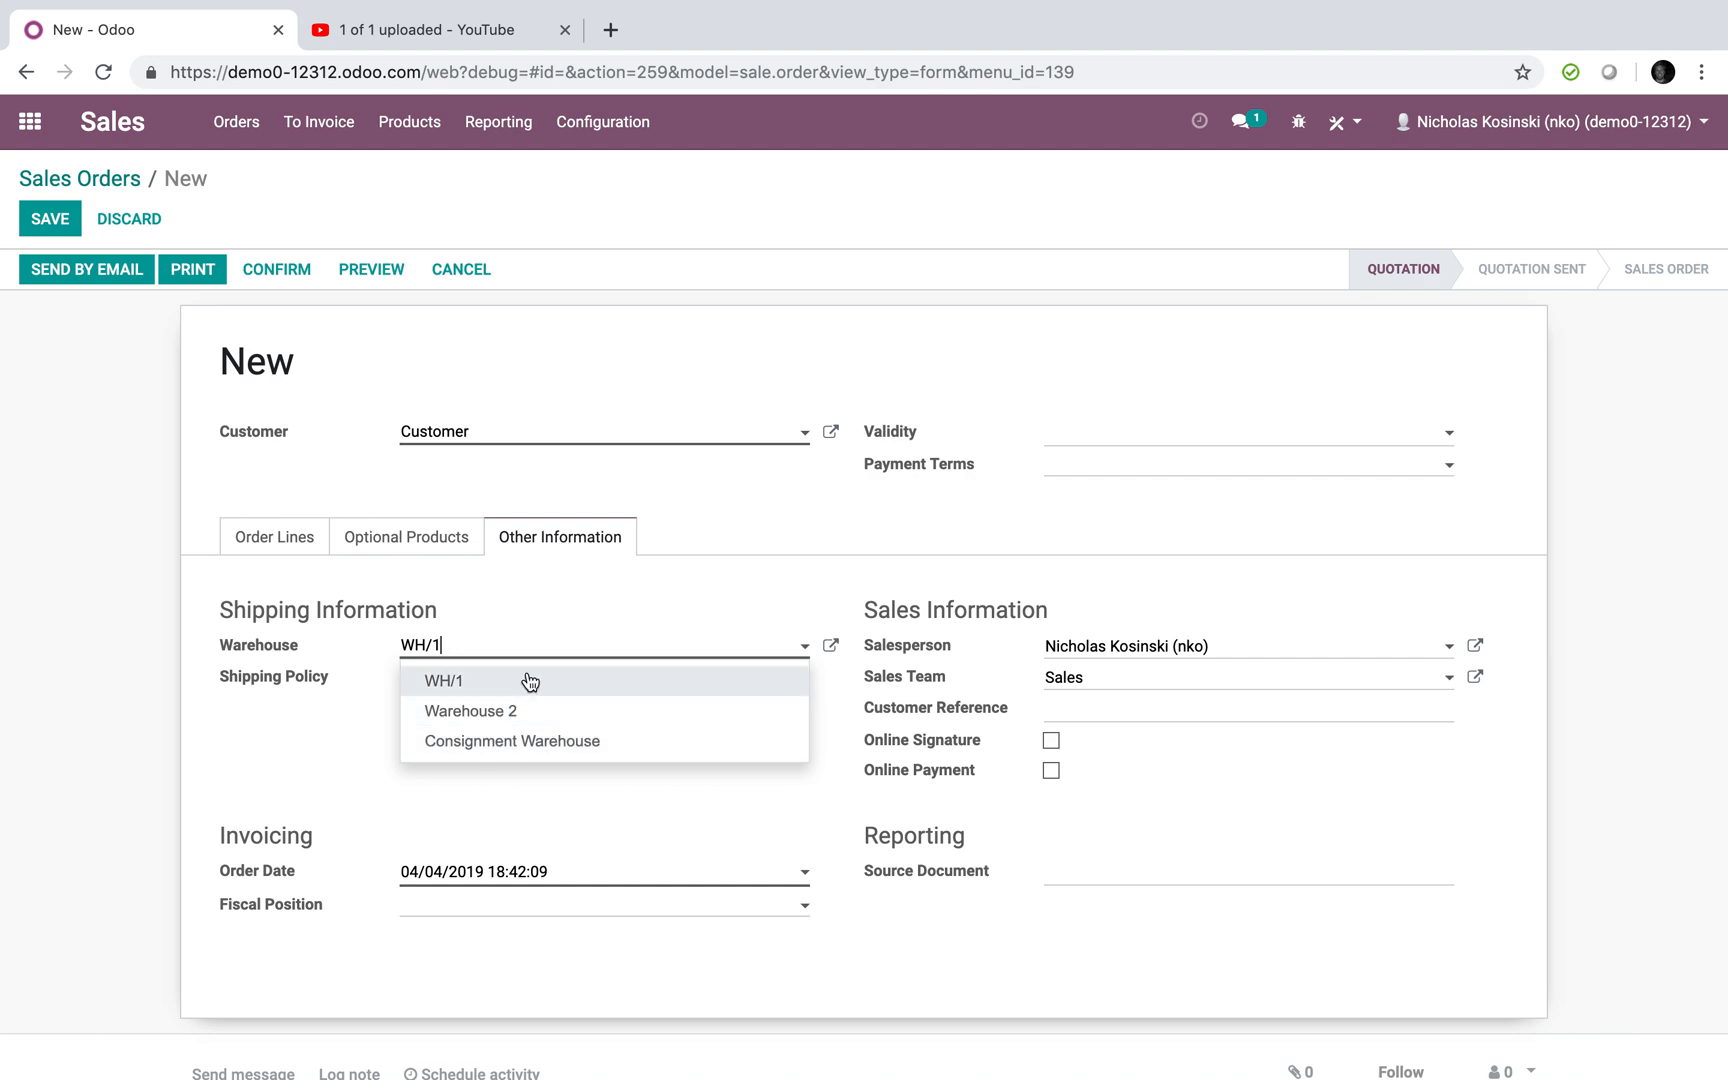
left_click(274, 536)
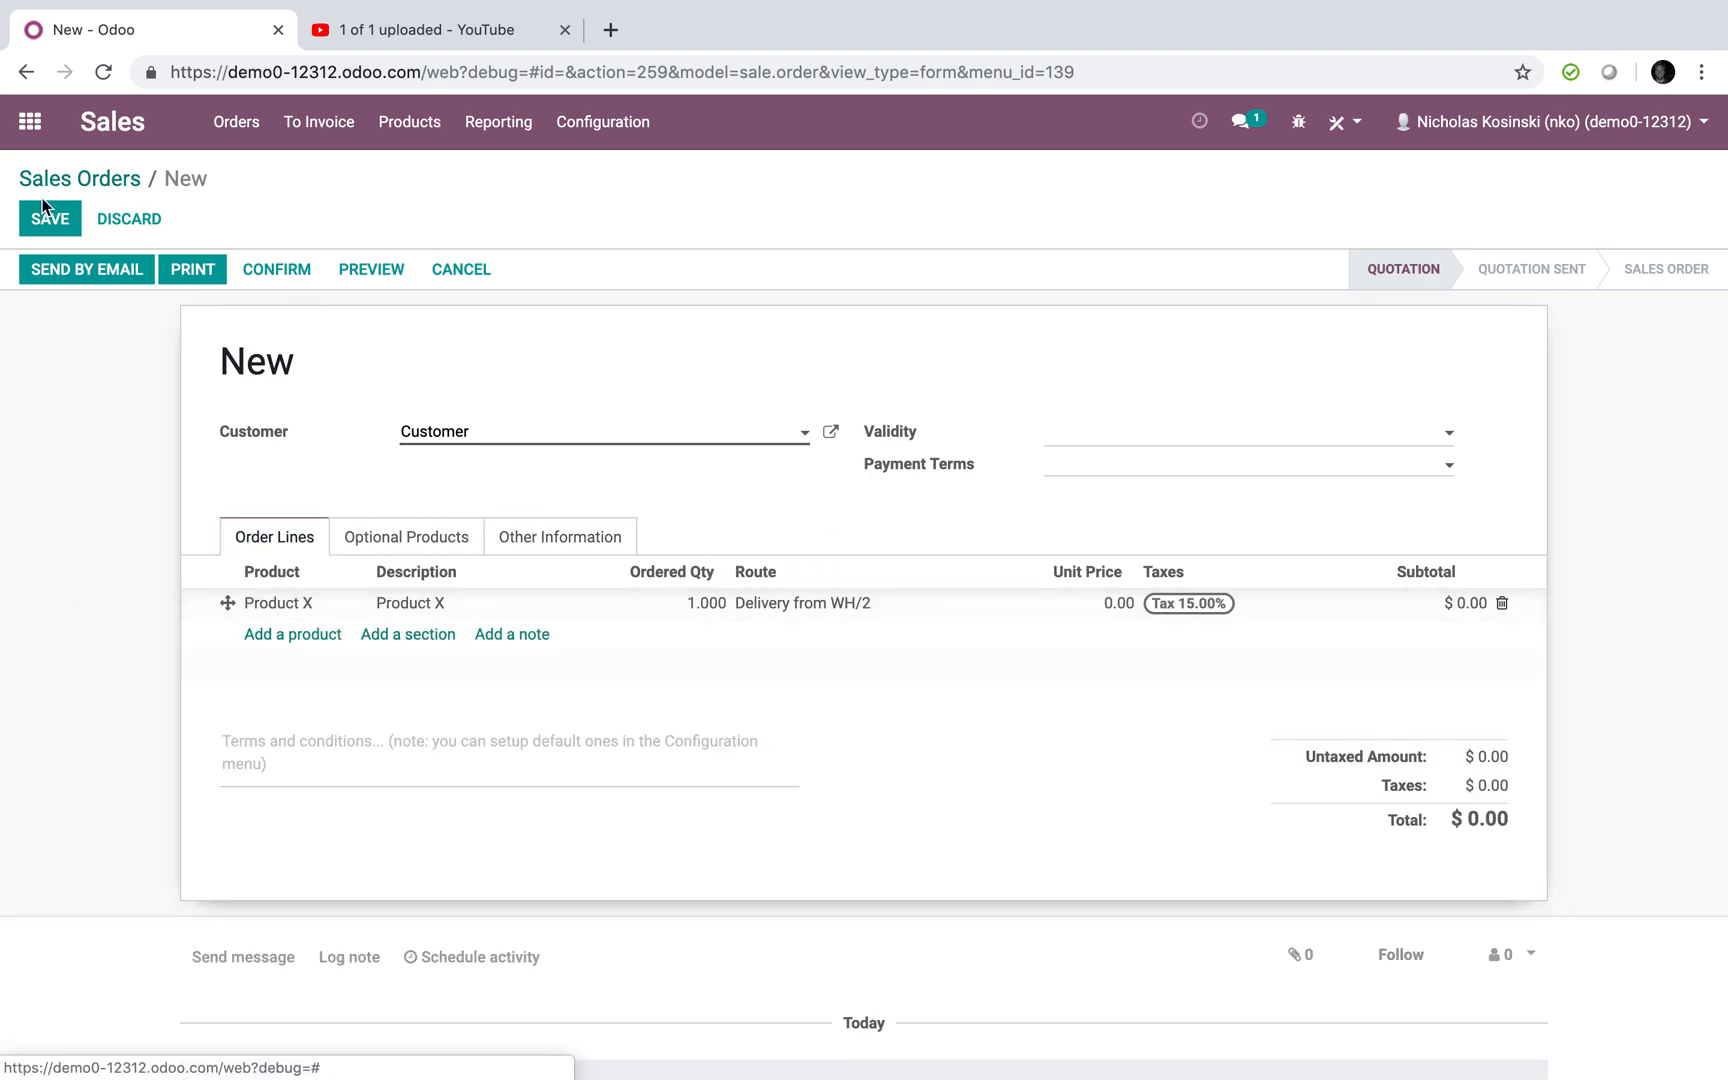
left_click(48, 218)
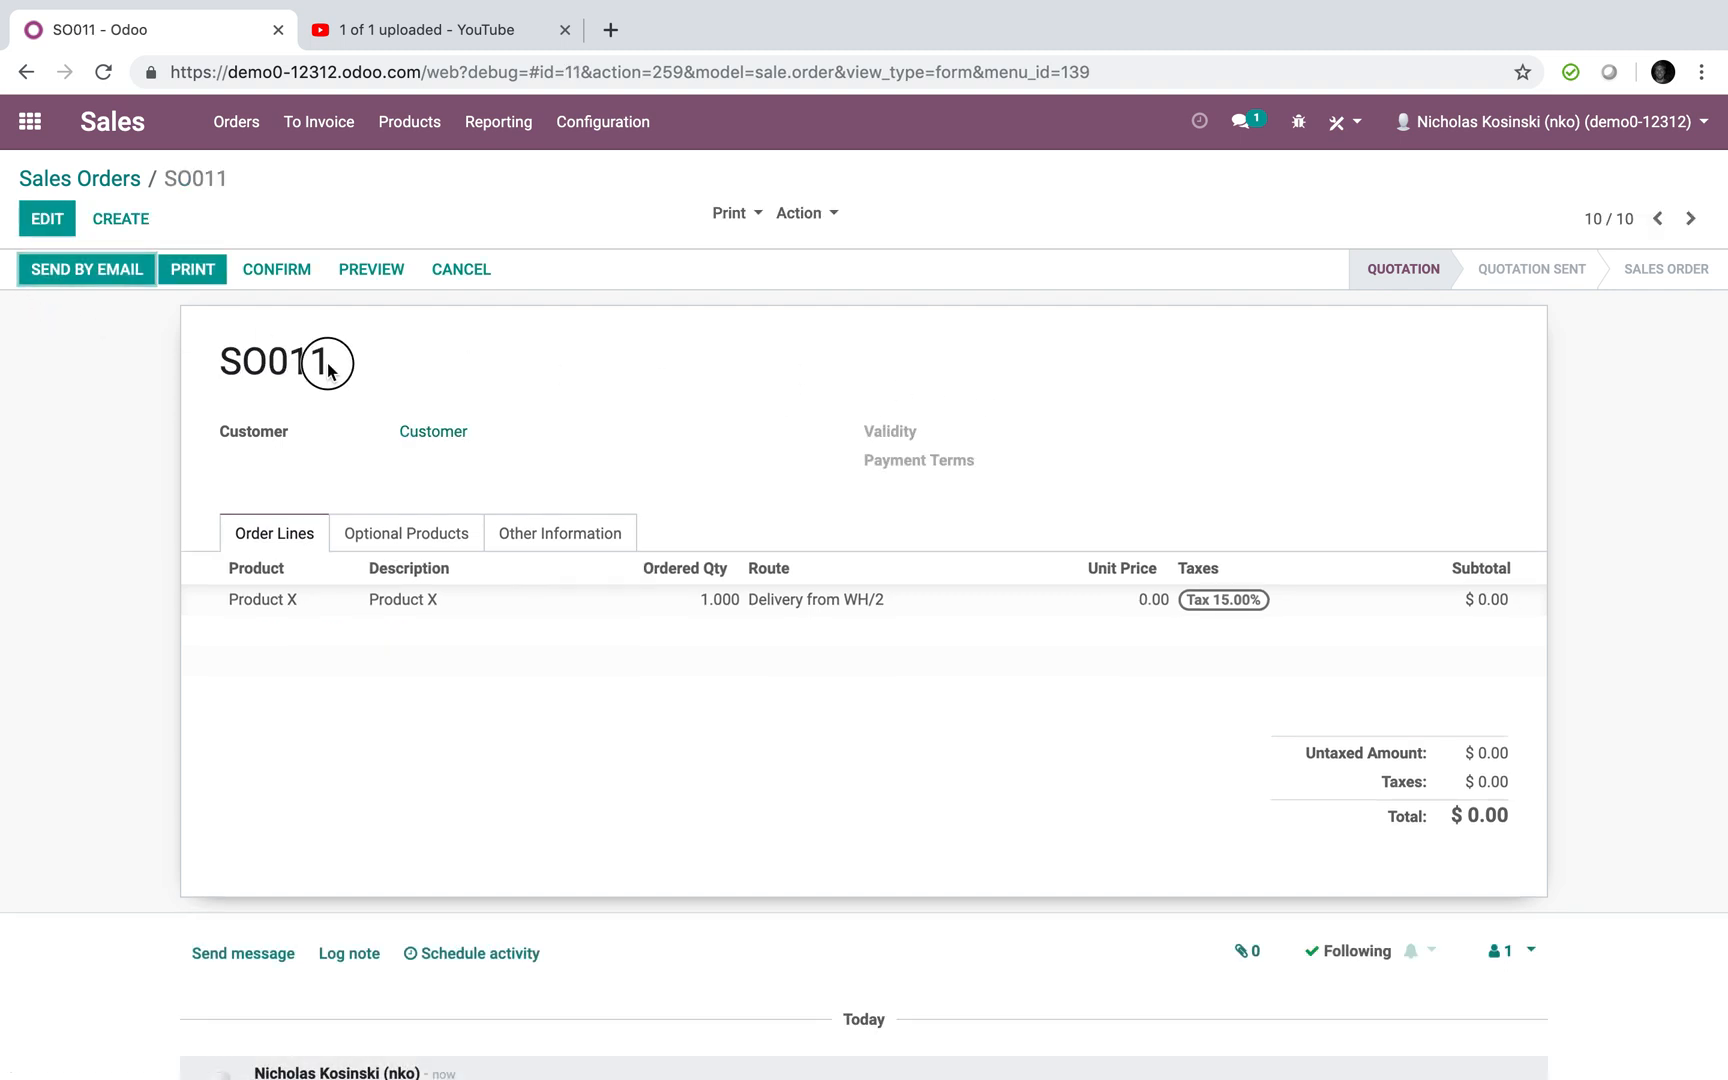
- Confirm the quotation into sales order SO011 with one delivery
left_click(276, 268)
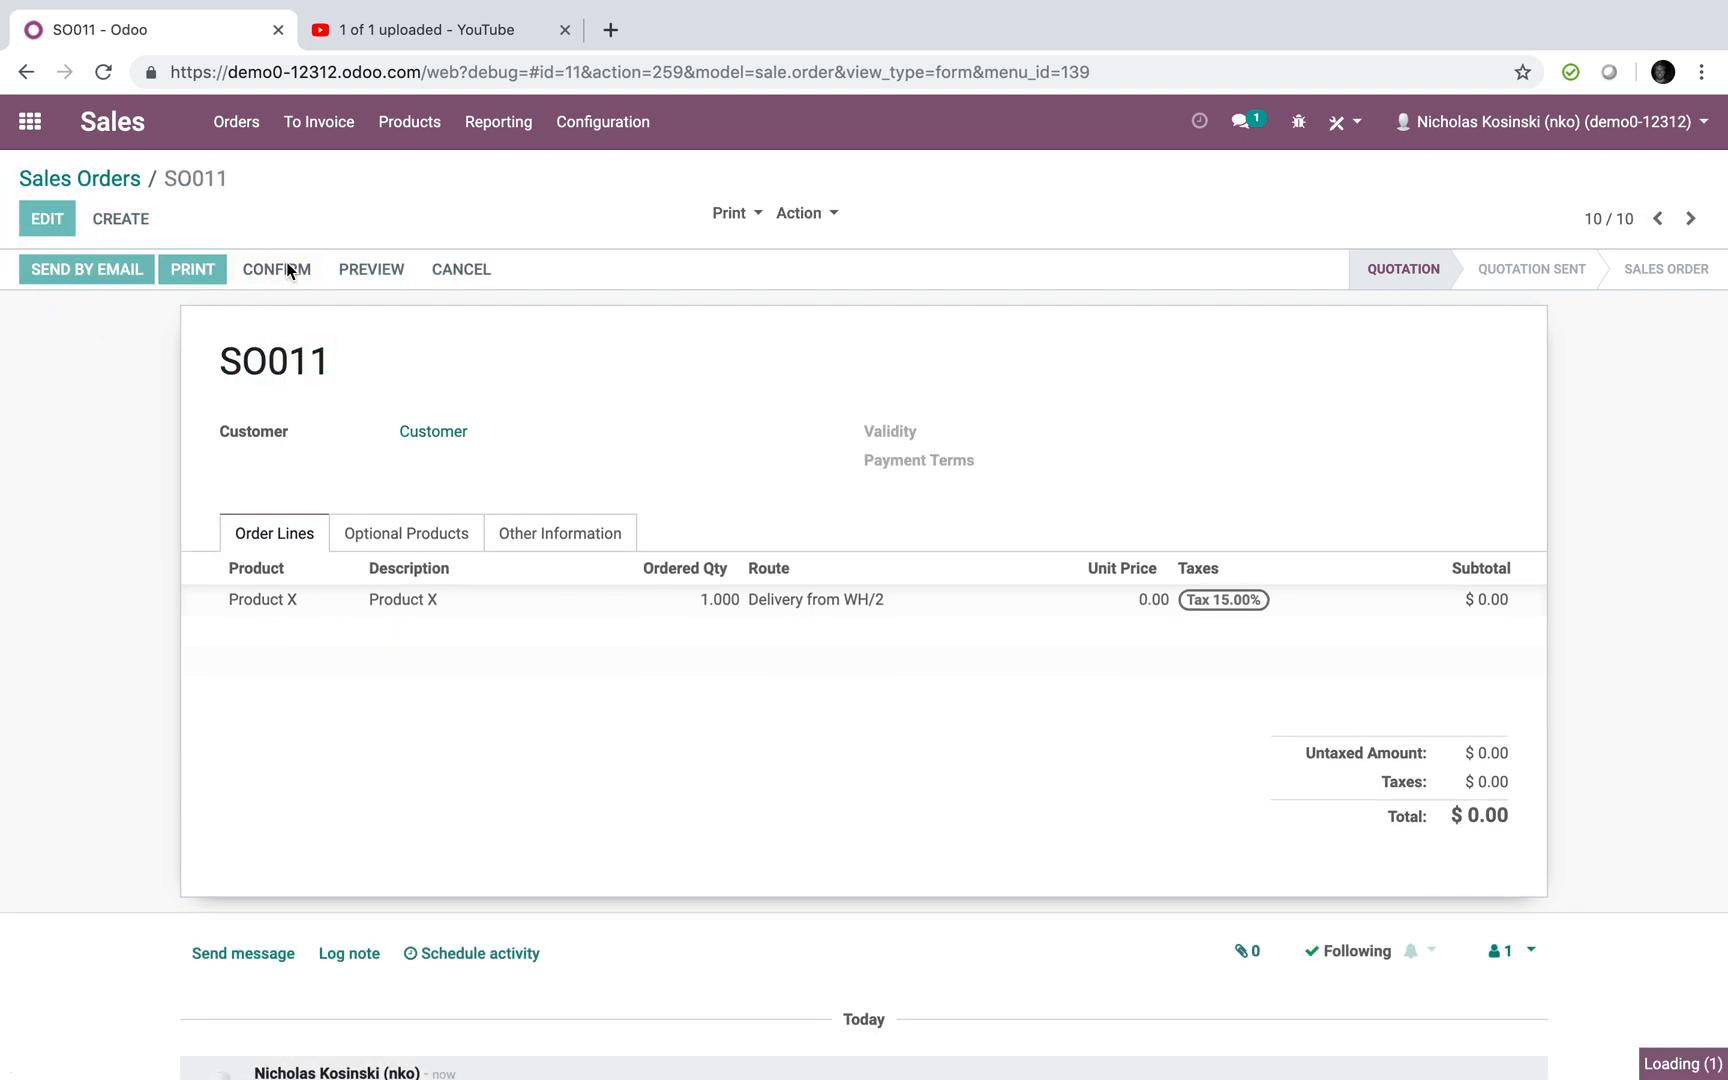
left_click(276, 268)
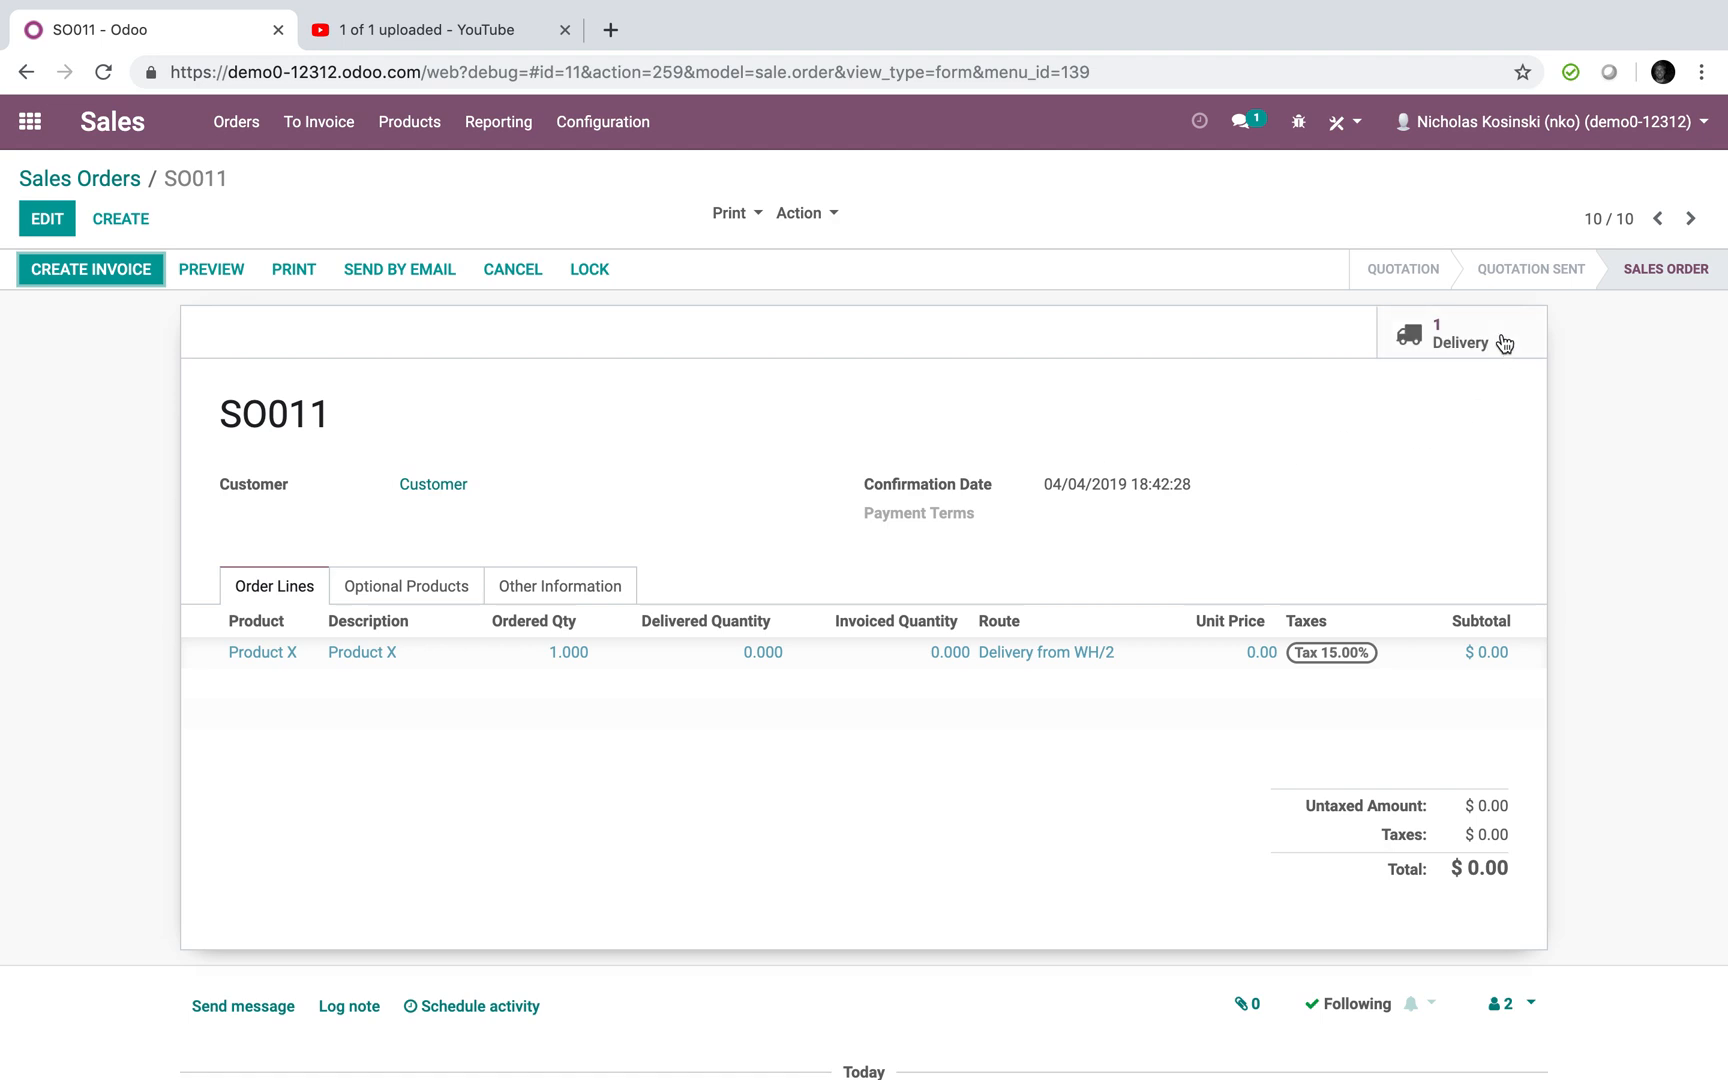
left_click(1460, 332)
type("inv")
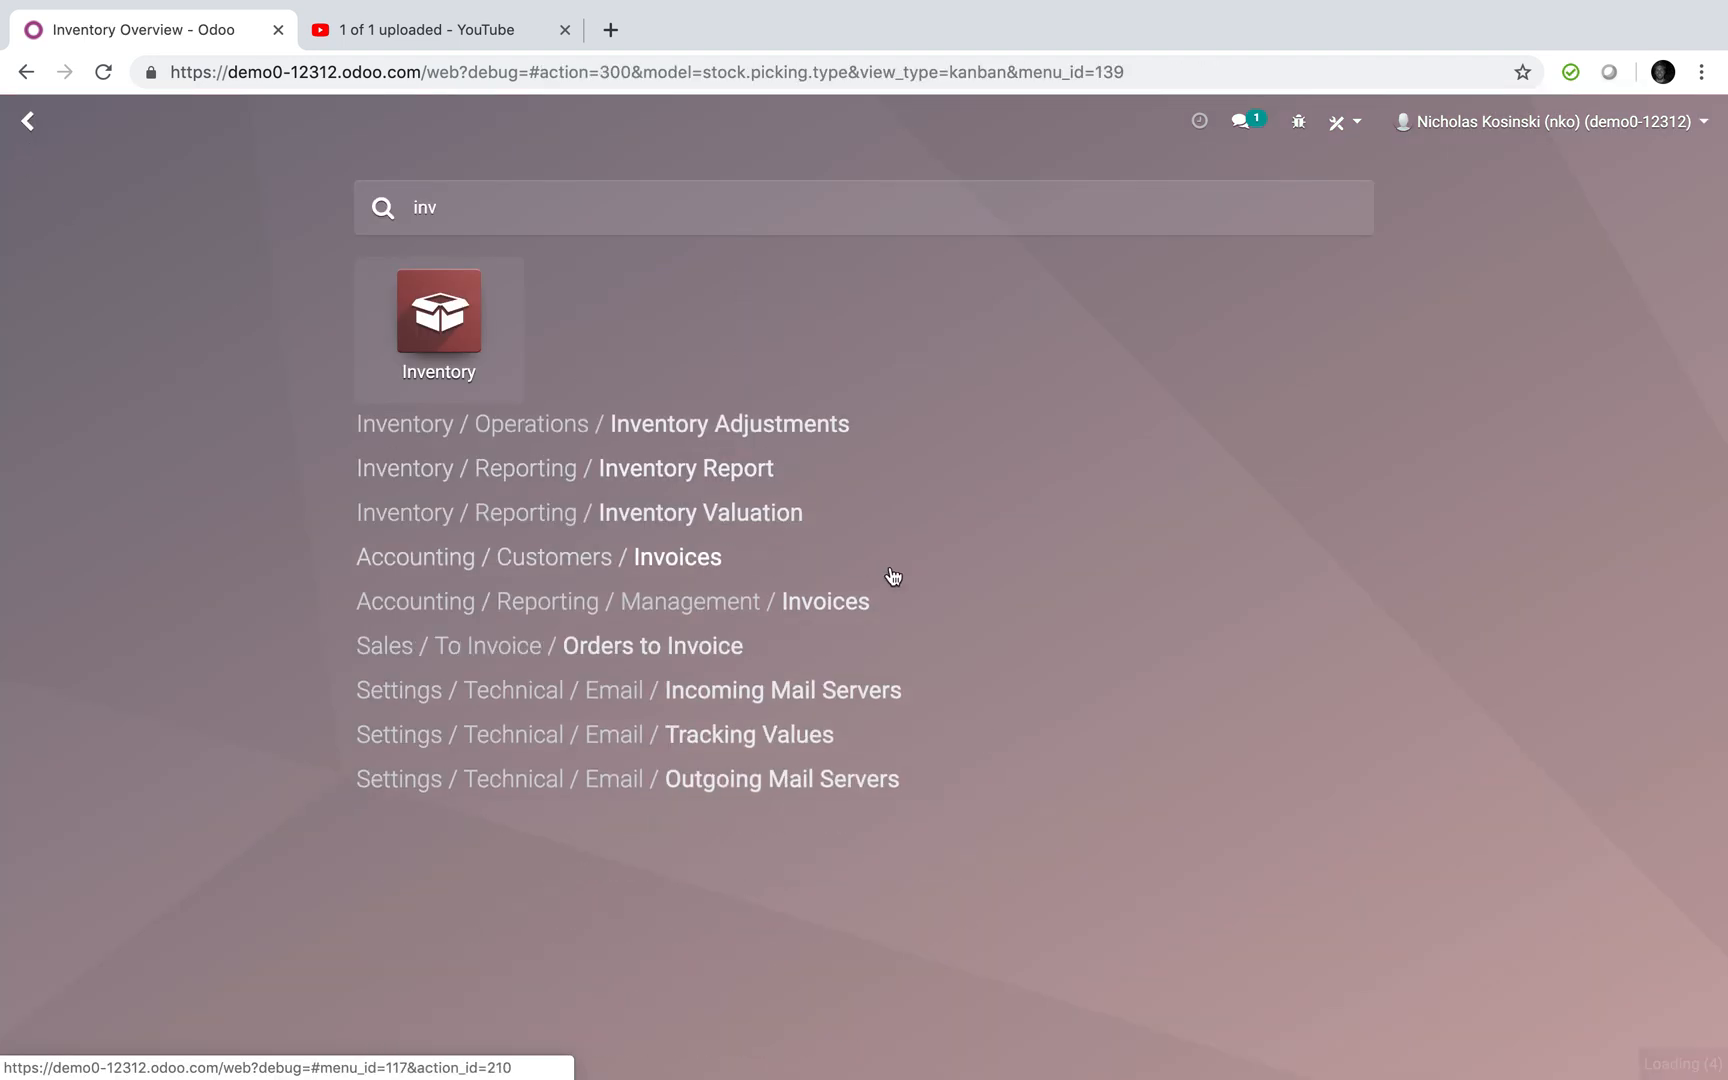
- From Inventory, open Warehouse 2's pending delivery orders and open WH/2/OUT/00004 for SO011
left_click(438, 310)
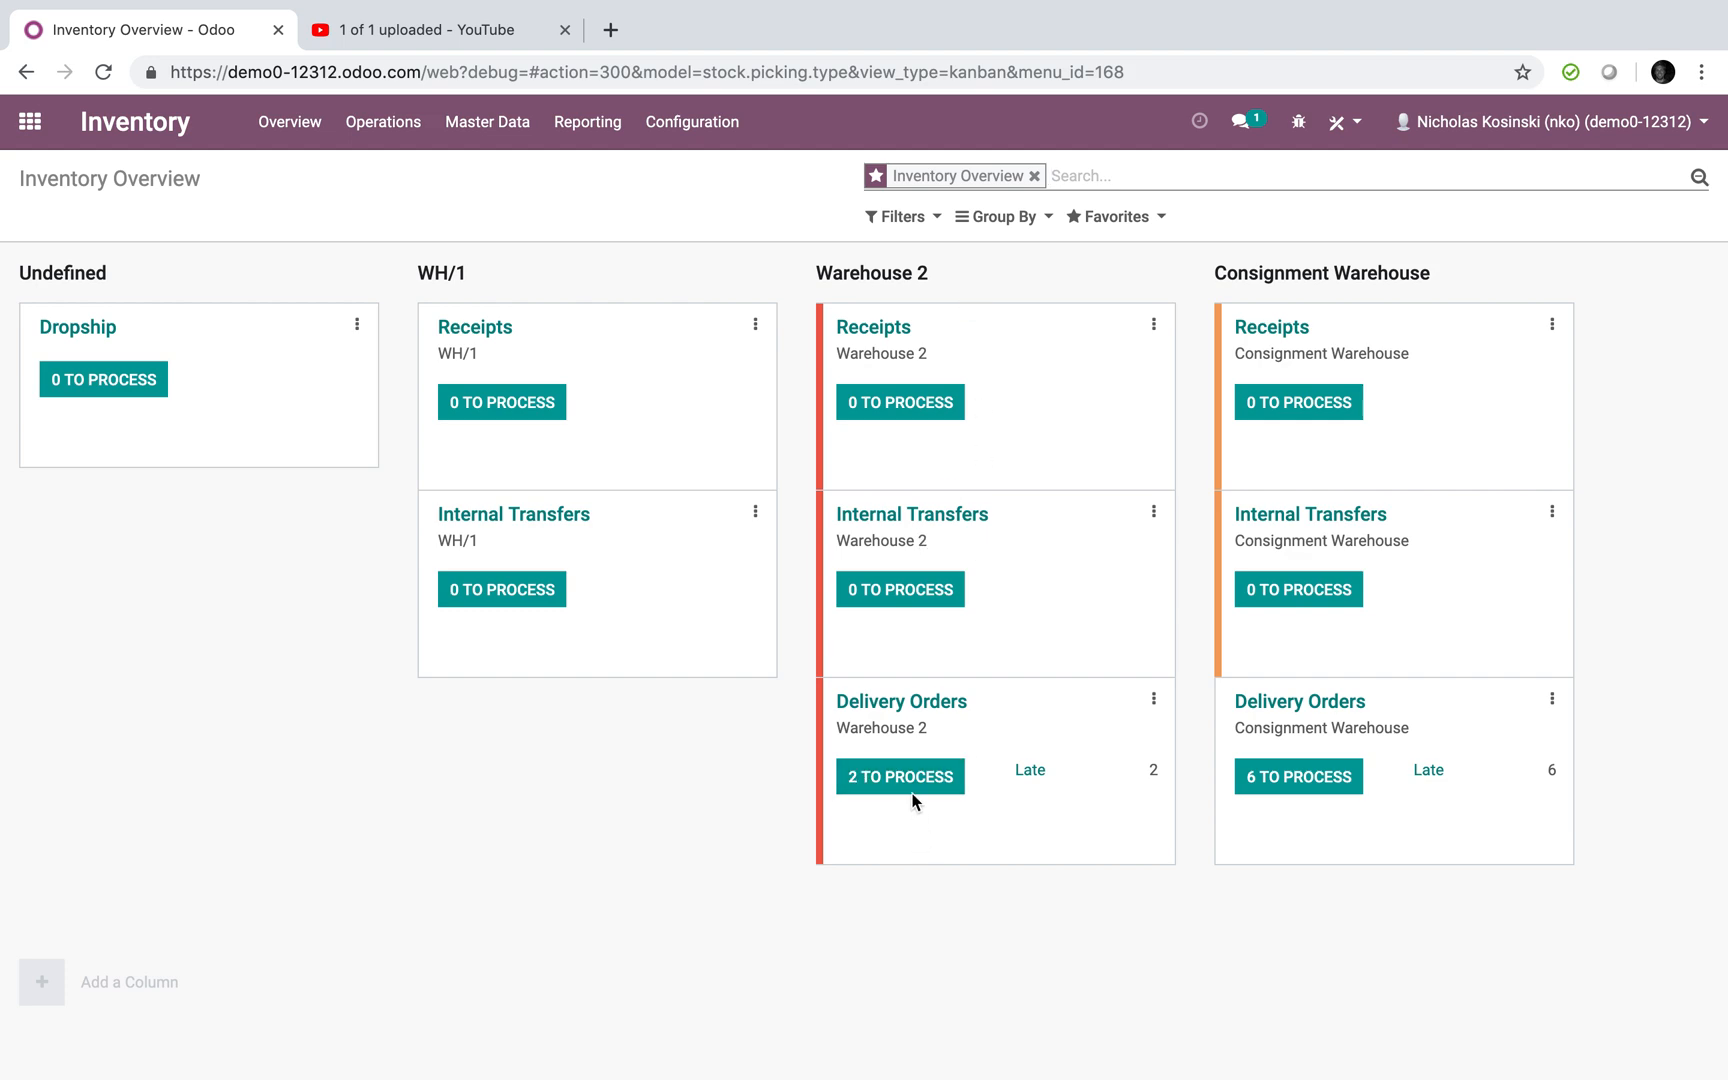
left_click(900, 776)
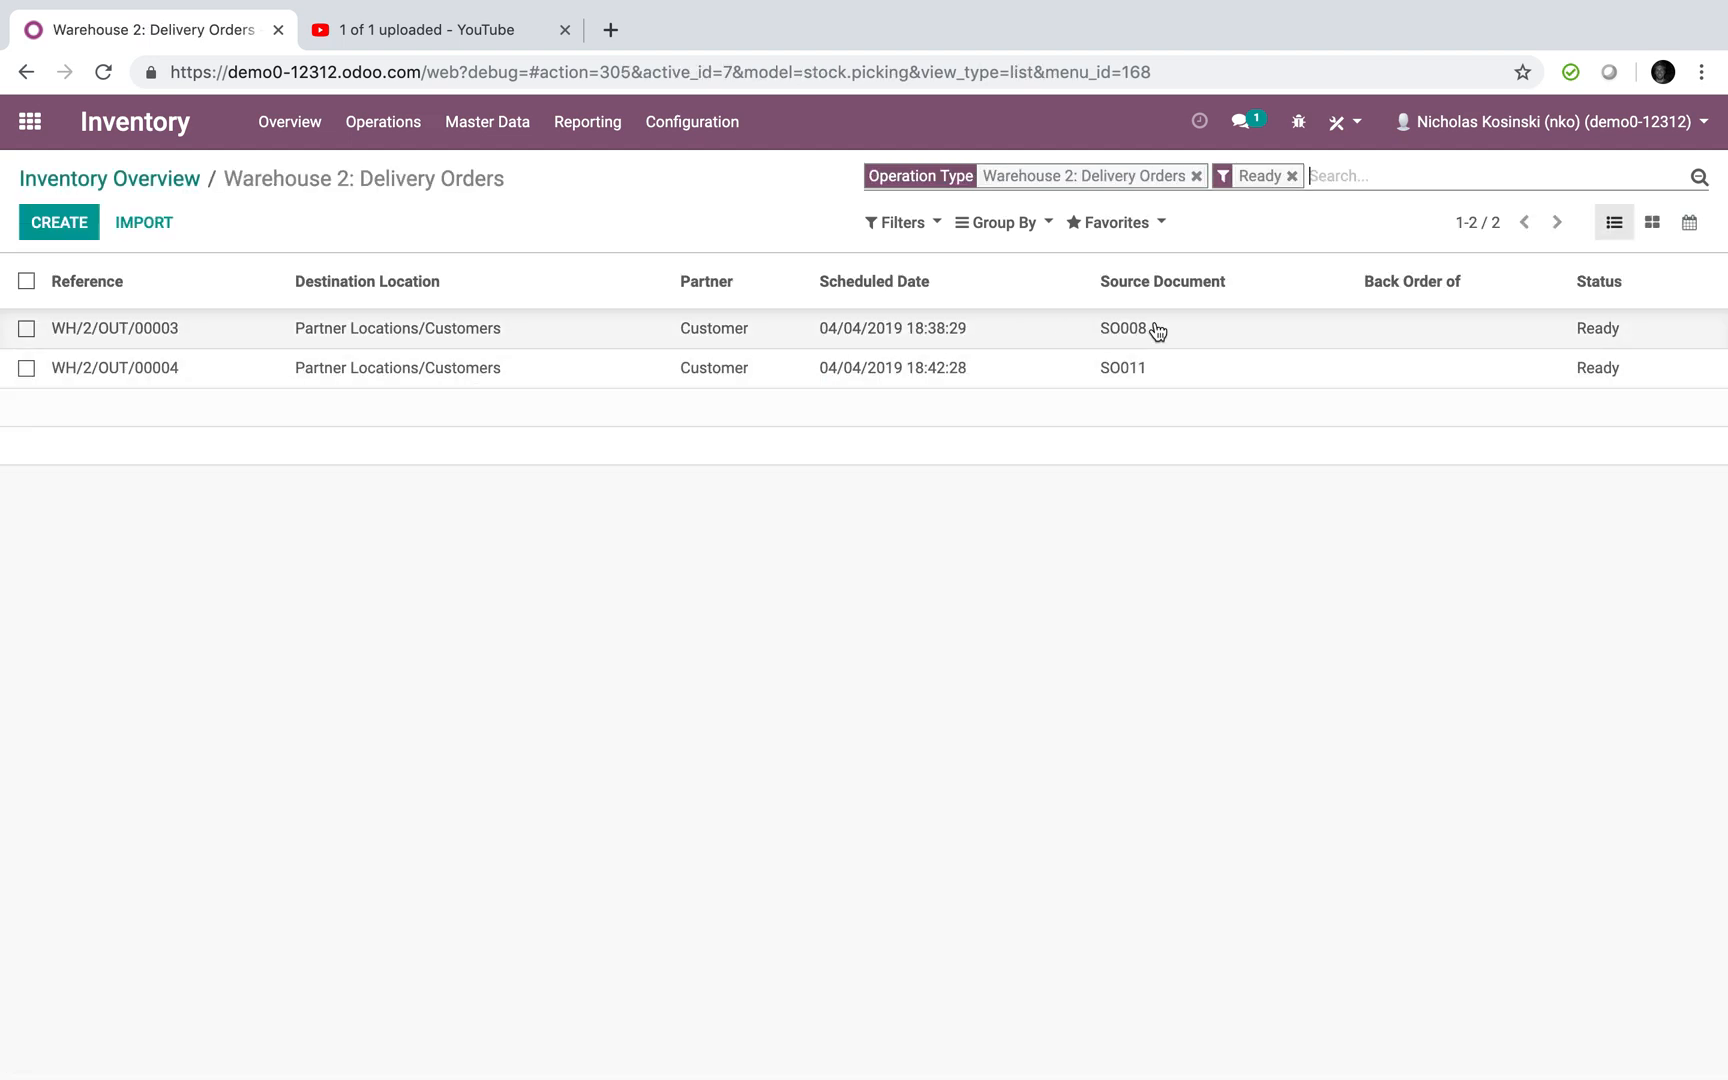
left_click(1122, 366)
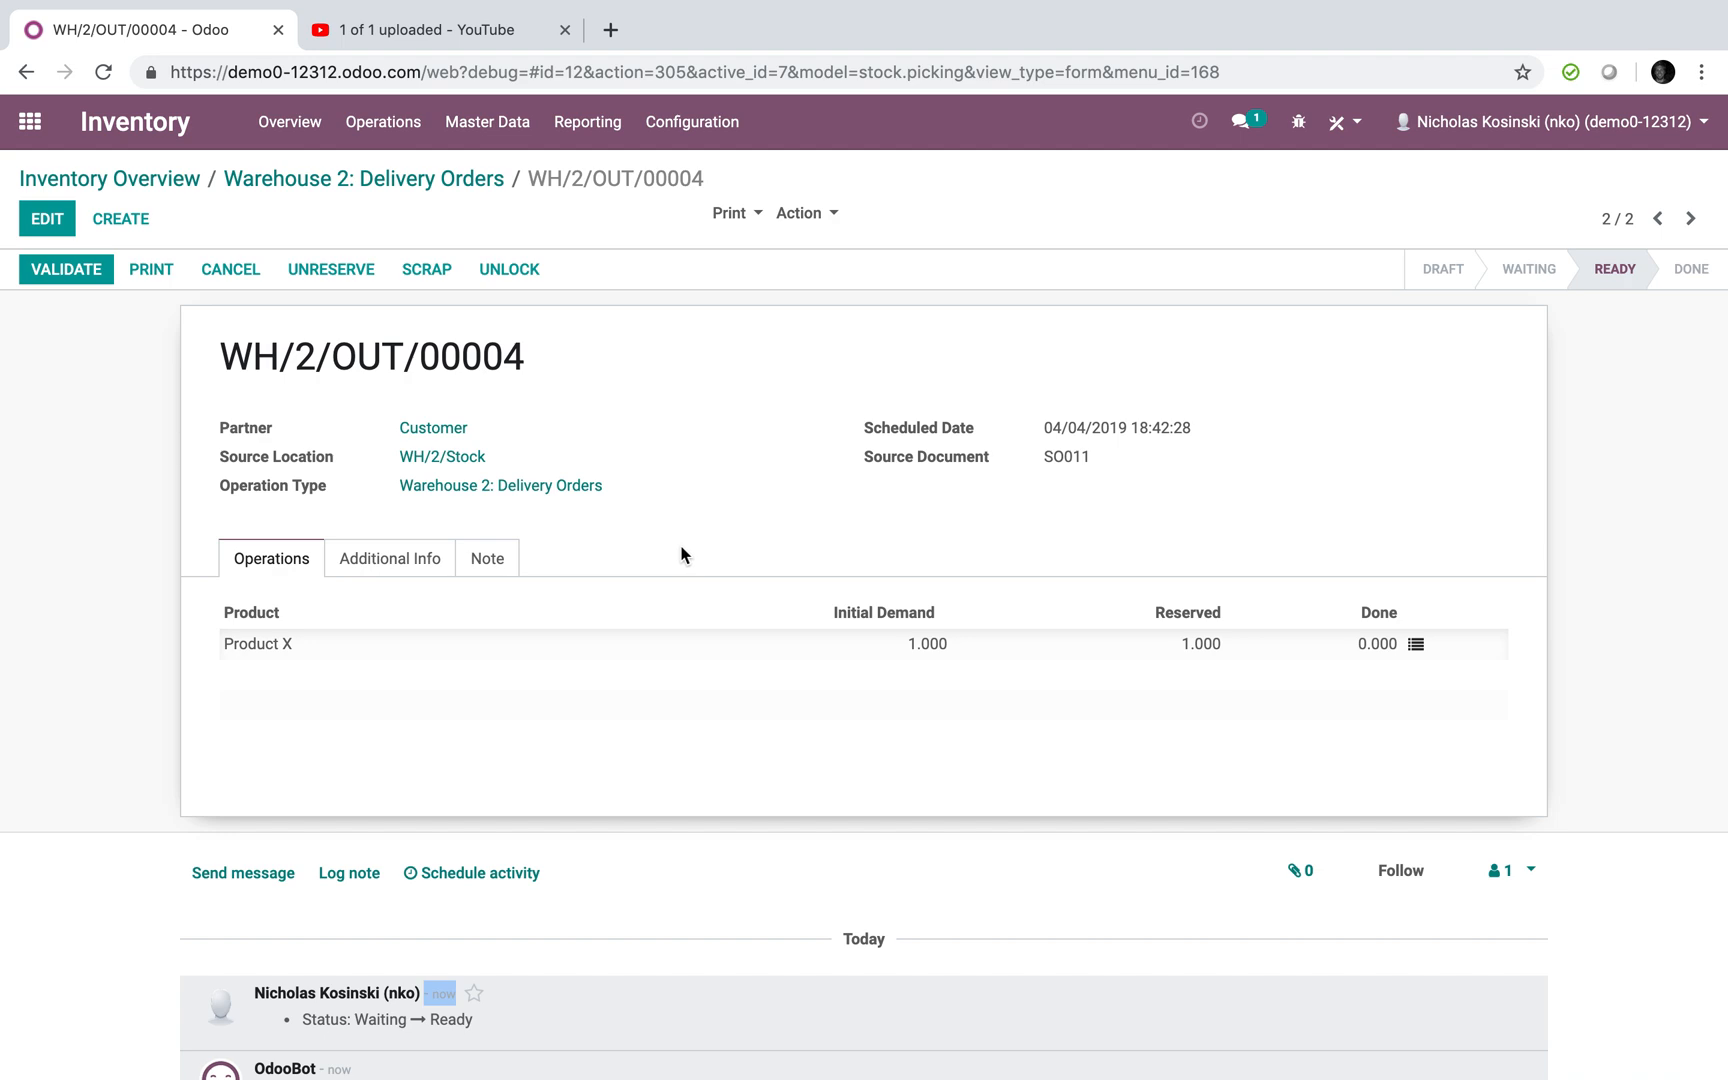
mouse_move(338, 564)
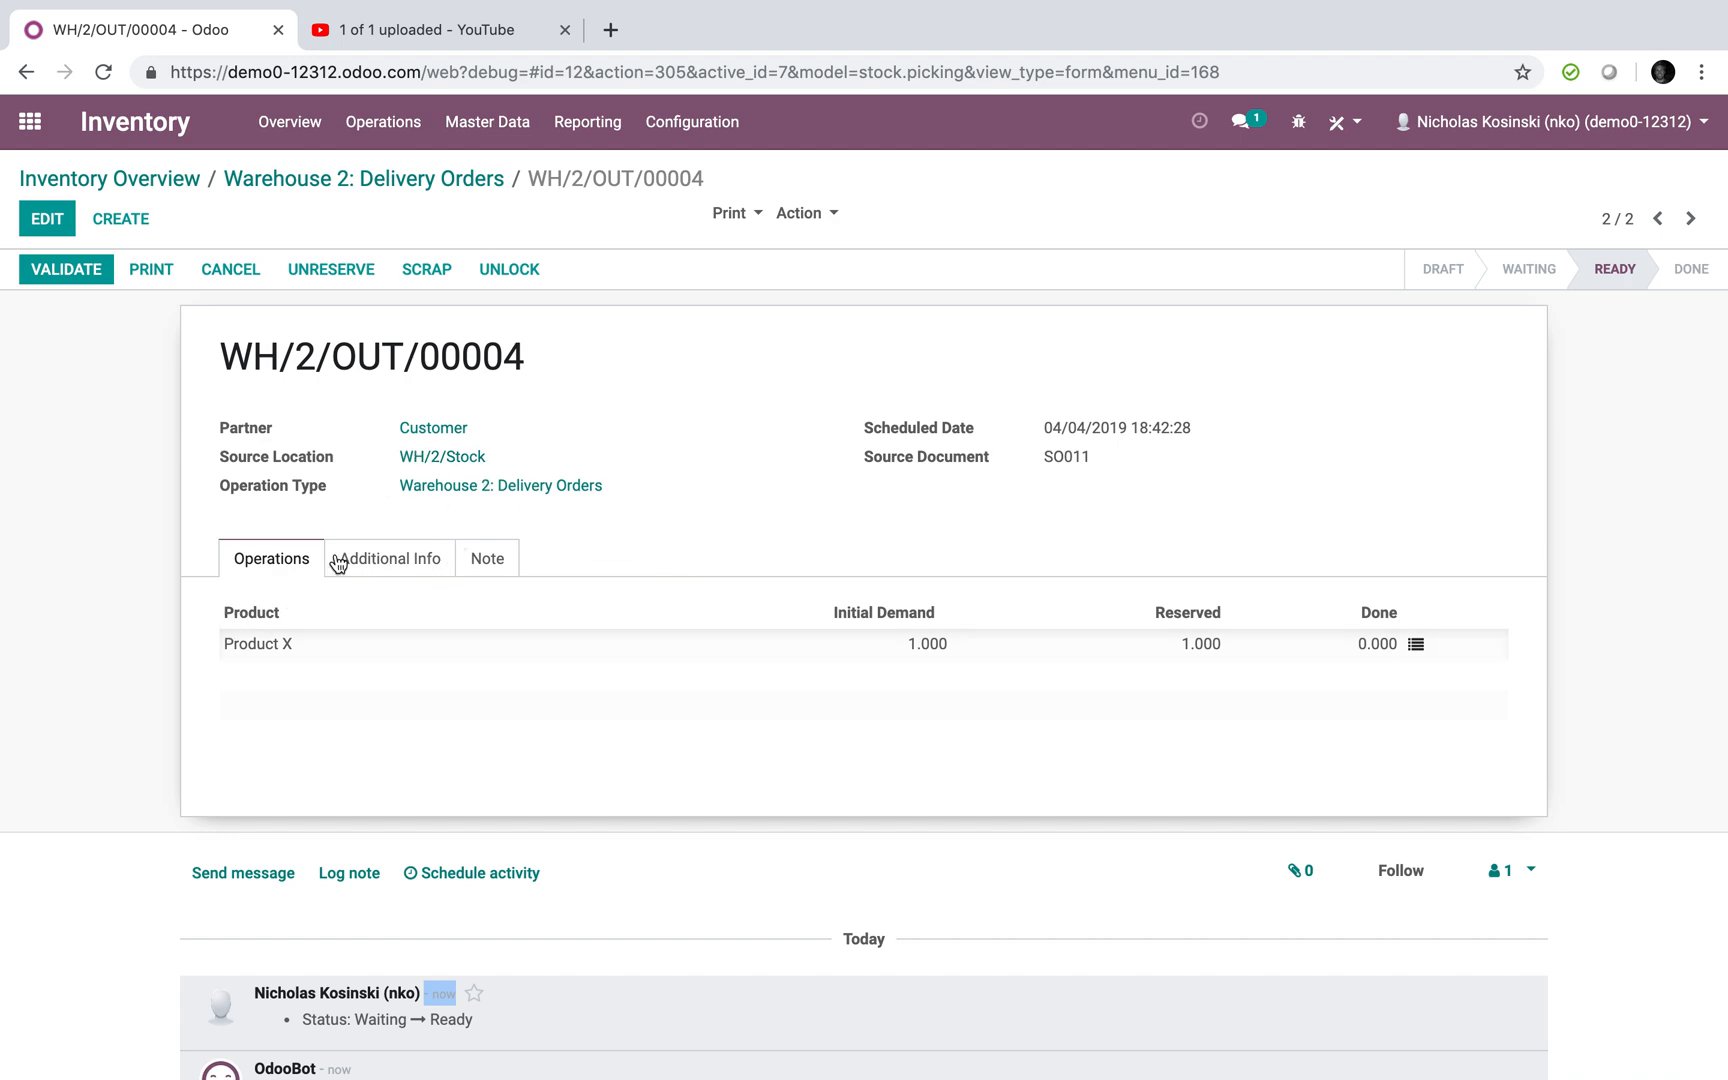
- Review the warehouse list under Inventory Configuration
left_click(690, 122)
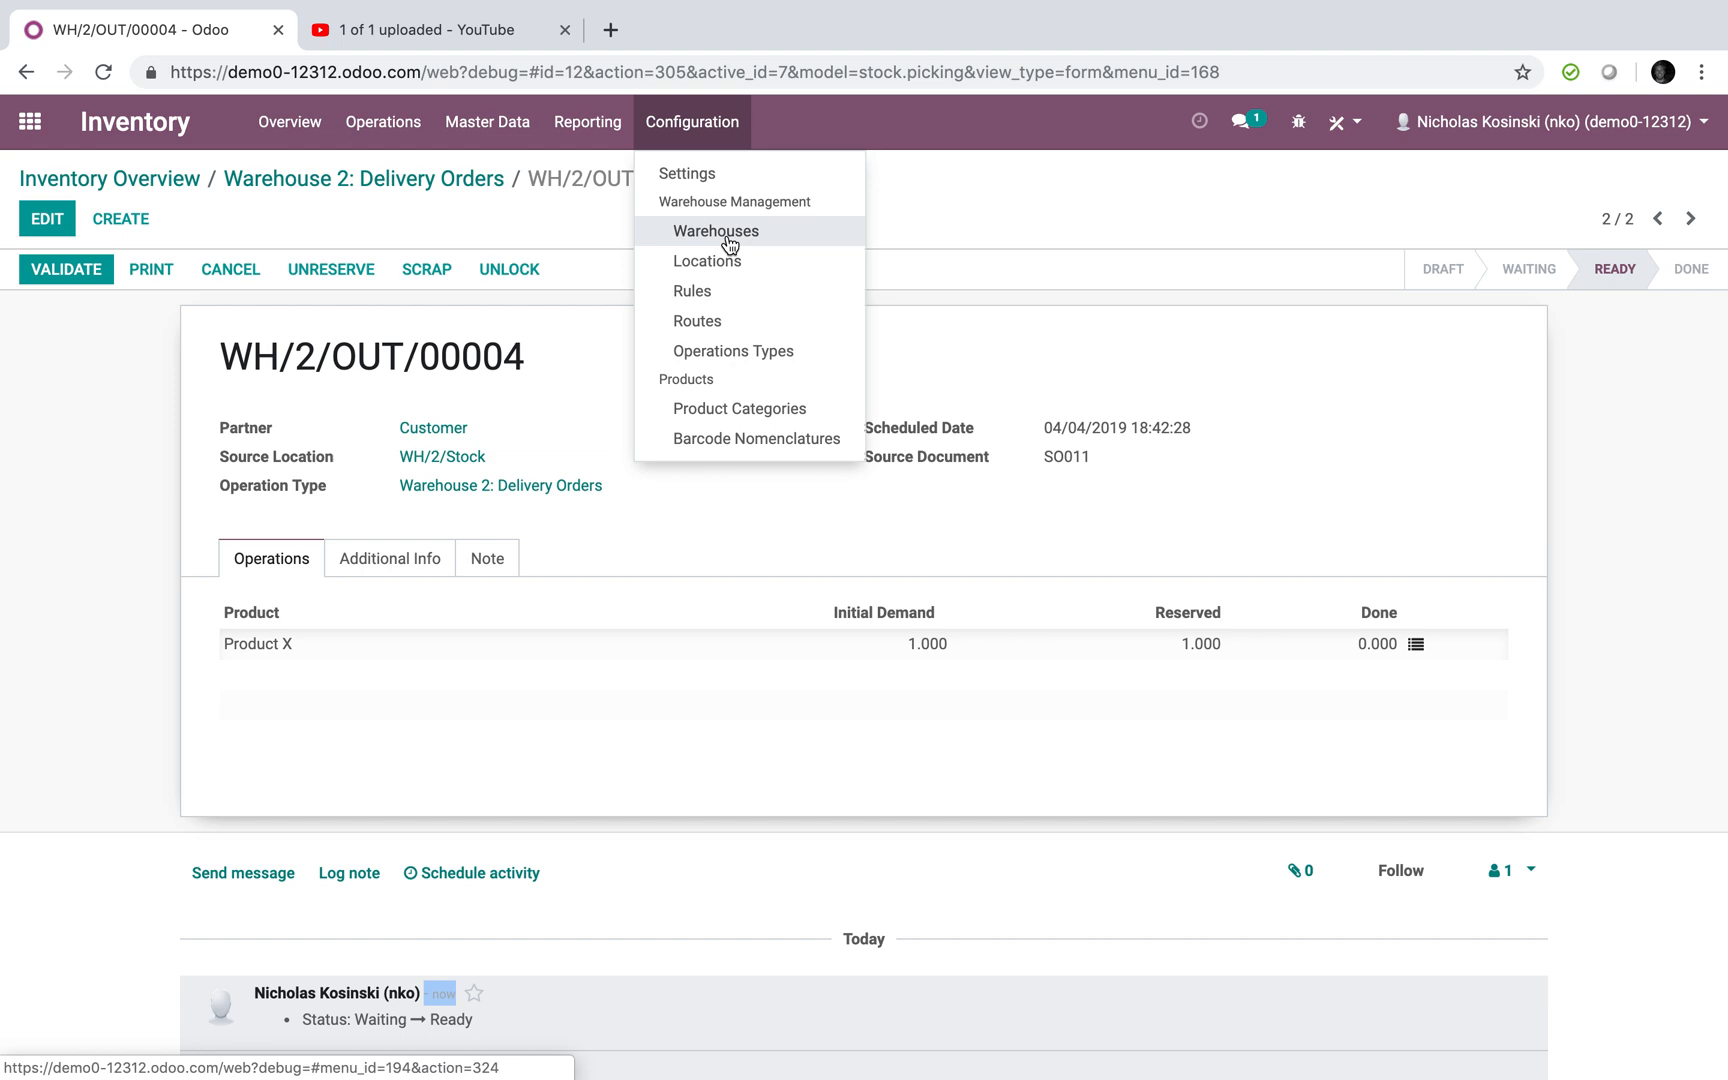
left_click(714, 230)
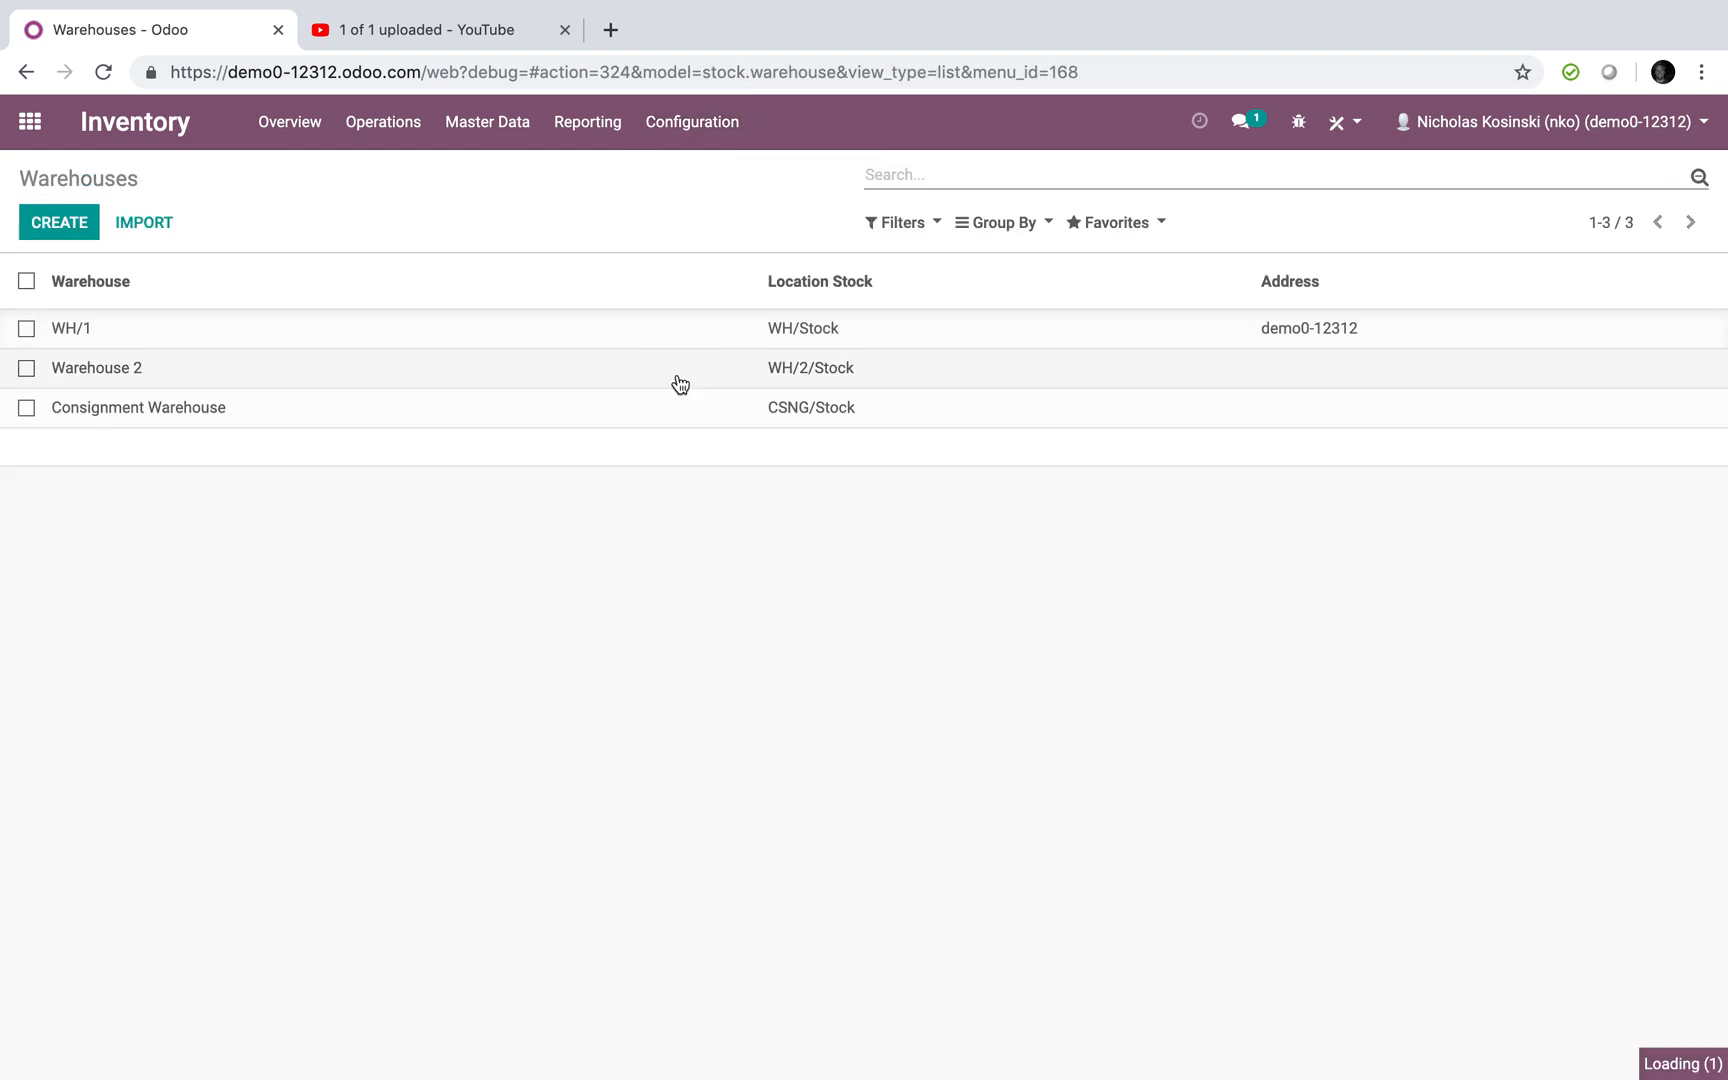
left_click(96, 366)
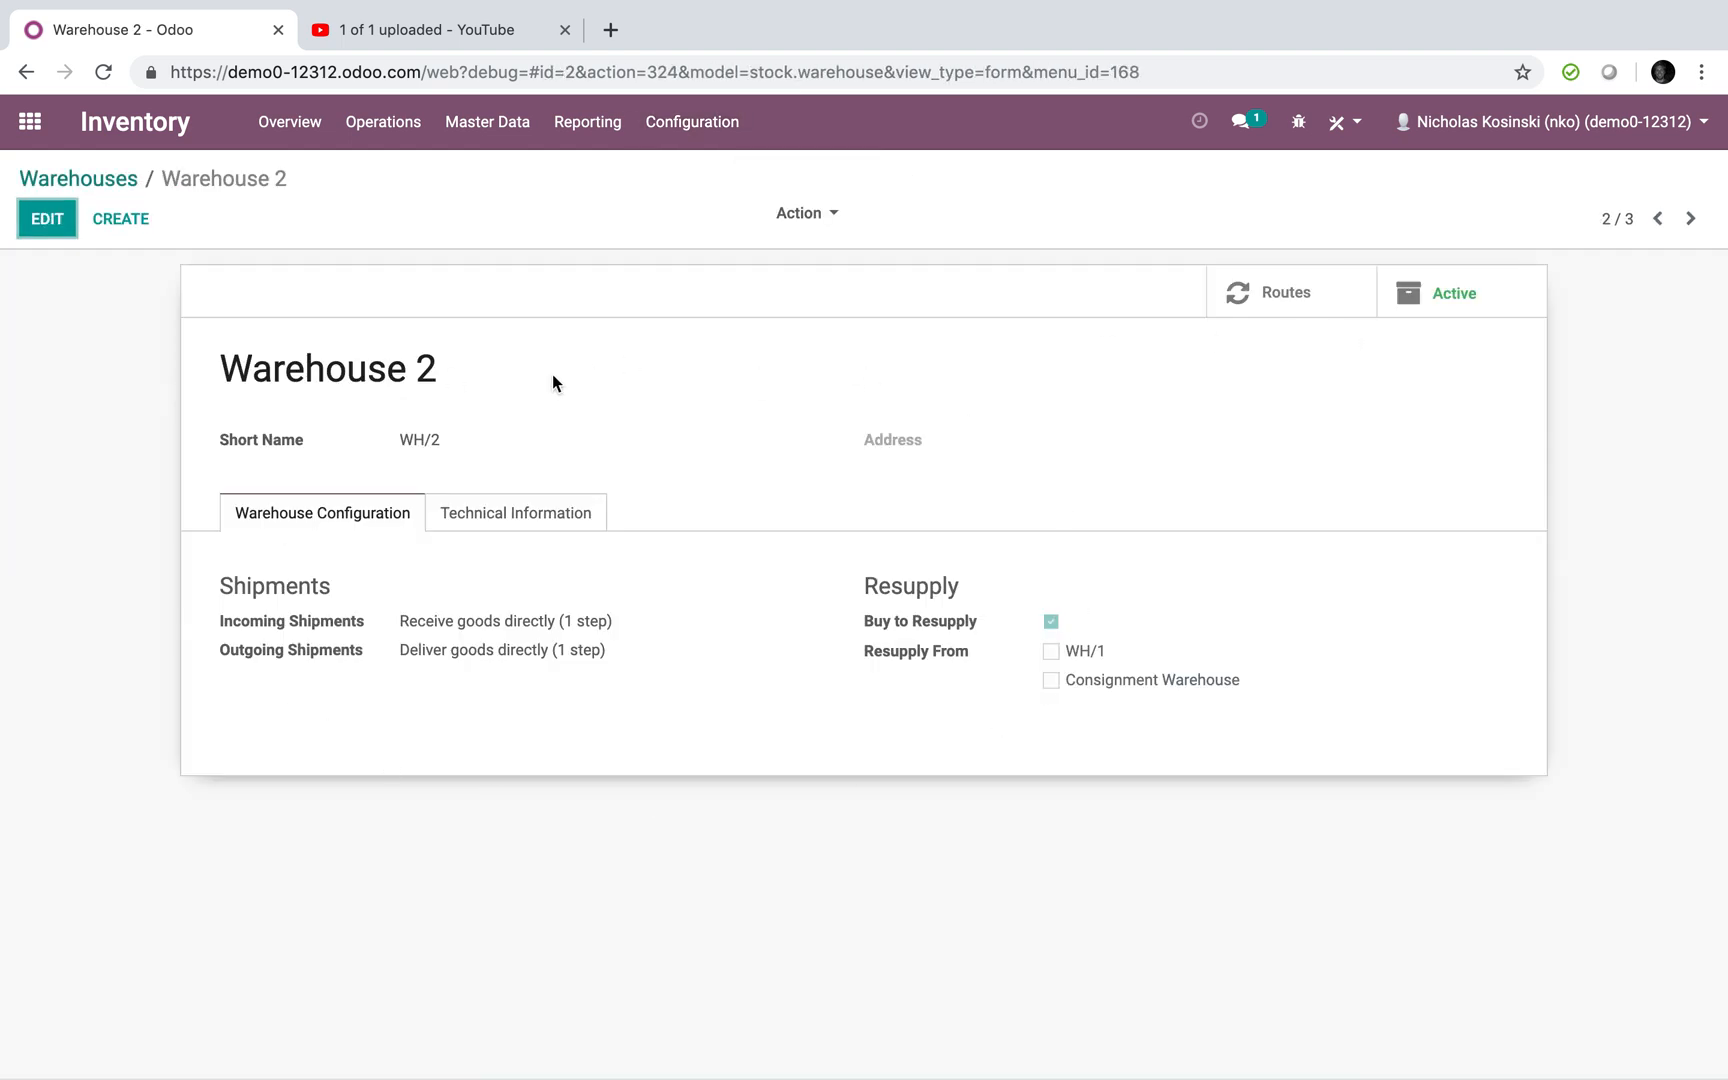
- Review the internal stock locations, then return to the home app menu
left_click(690, 122)
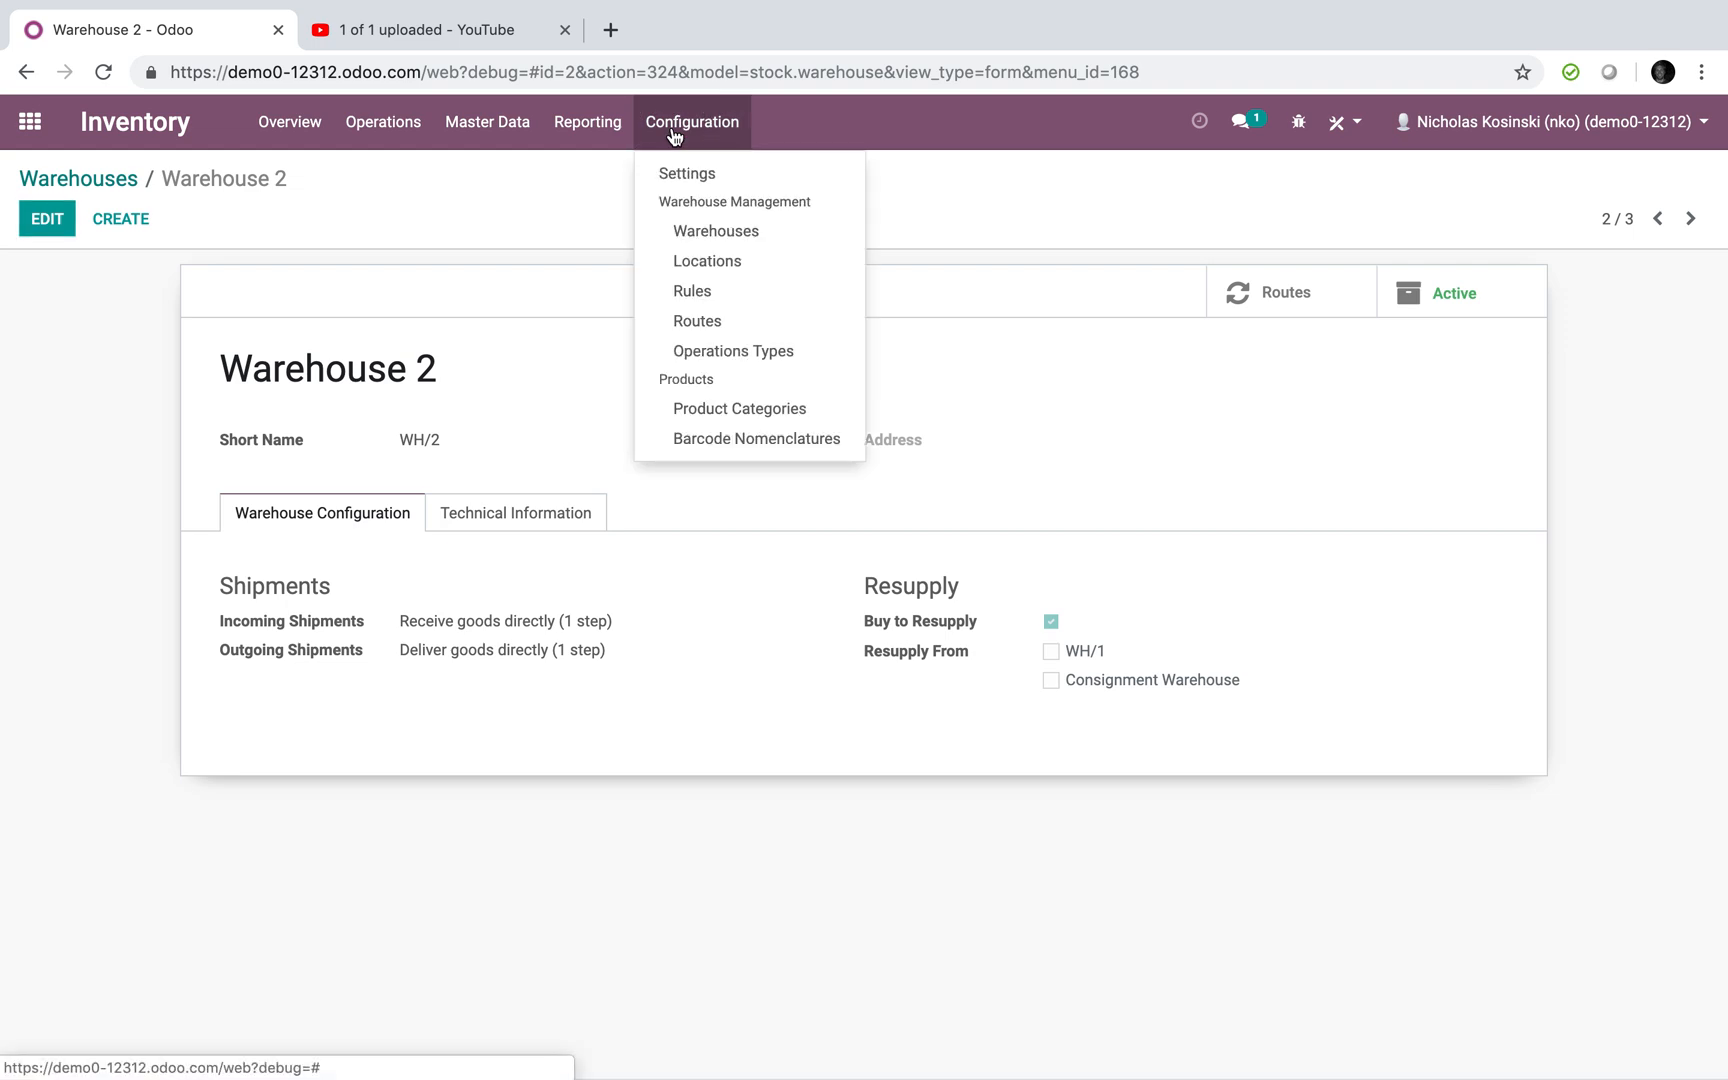
left_click(706, 262)
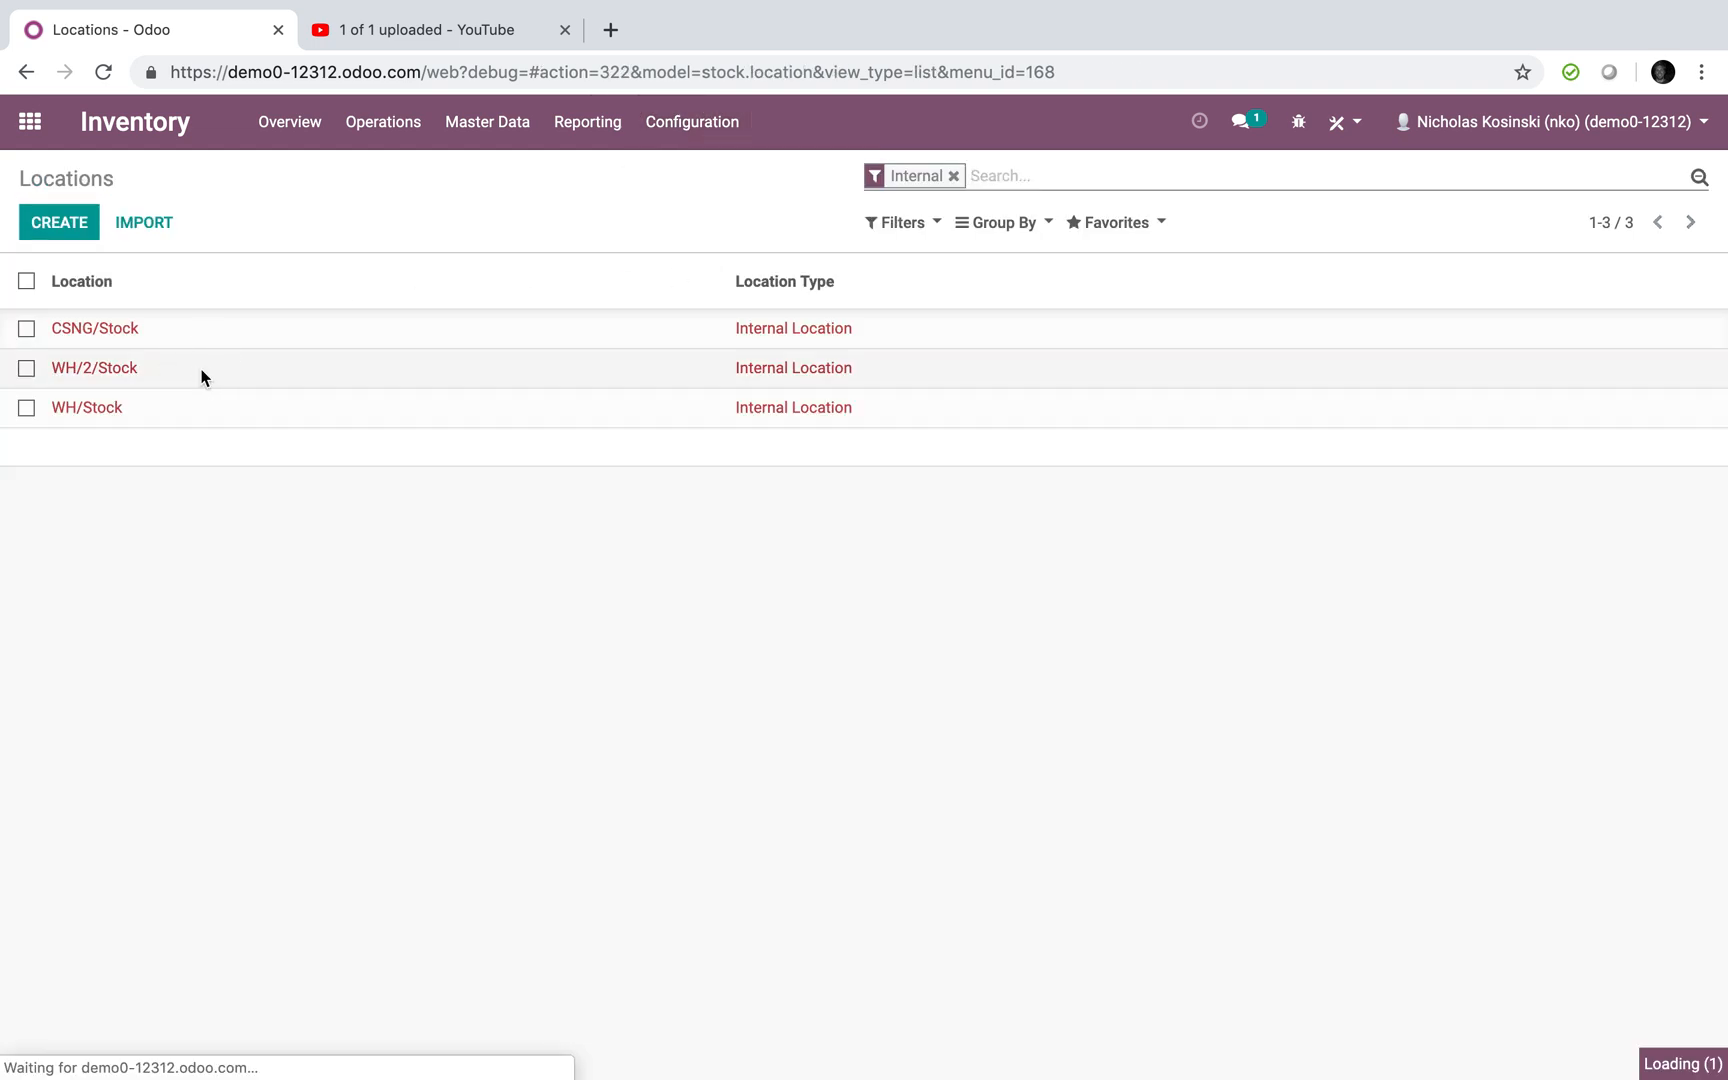
left_click(92, 366)
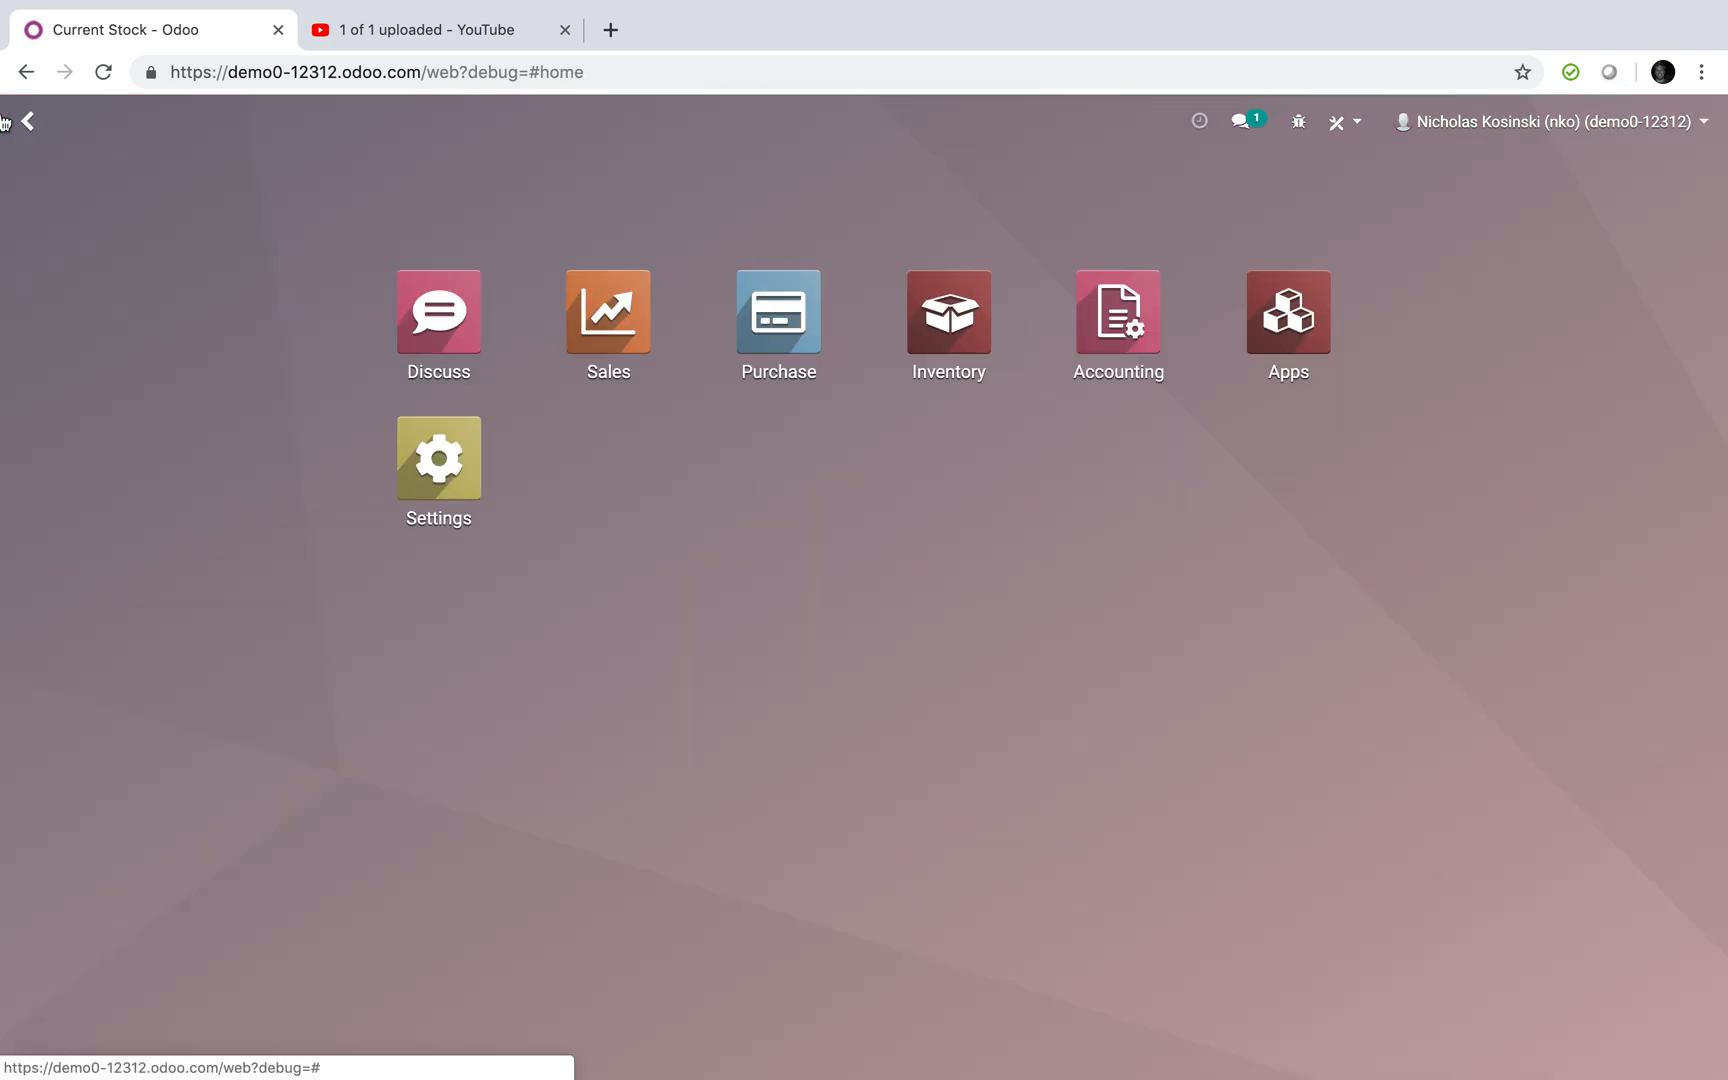
- Start a new sales quotation for 'Customer'
left_click(608, 310)
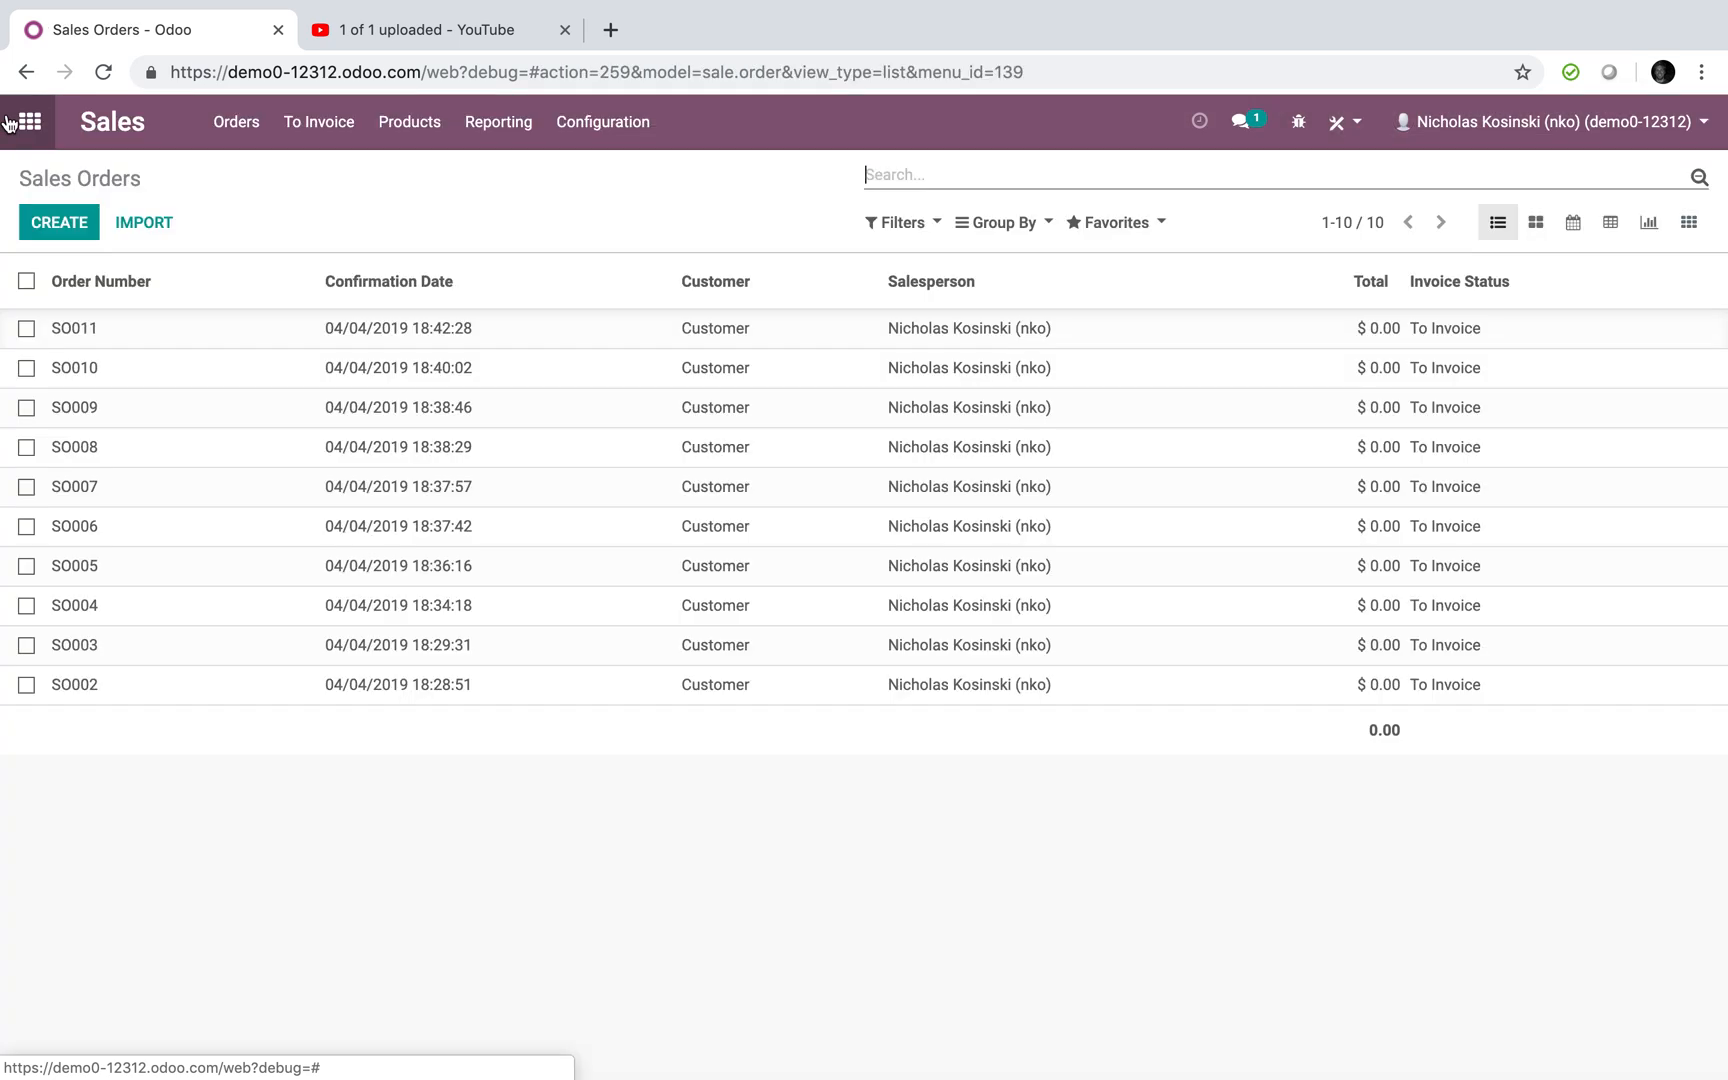
left_click(58, 222)
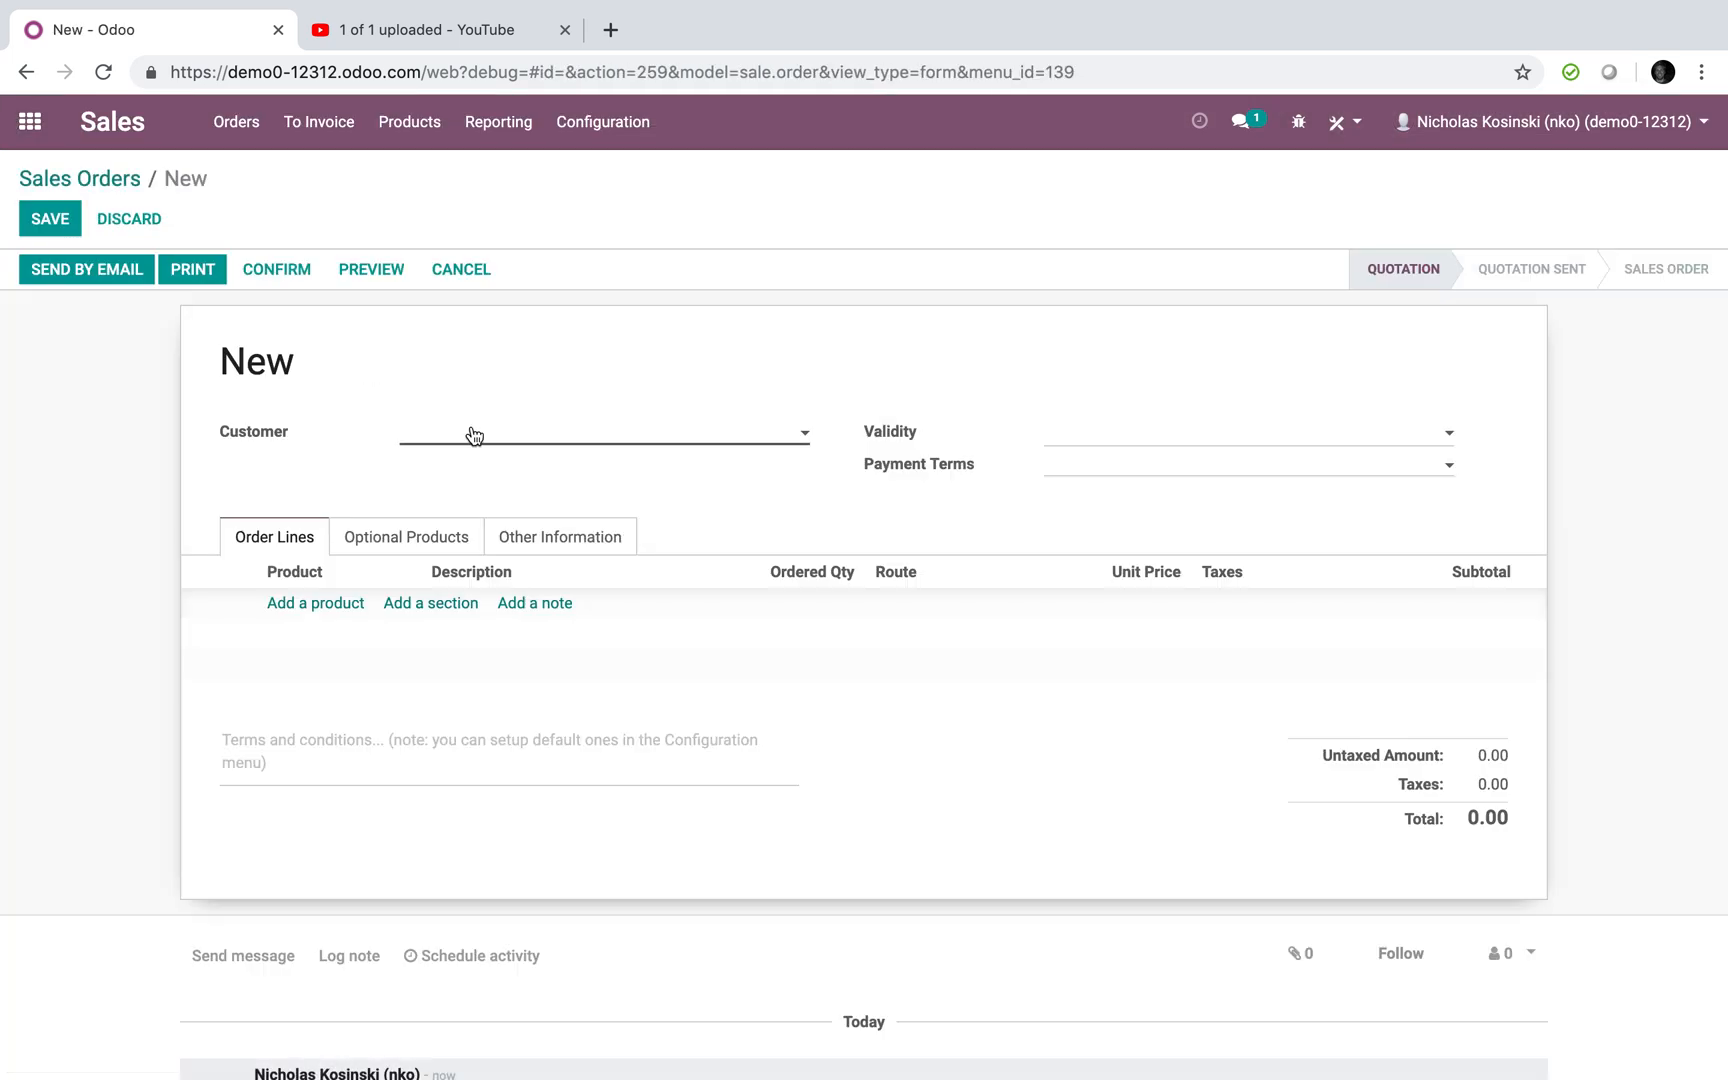
type("Customer")
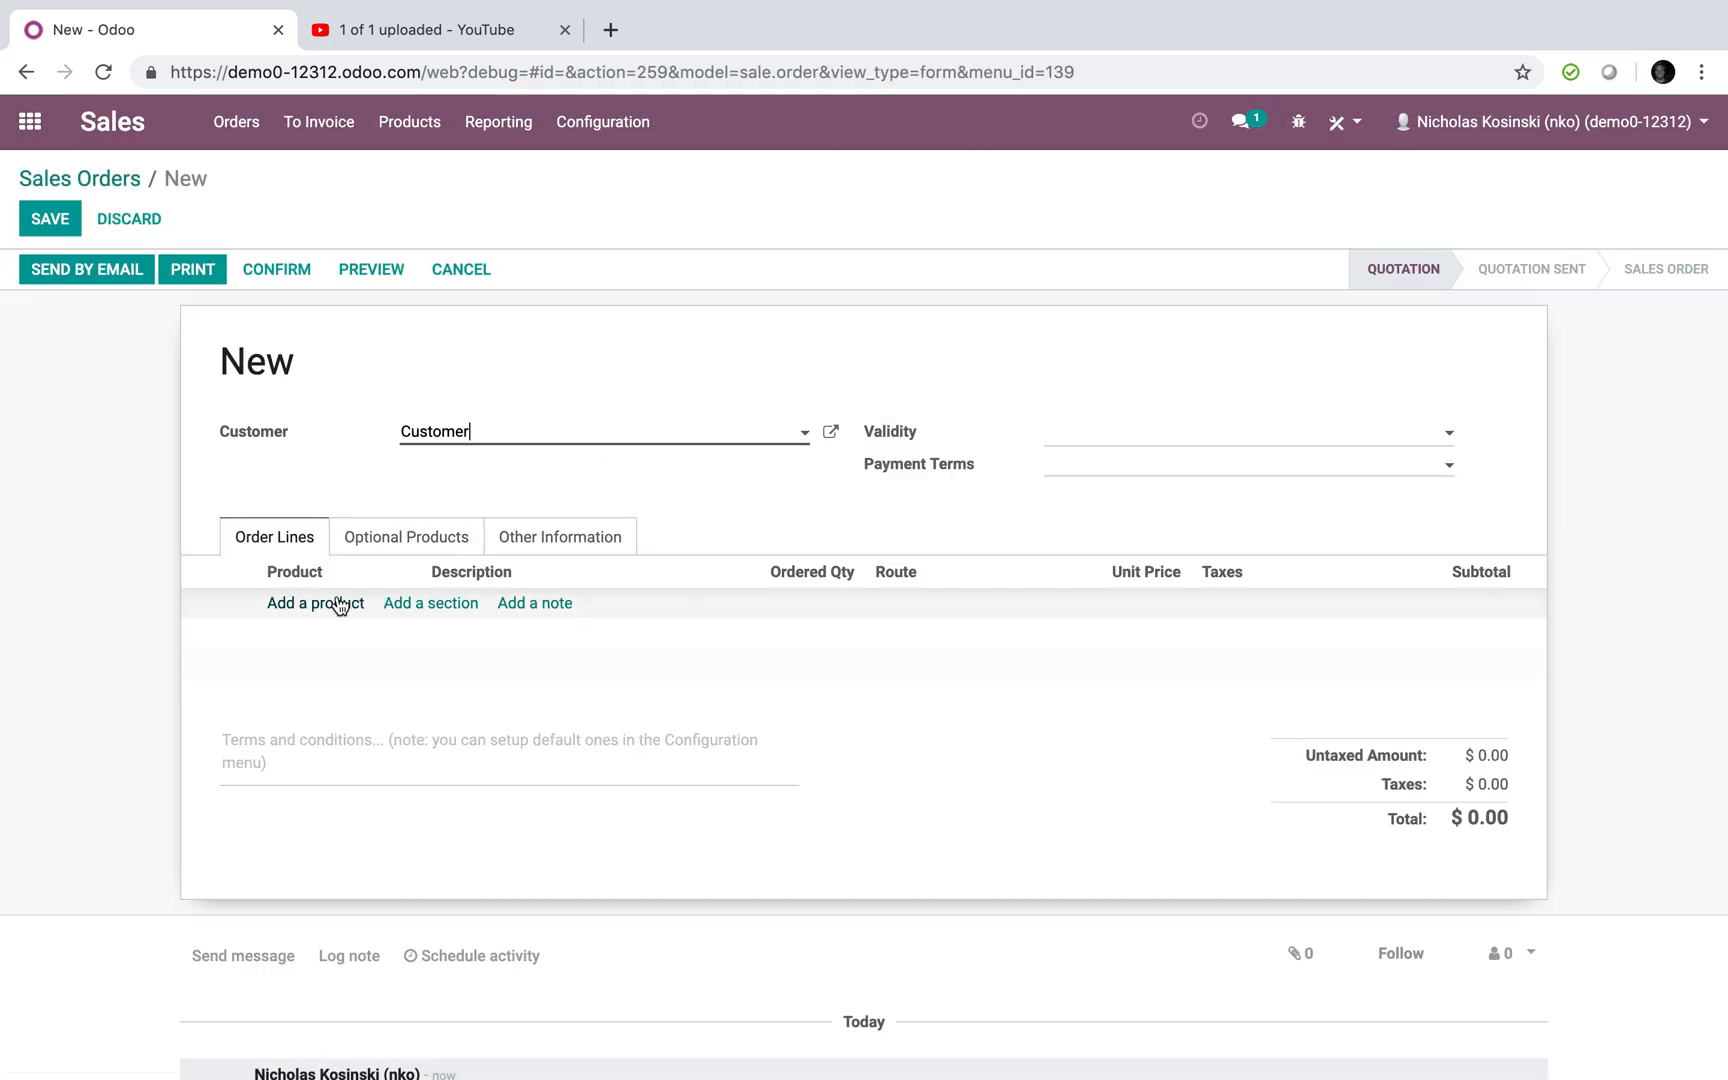
- Add a Product X line routed as Fulfill With Consignment
left_click(316, 602)
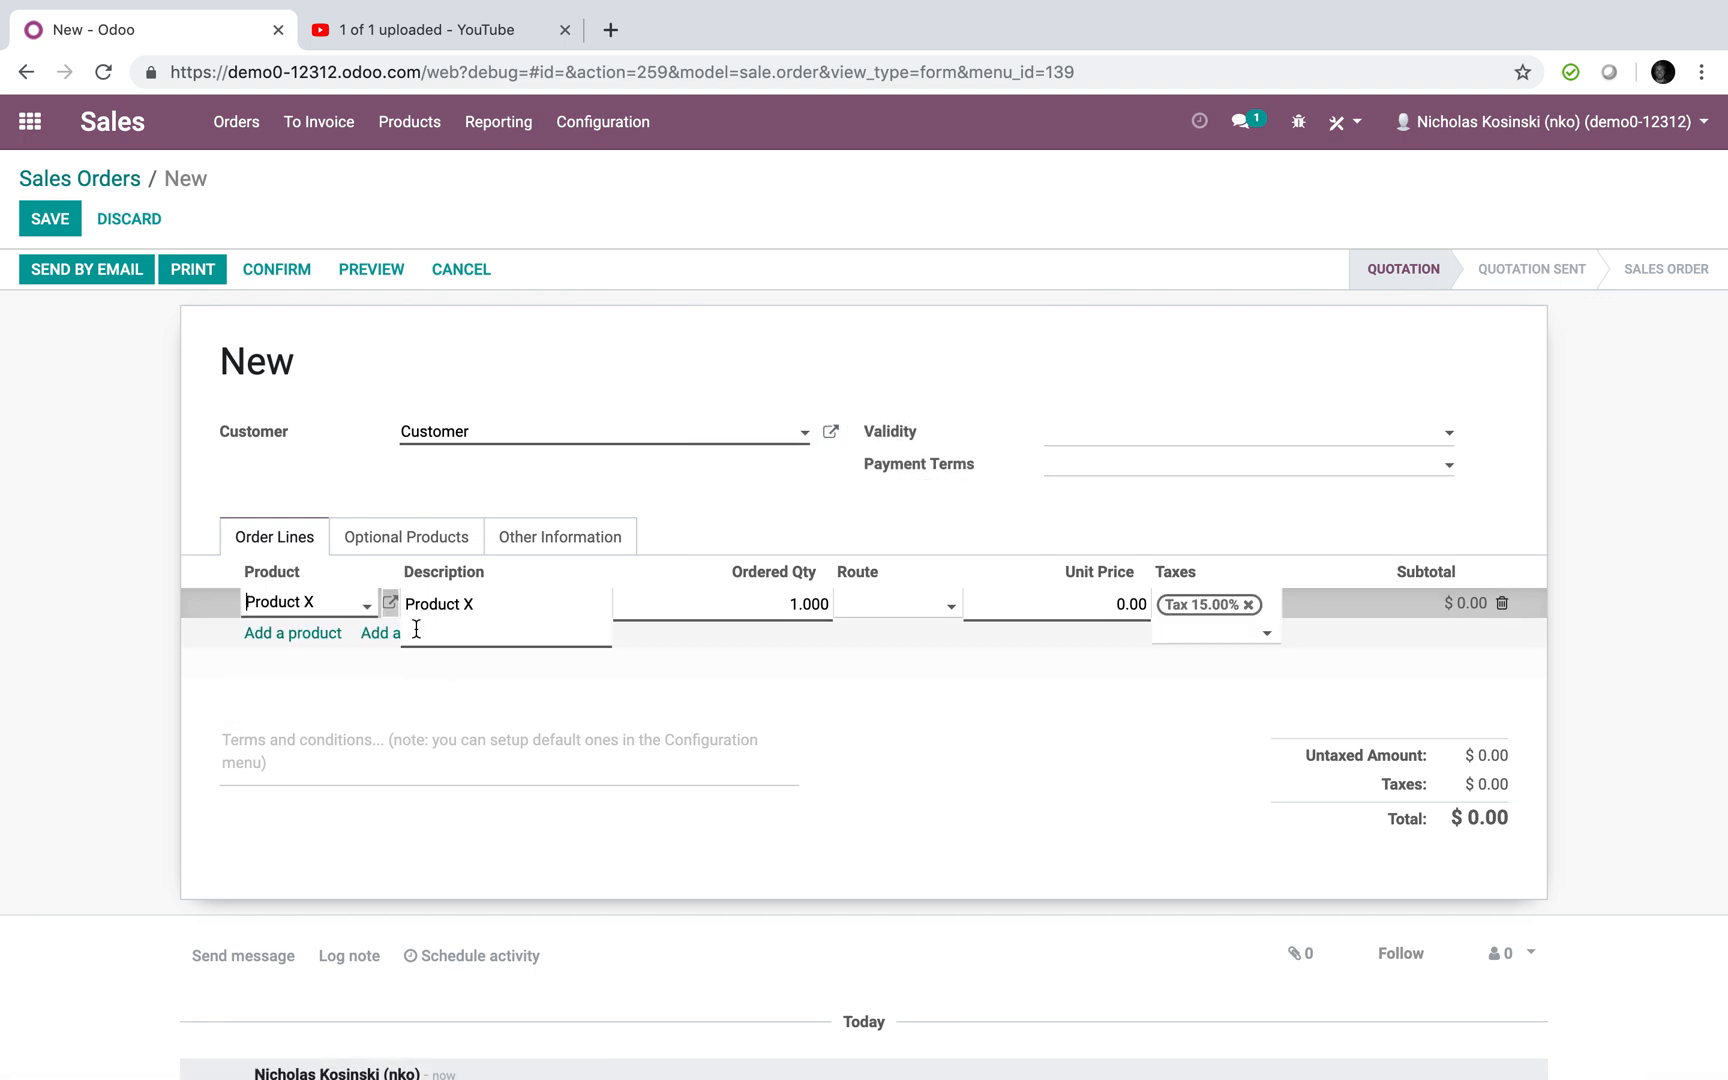
left_click(926, 604)
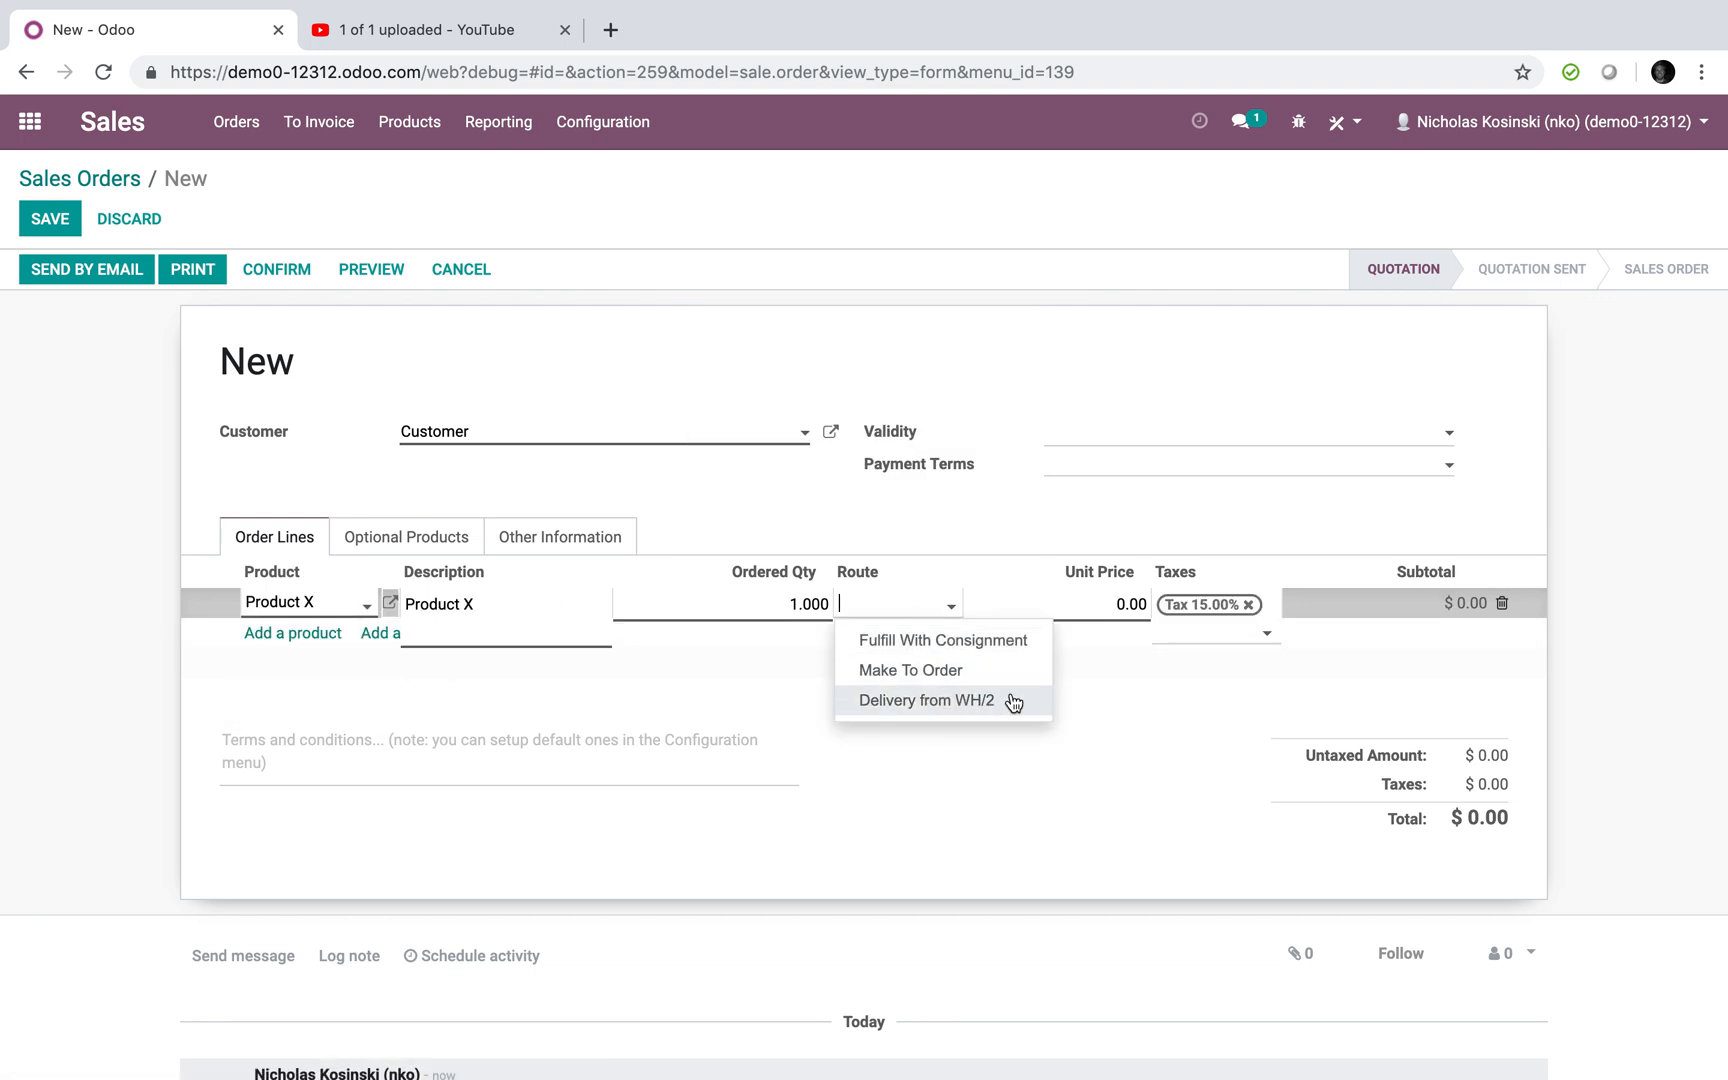
left_click(942, 640)
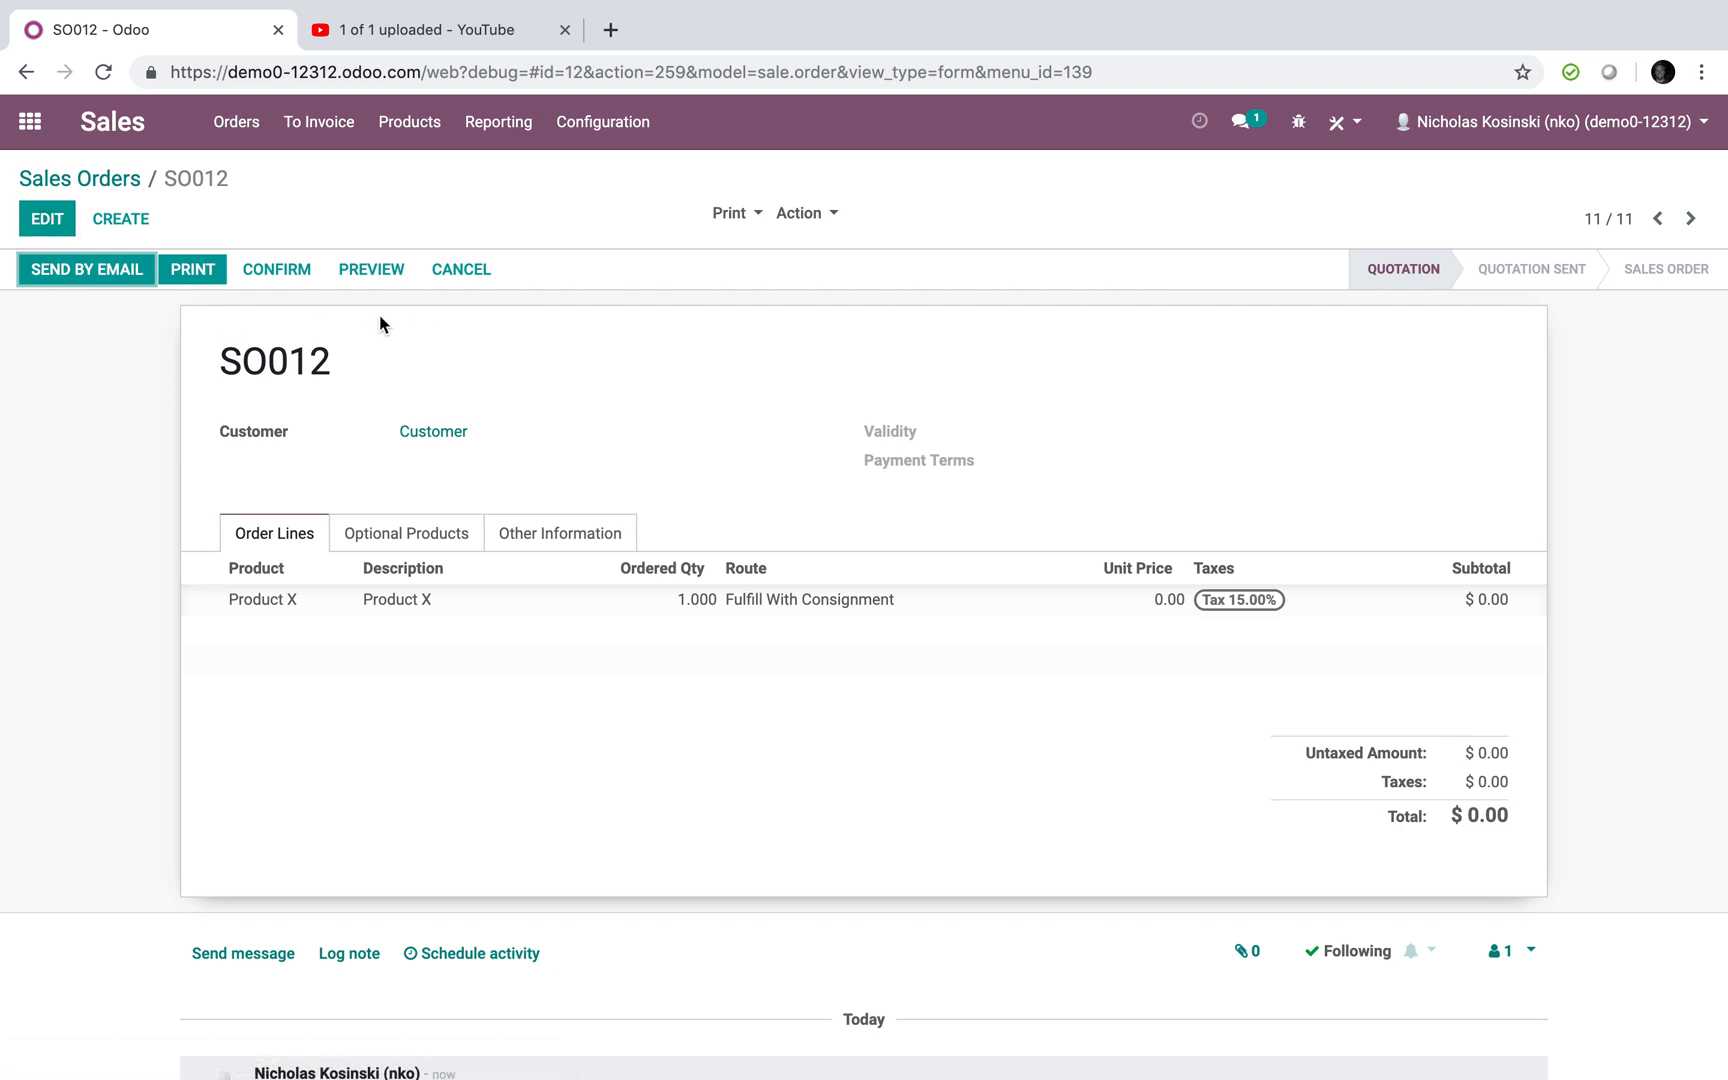
- Confirm sales order SO012 and return to the apps home screen
left_click(276, 268)
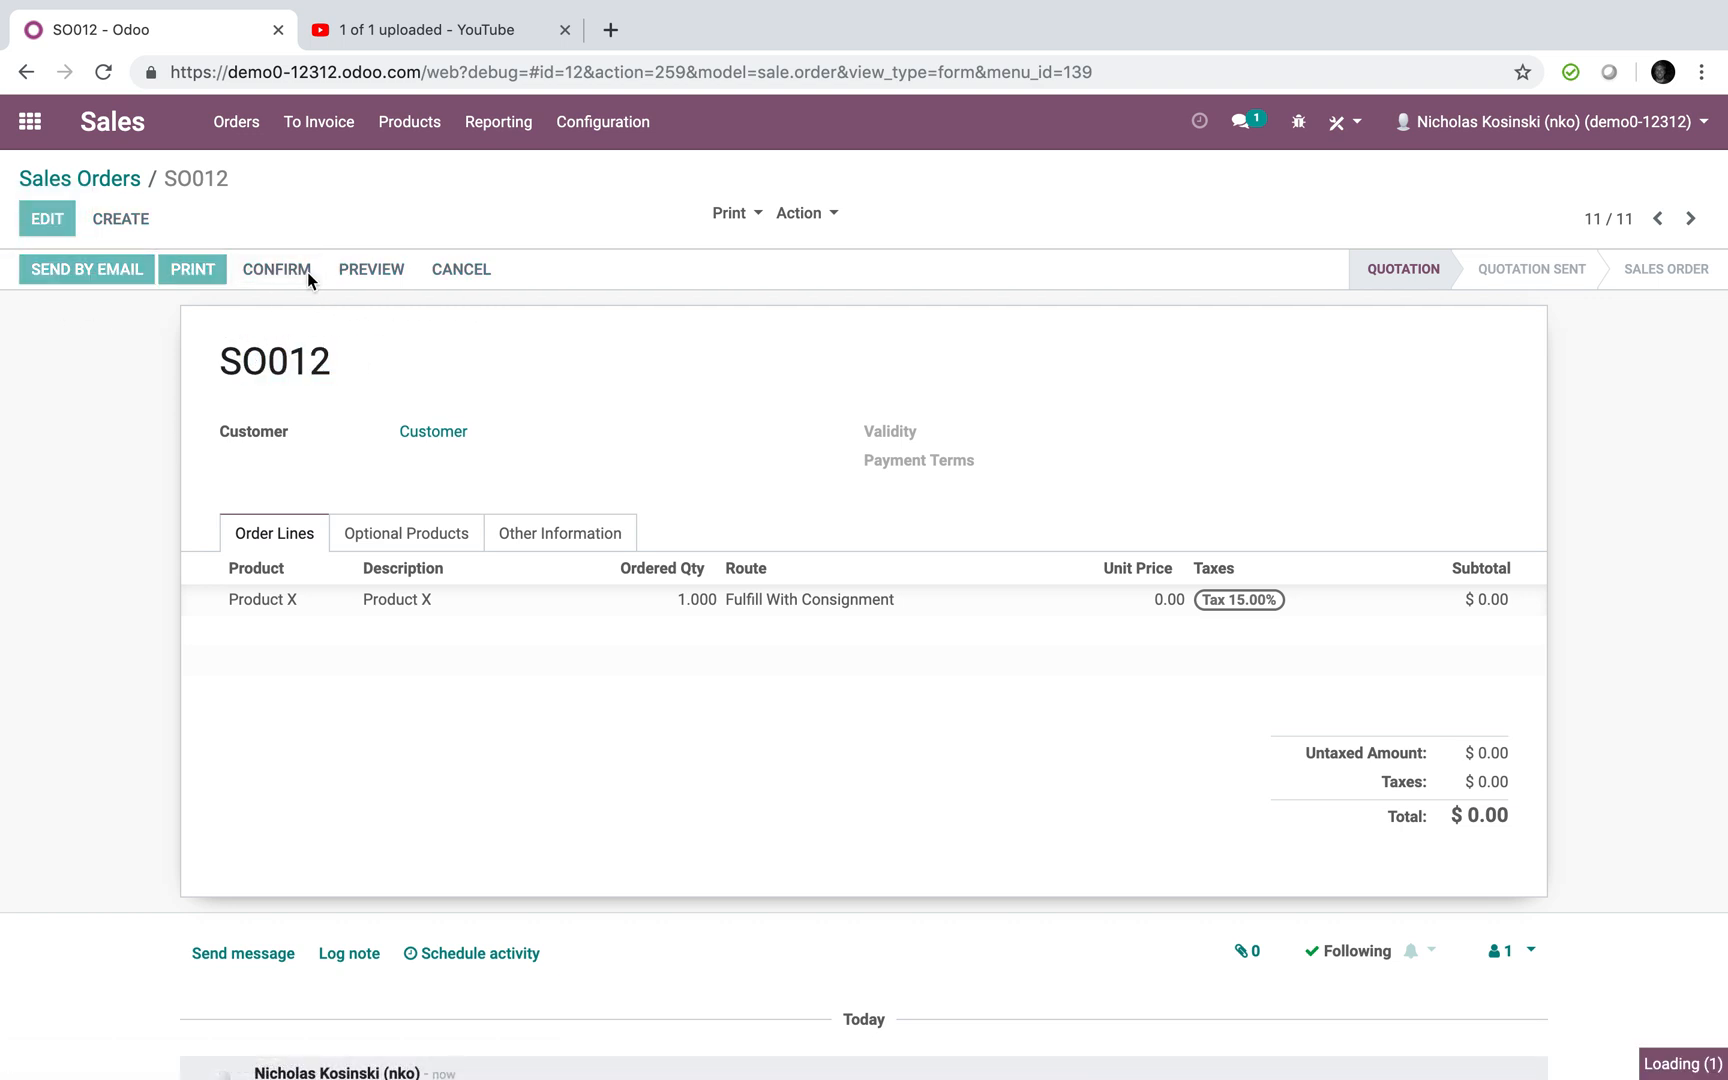
left_click(276, 268)
type("purch")
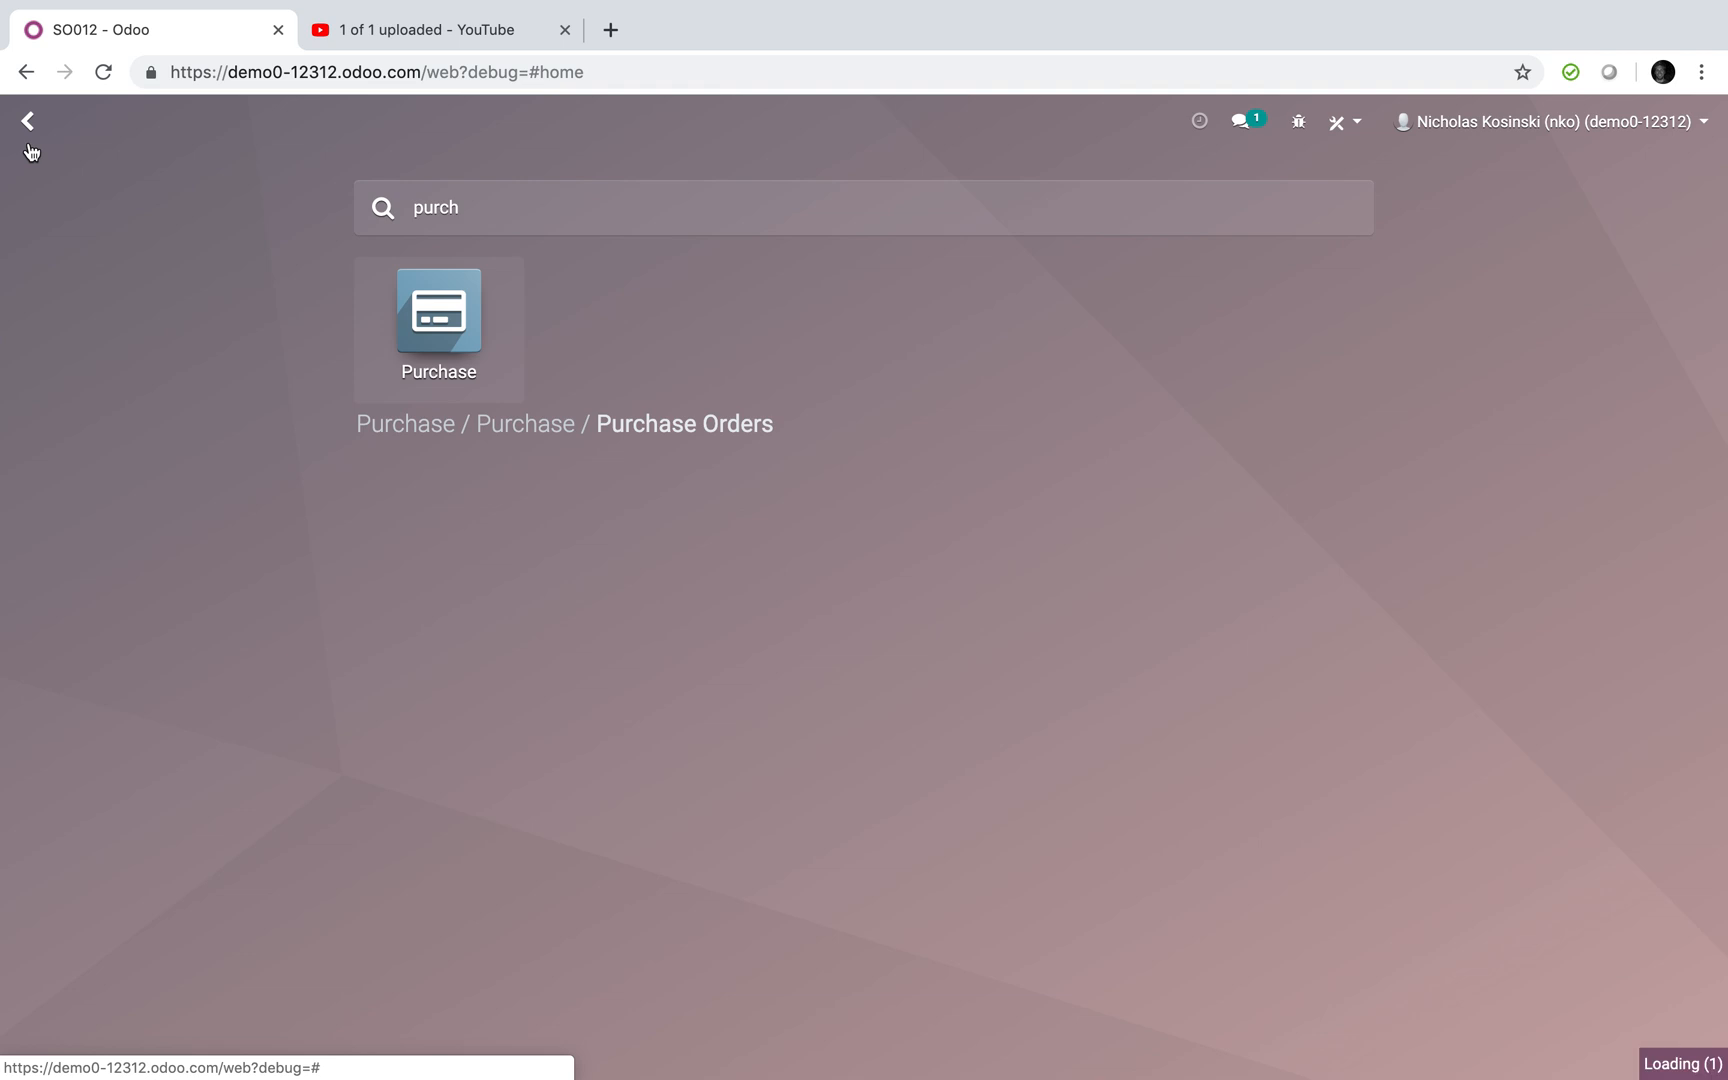
- Open purchase request PO00004 generated by SO012 in the Purchase app
left_click(438, 312)
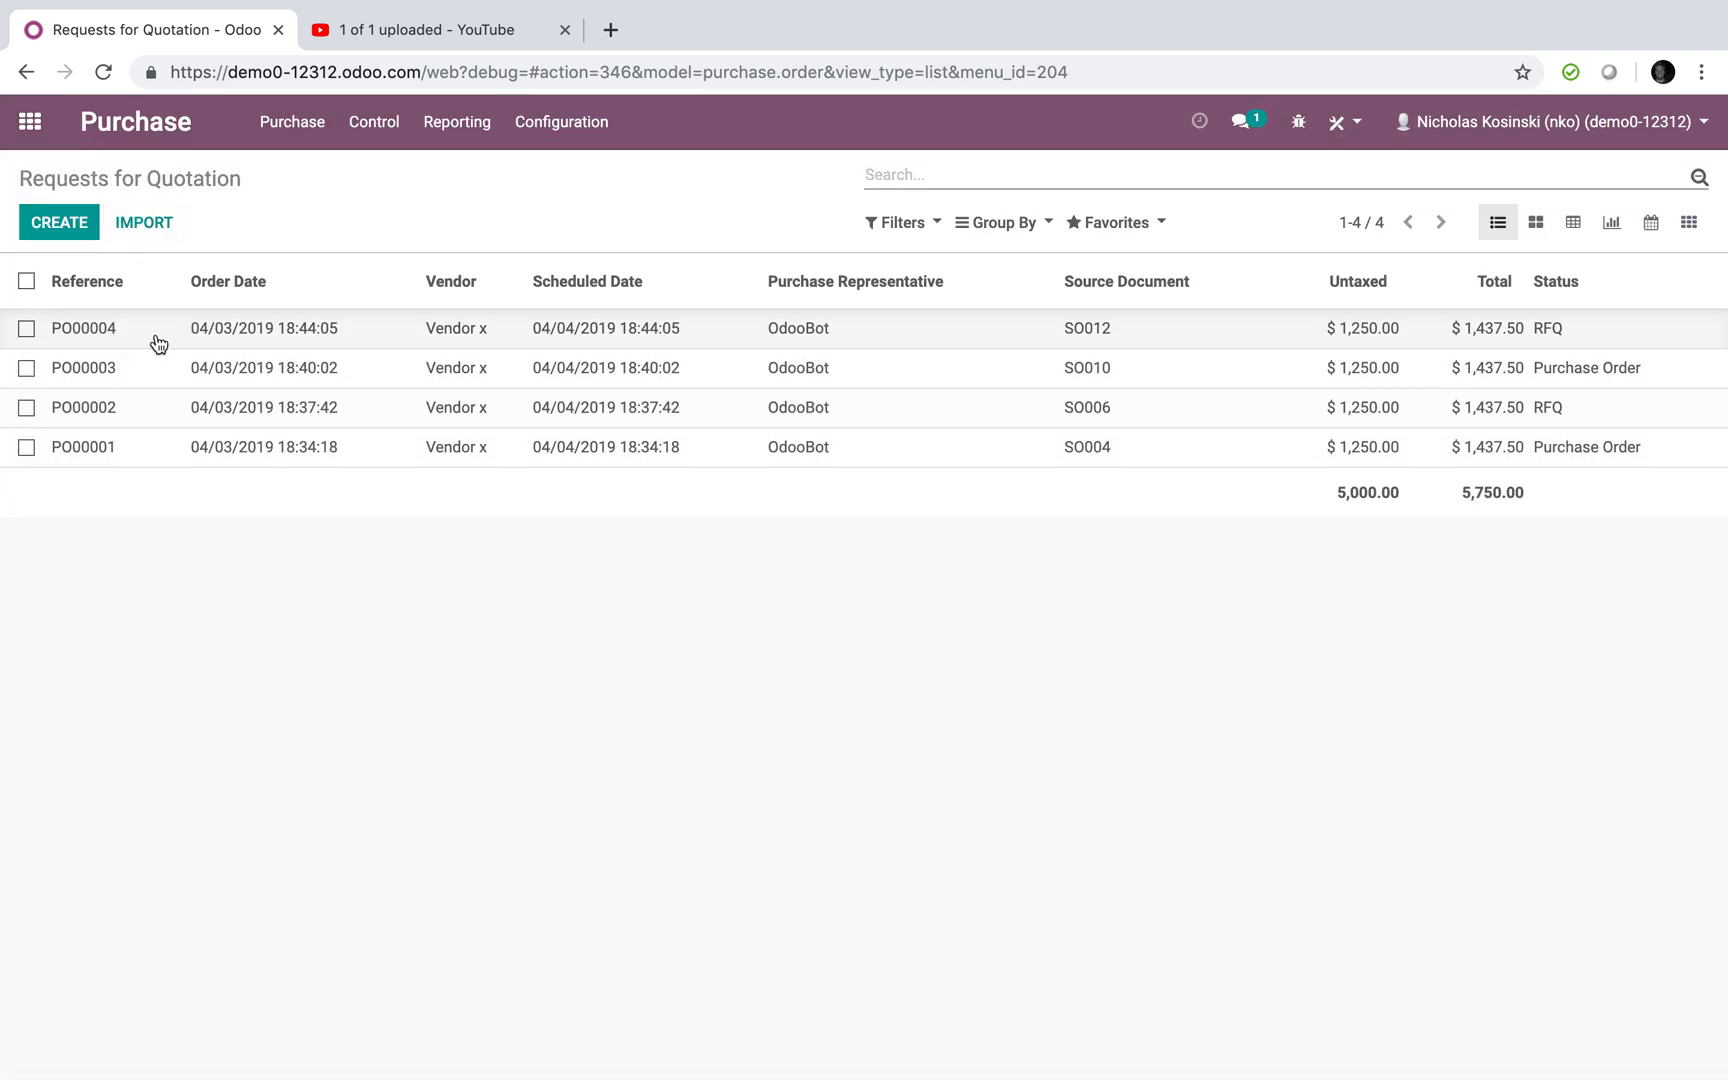
left_click(84, 328)
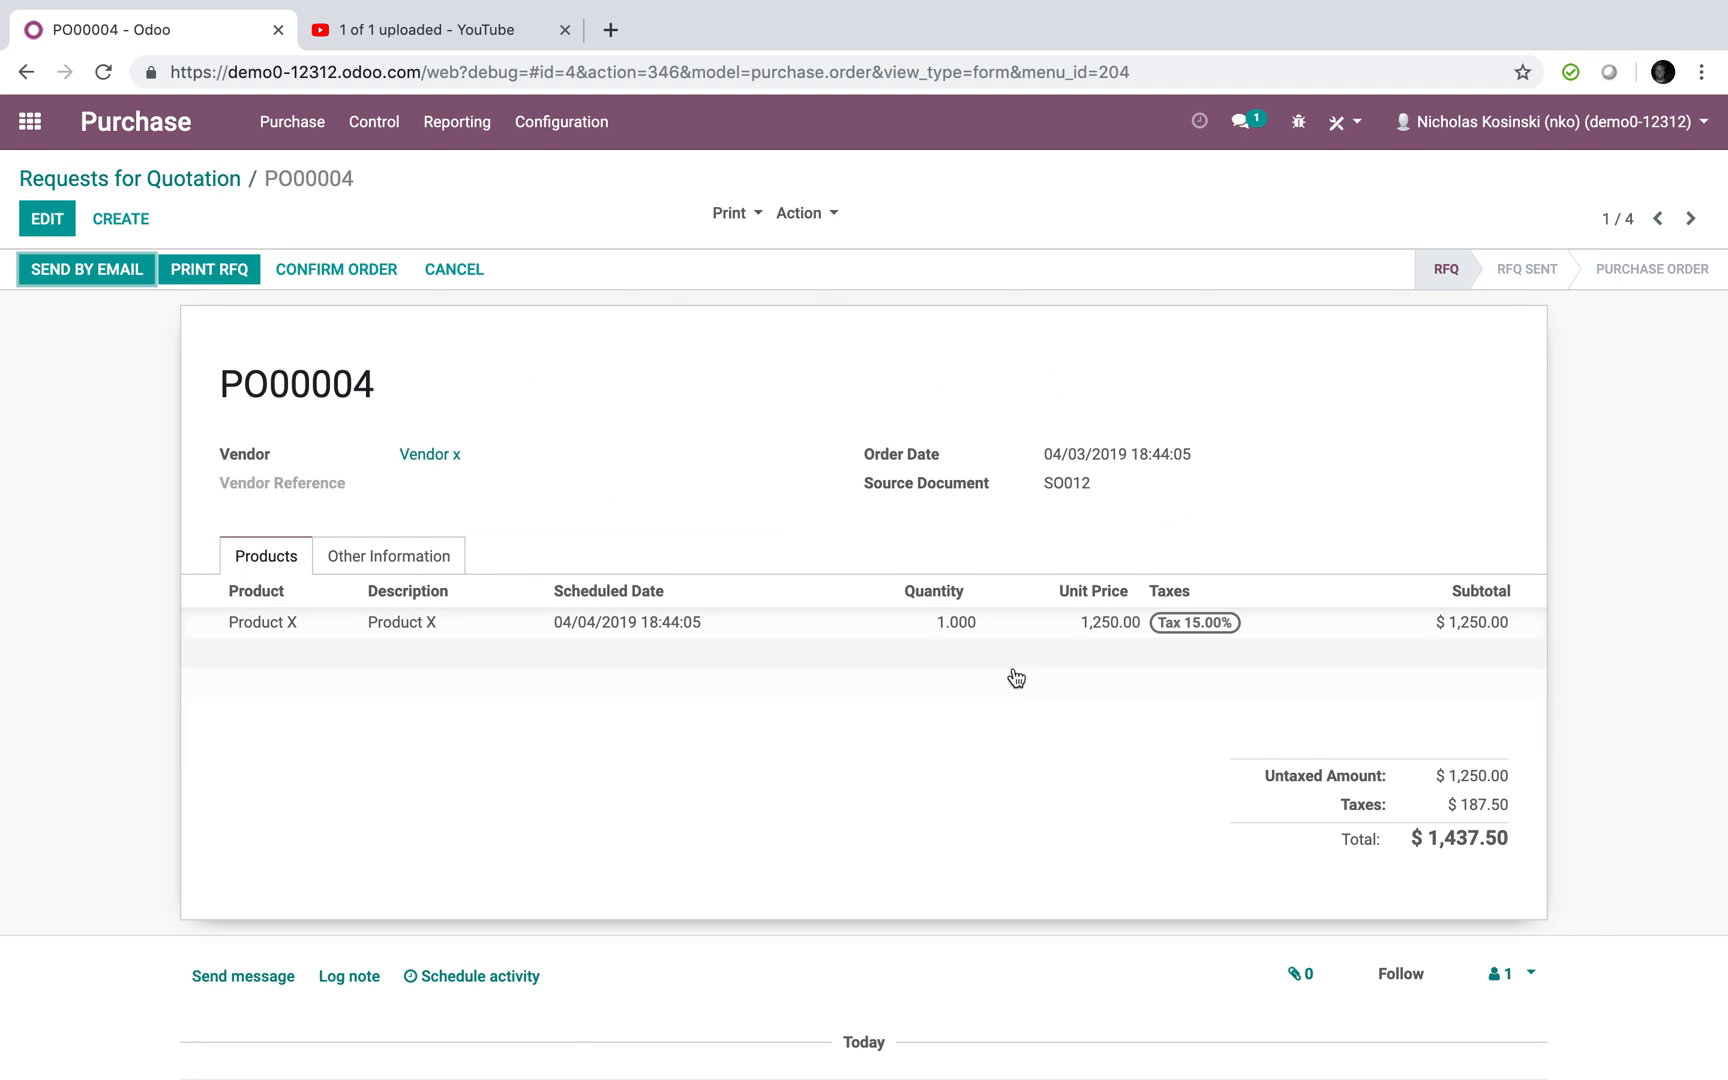
mouse_move(430, 454)
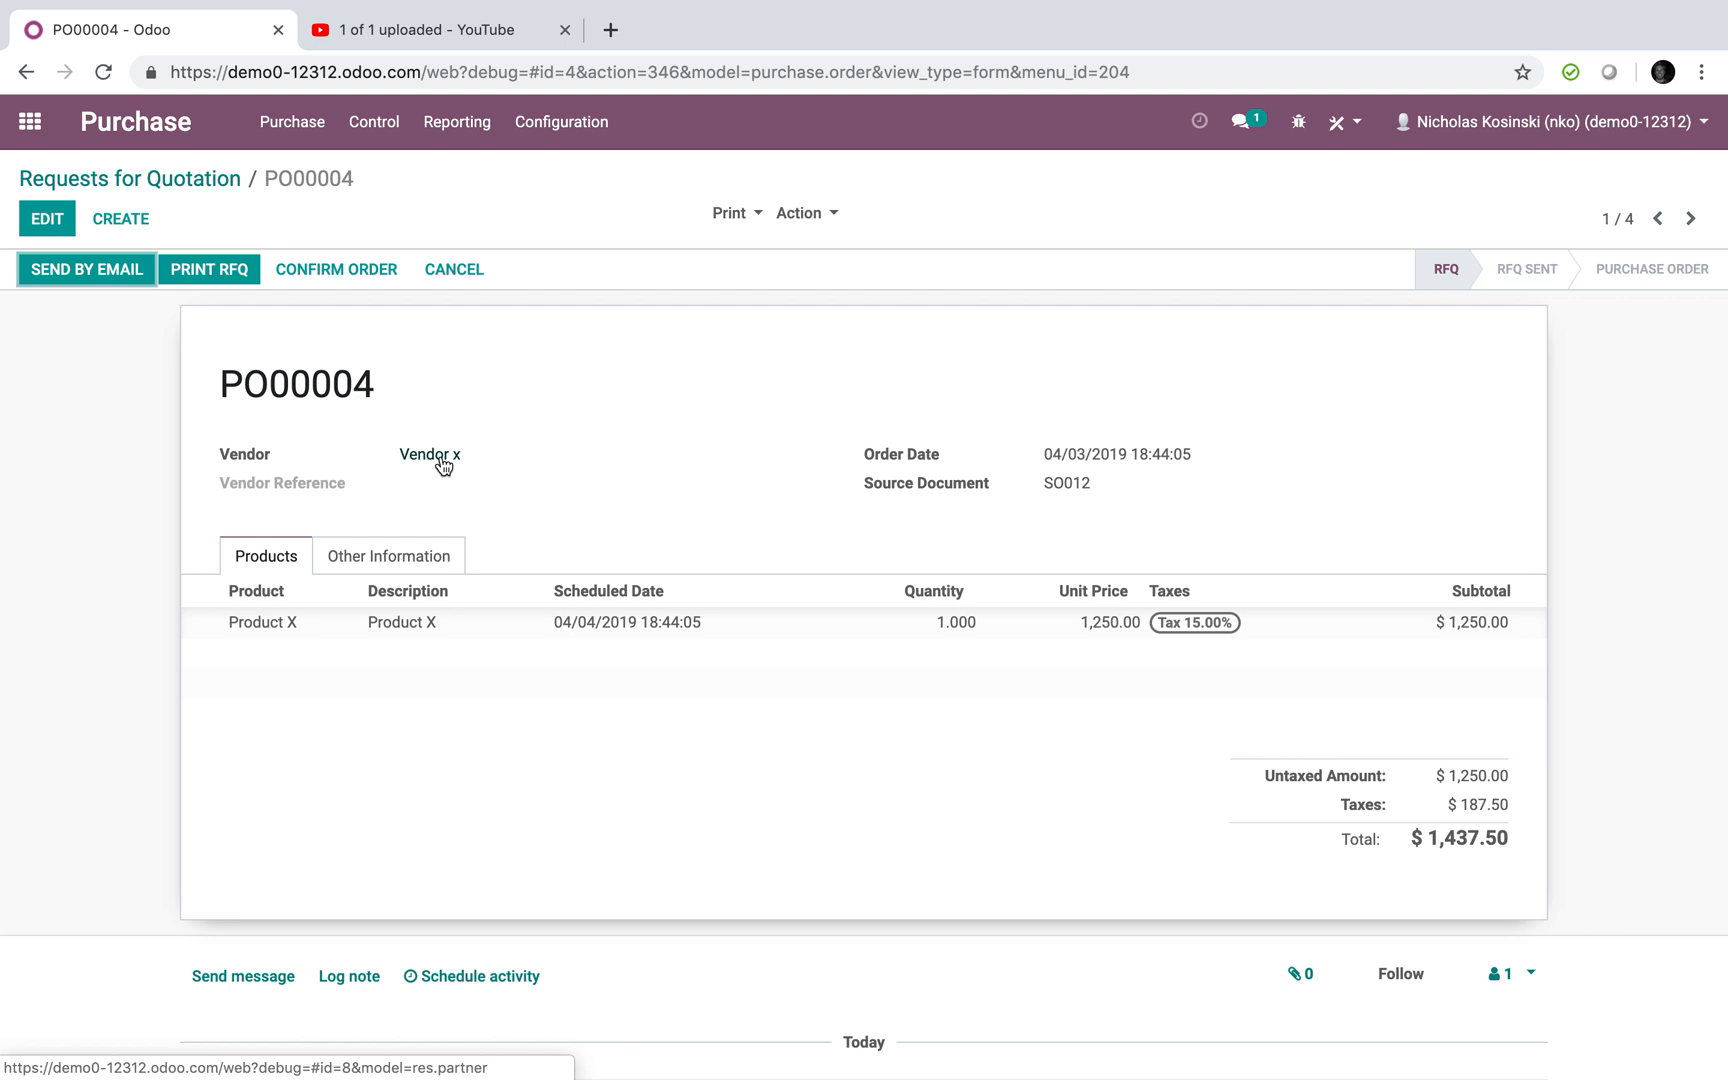
mouse_move(336, 268)
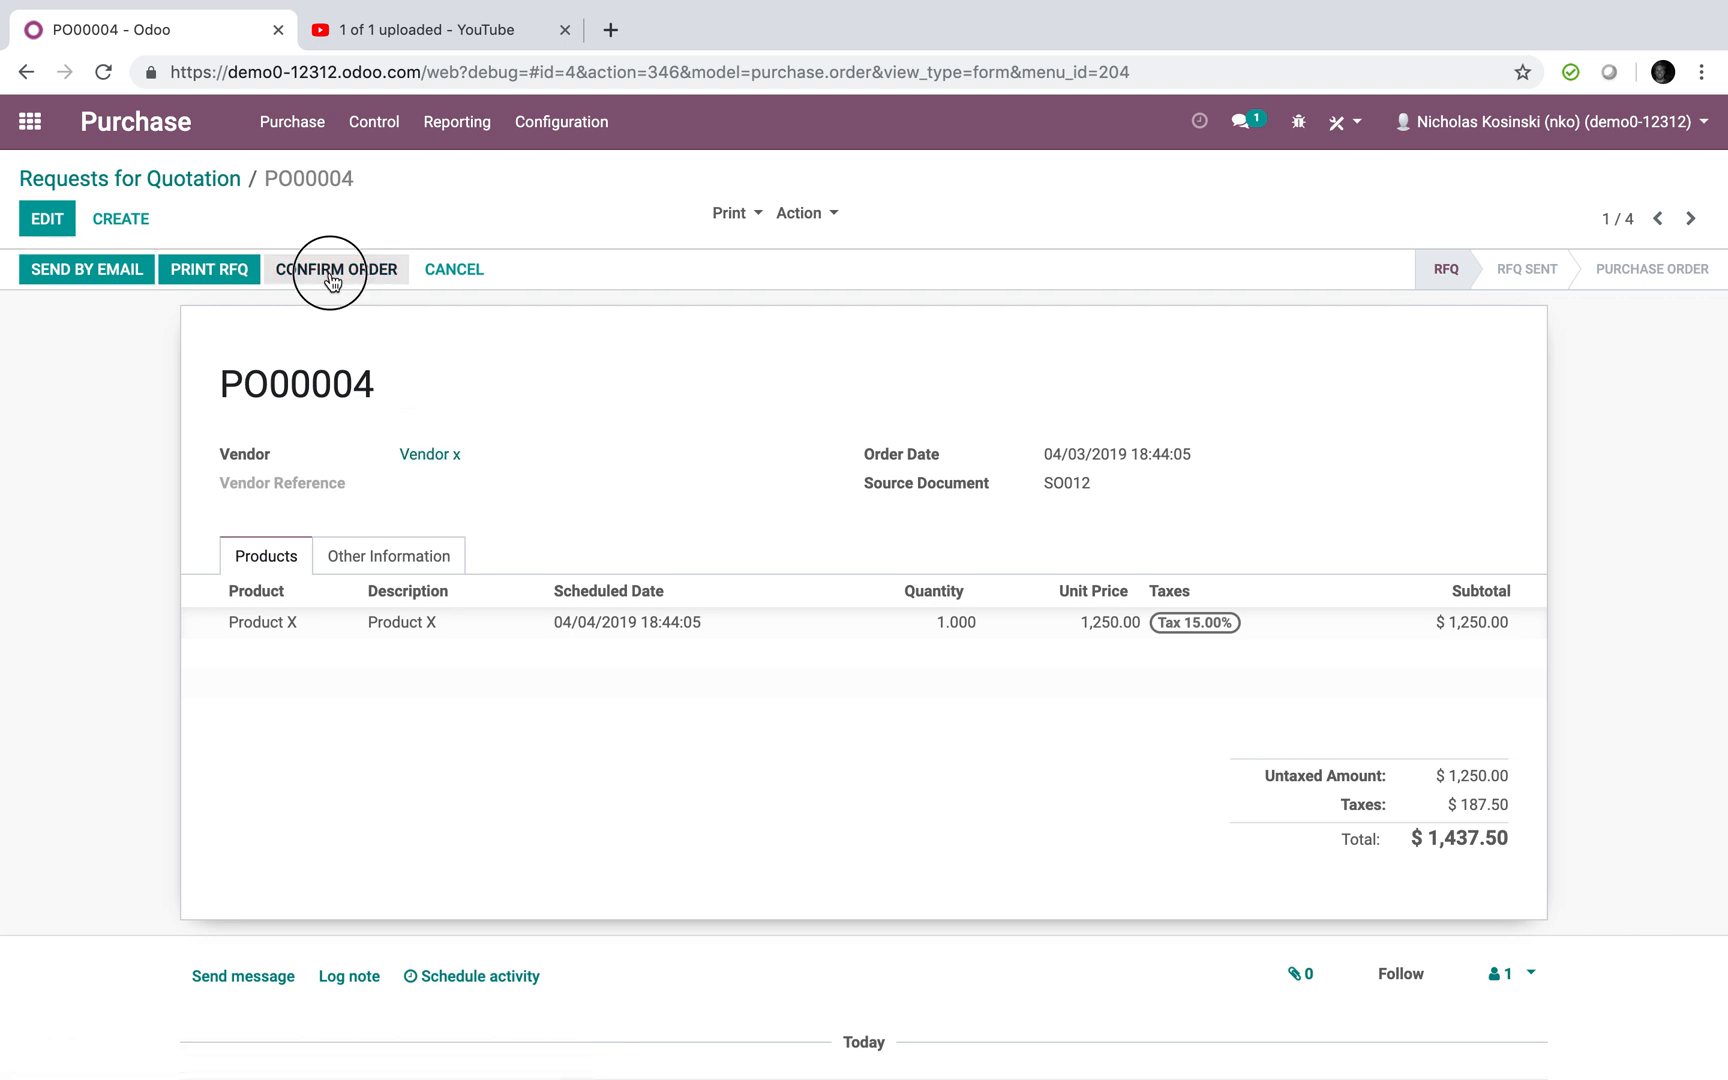
- Confirm PO00004 as a purchase order with one receipt for Product X
left_click(336, 268)
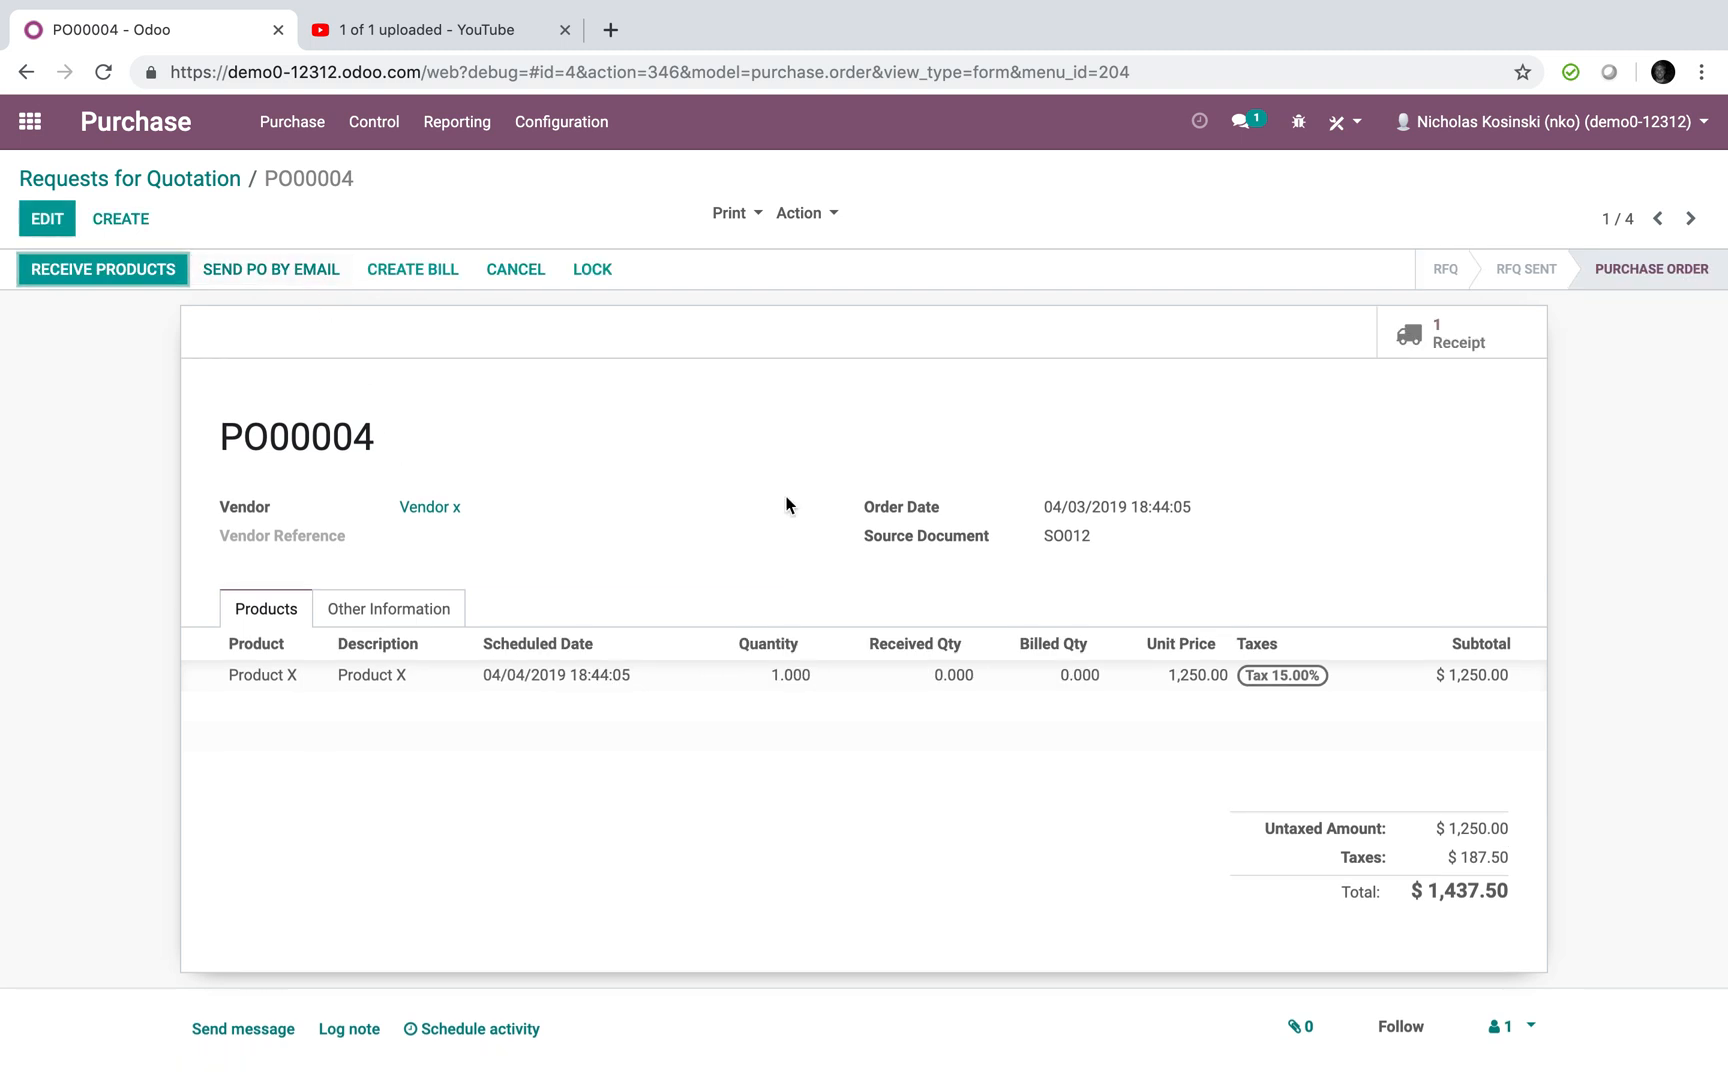
mouse_move(1514, 406)
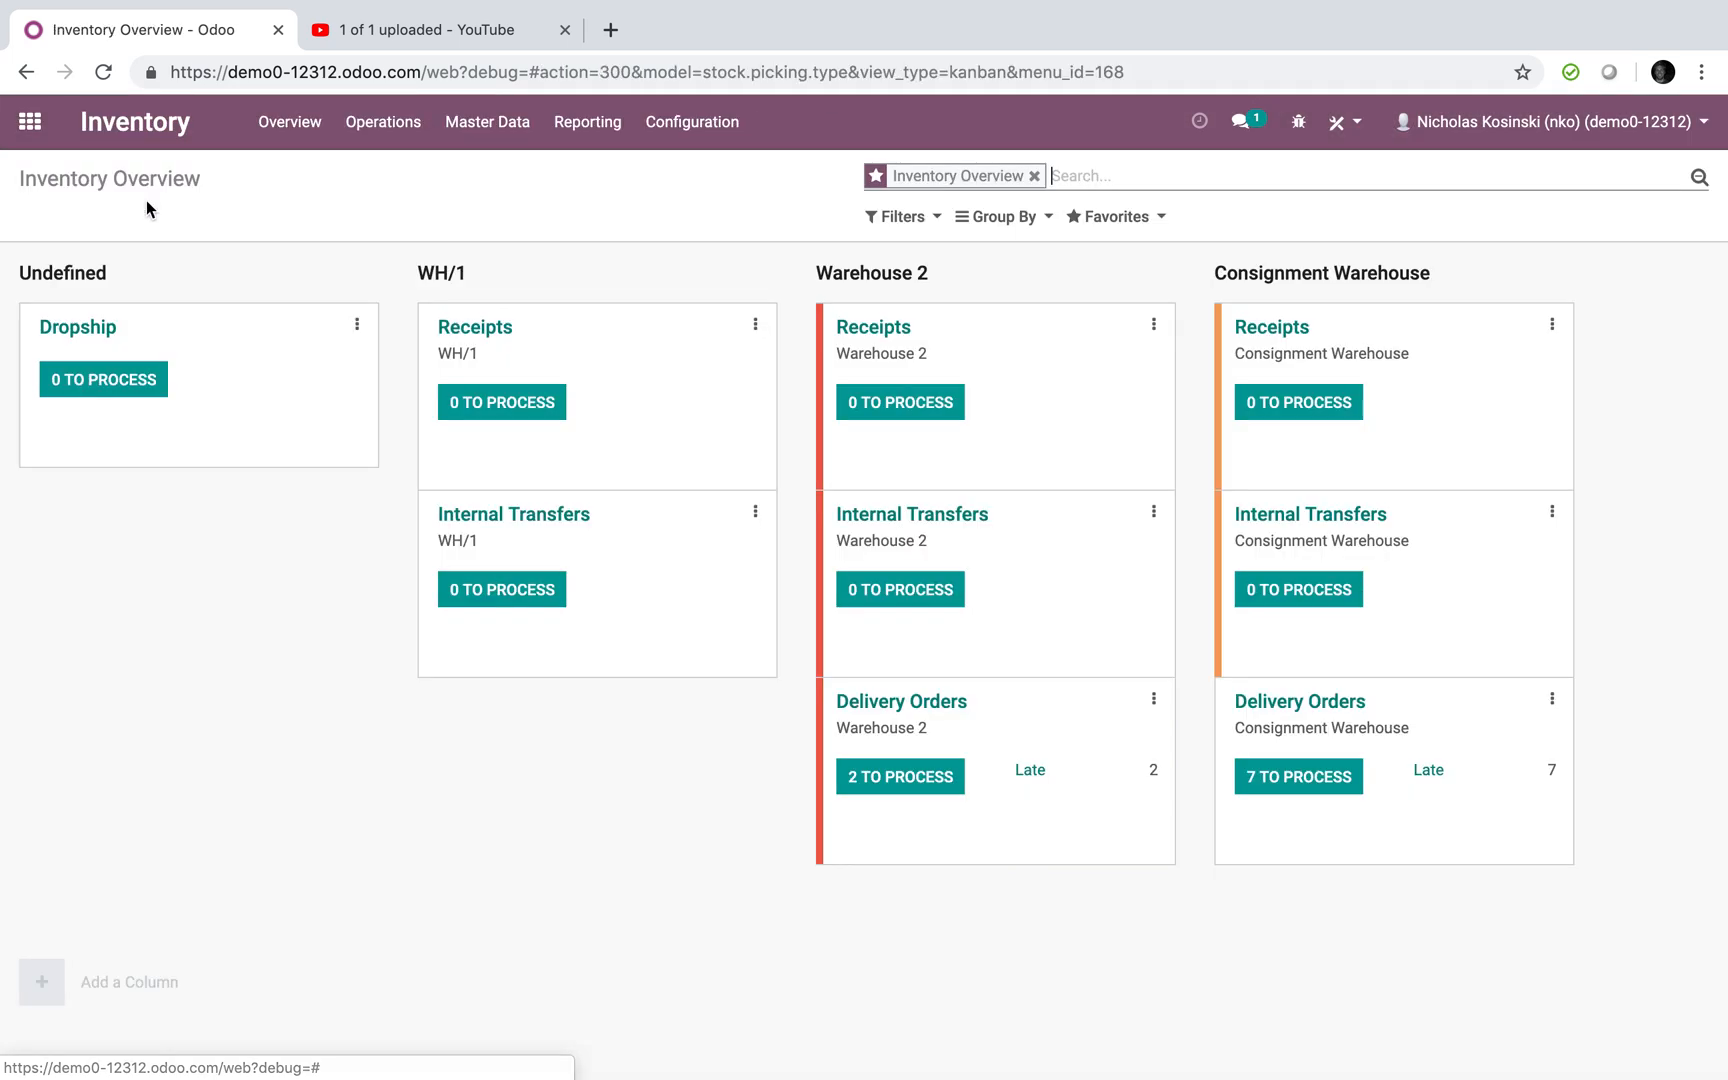
mouse_move(1368, 856)
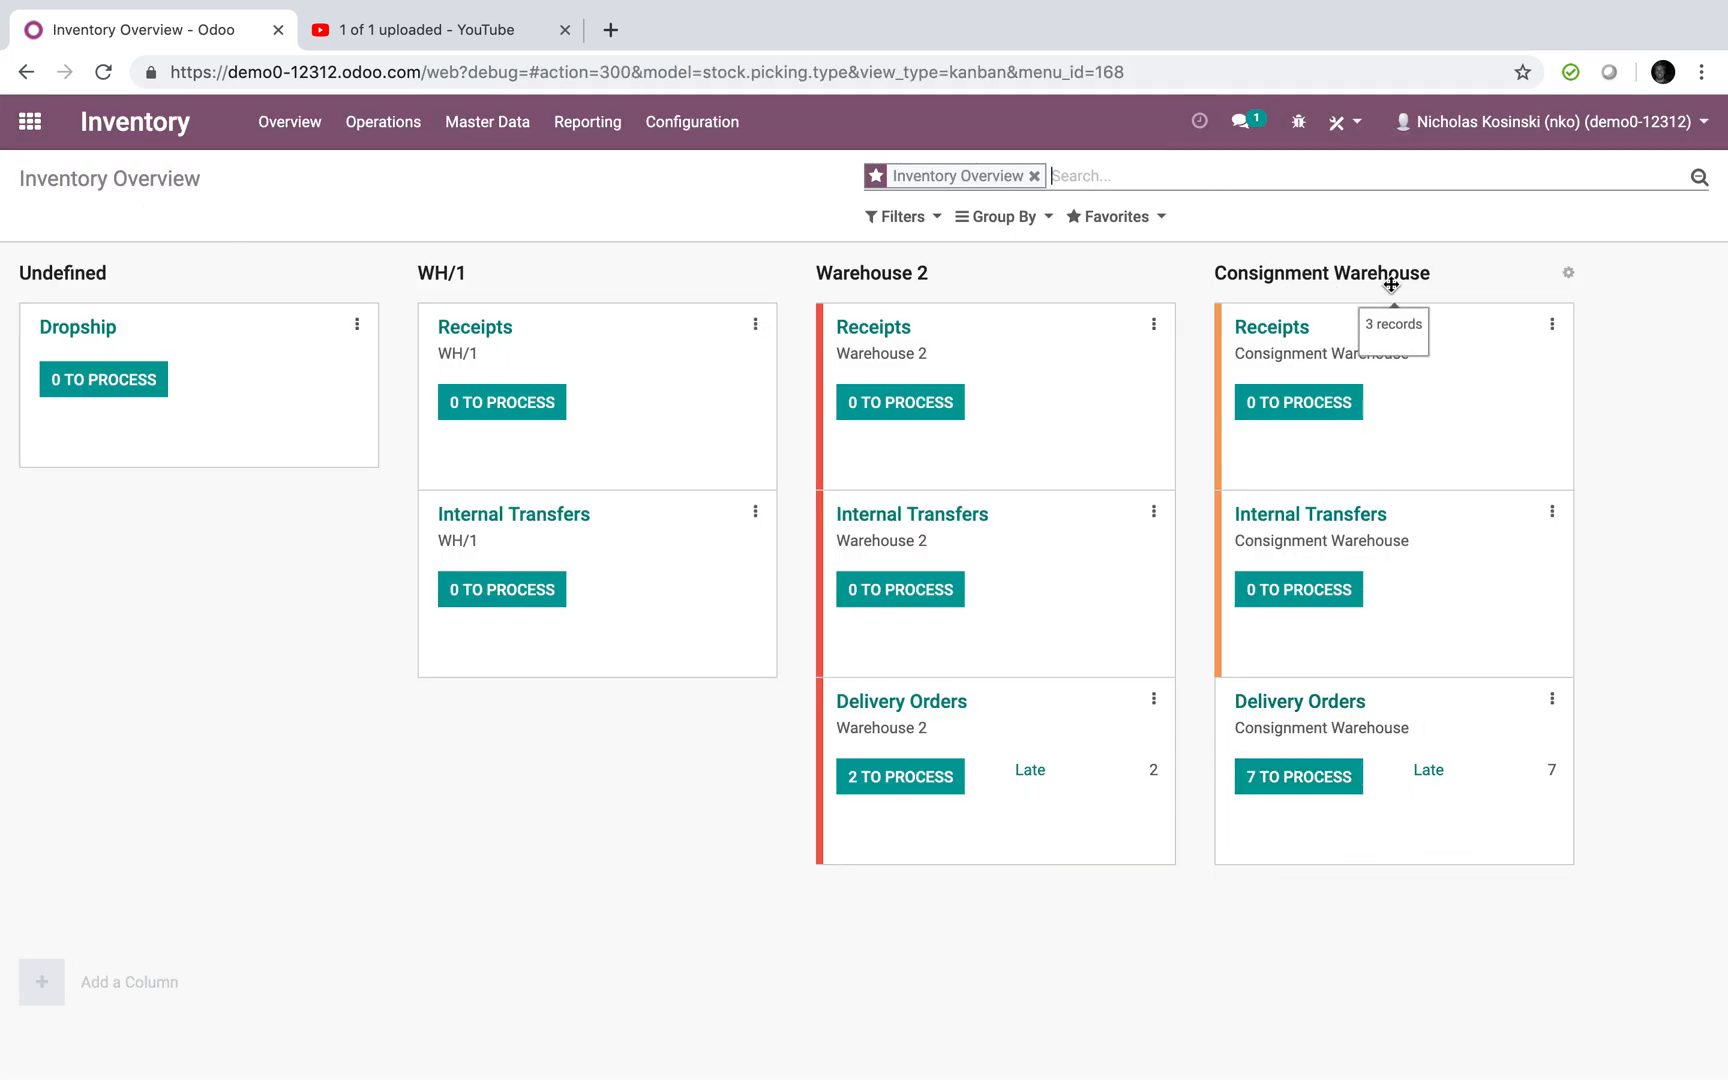
- Open the Consignment Warehouse deliveries to process and view WH/OUT/00009's additional information
left_click(1298, 776)
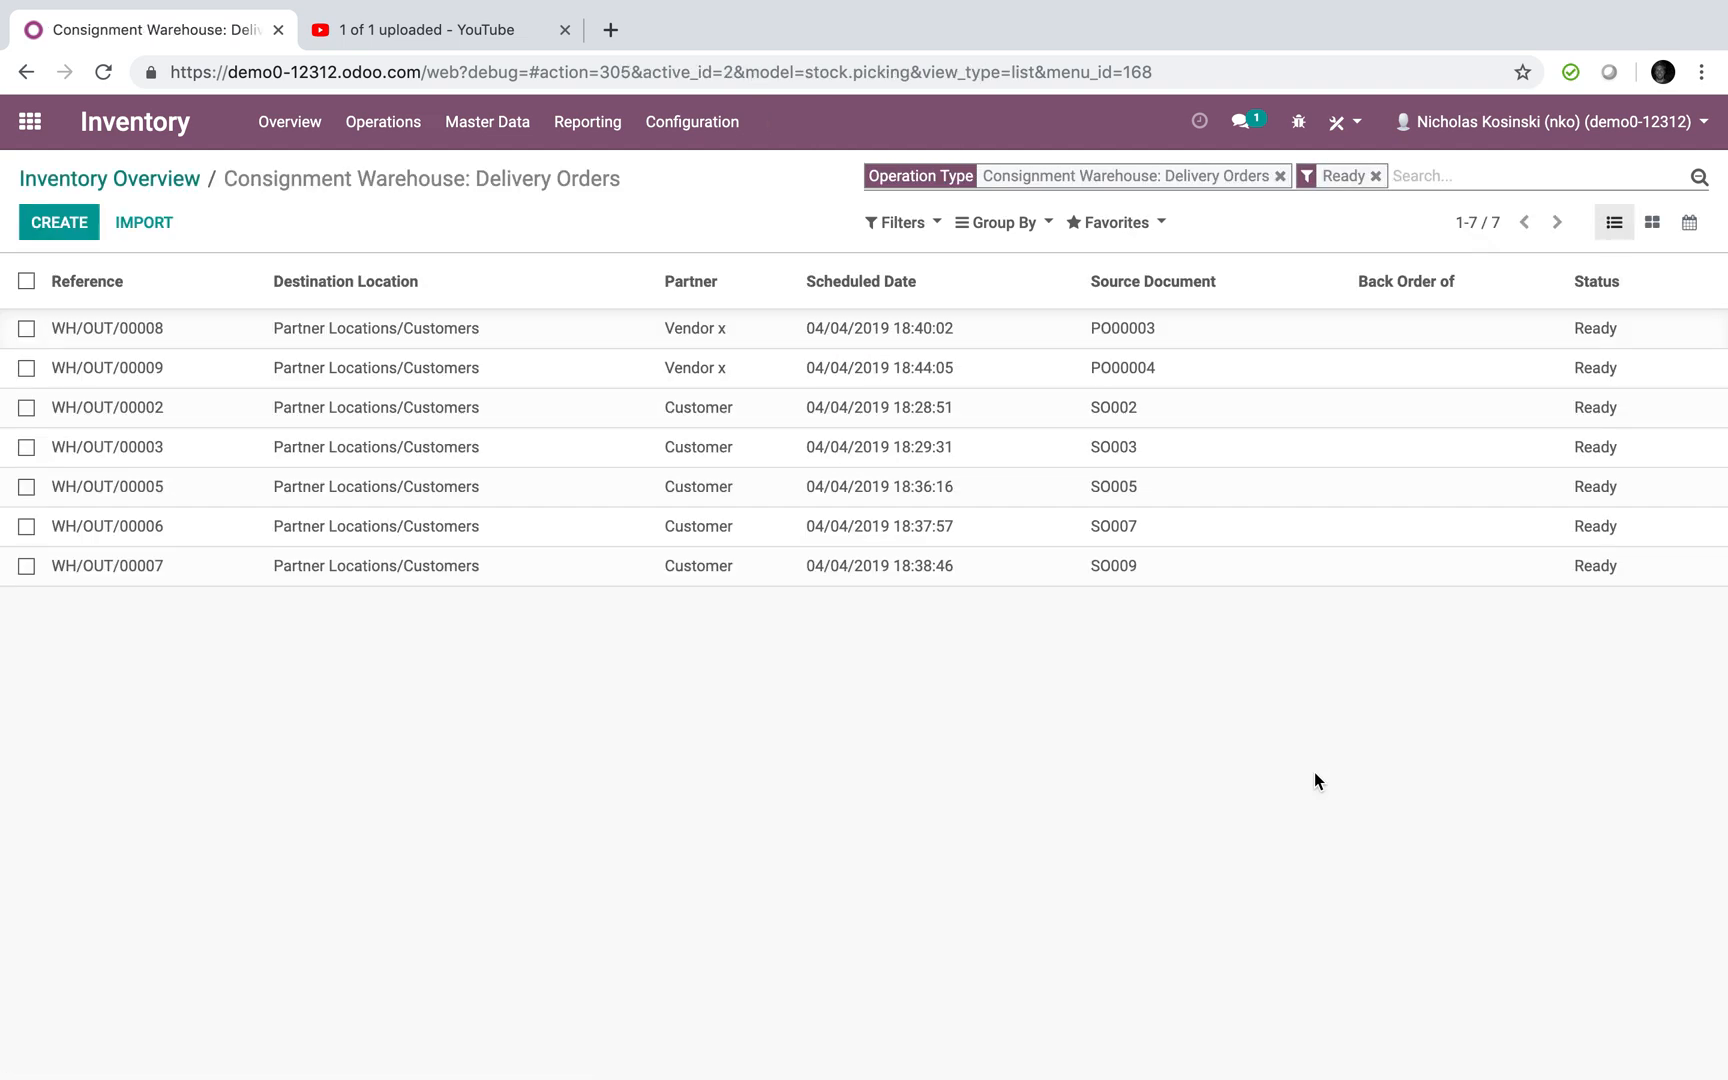
mouse_move(1136, 368)
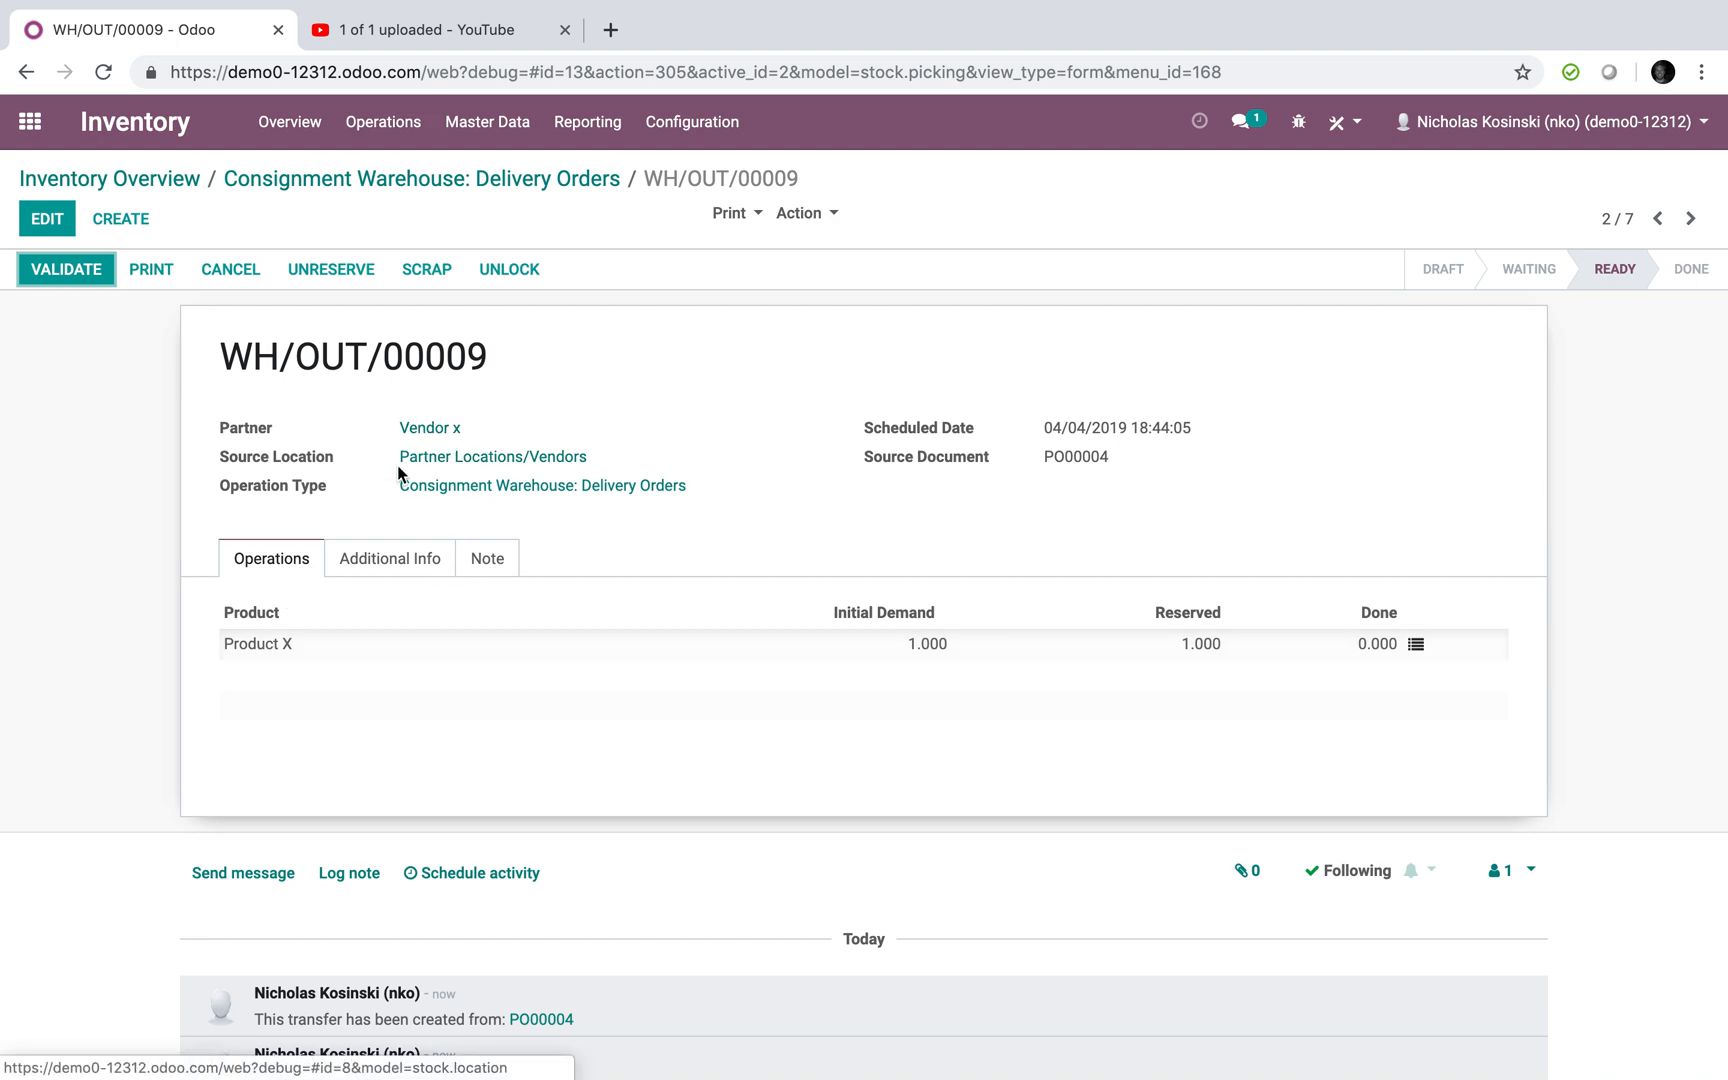
mouse_move(536, 464)
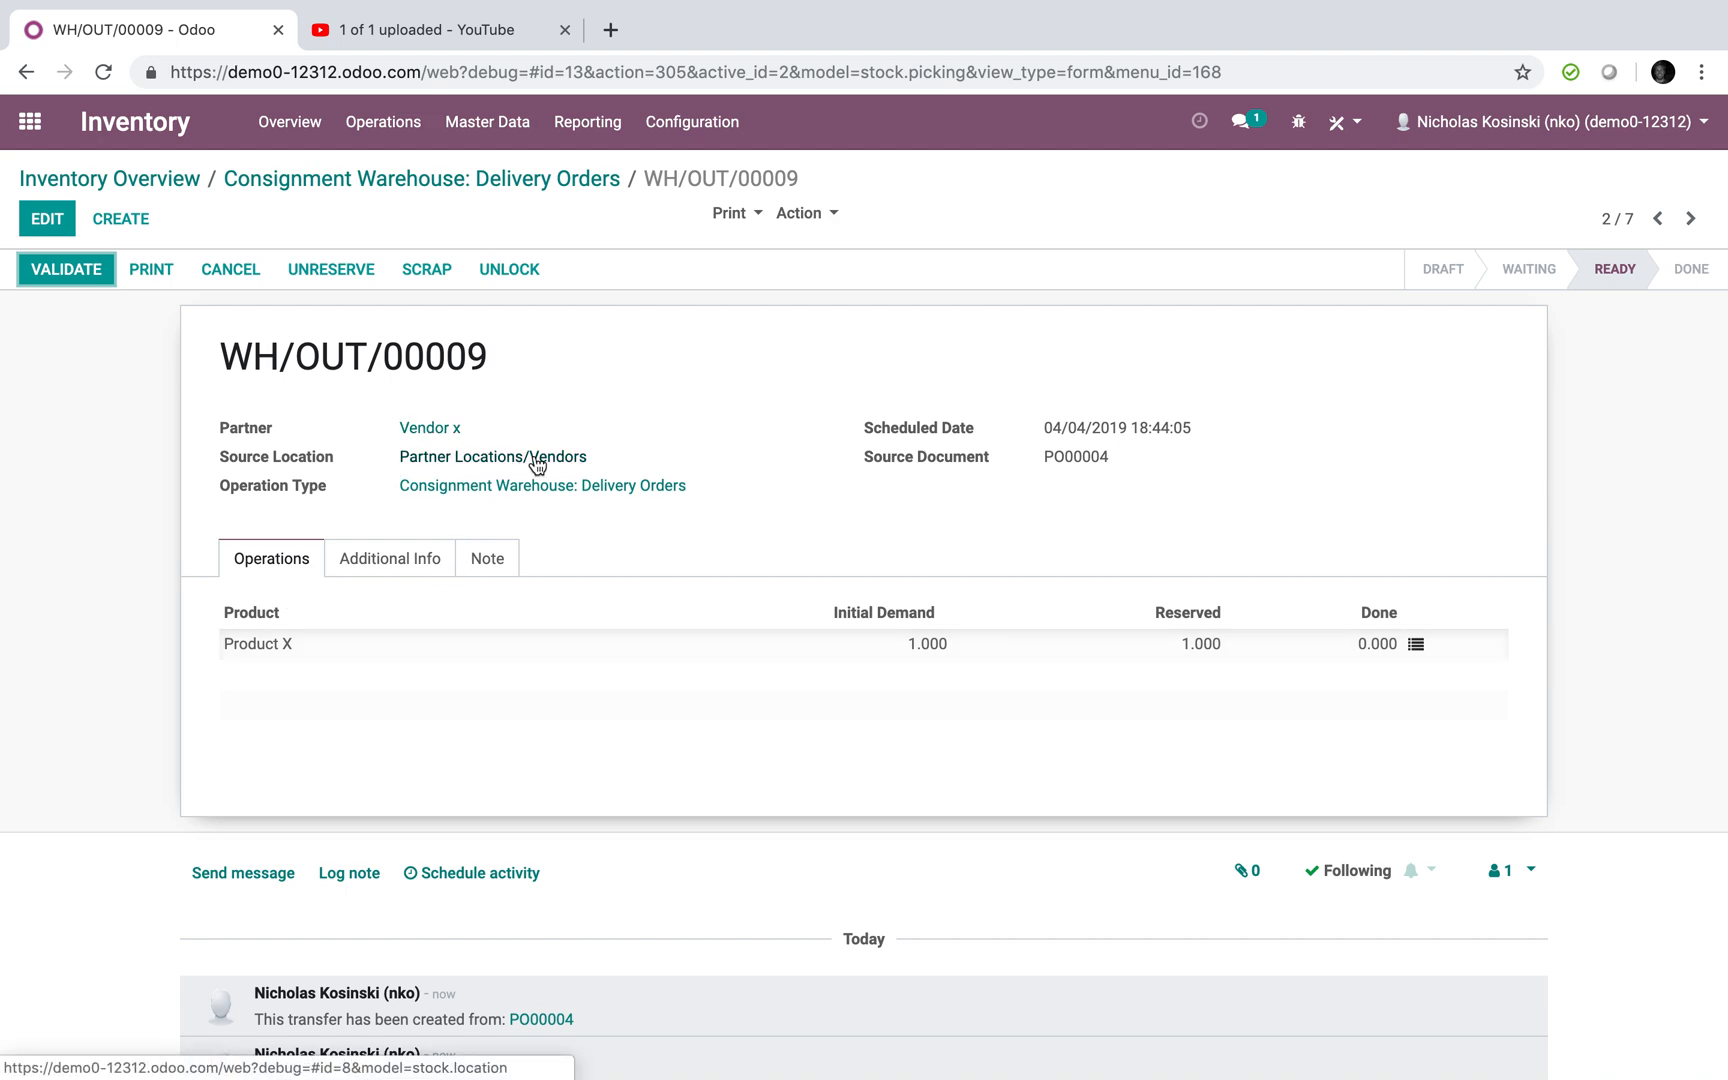
left_click(390, 558)
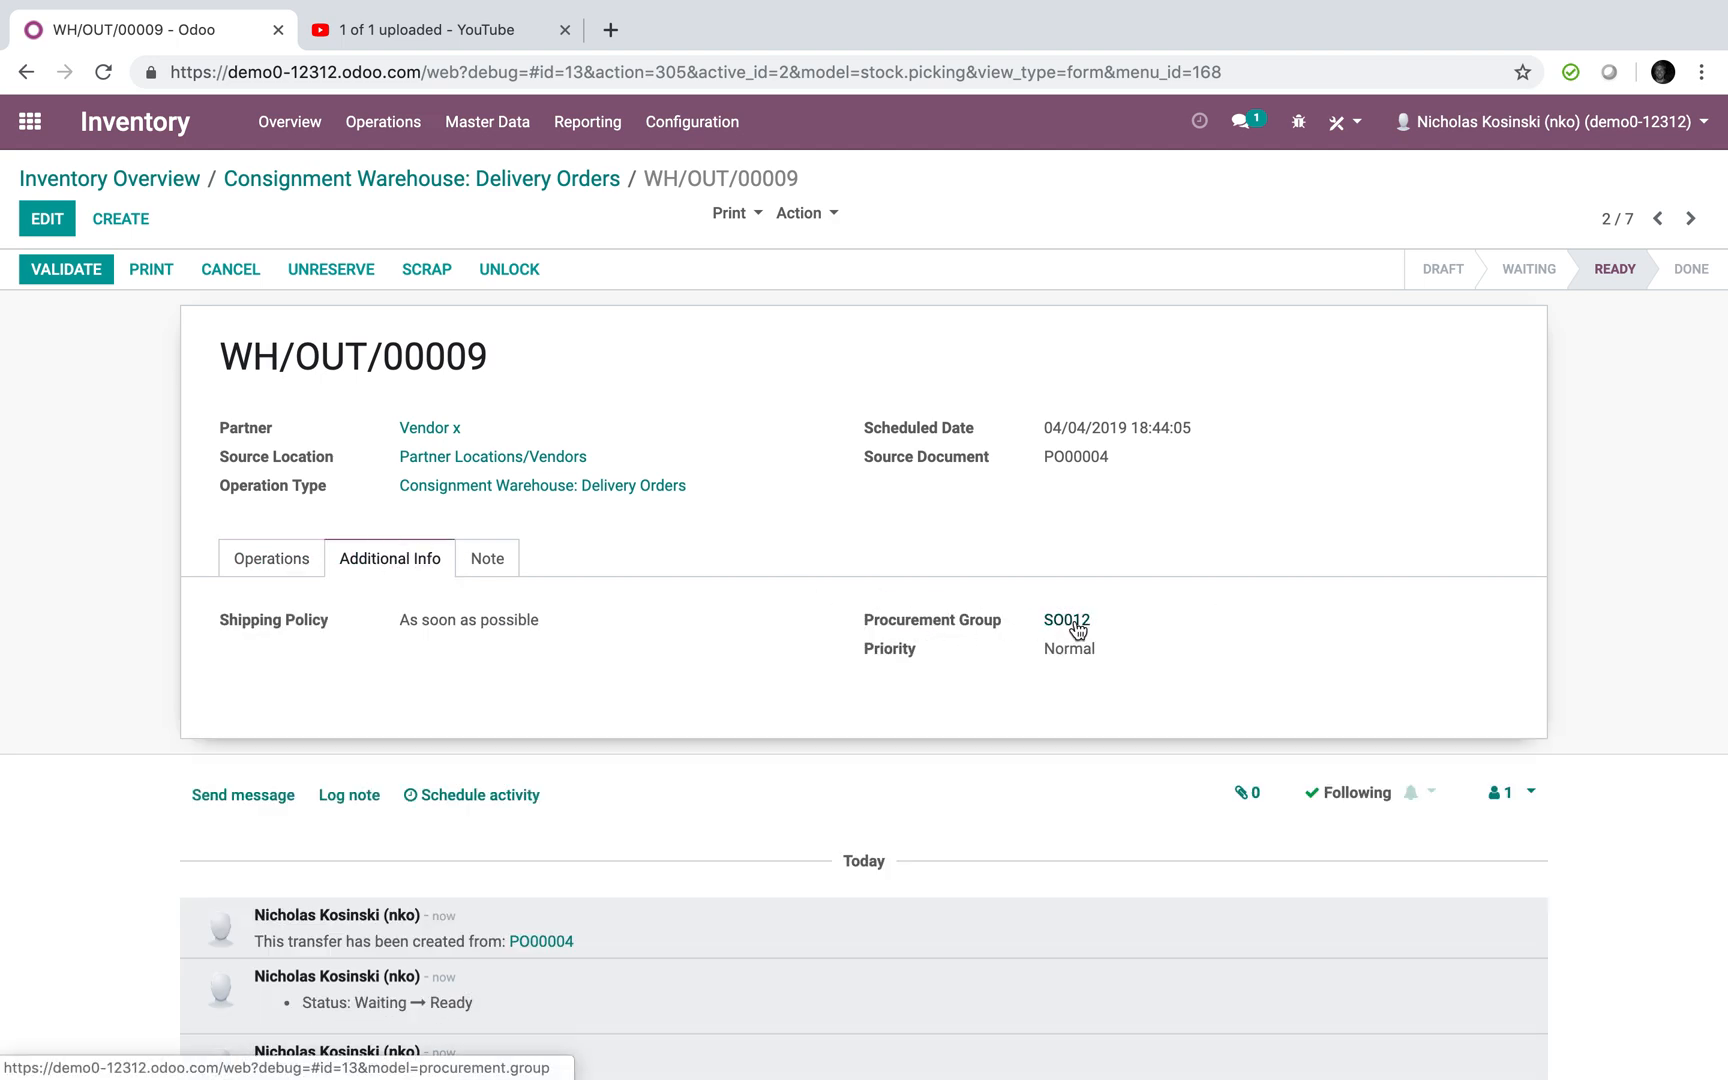
- Print the picking operations report for WH/OUT/00009 and save it as a PDF
left_click(736, 212)
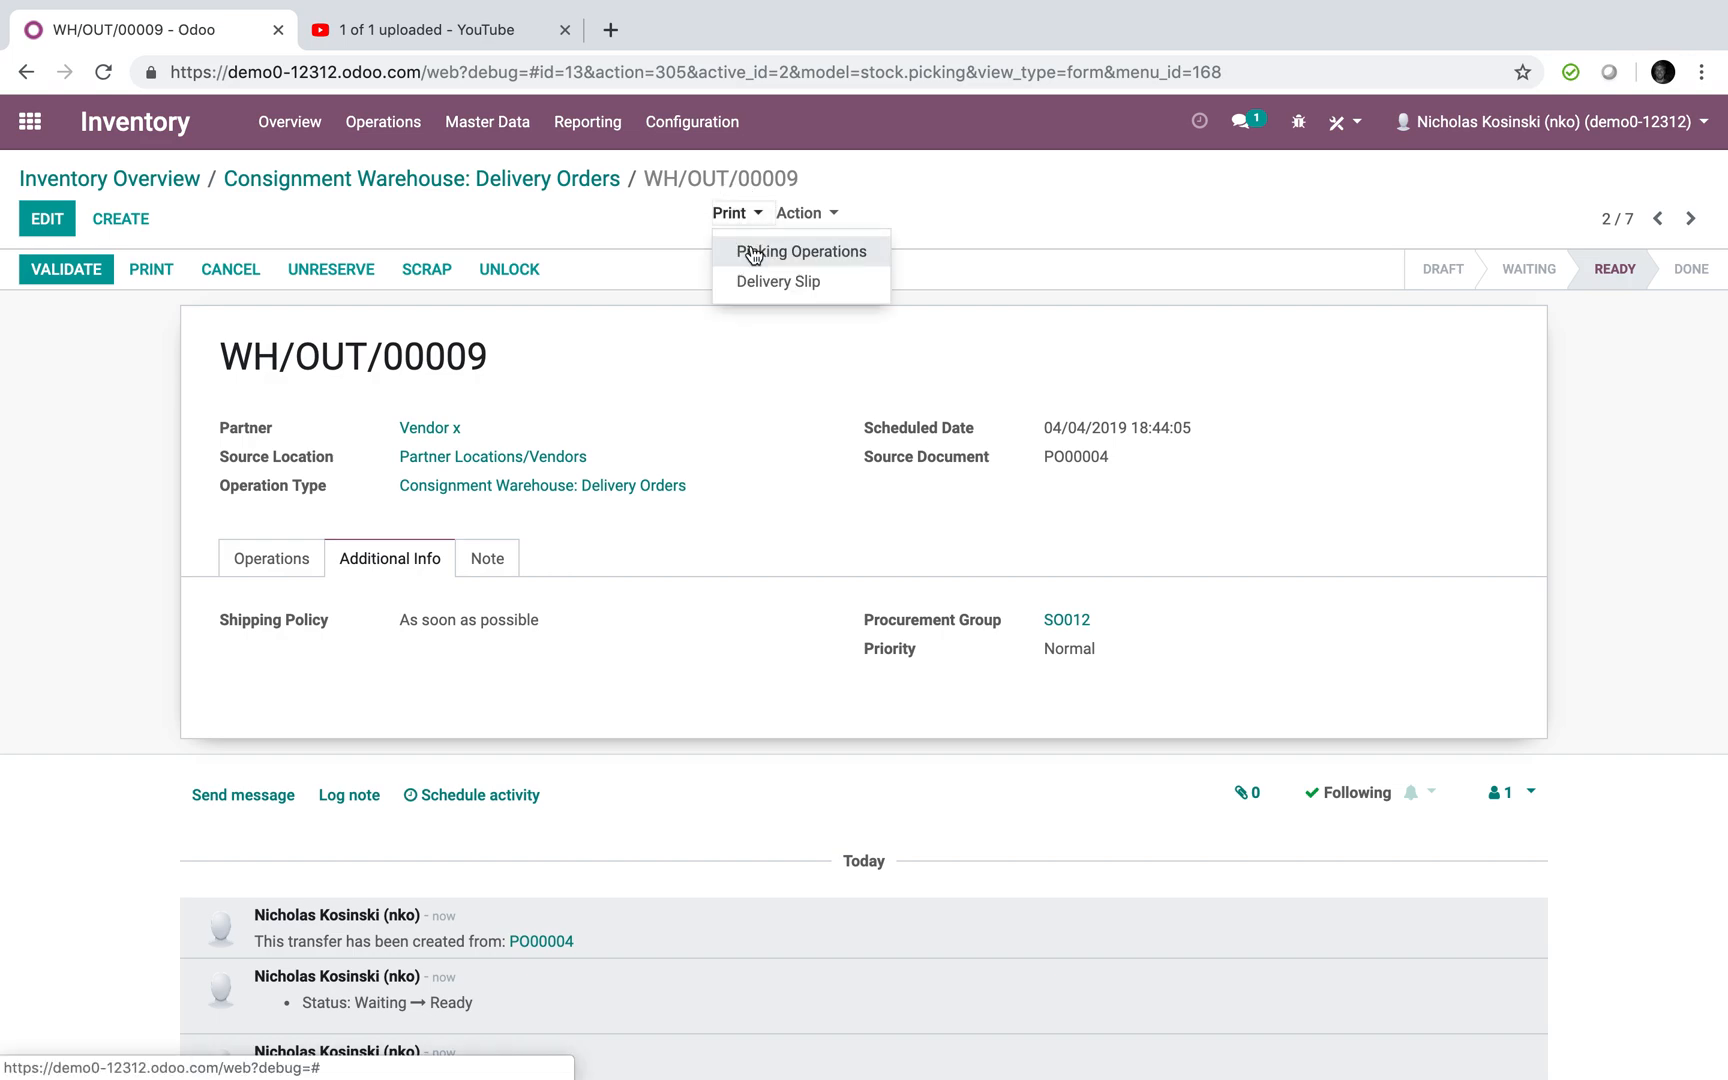
left_click(802, 252)
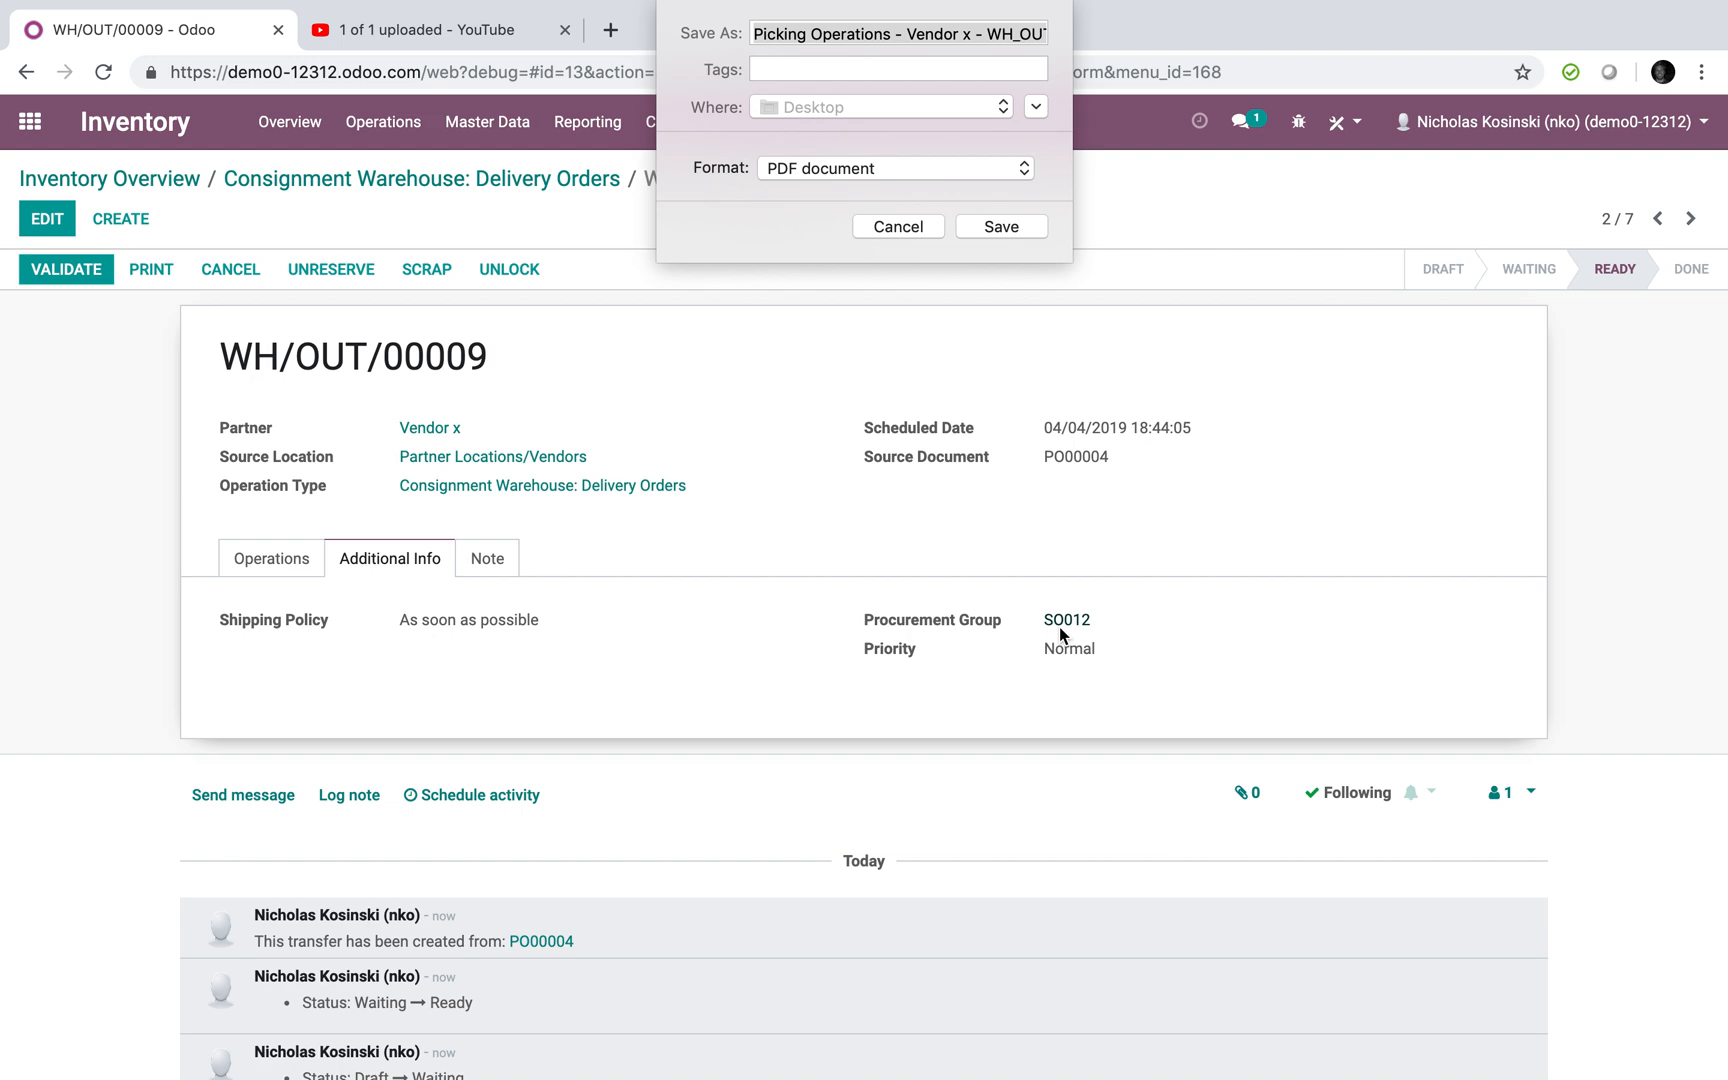
left_click(998, 226)
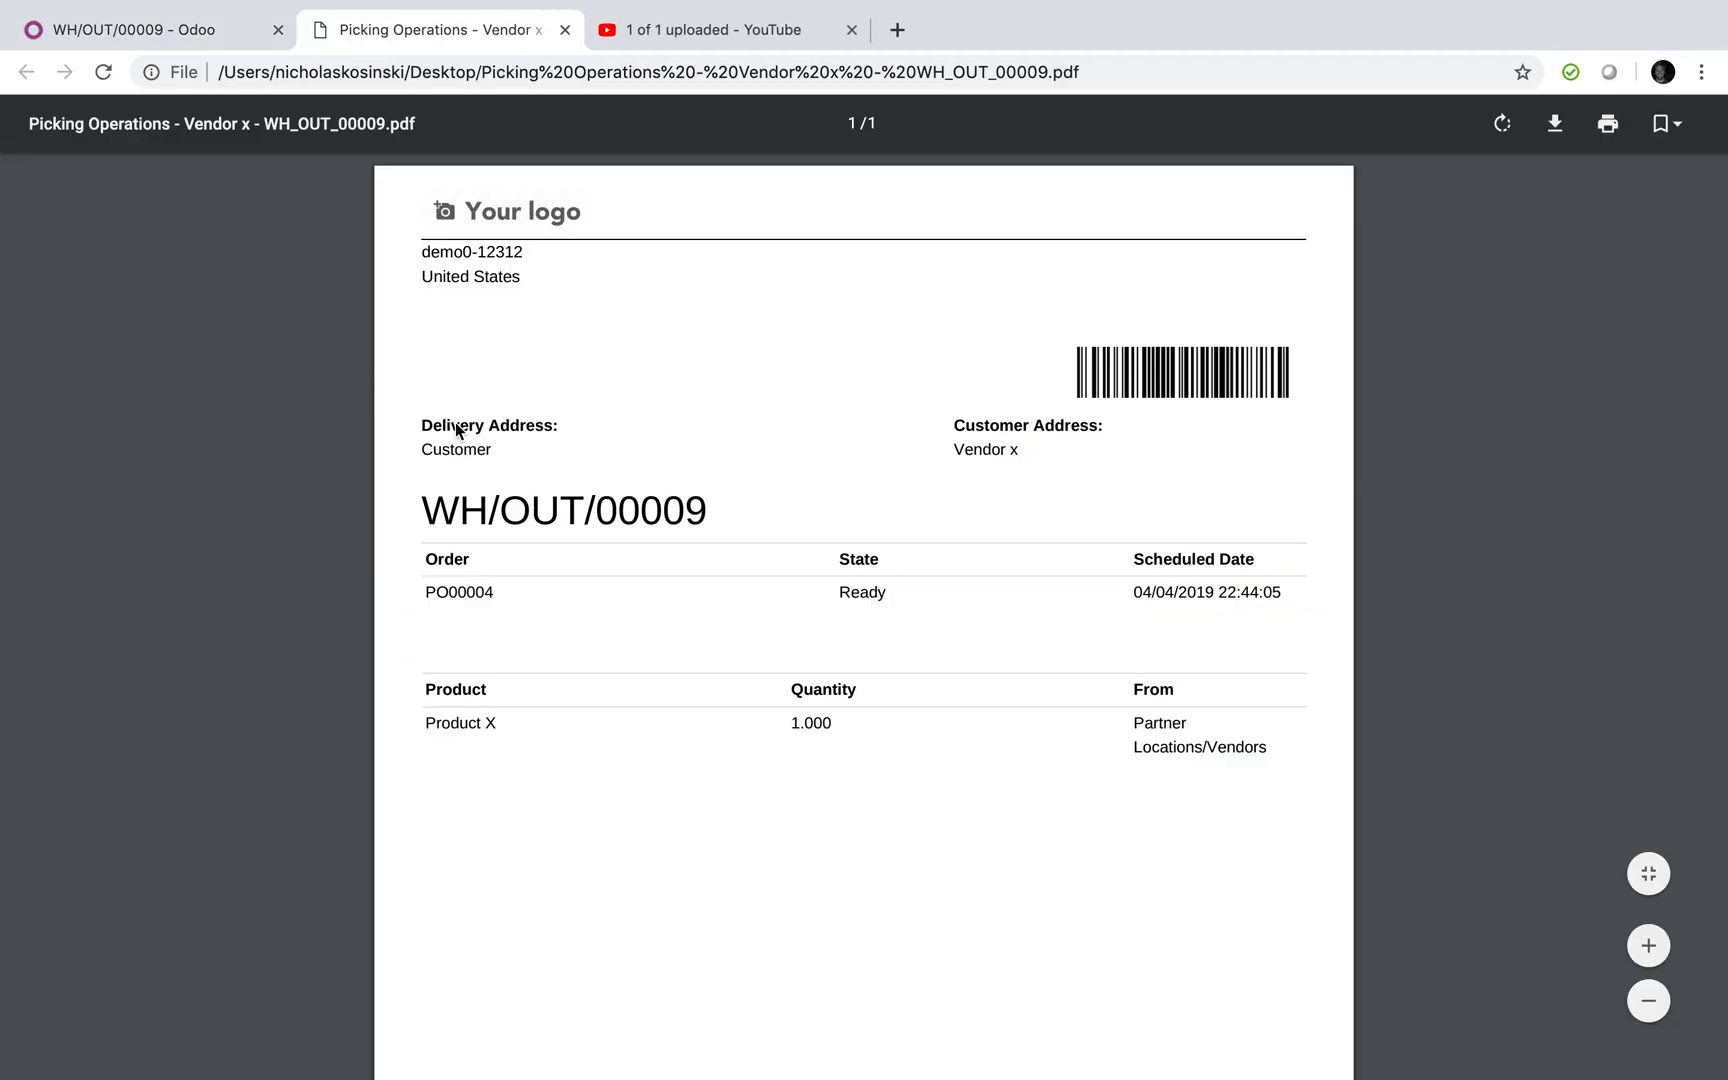
mouse_move(612, 452)
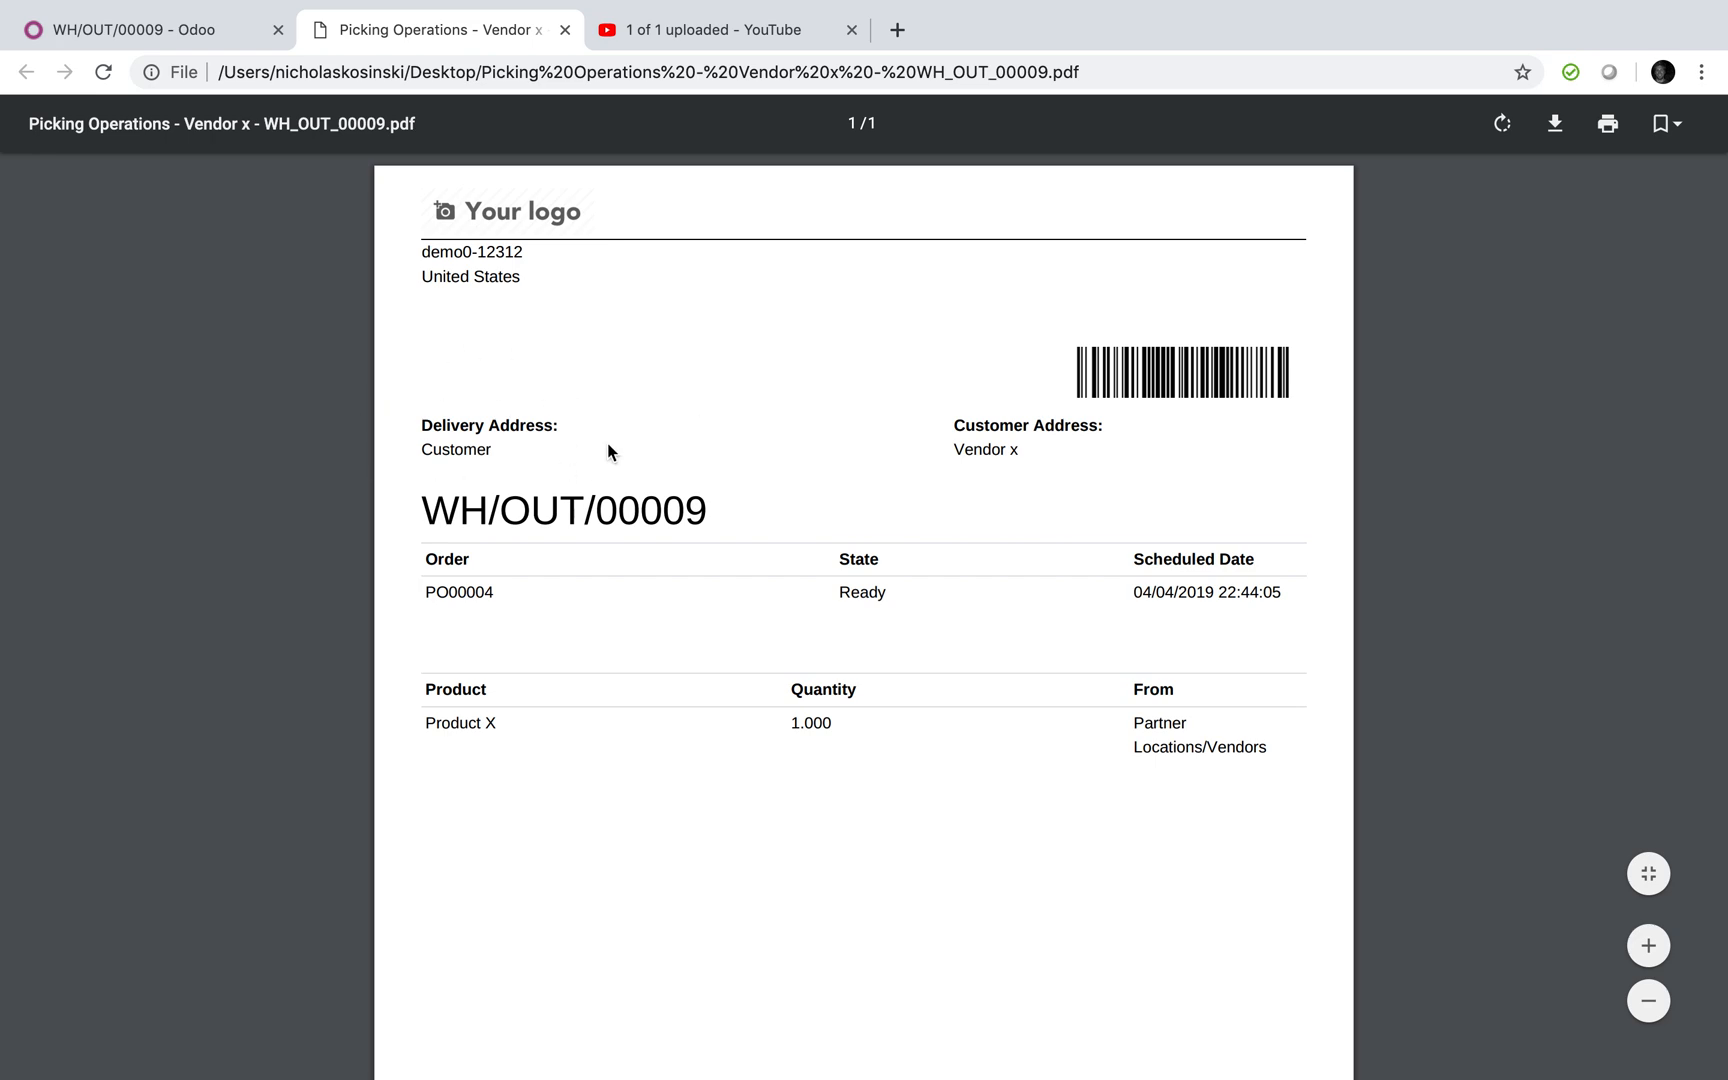
mouse_move(472, 404)
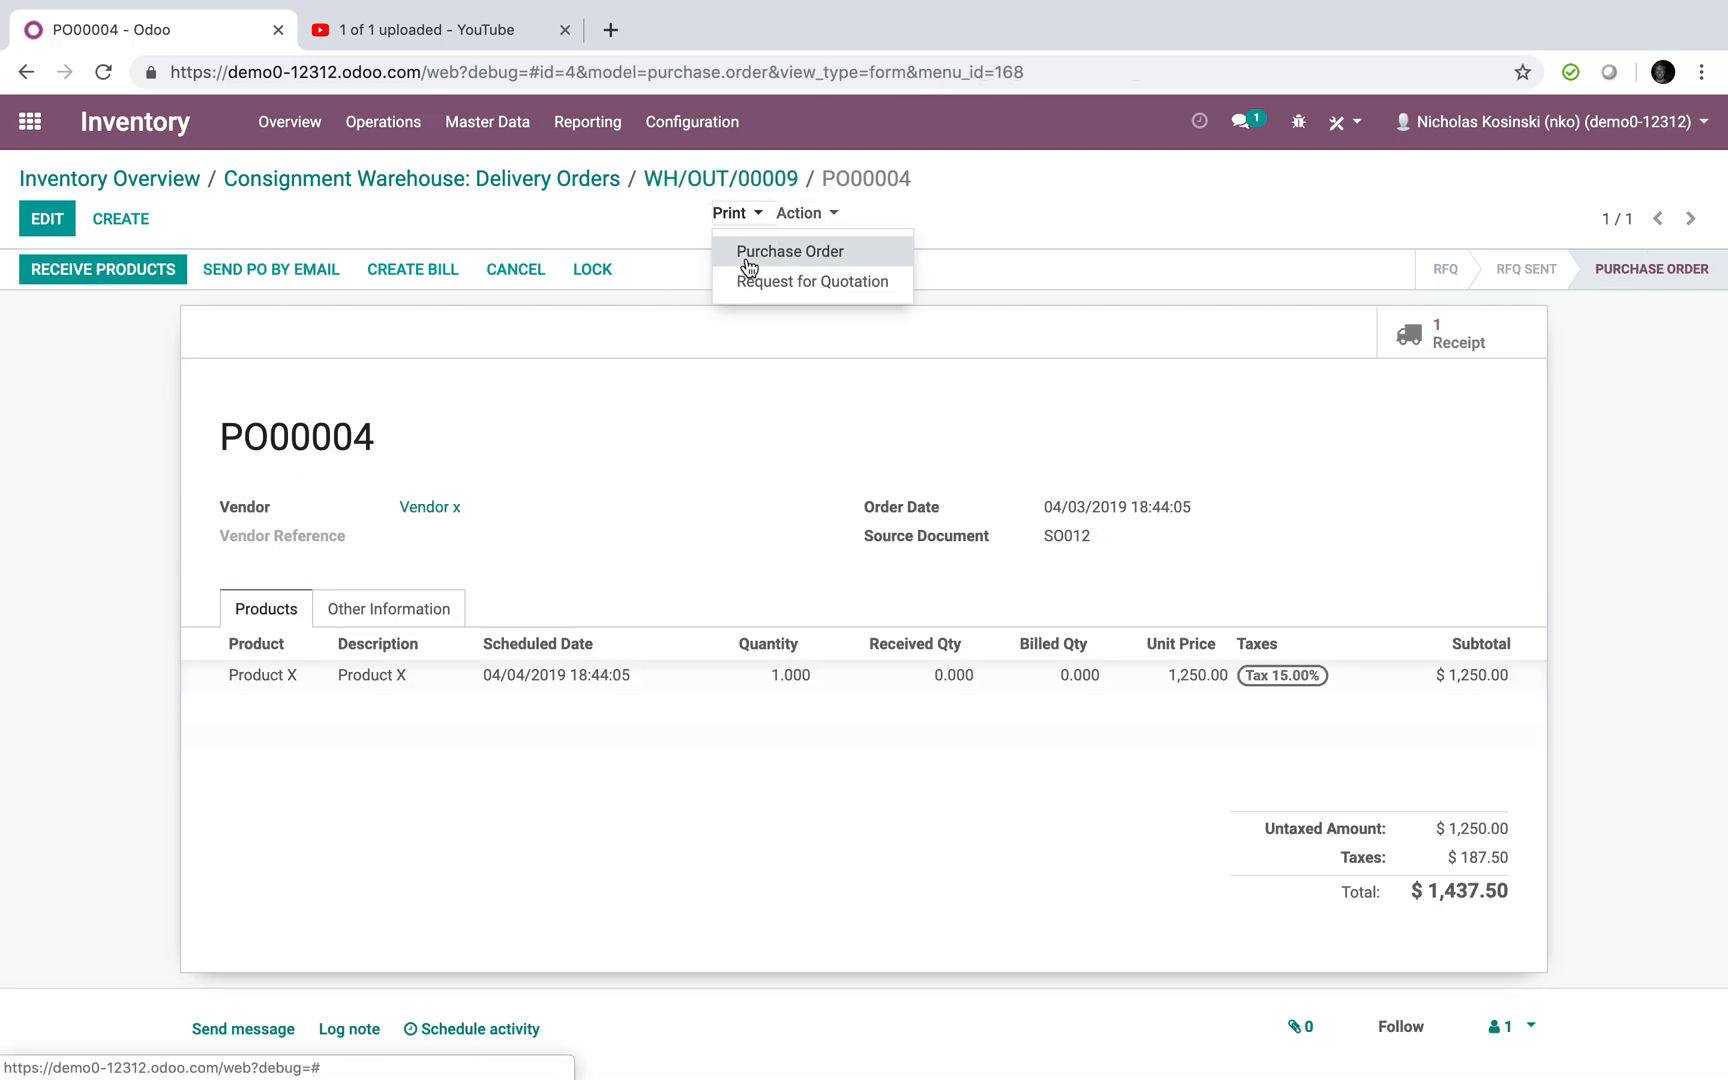
- Print PO00004's purchase order confirmation as a PDF, review it, and close the tab
left_click(790, 252)
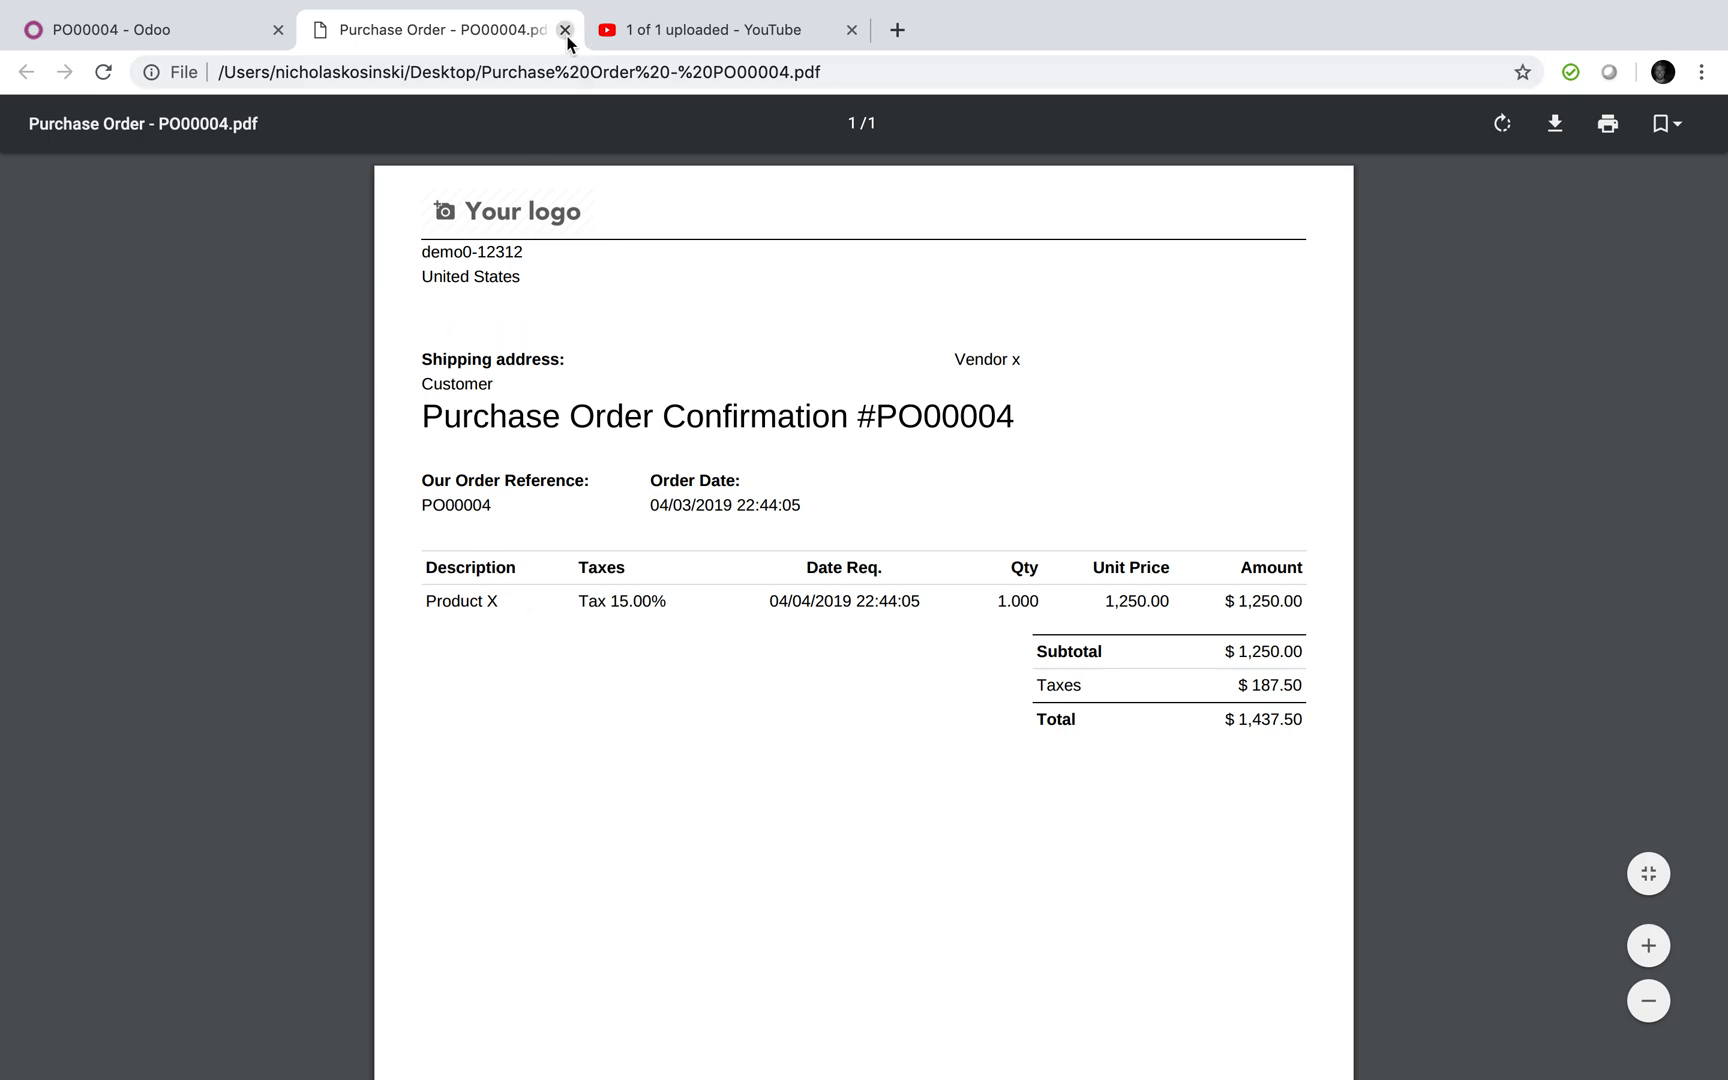
left_click(566, 30)
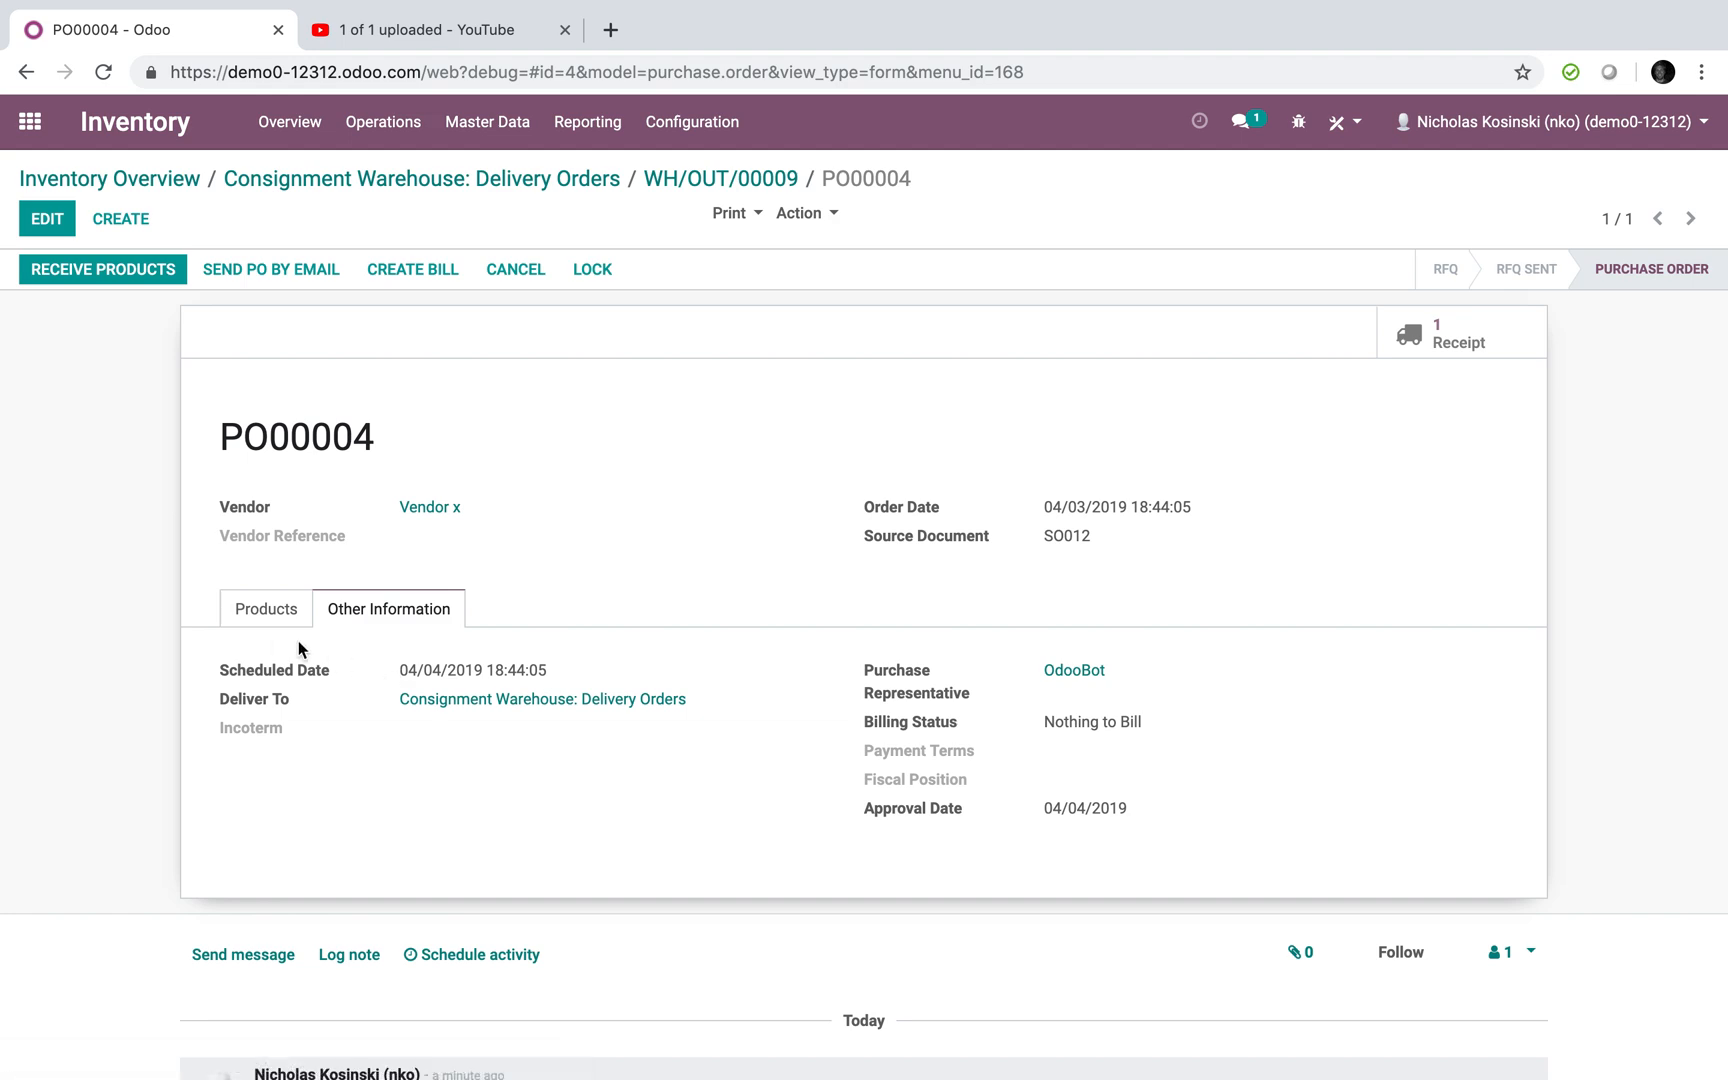
- Review the order's product lines and return to delivery WH/OUT/00009
left_click(264, 608)
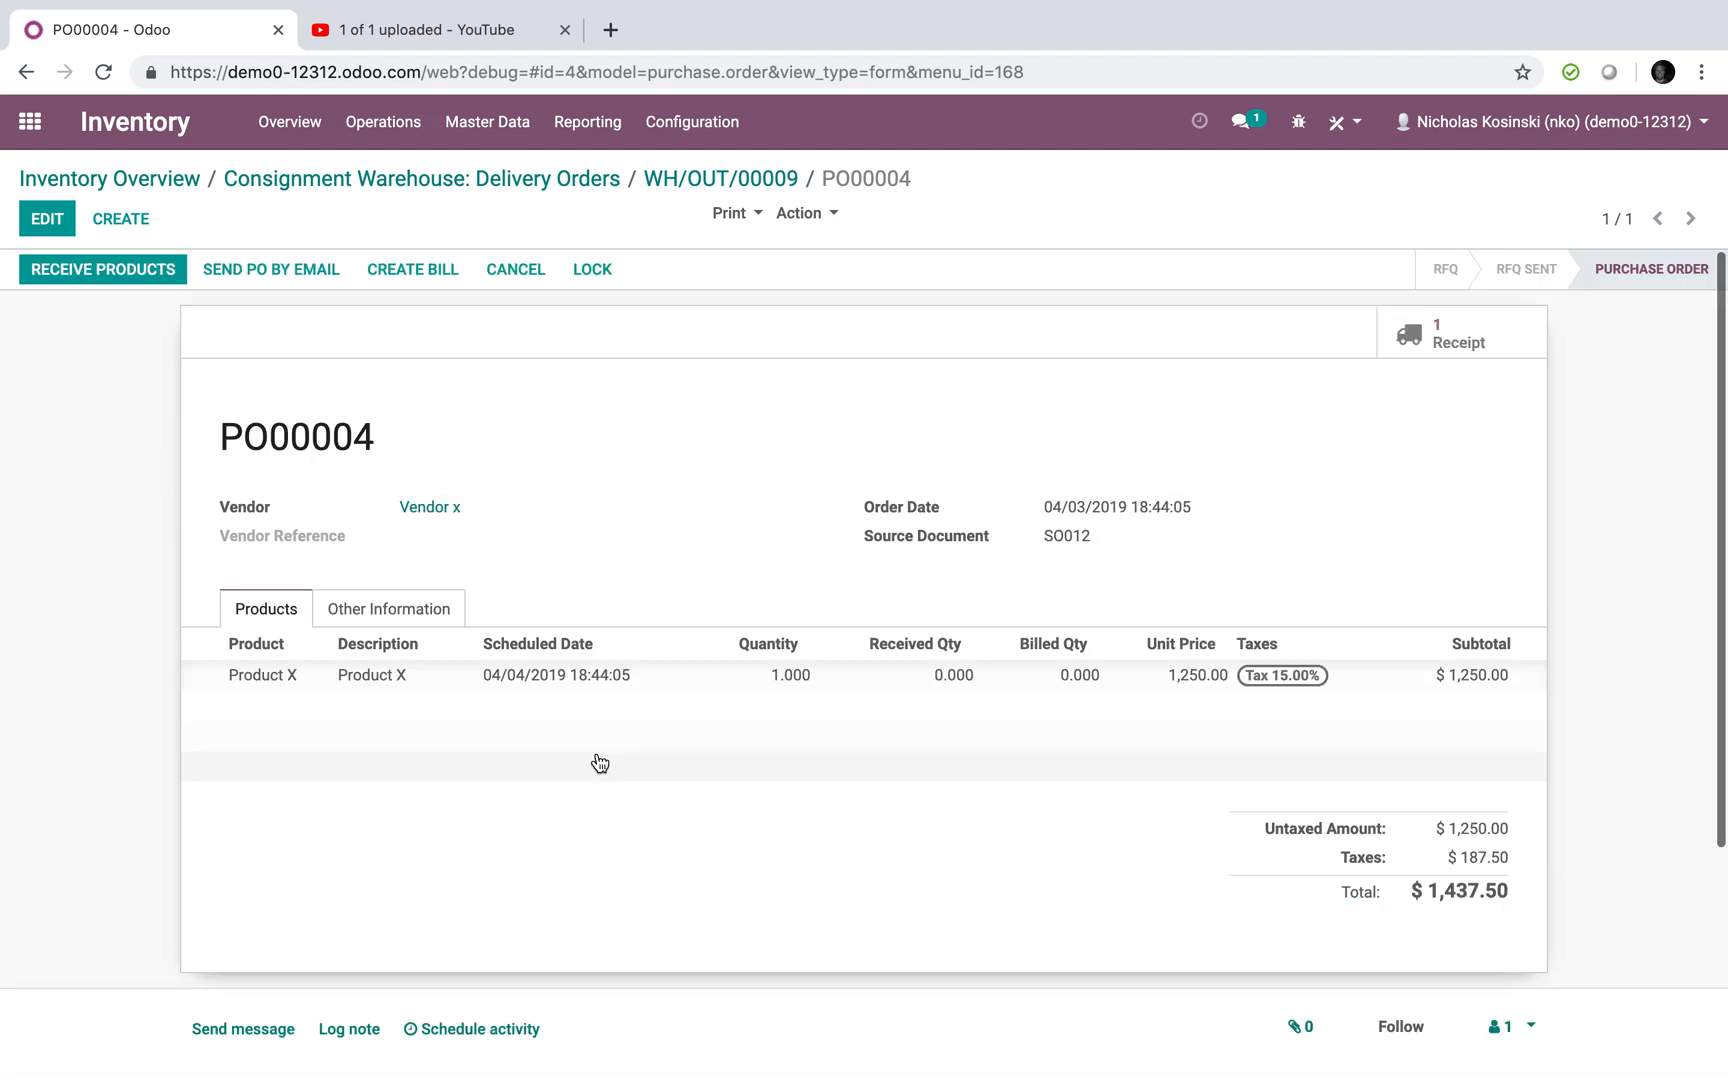
double_click(1064, 536)
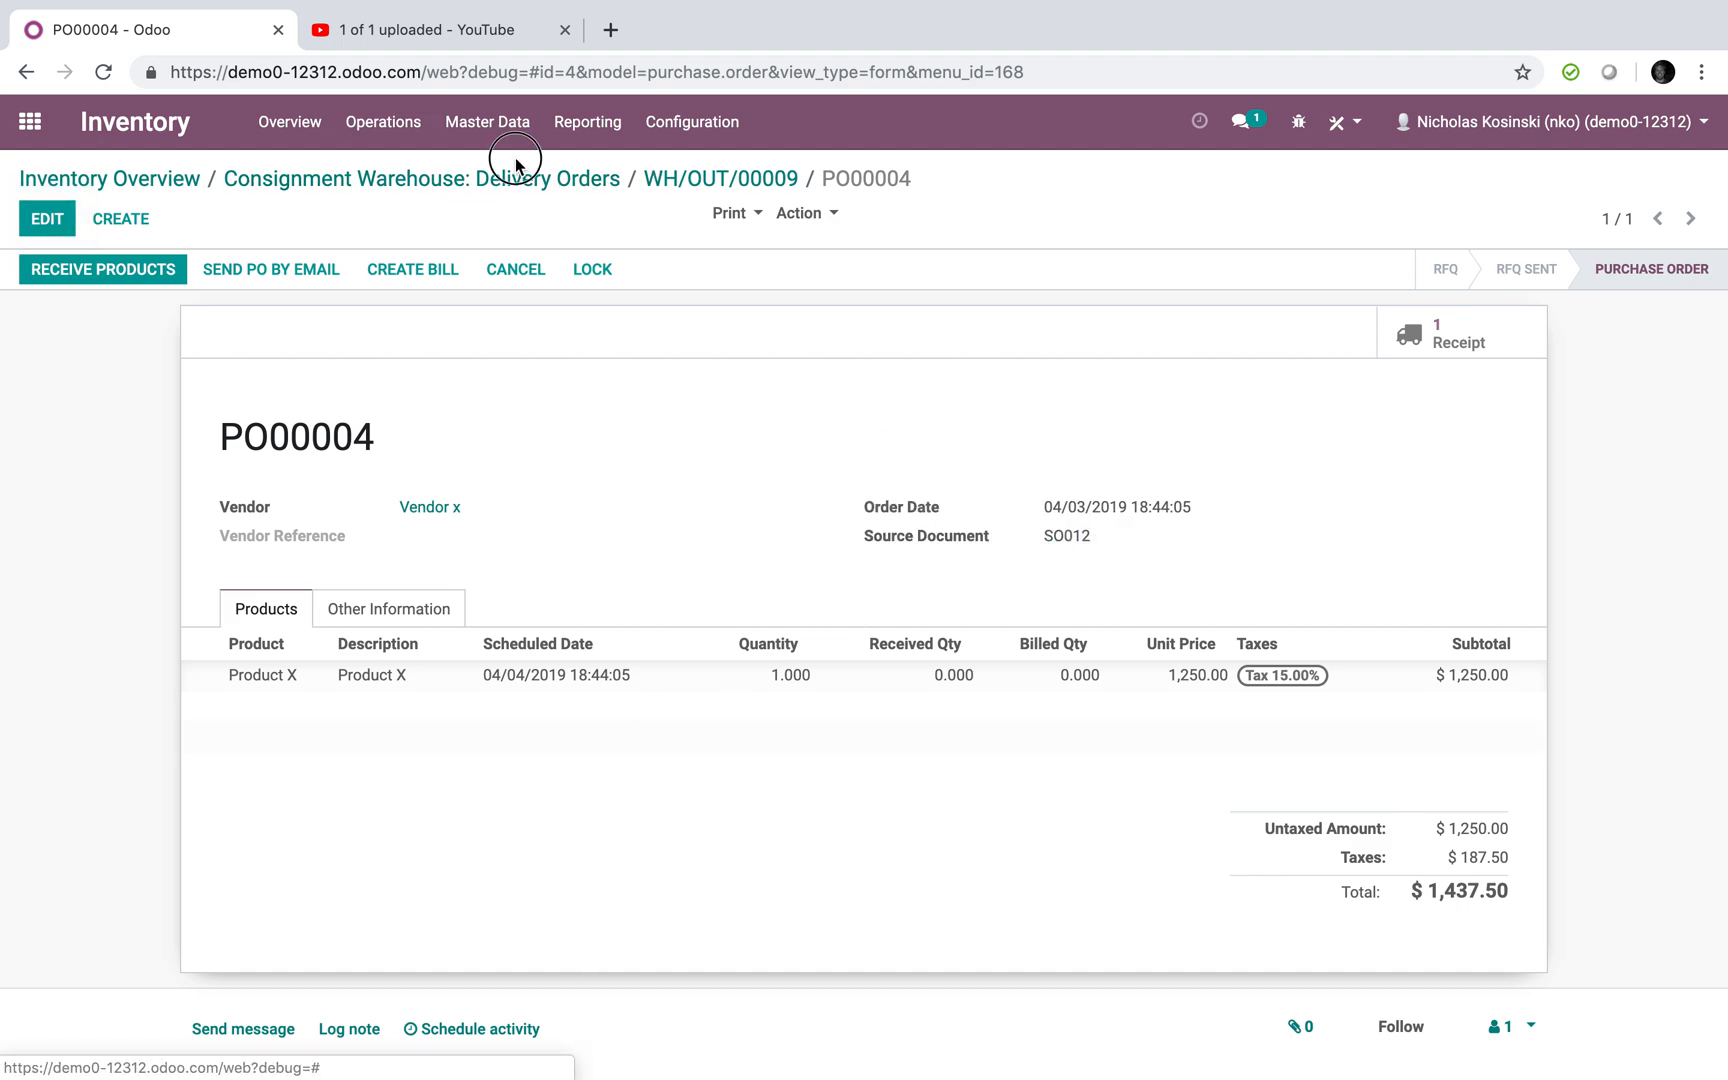
left_click(720, 178)
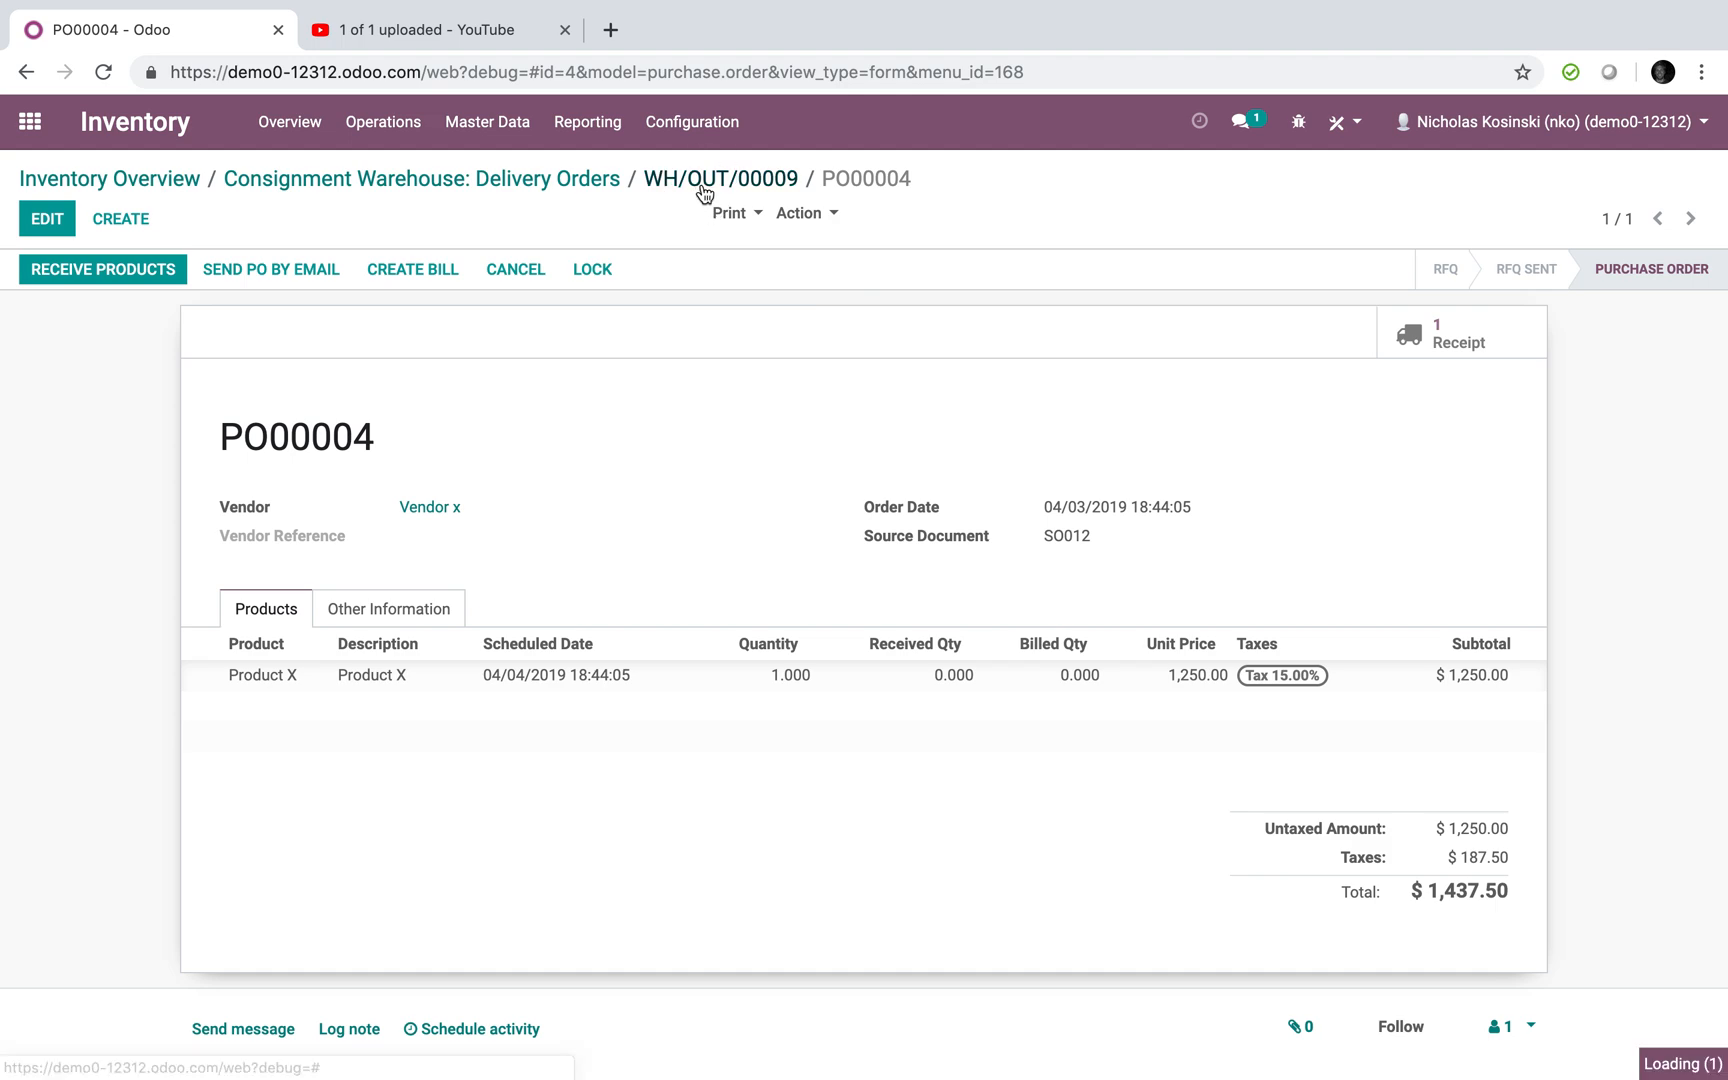
left_click(720, 178)
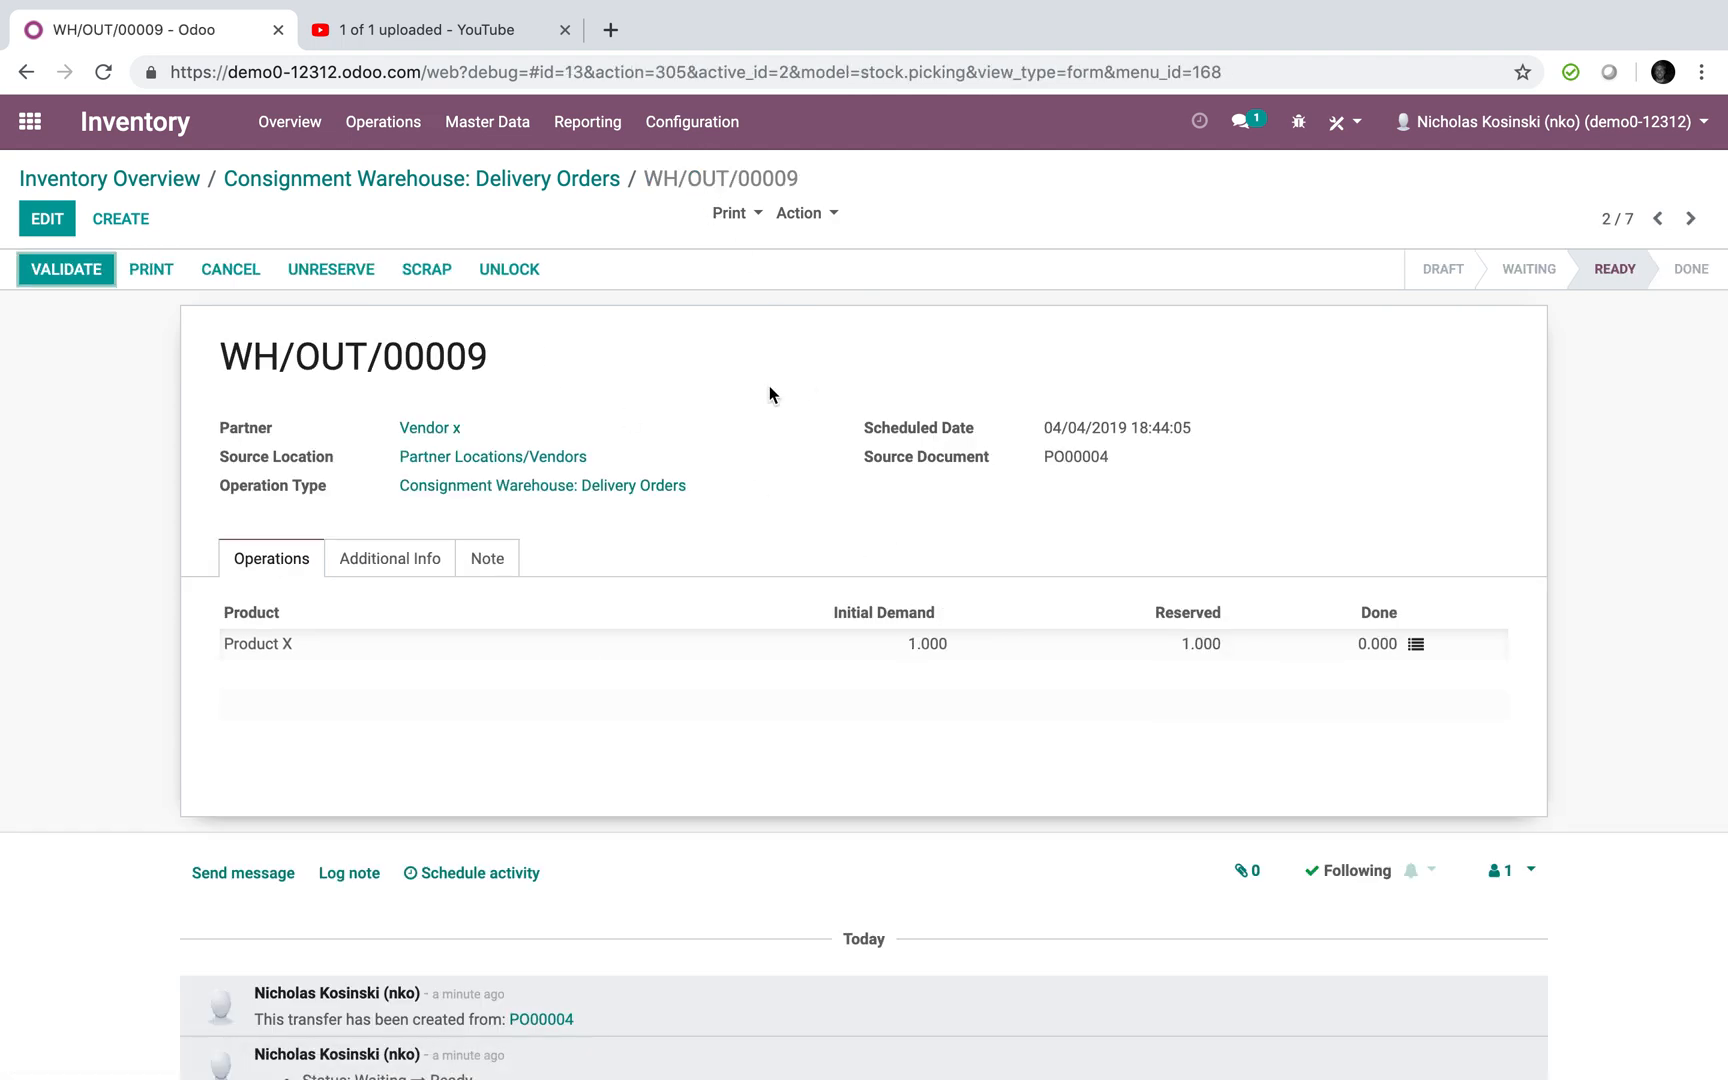
mouse_move(1316, 452)
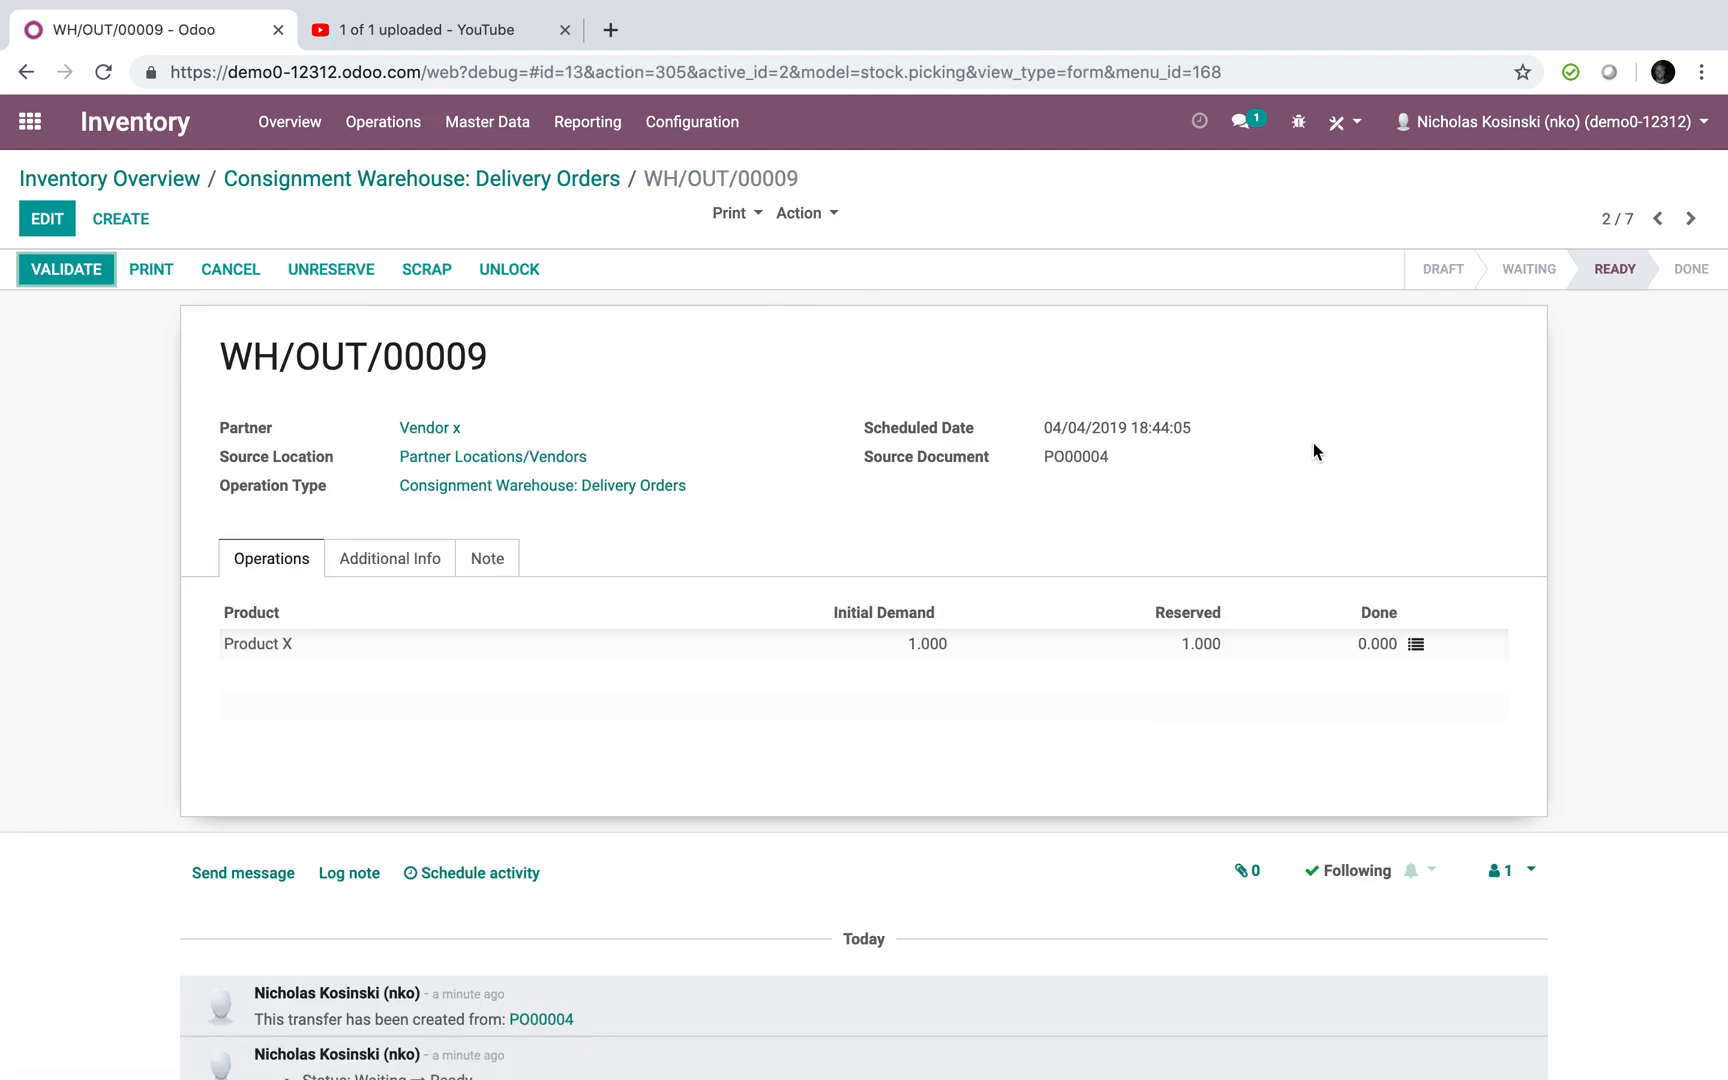
mouse_move(1358, 938)
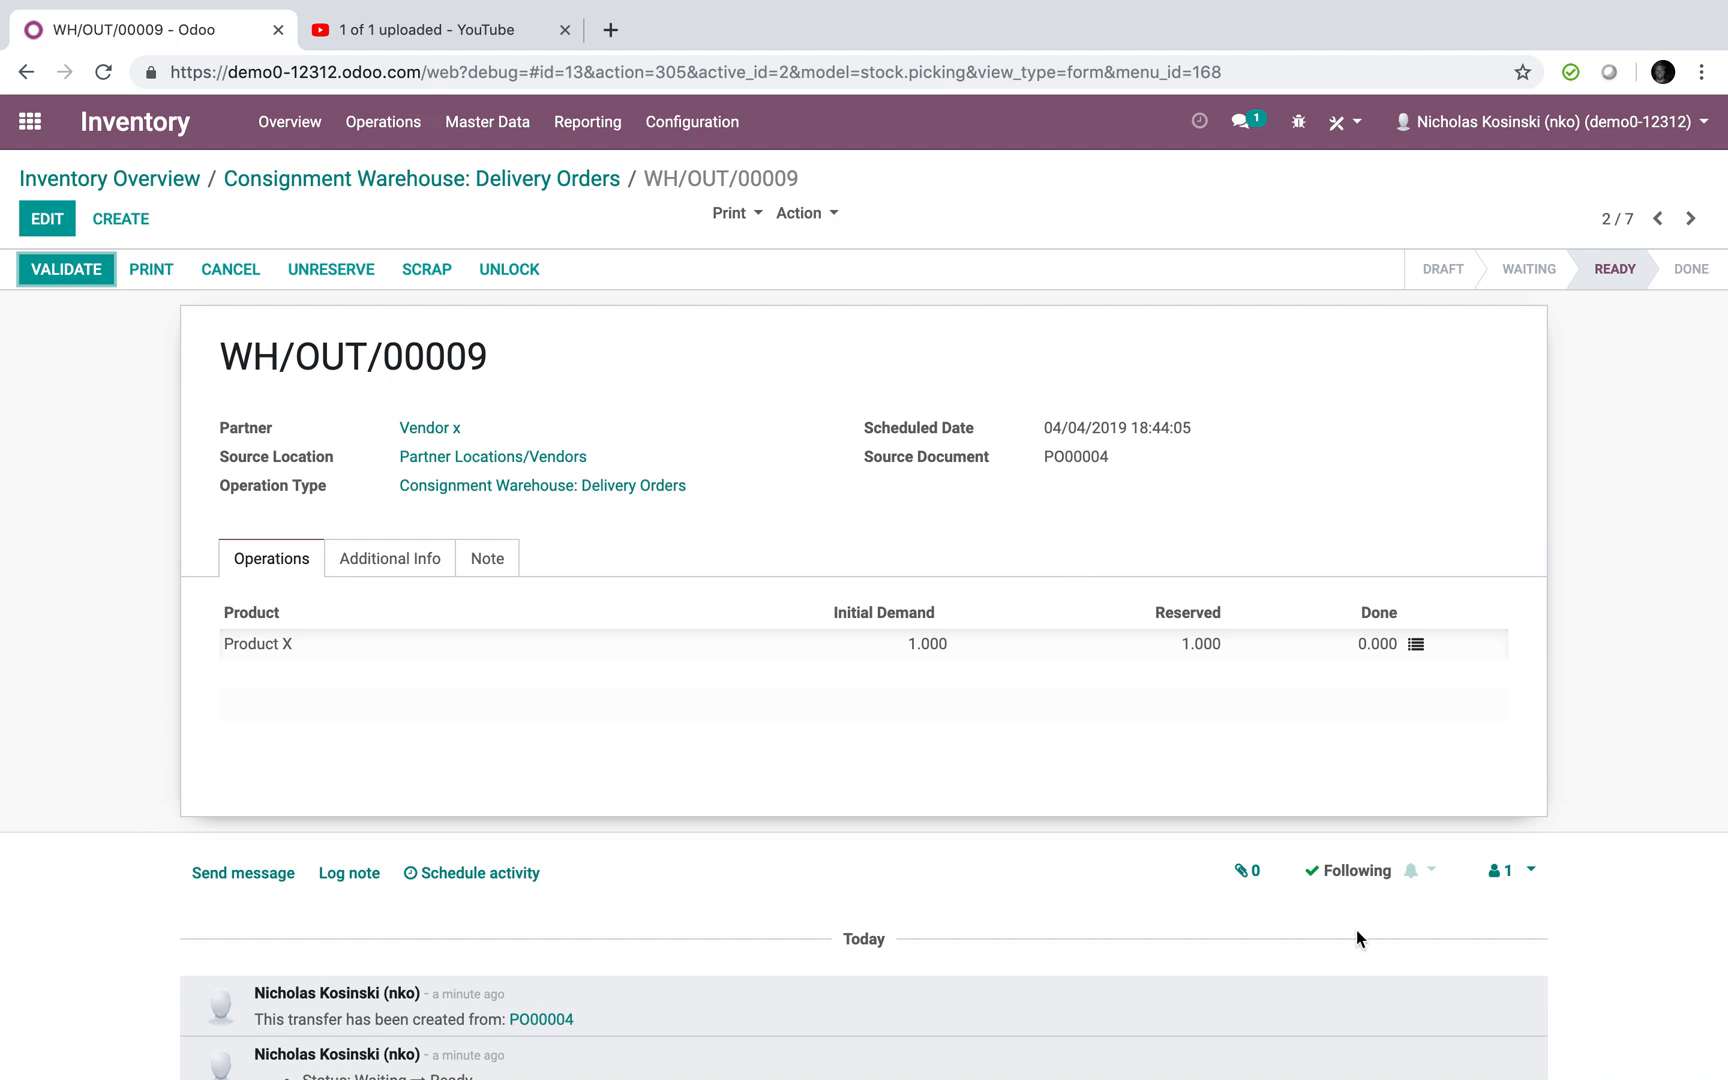
- Validate WH/OUT/00009 so it is Done with 1.000 Product X delivered
left_click(66, 268)
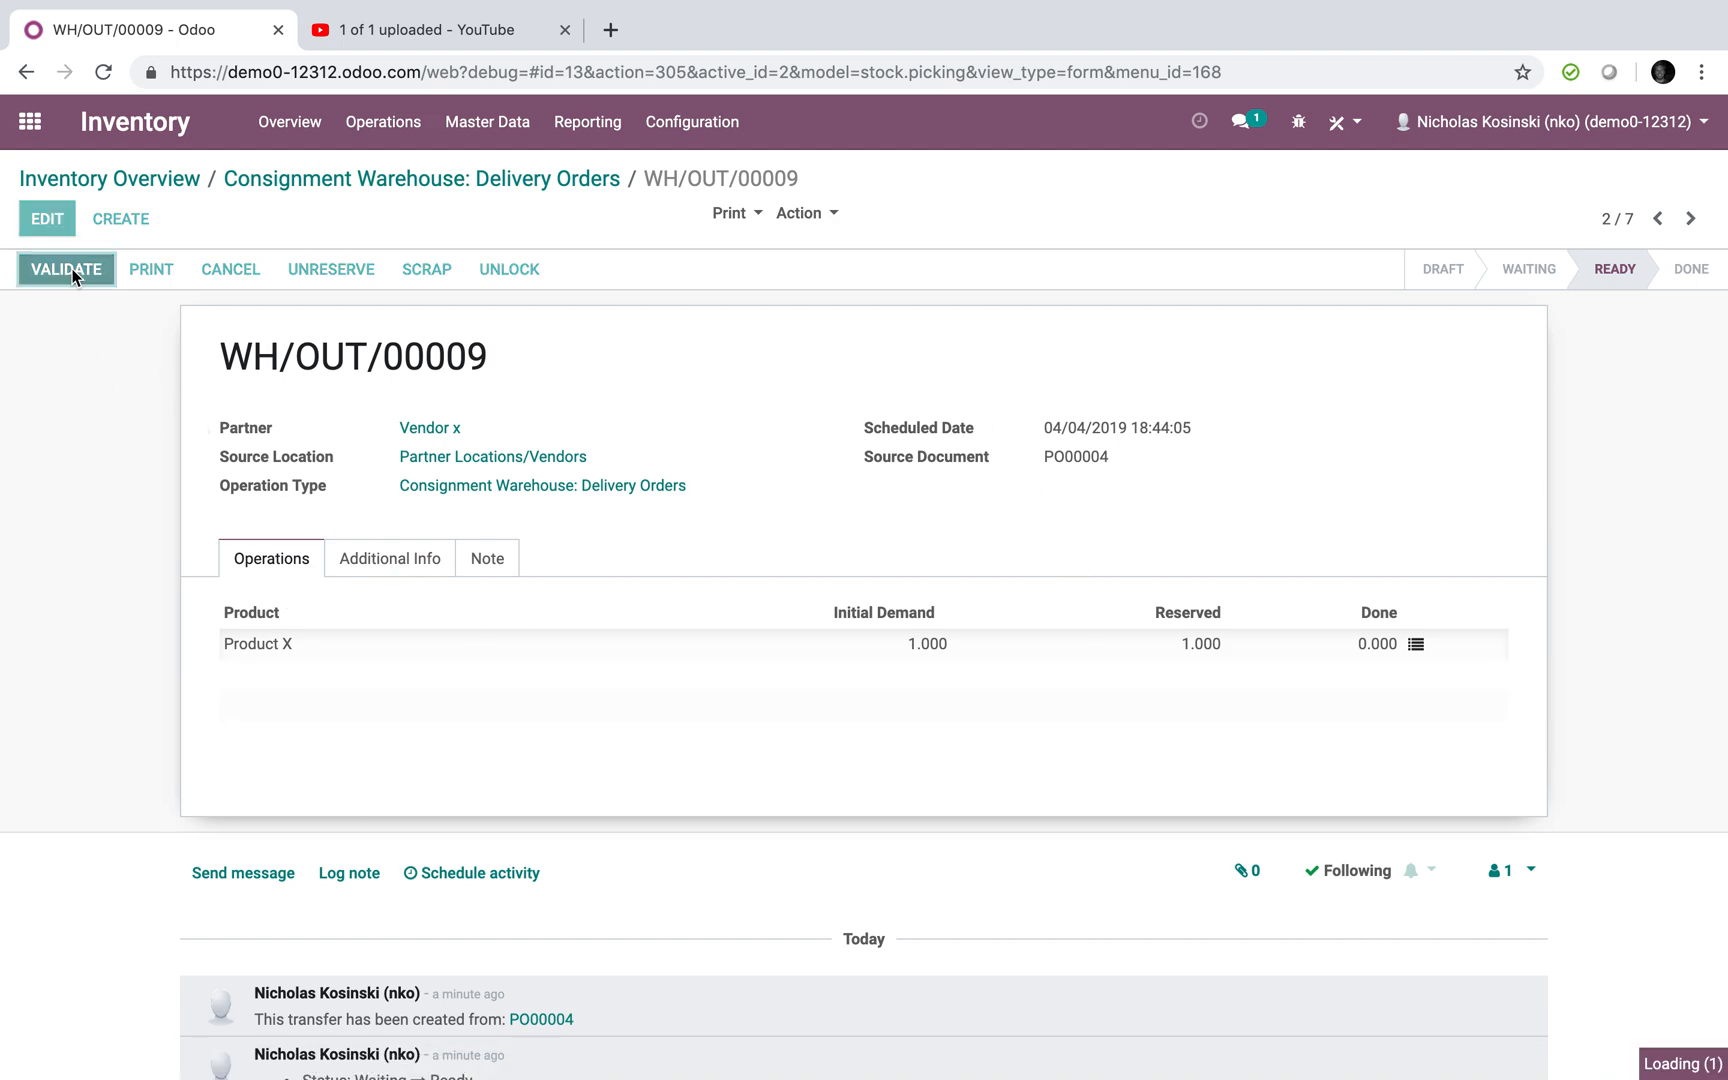
left_click(66, 268)
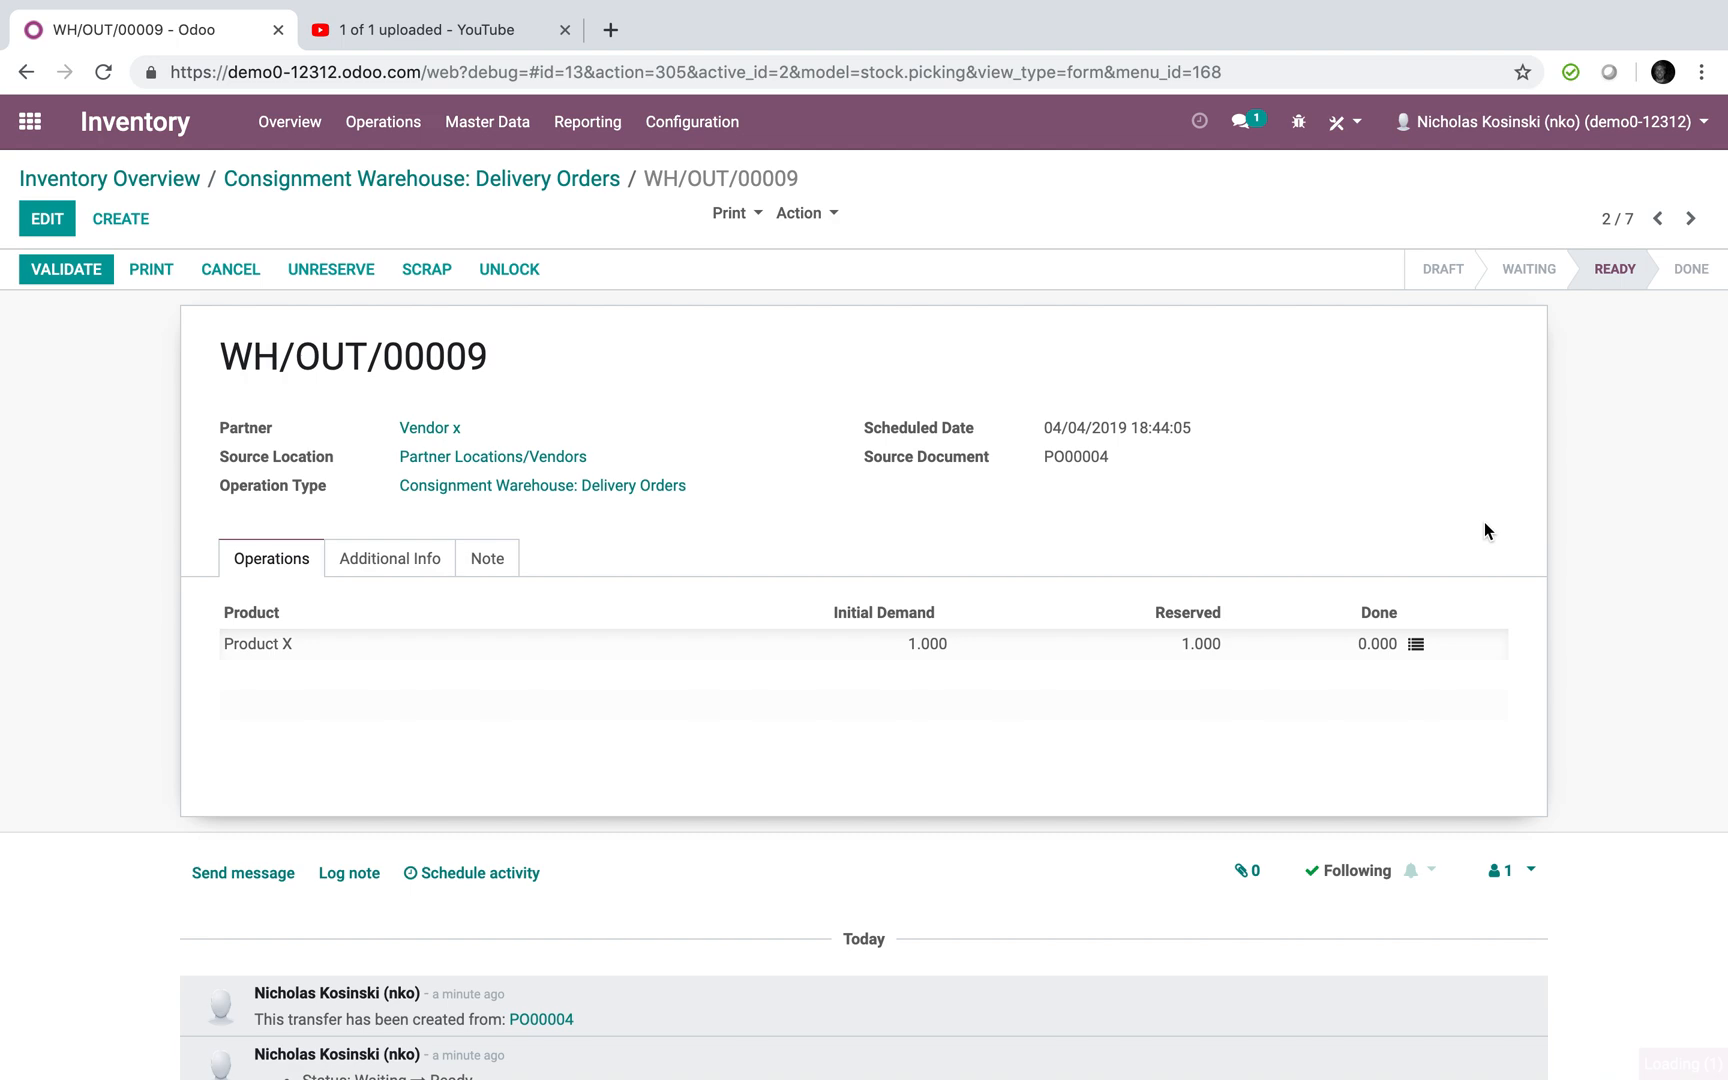
left_click(66, 268)
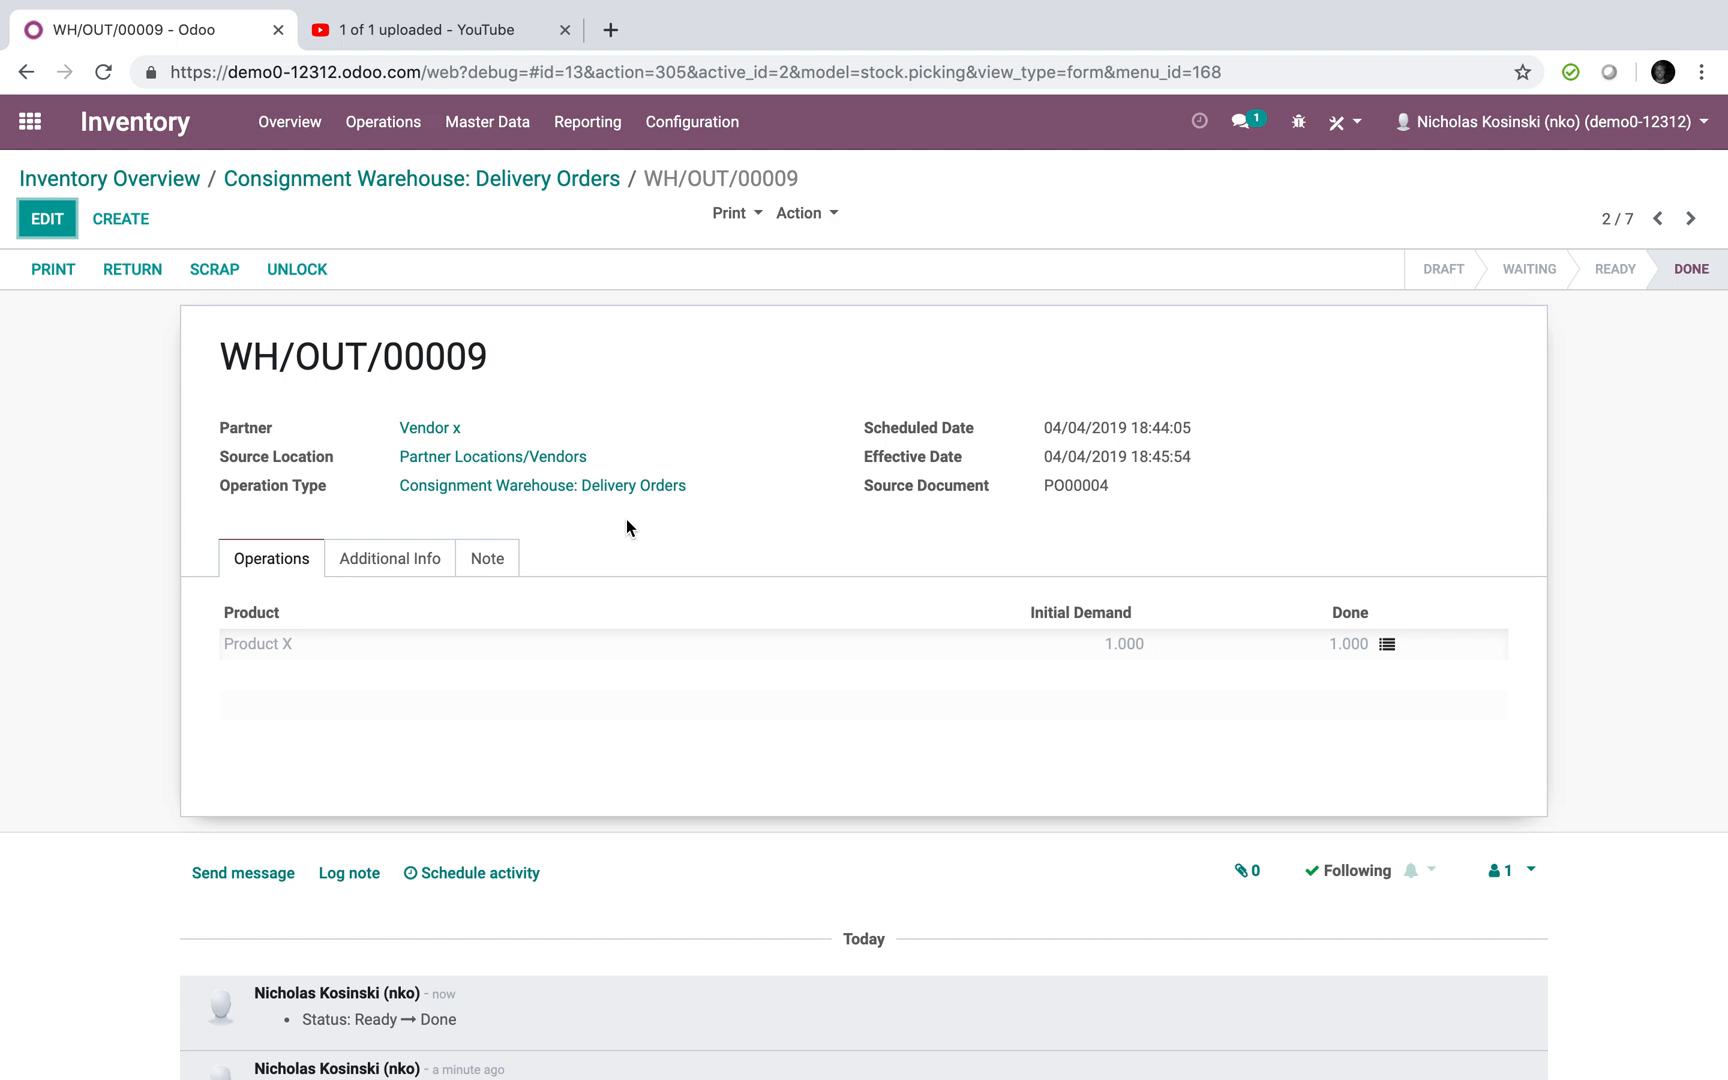
- Review the delivery's Additional Info and Operations details for procurement group SO012
left_click(390, 558)
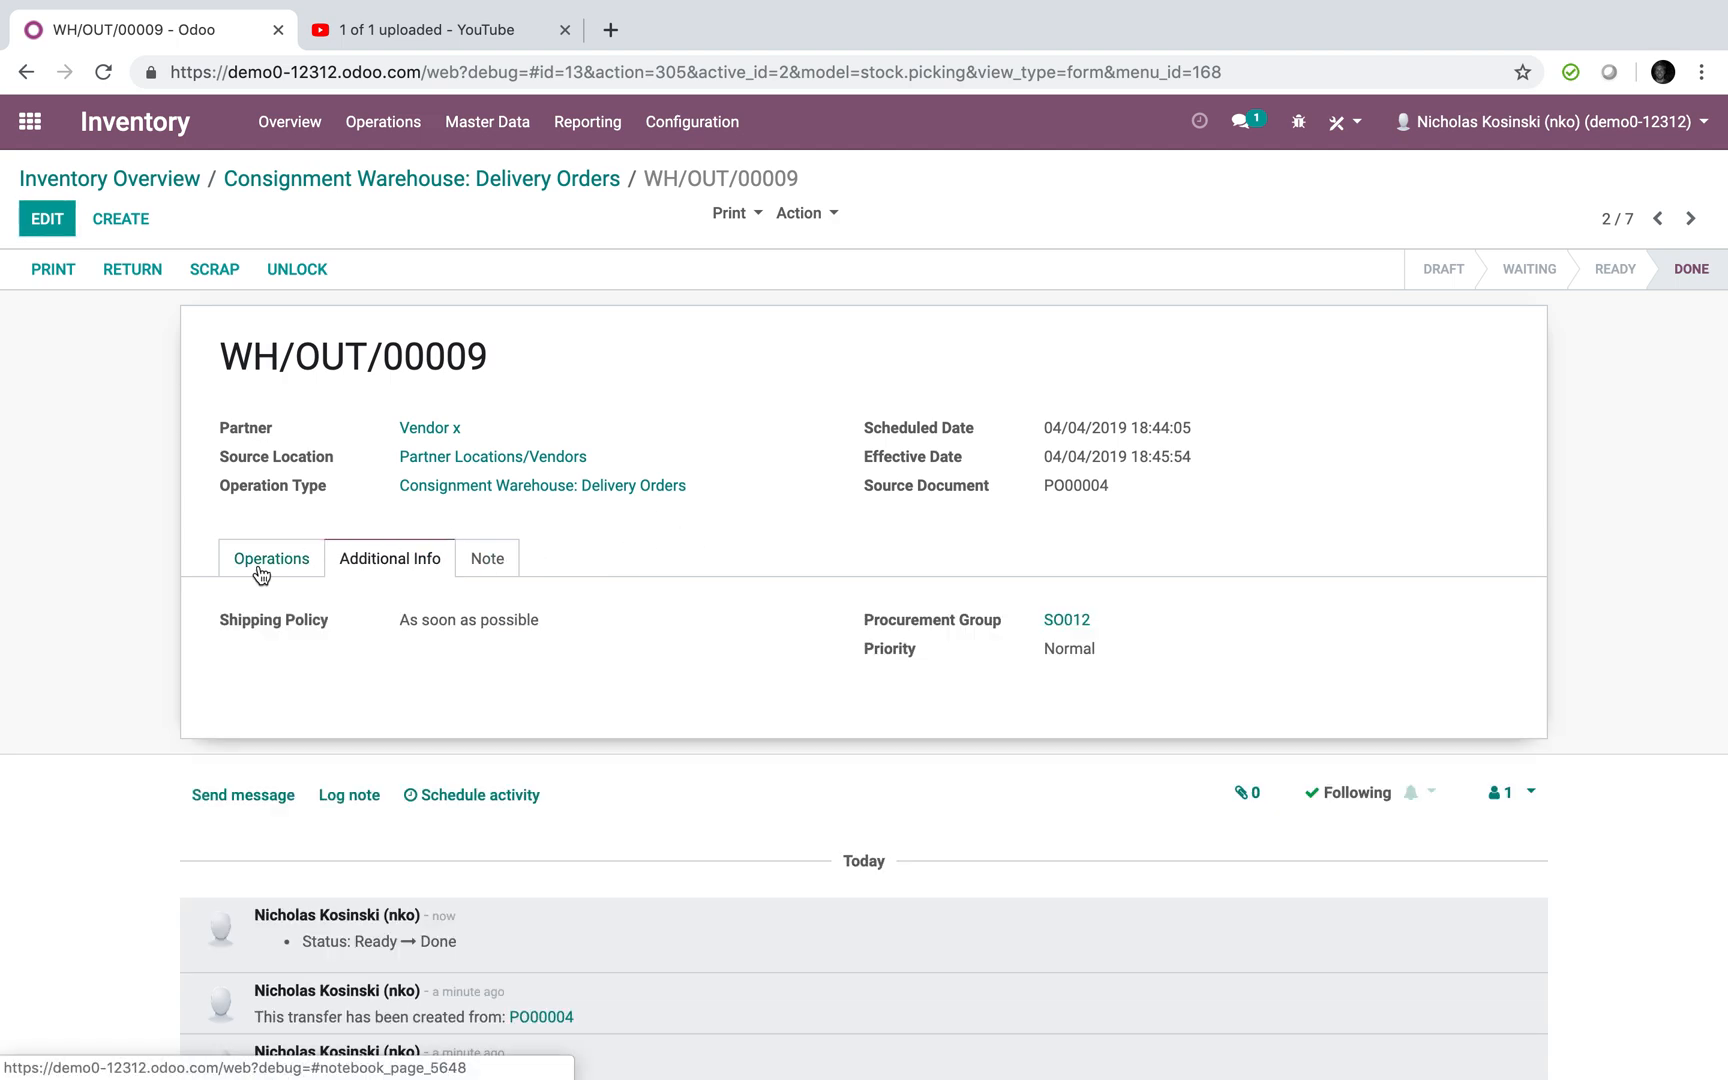
left_click(270, 558)
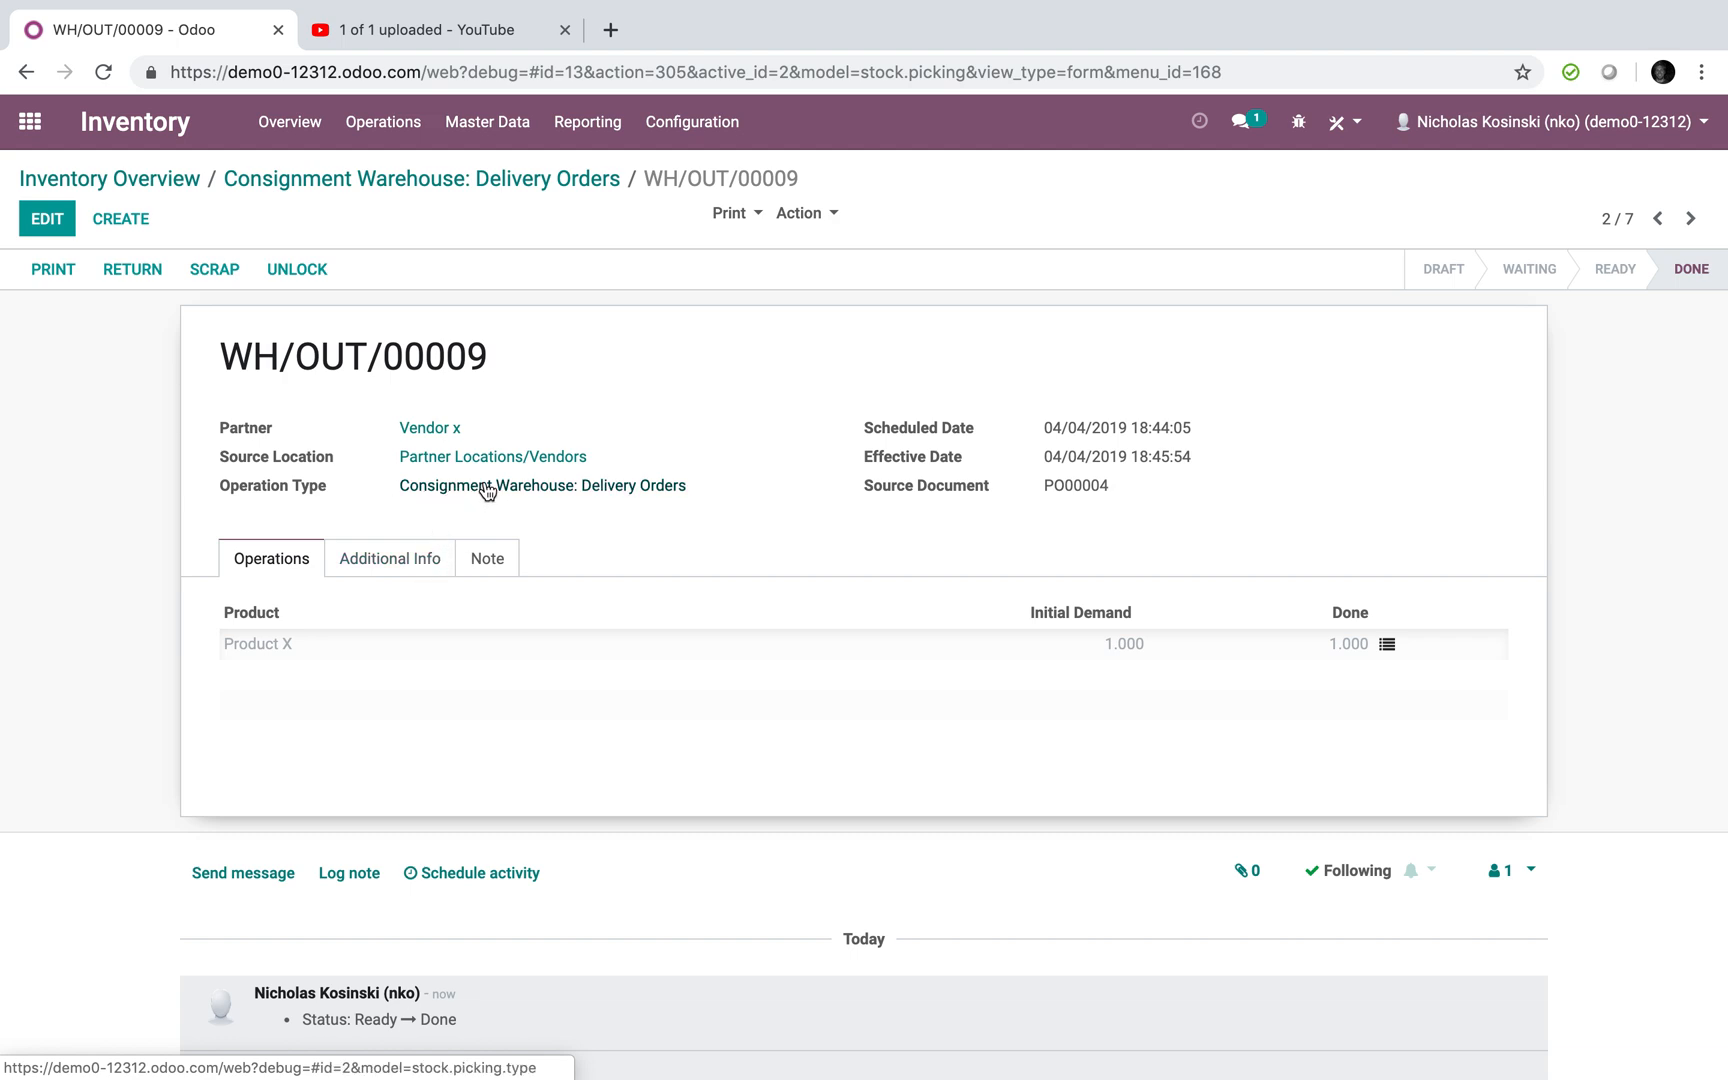
mouse_move(582, 496)
type("or")
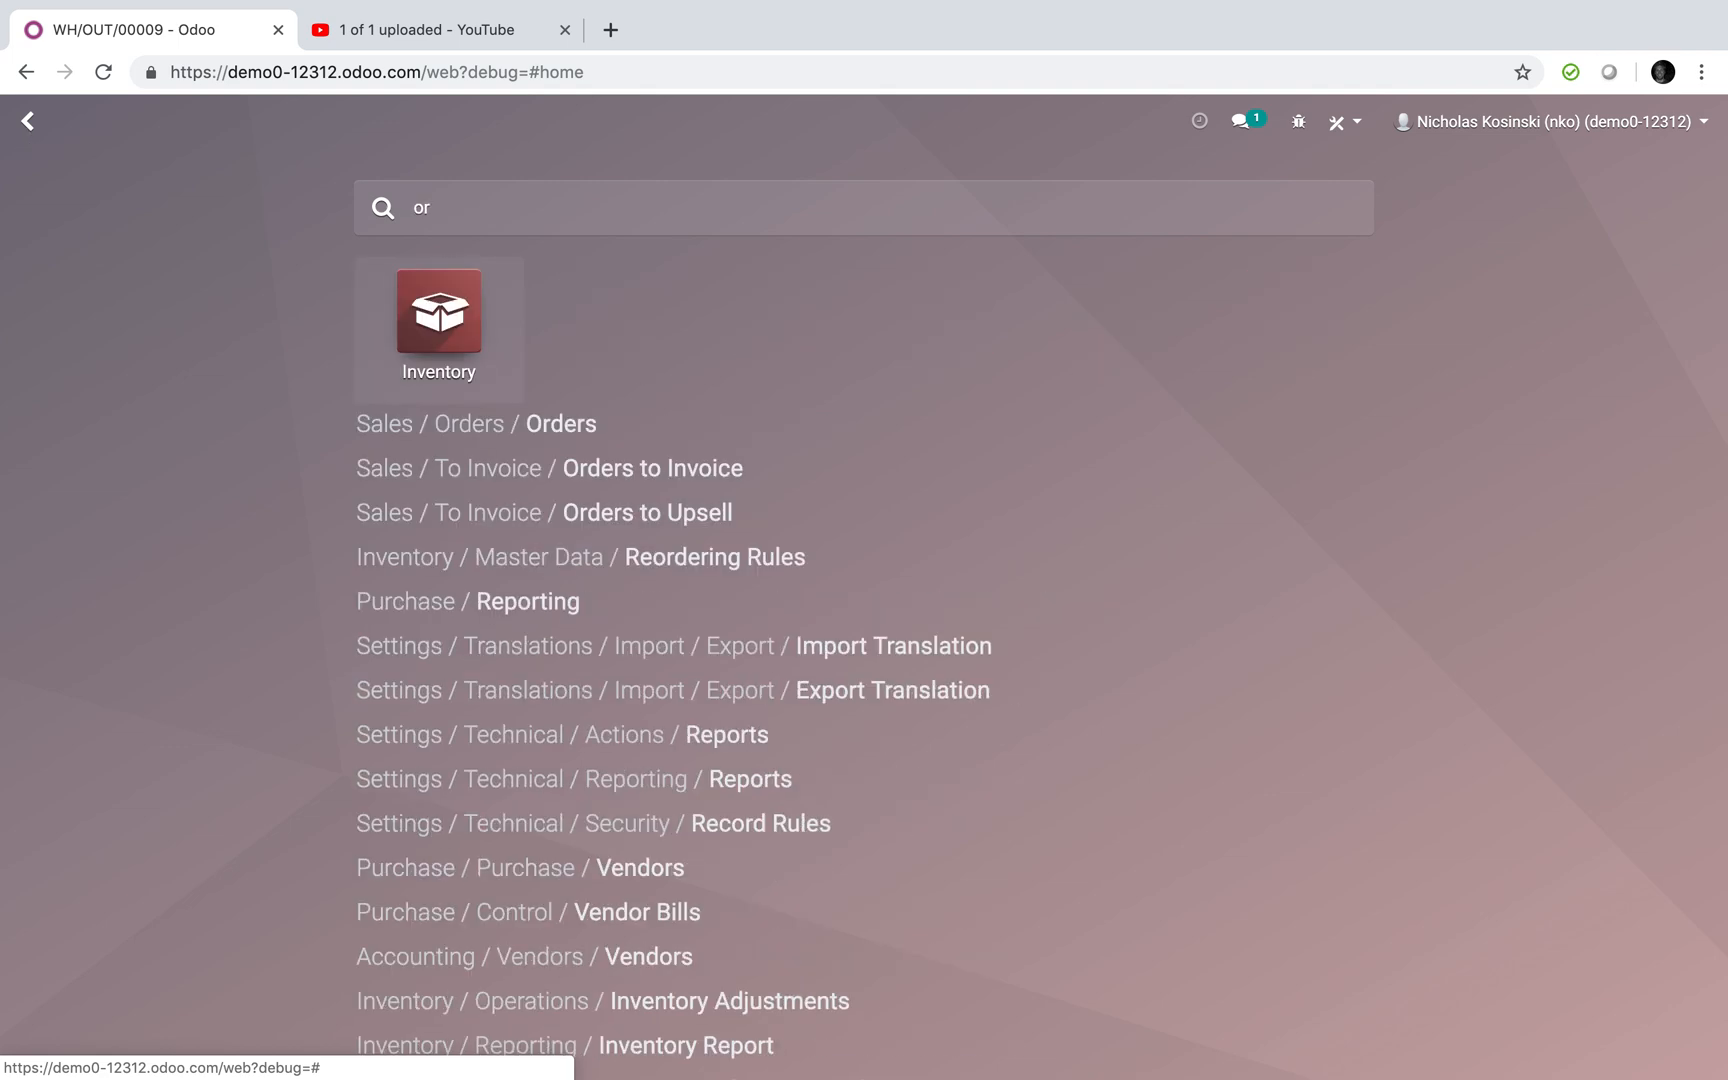
- Start reordering rule OP/00001 with location CSNG/Stock, then return to the apps home screen
left_click(714, 556)
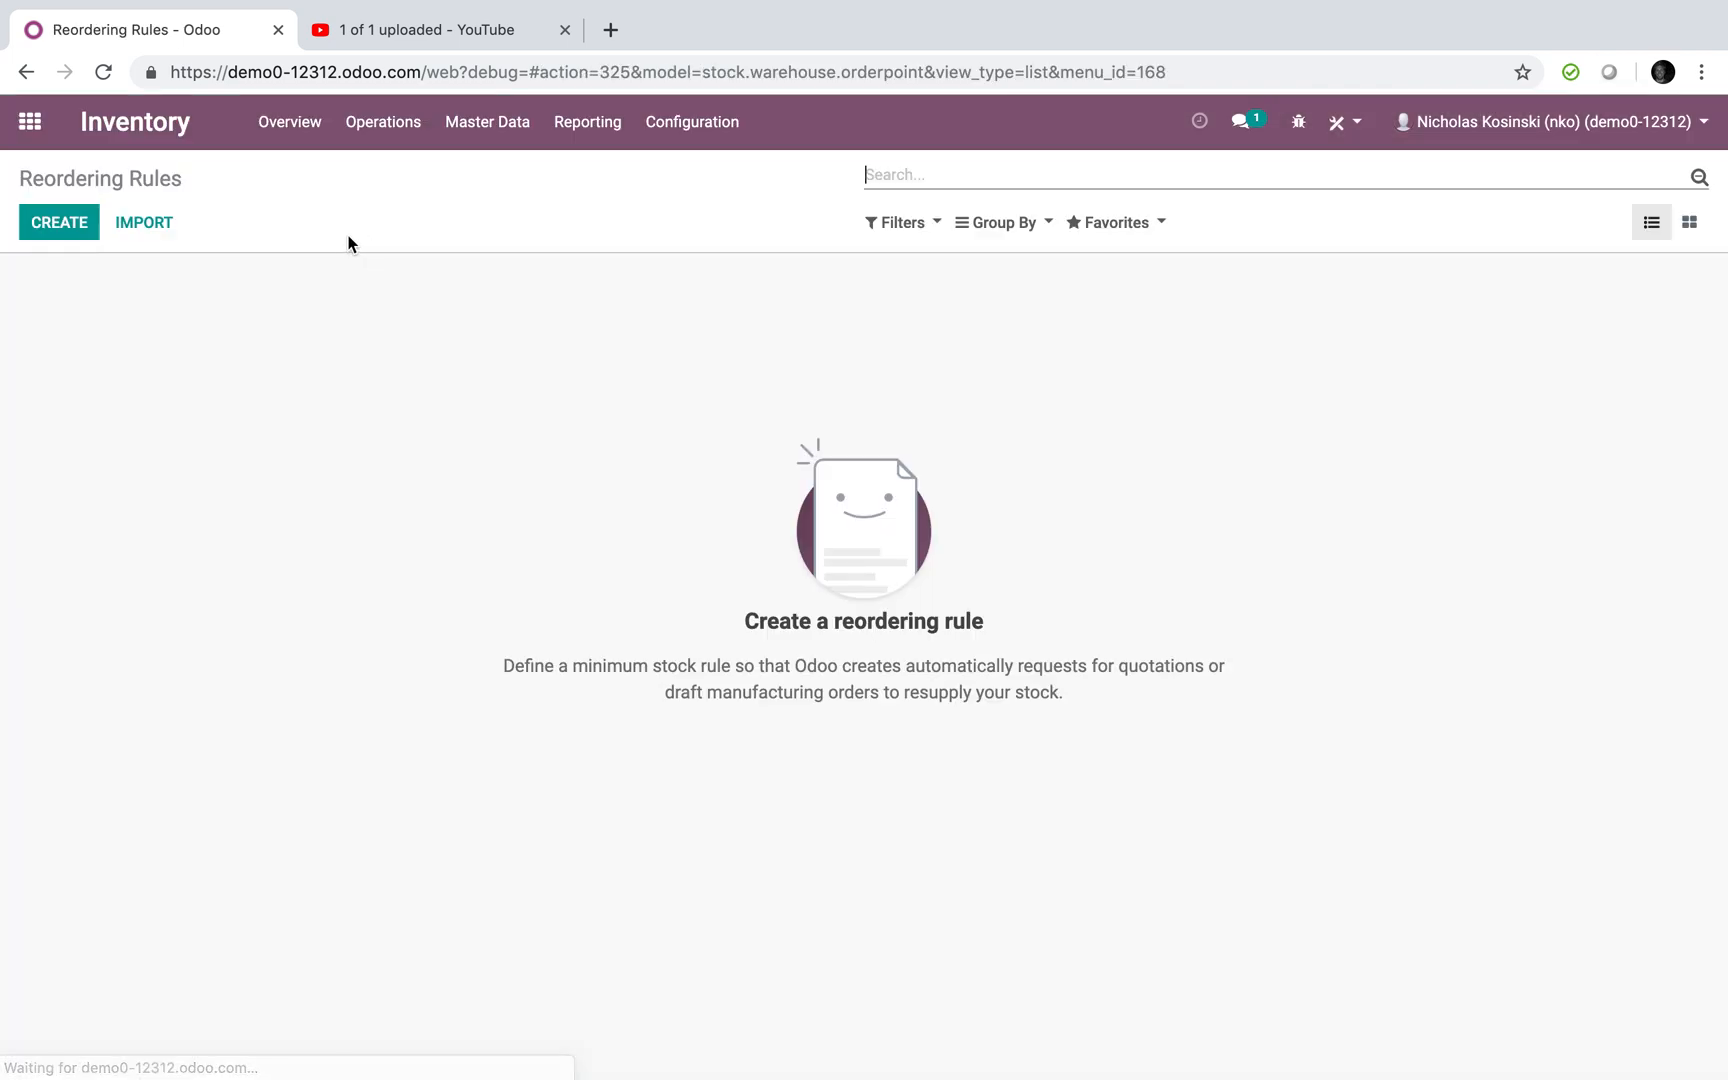
left_click(58, 222)
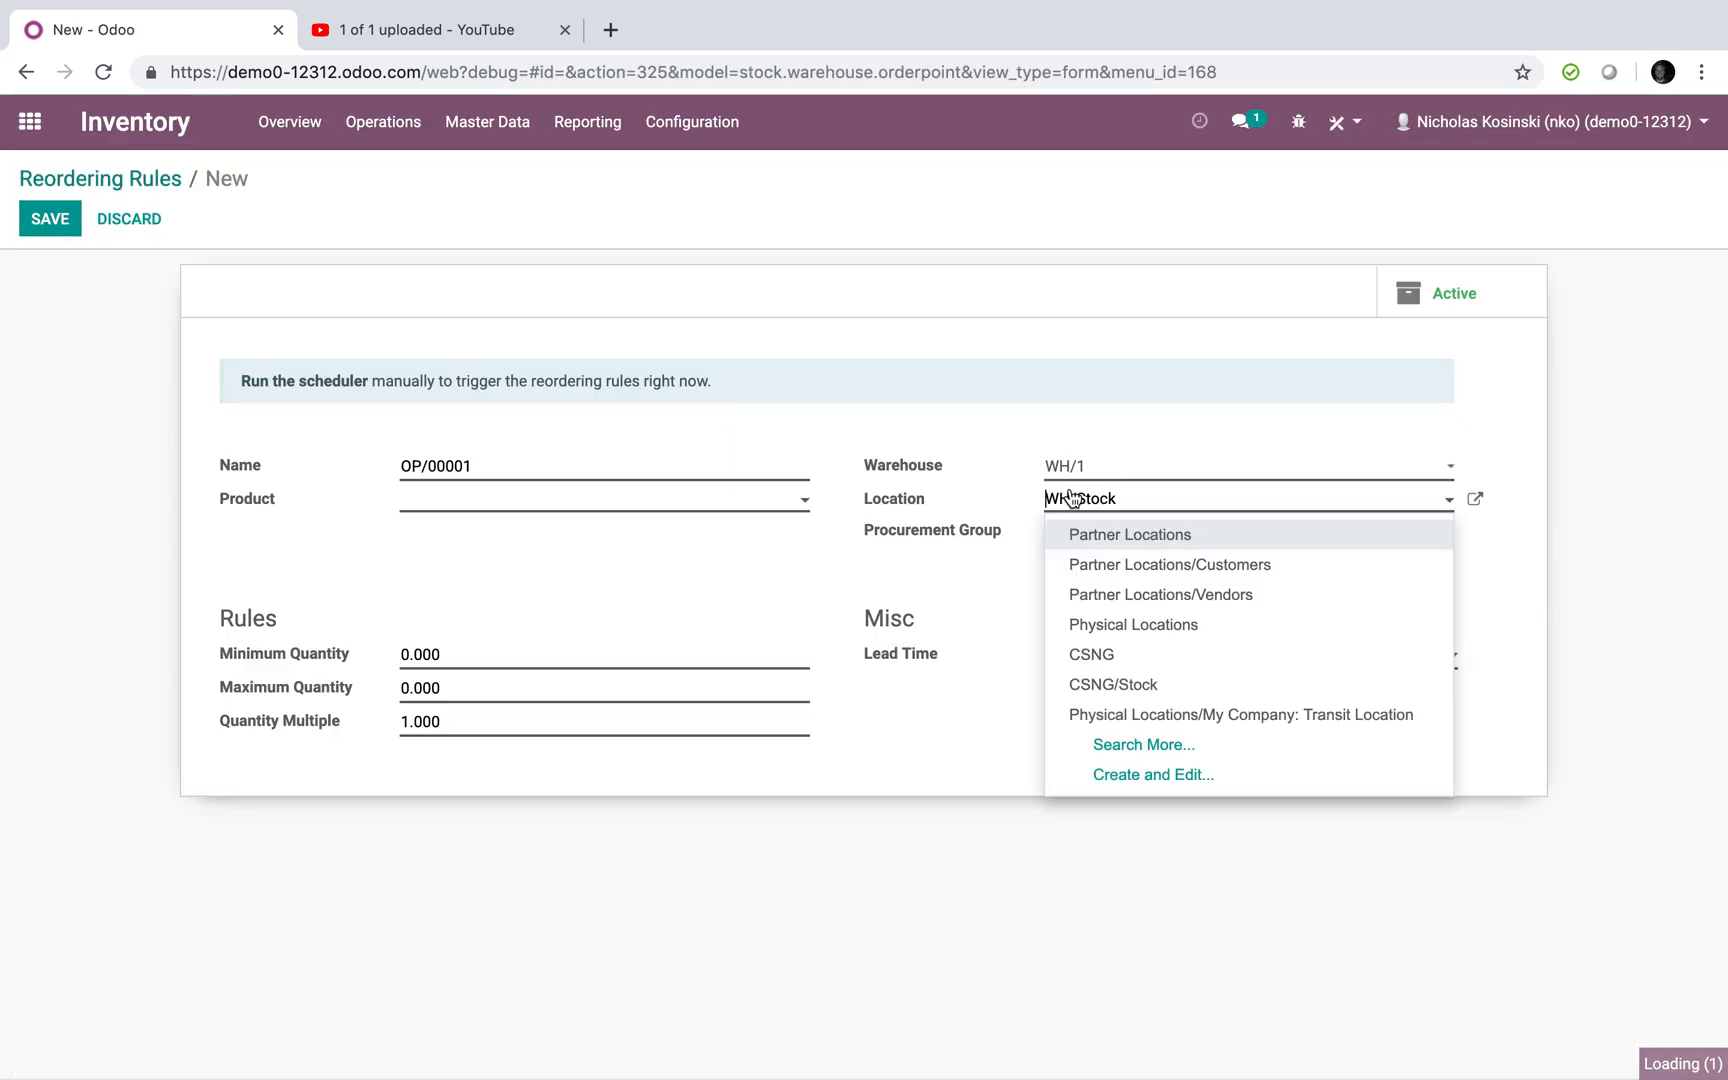
left_click(1112, 684)
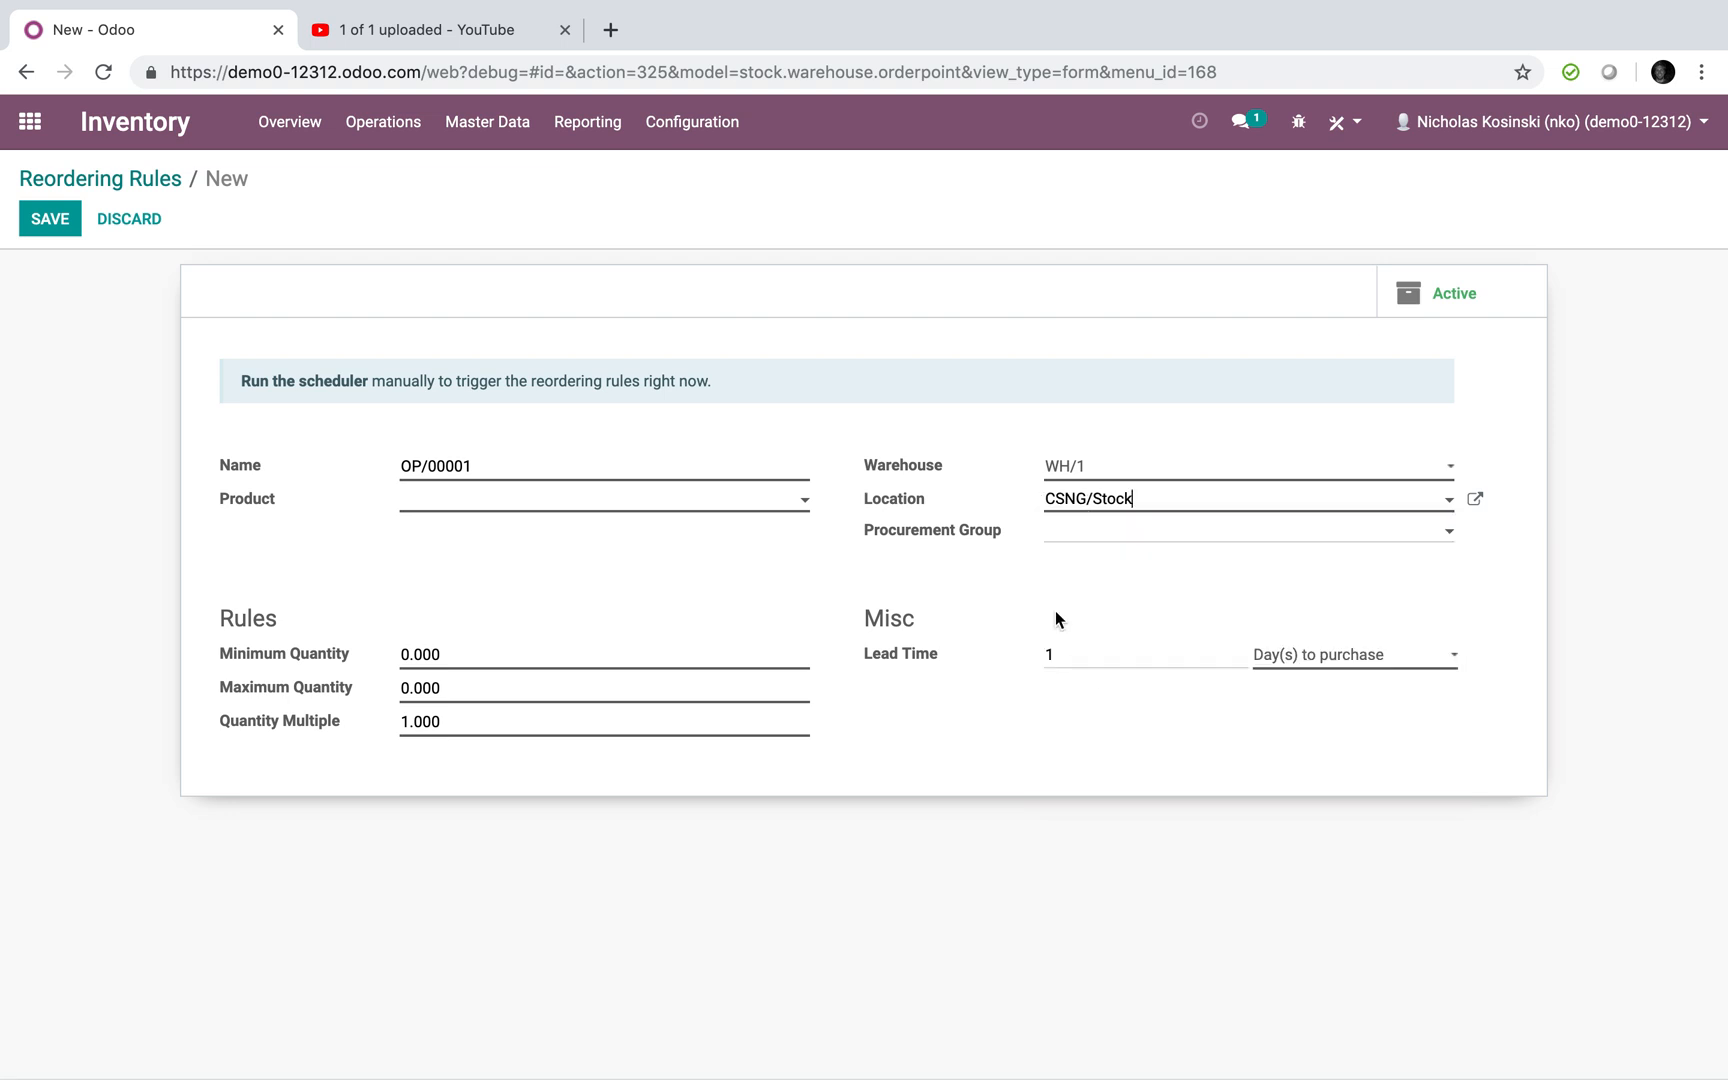
mouse_move(466, 620)
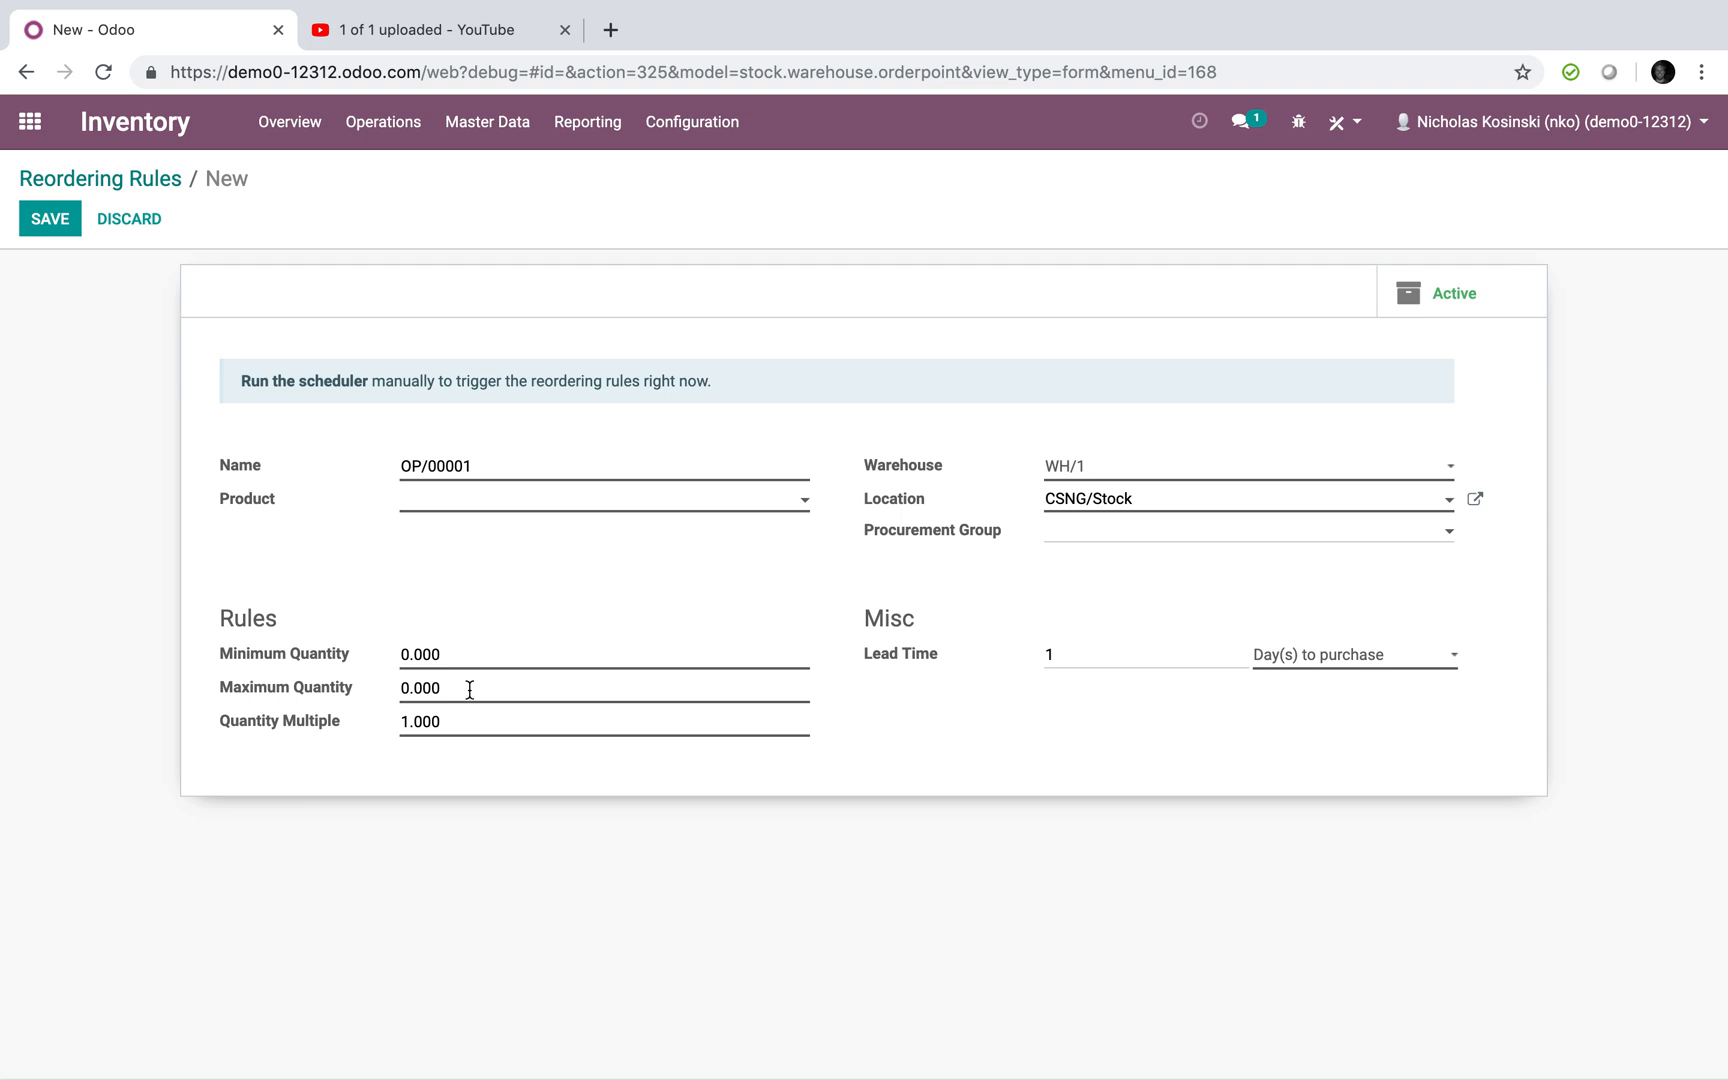
mouse_move(368, 732)
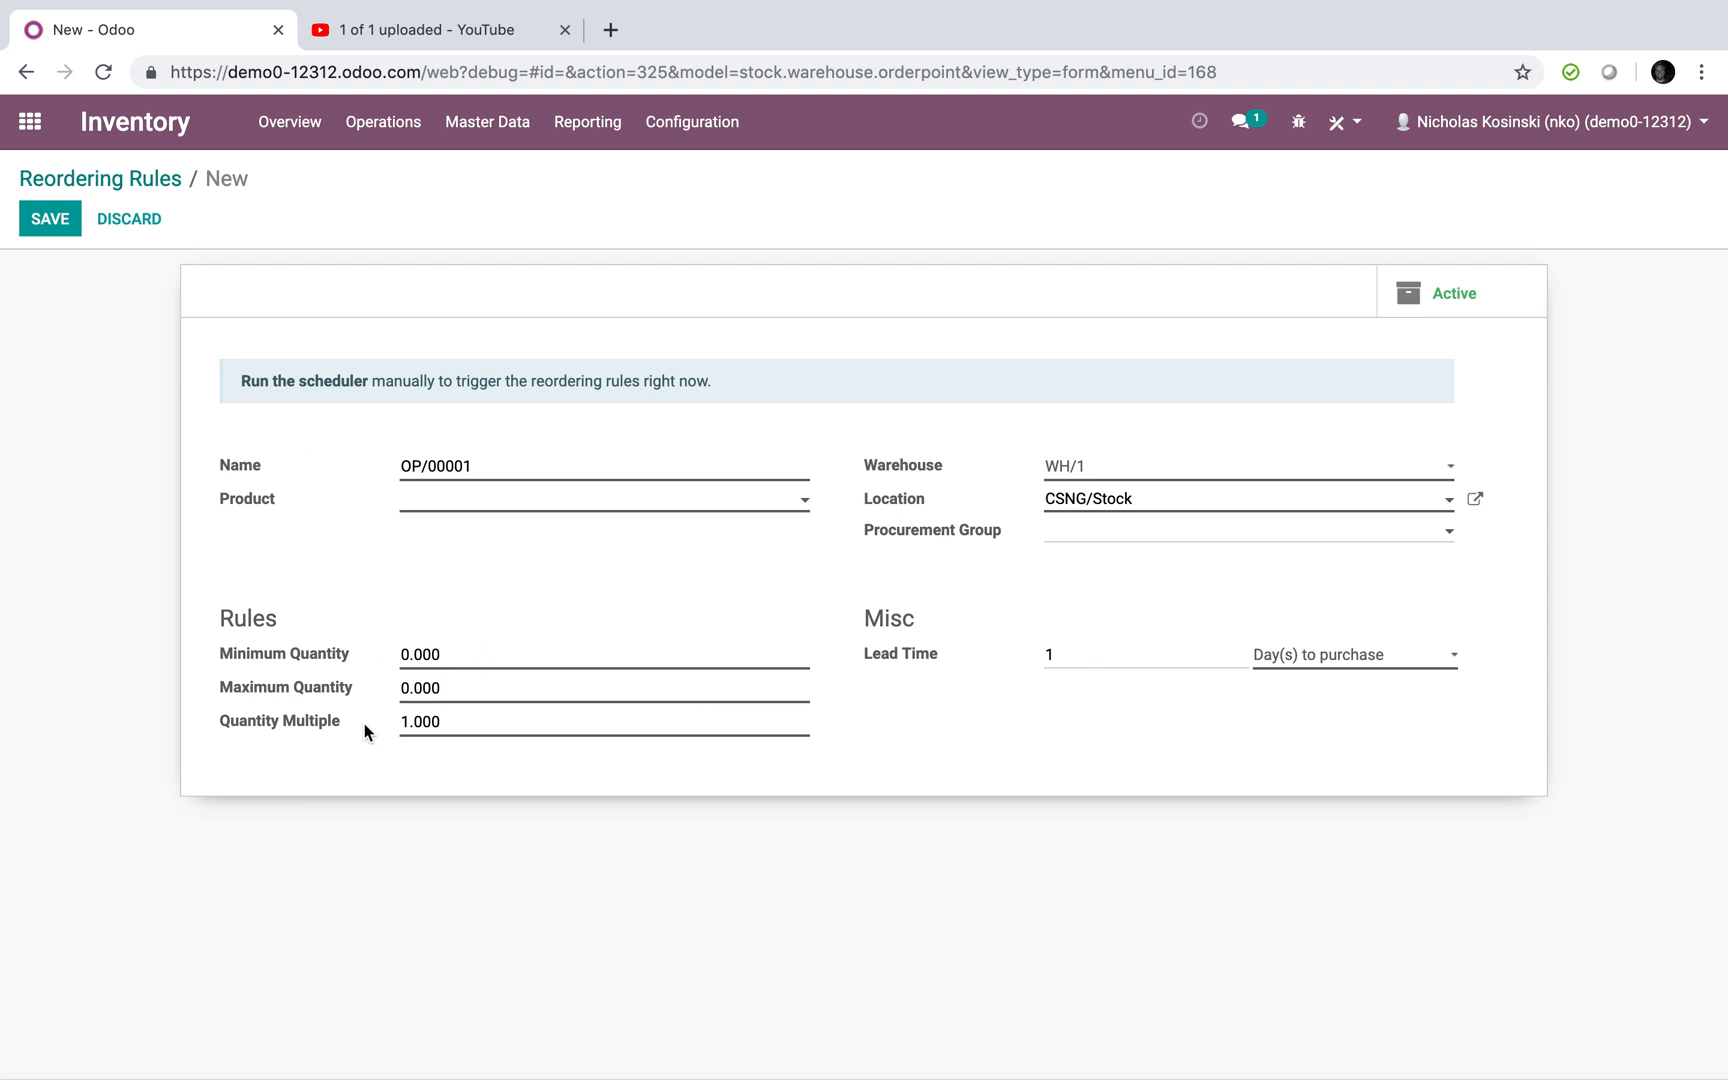
mouse_move(456, 600)
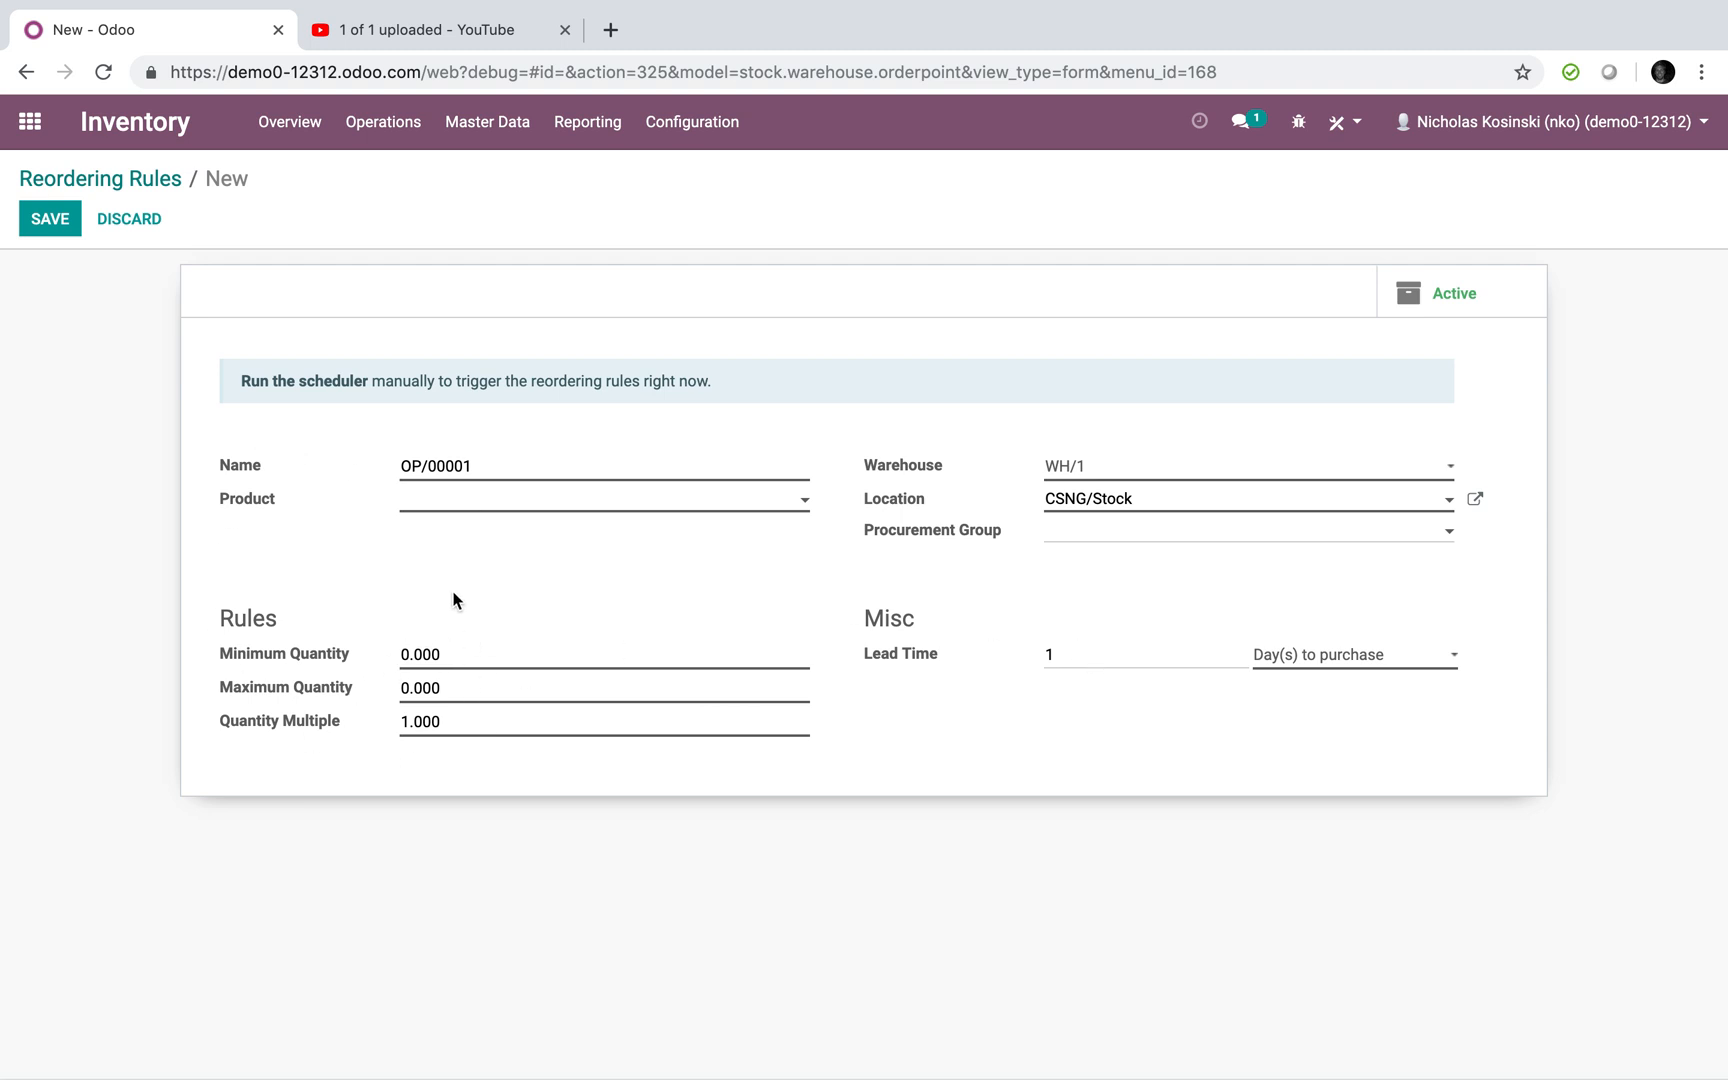
mouse_move(470, 578)
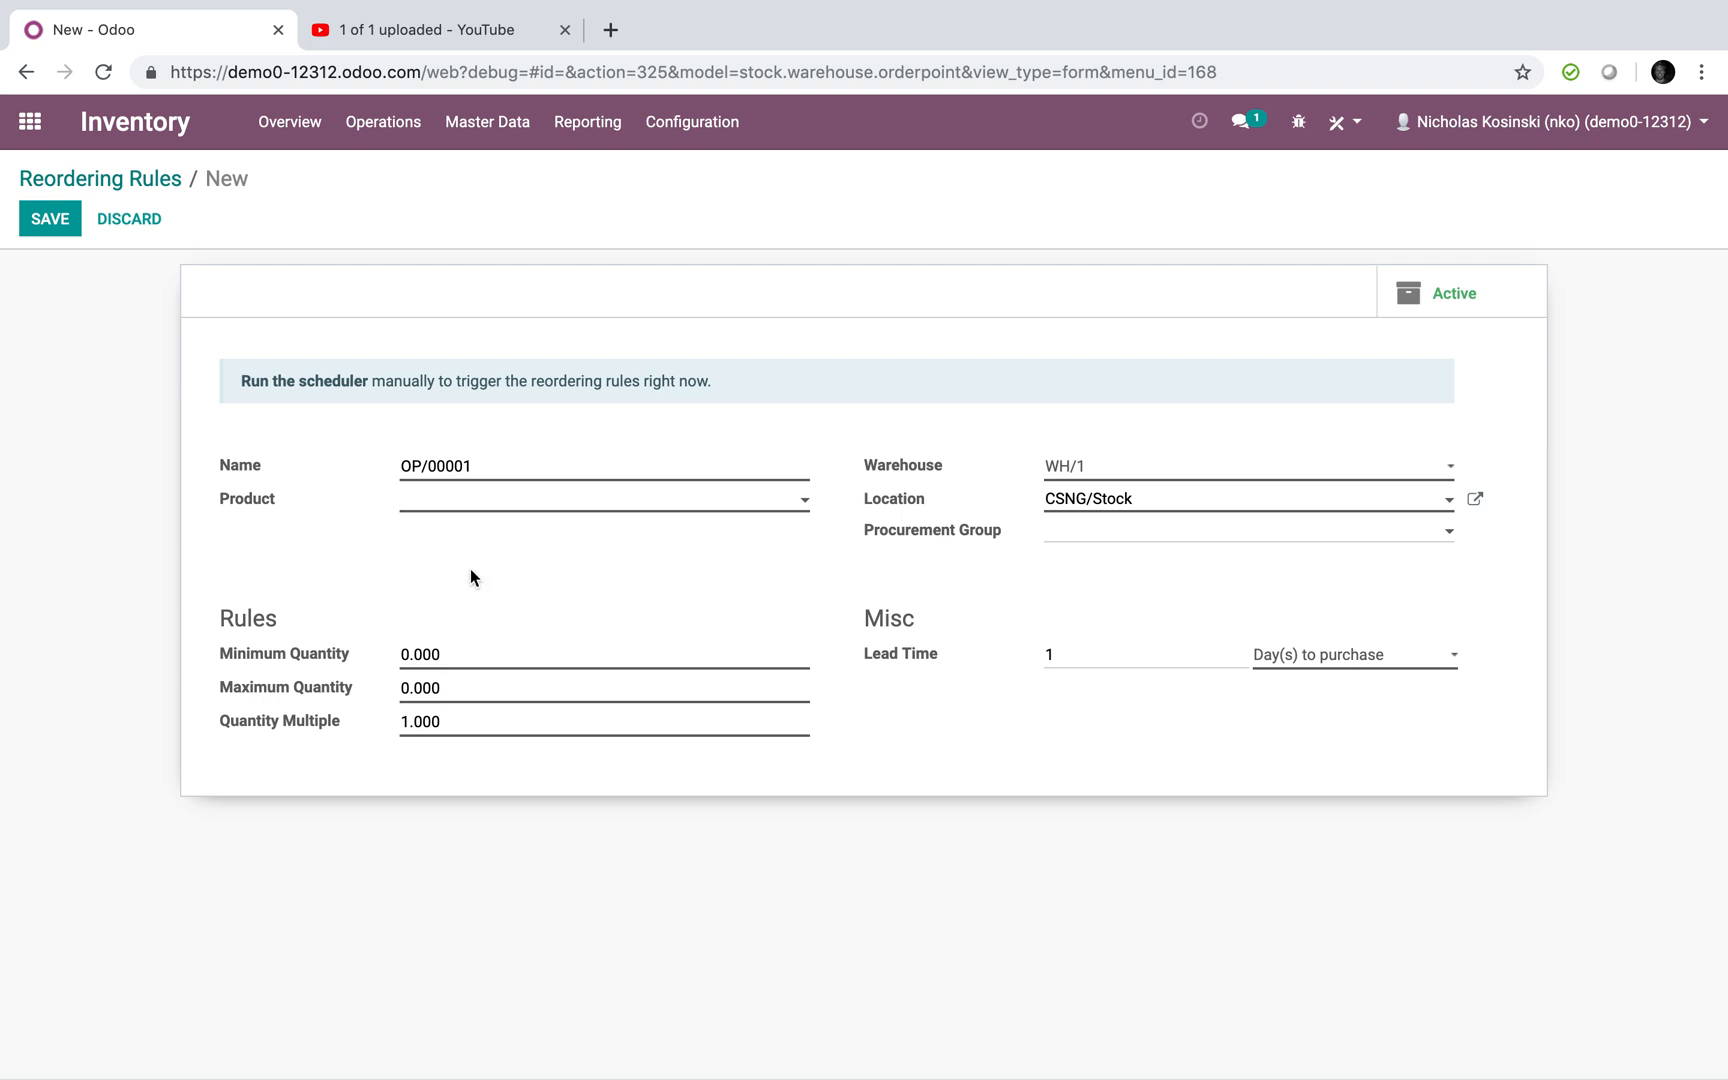
mouse_move(296, 374)
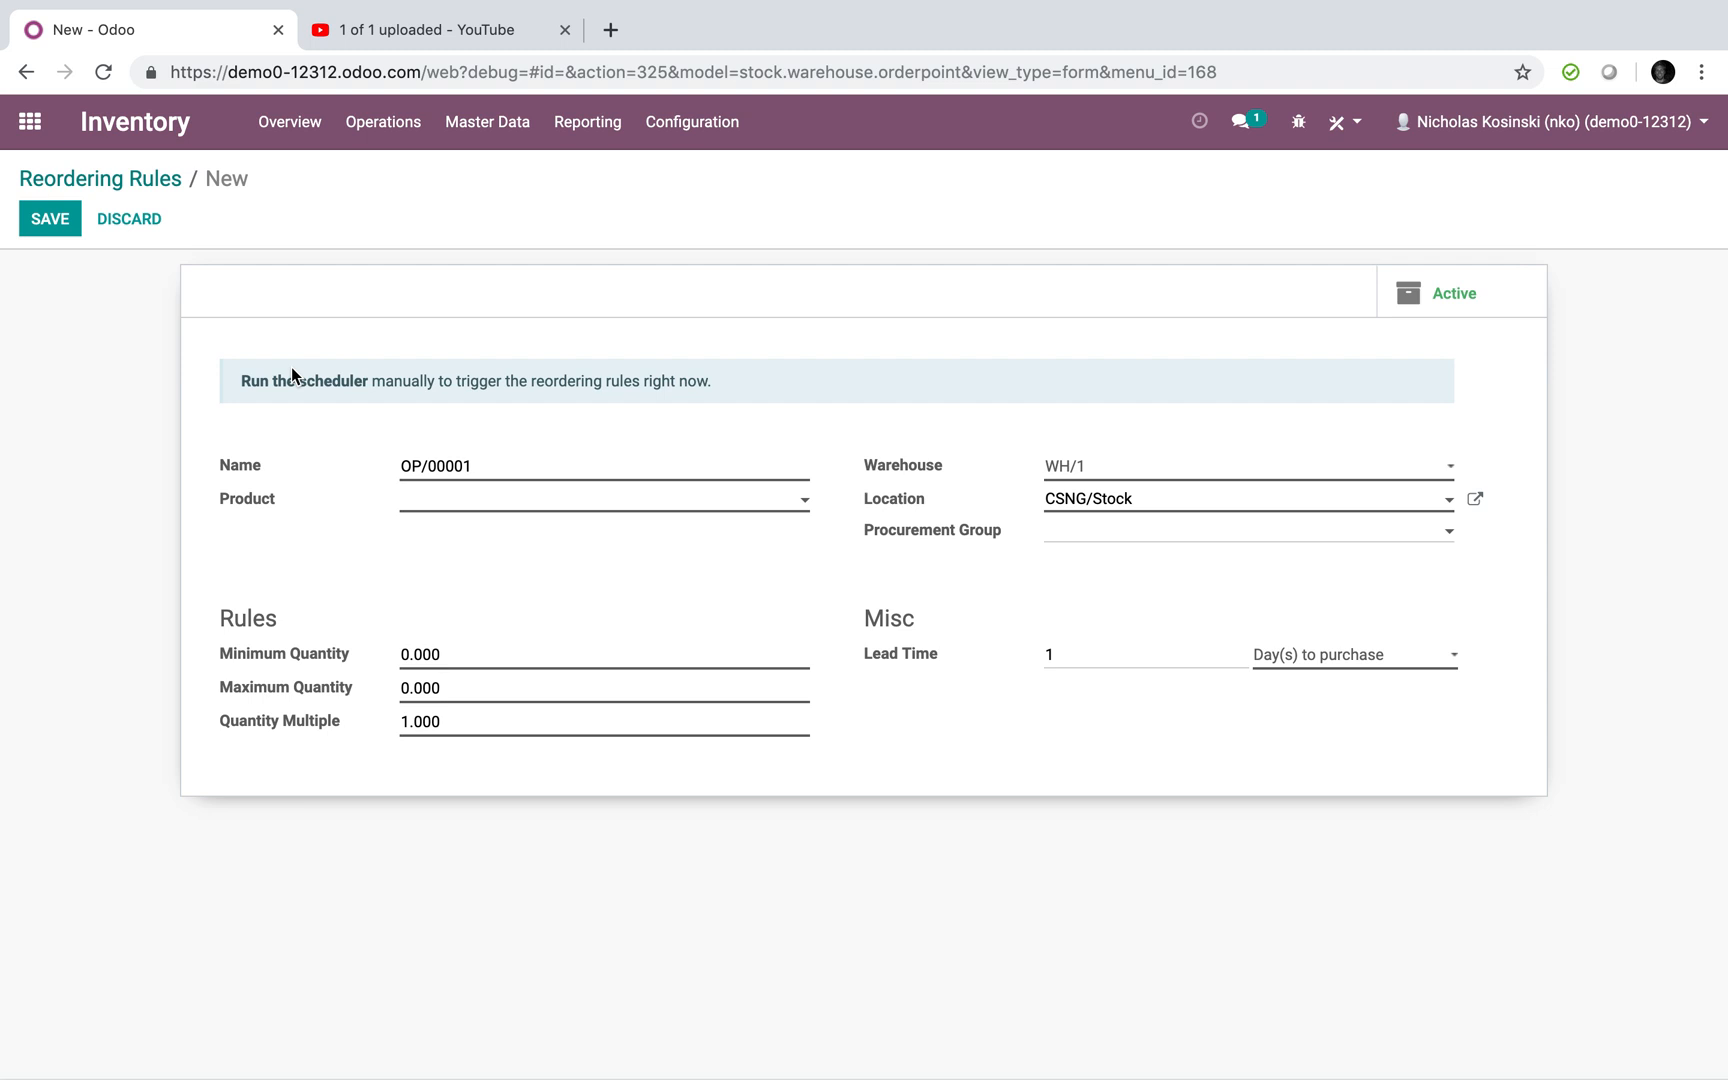
mouse_move(294, 374)
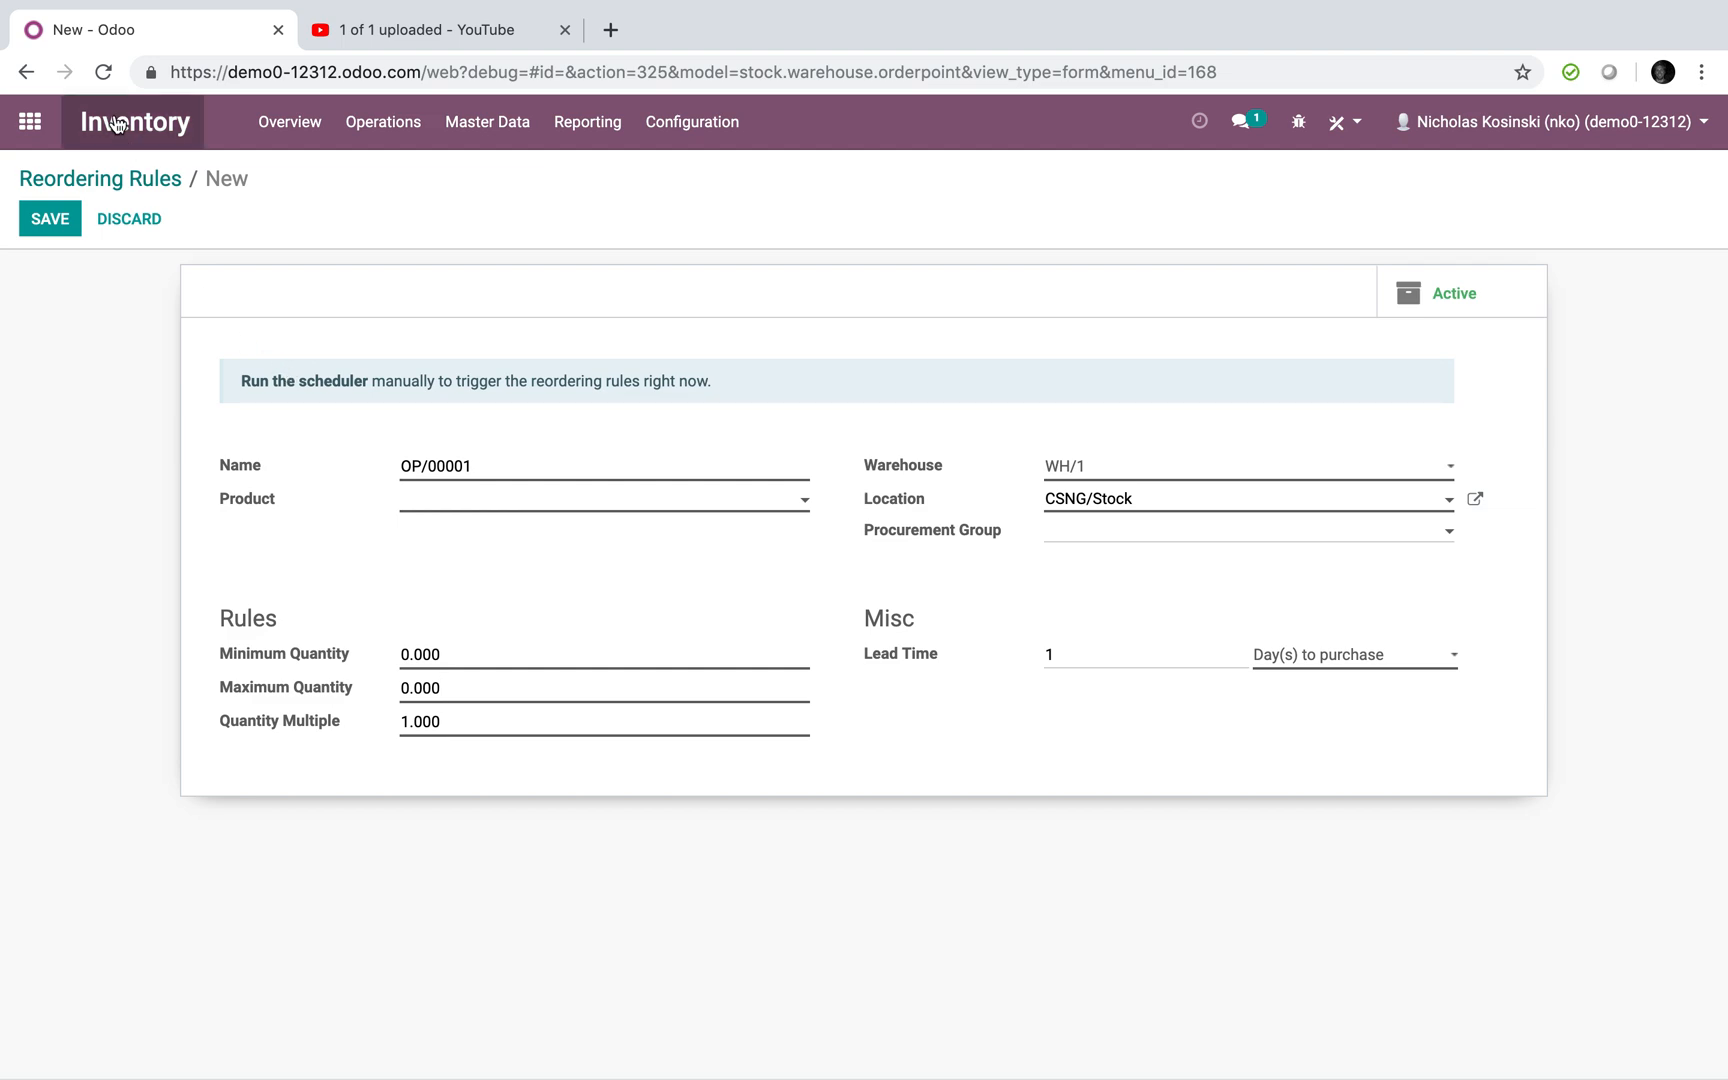
left_click(30, 122)
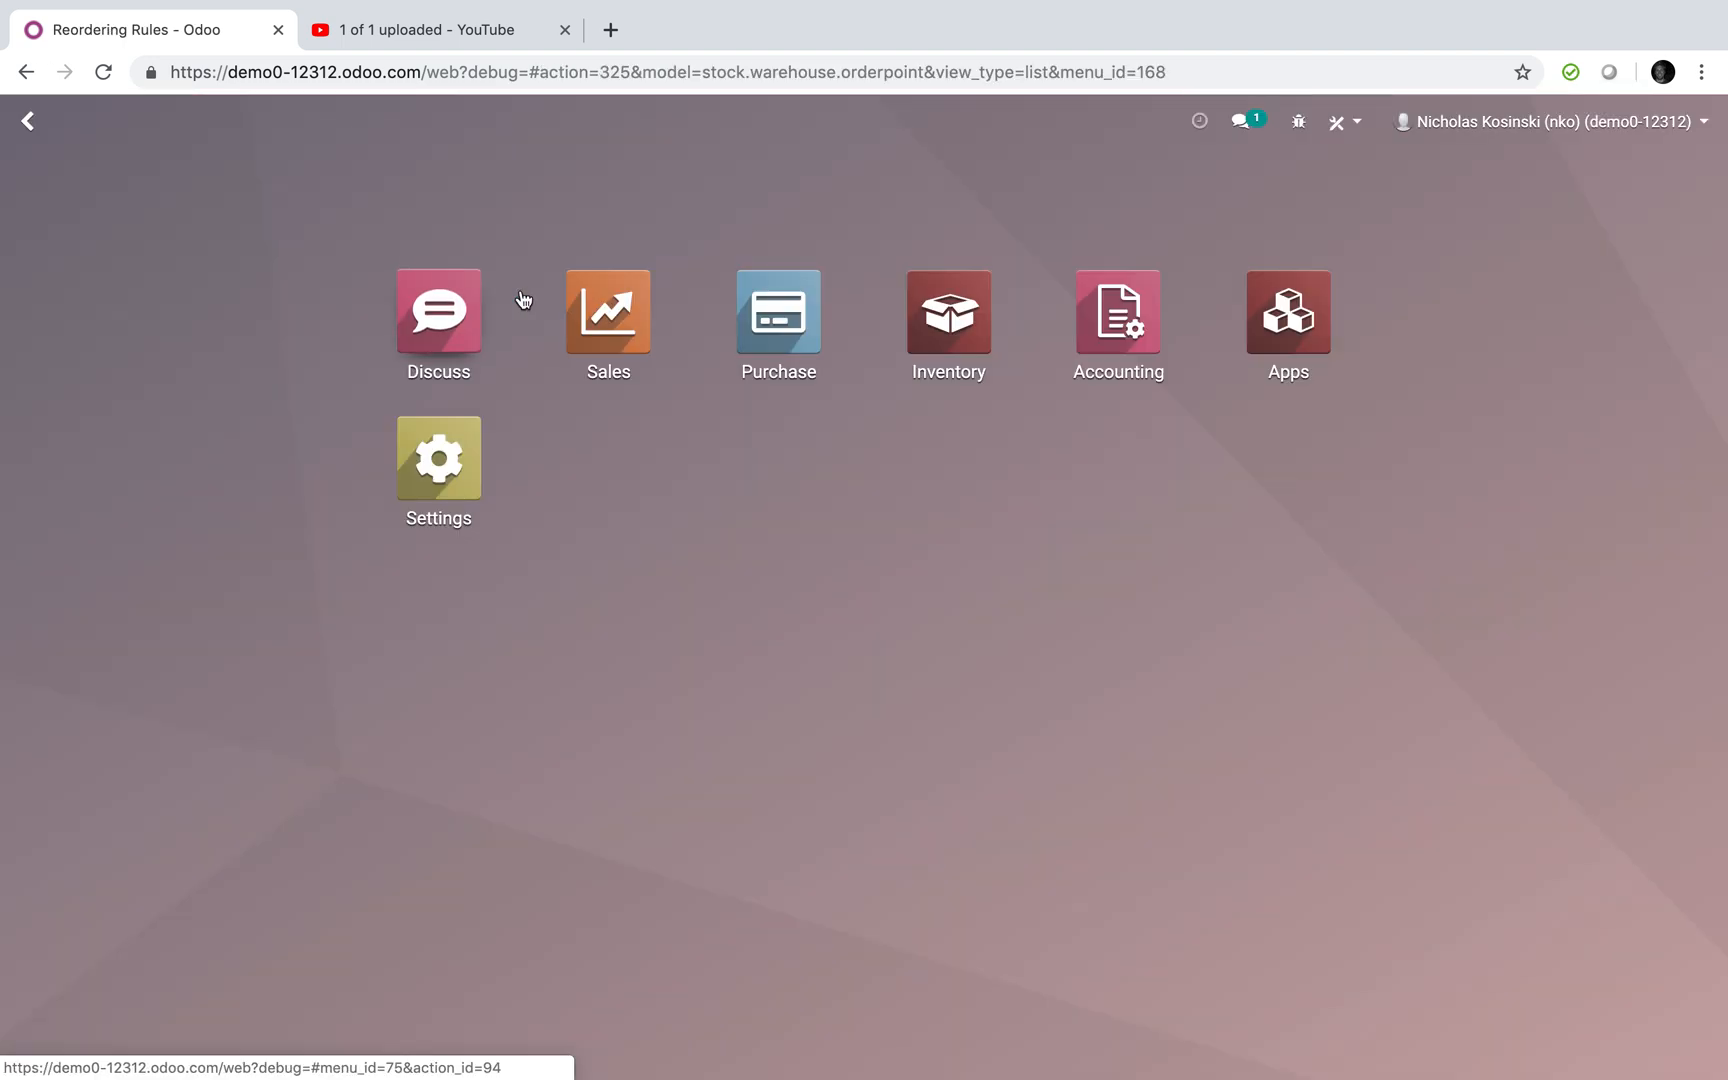